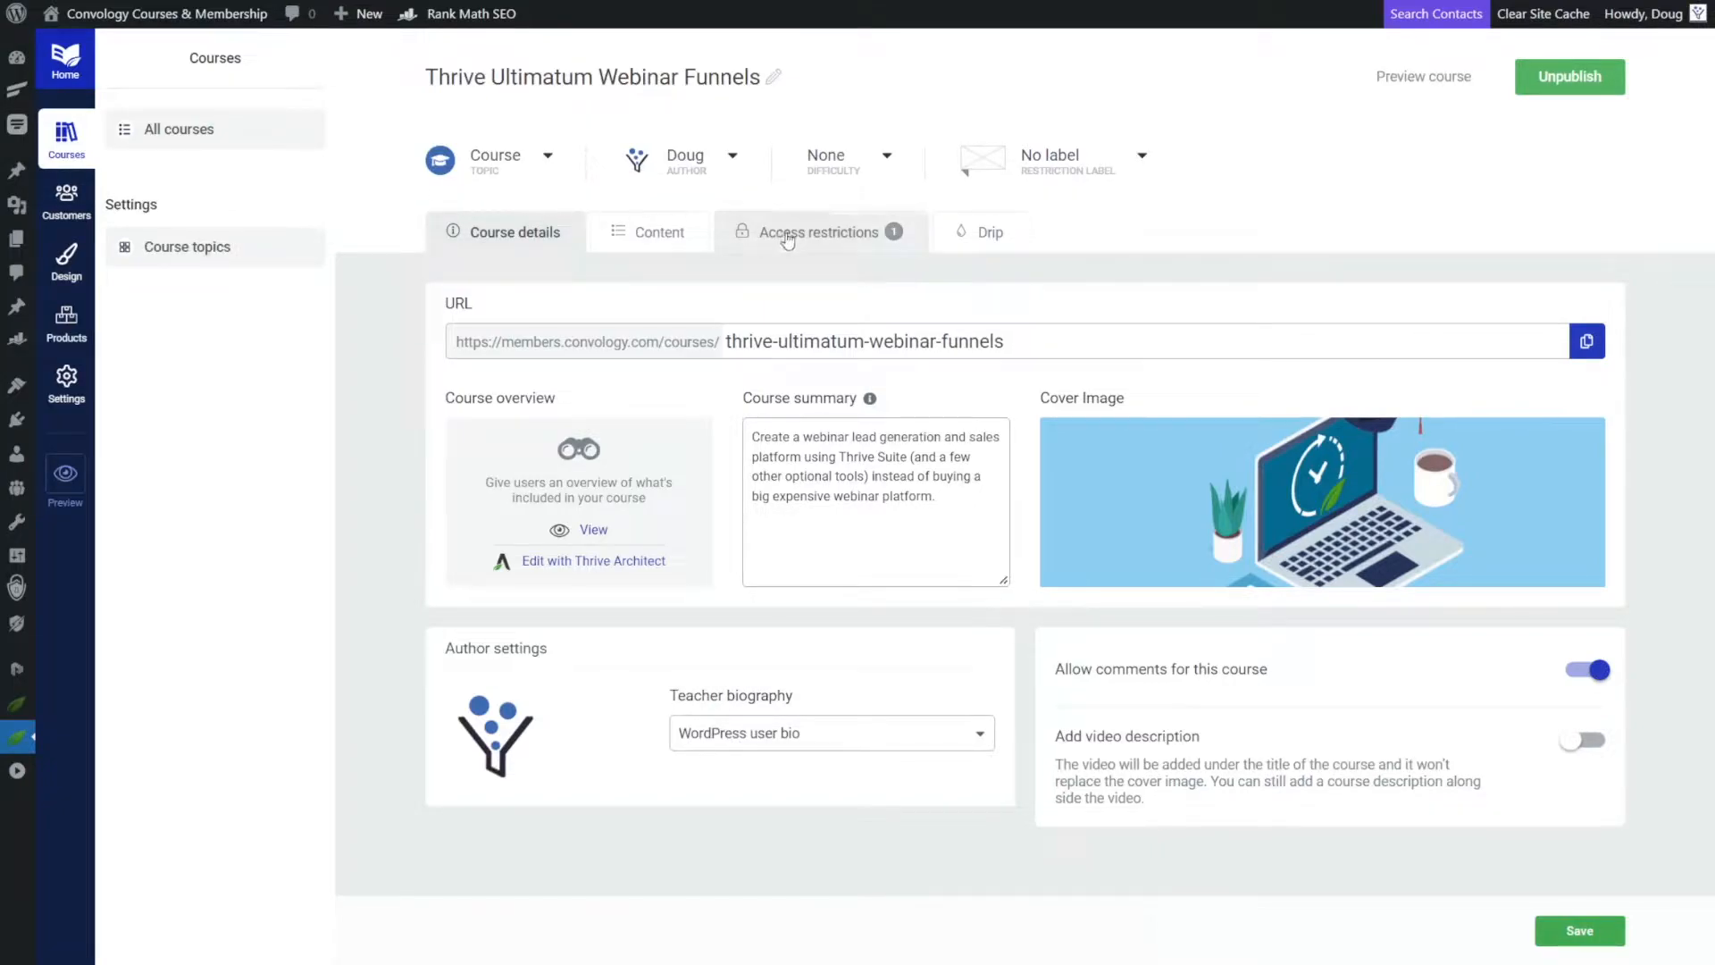
mouse_move(785, 232)
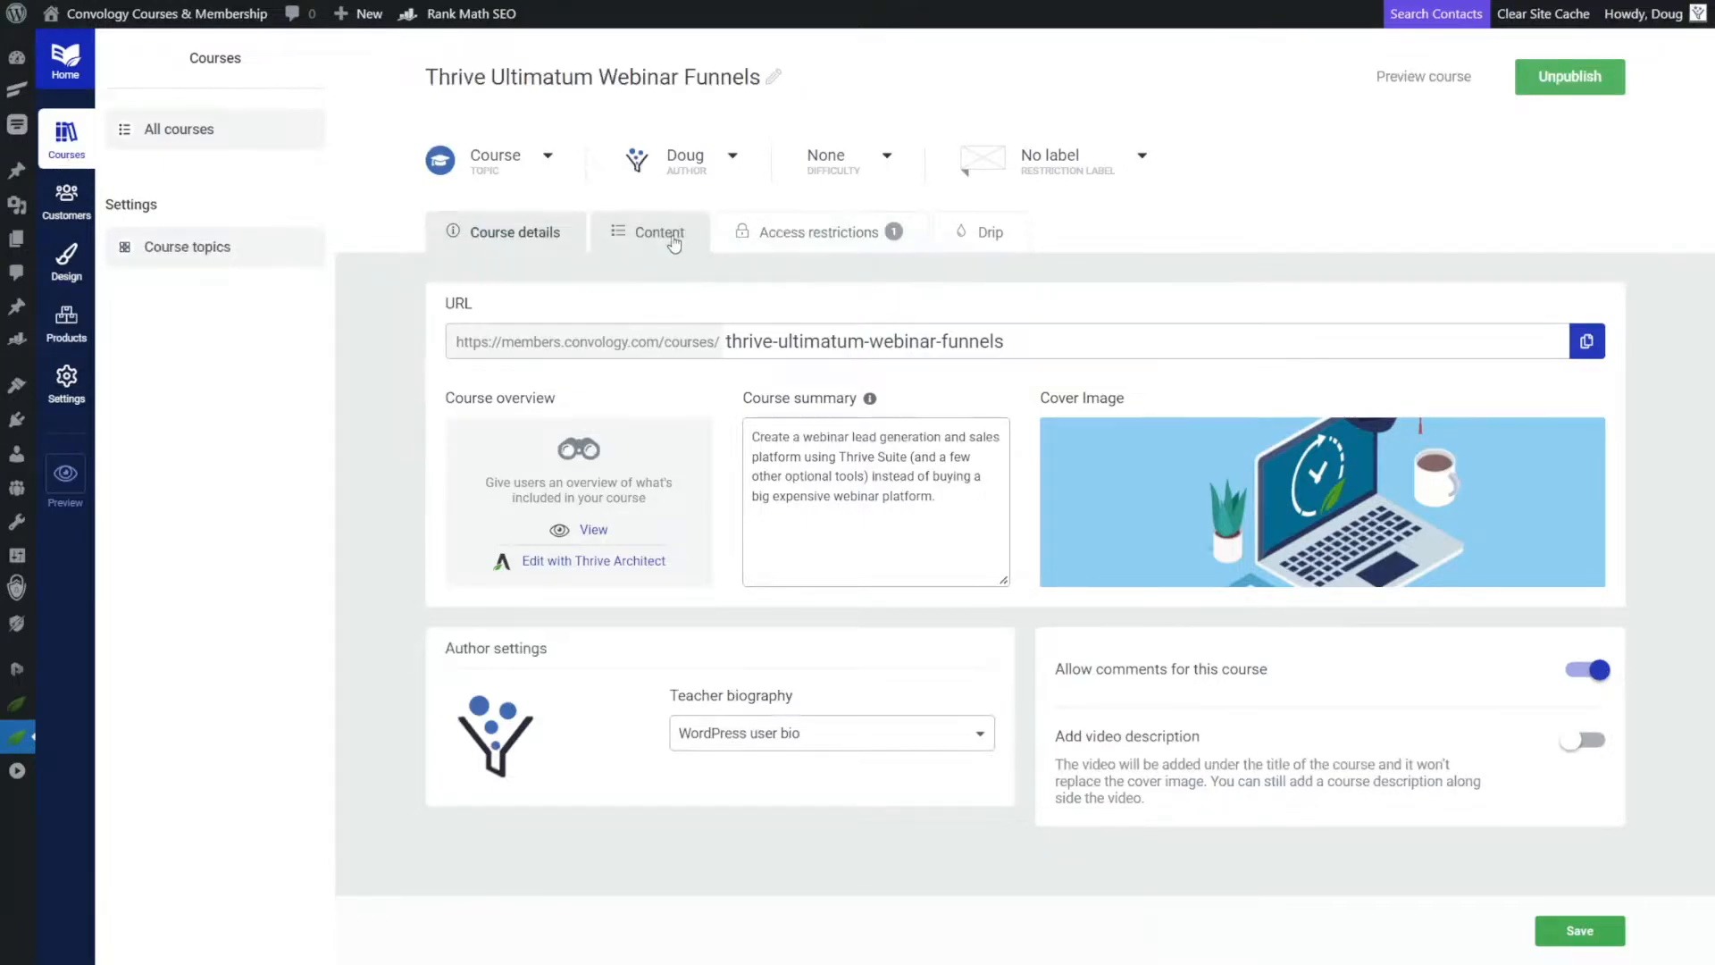
Review the course's Content lessons list and Access restrictions.
left_click(650, 231)
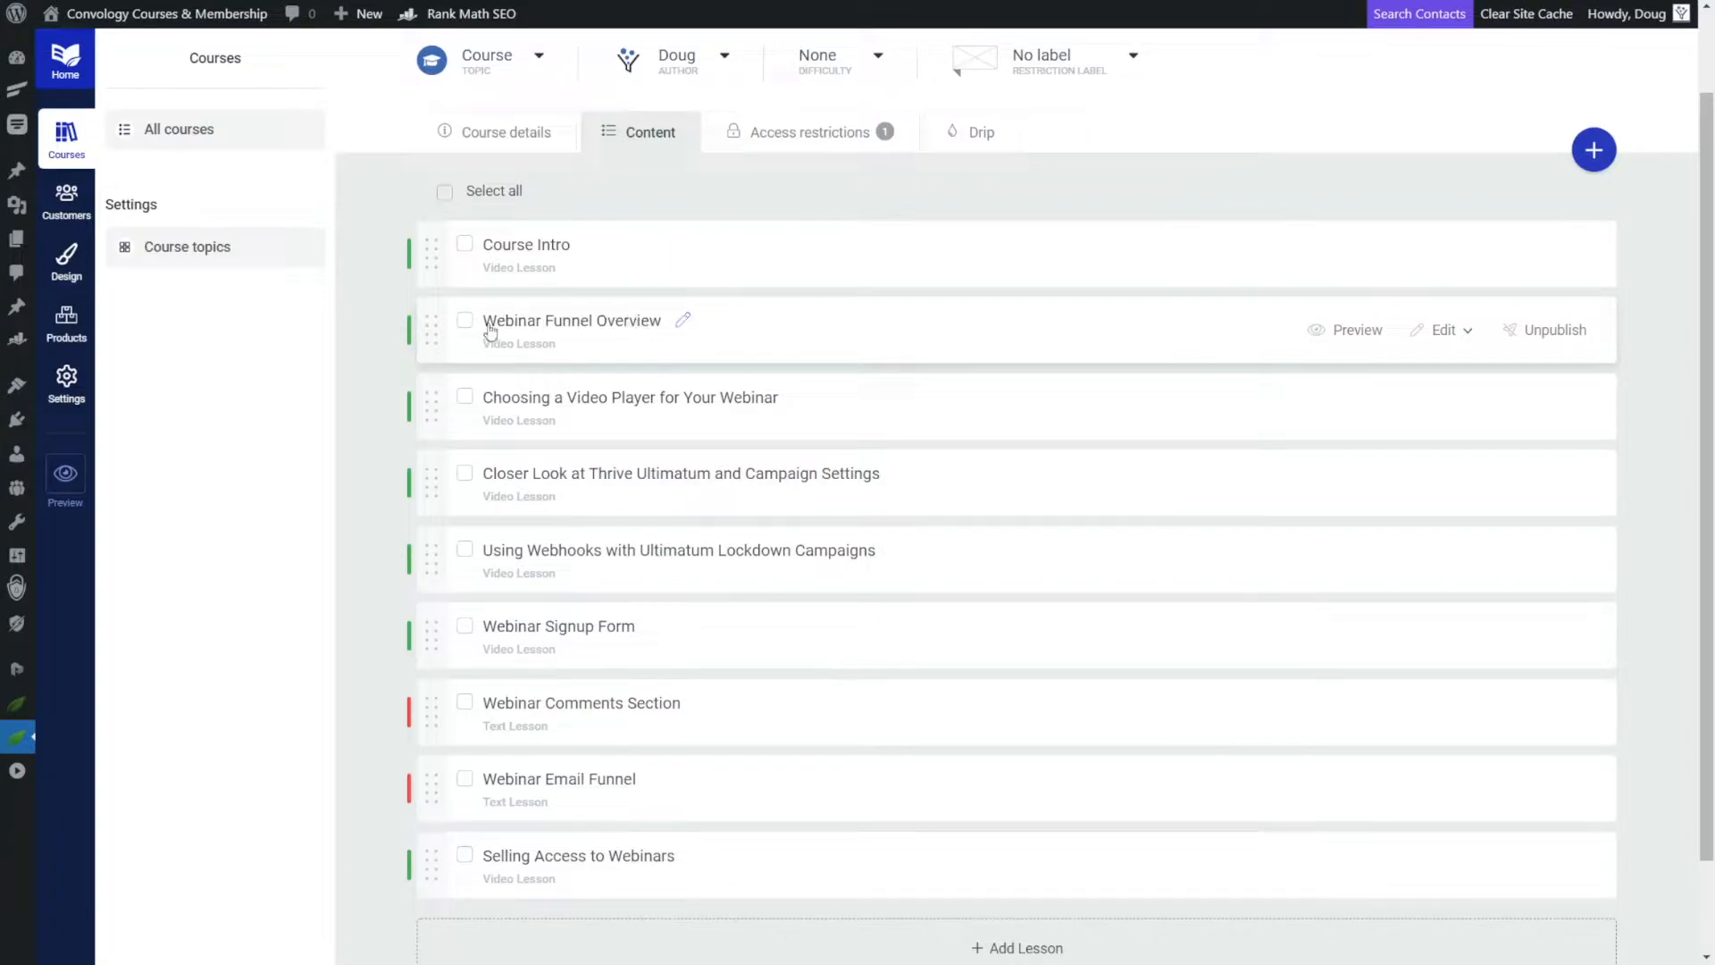
mouse_move(720, 352)
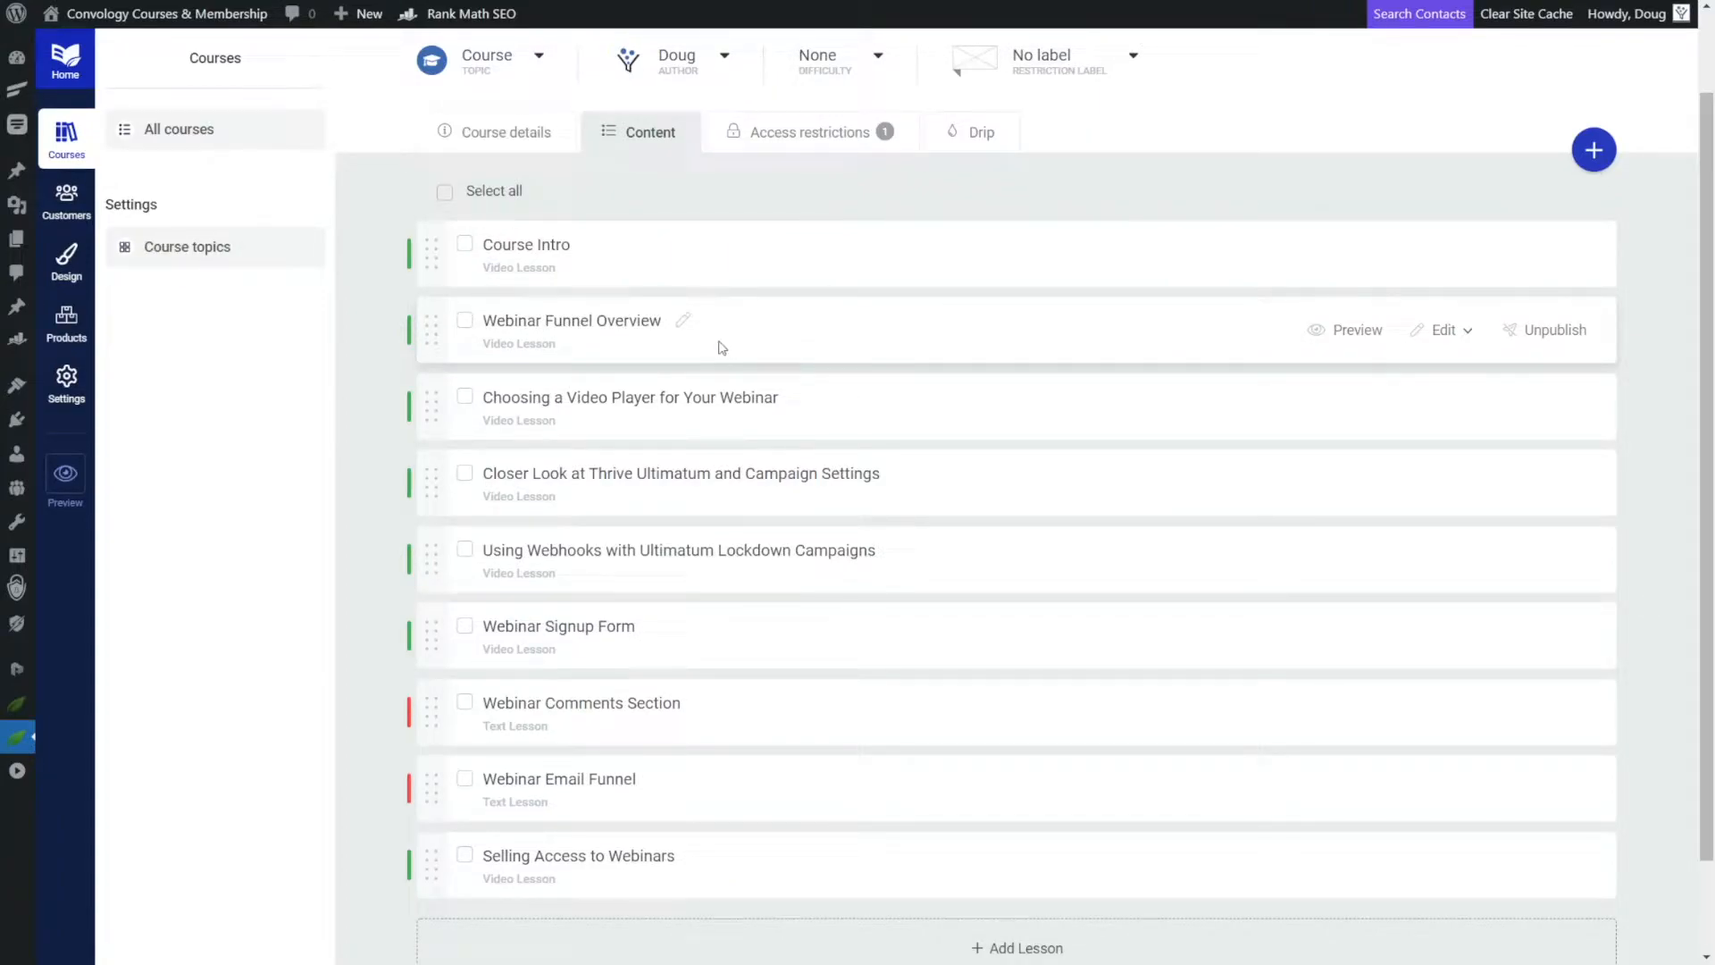
mouse_move(547, 258)
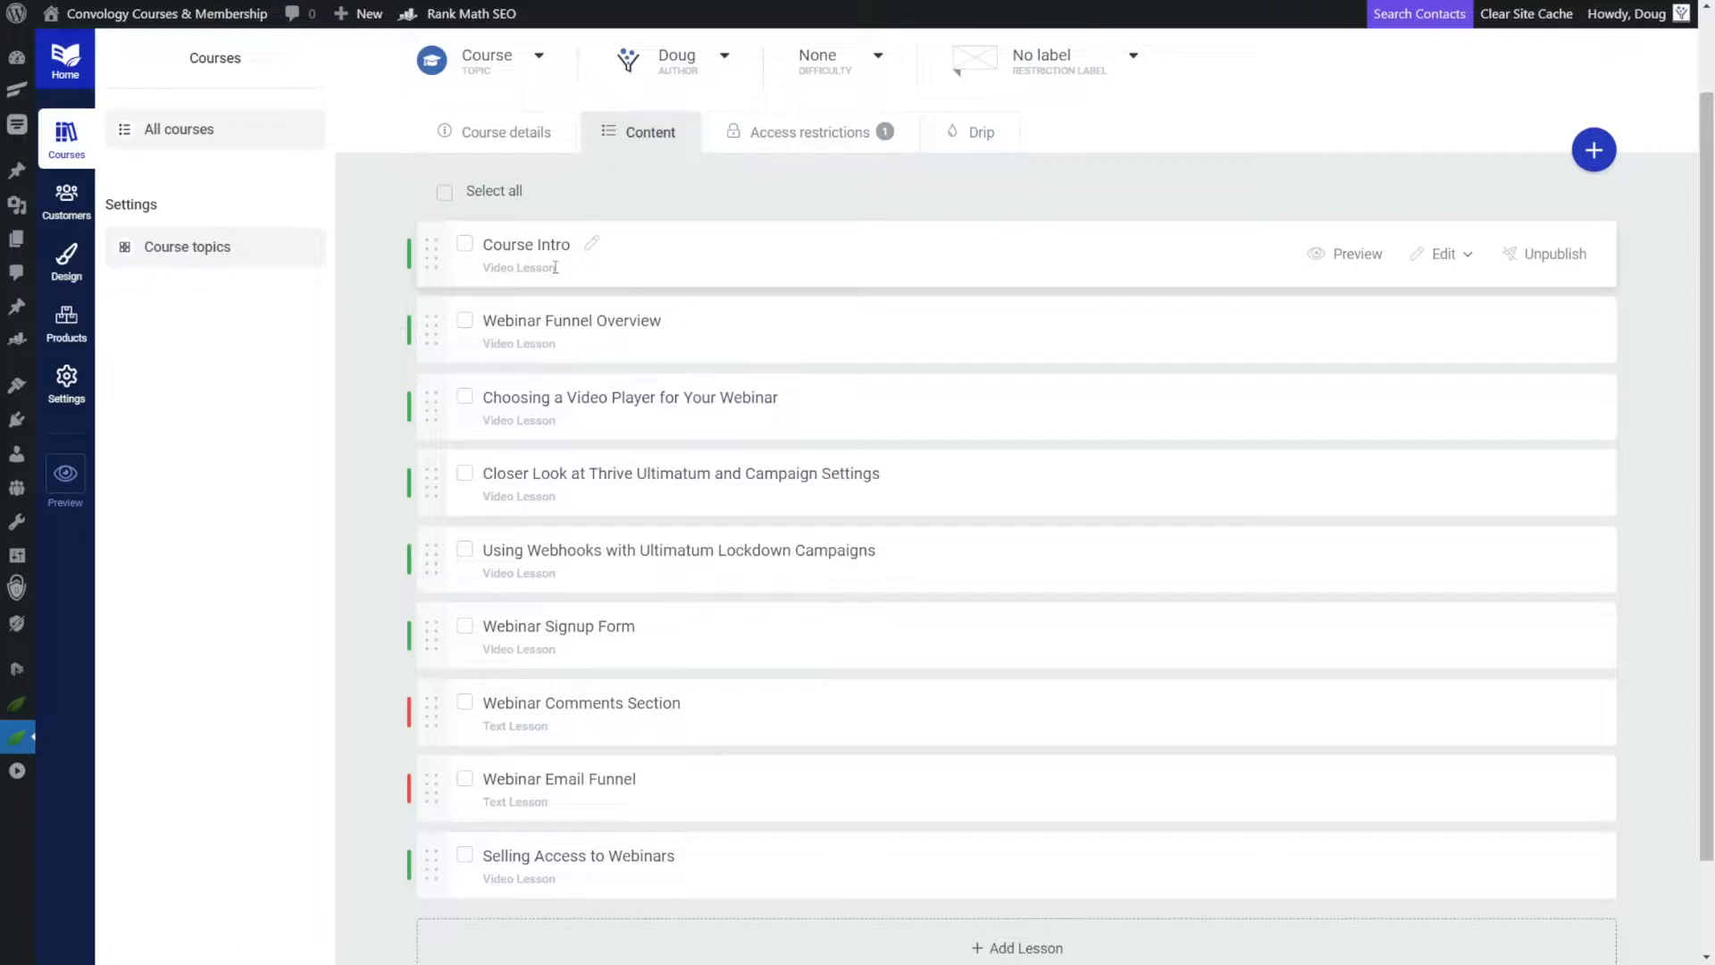
mouse_move(809, 130)
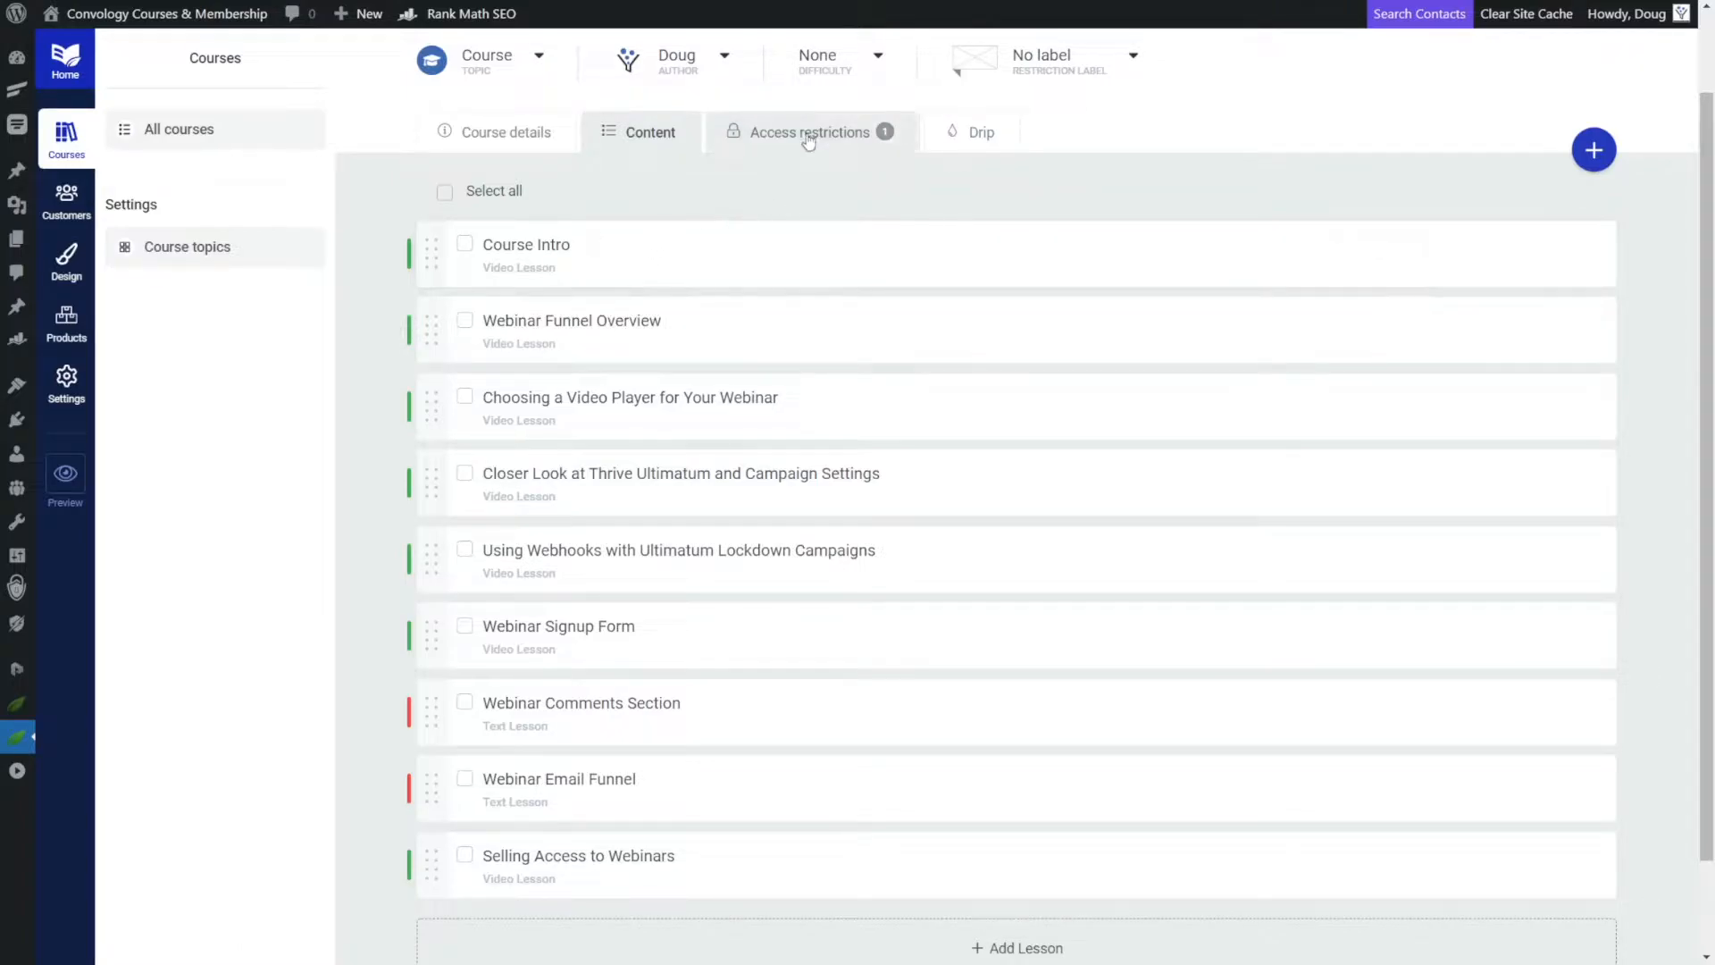
left_click(811, 131)
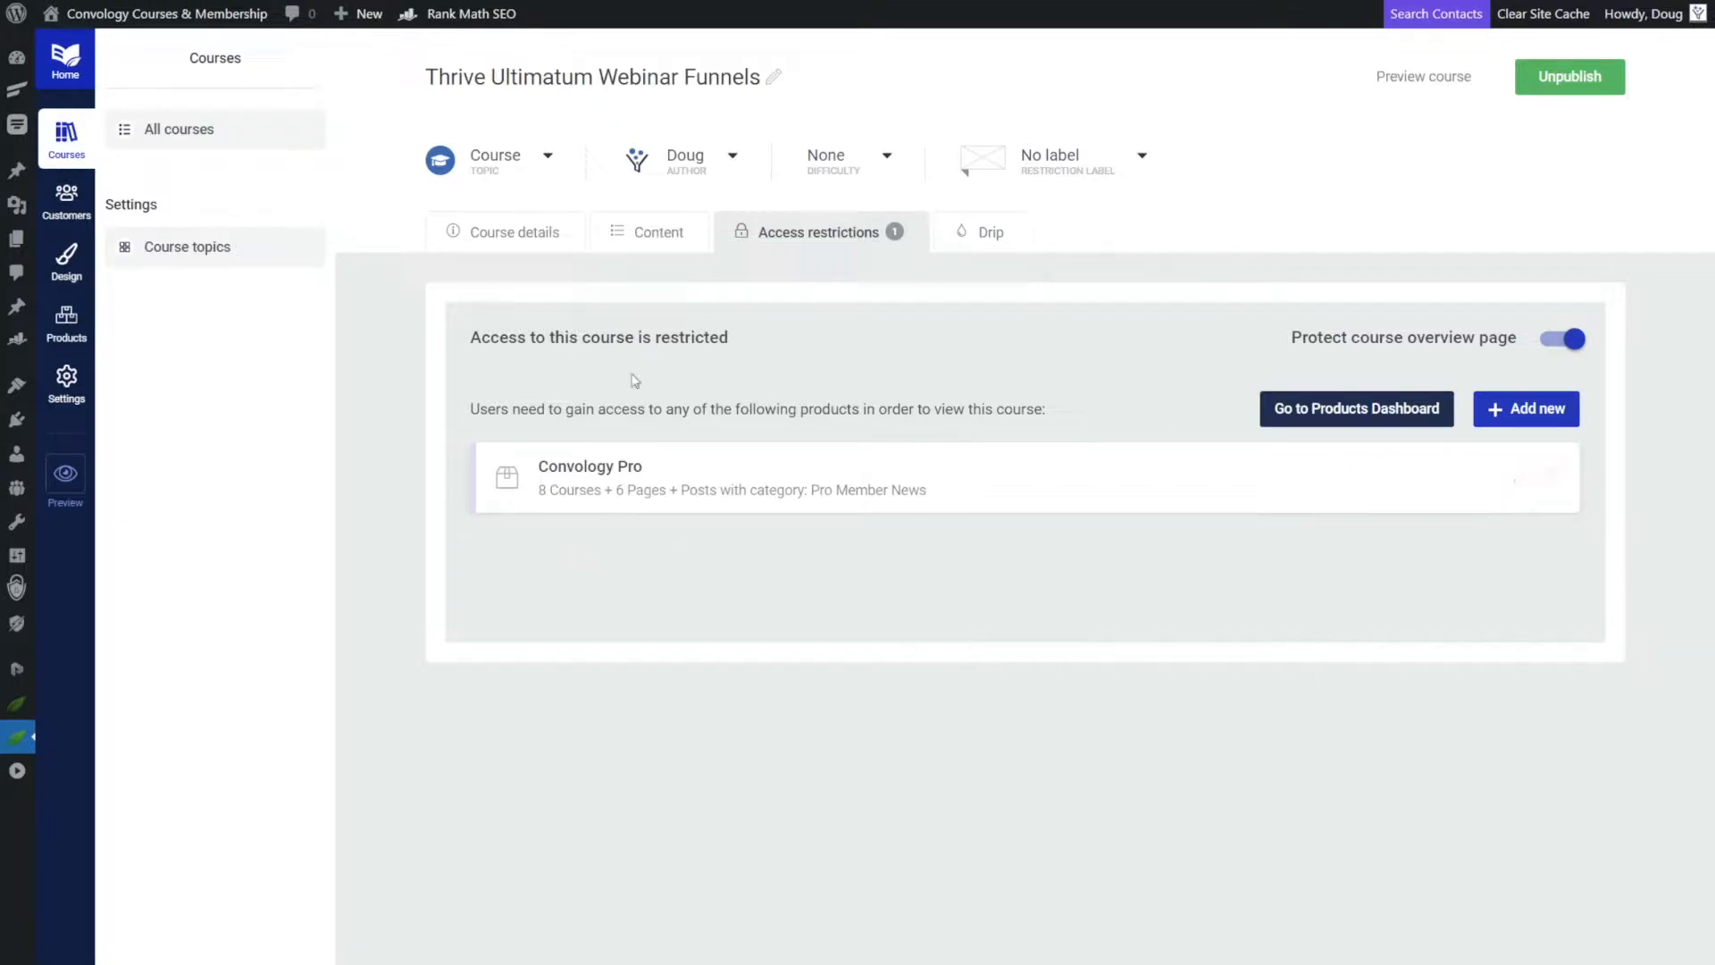
mouse_move(674, 432)
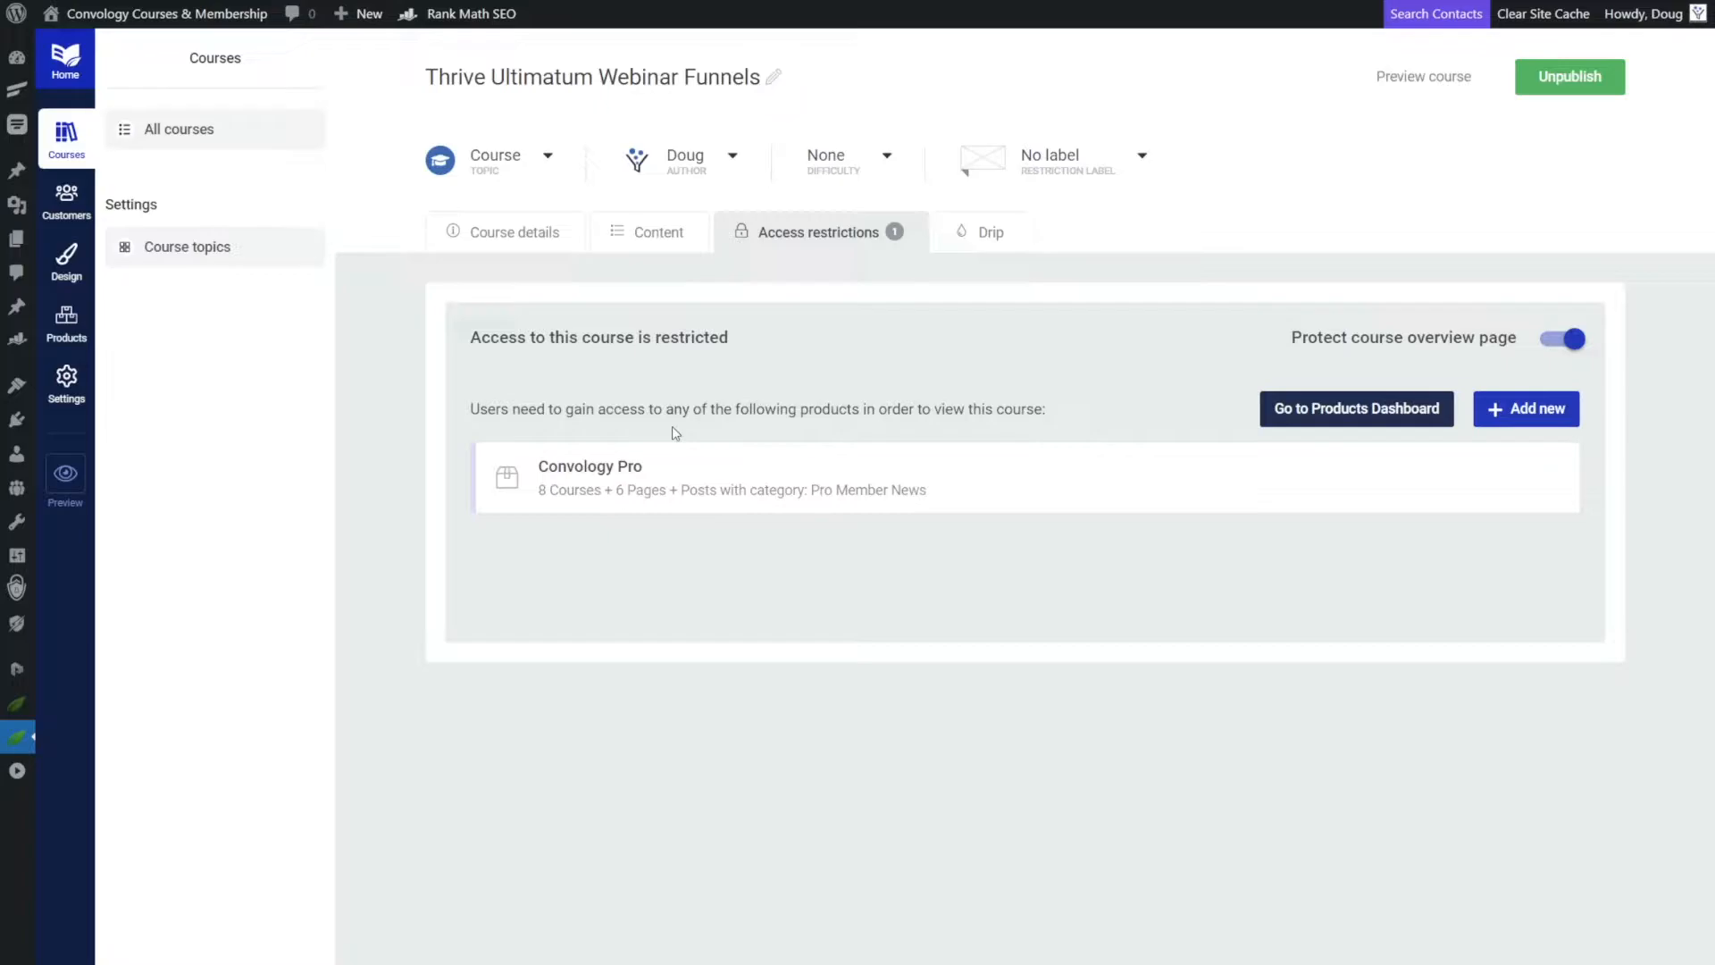
left_click(650, 231)
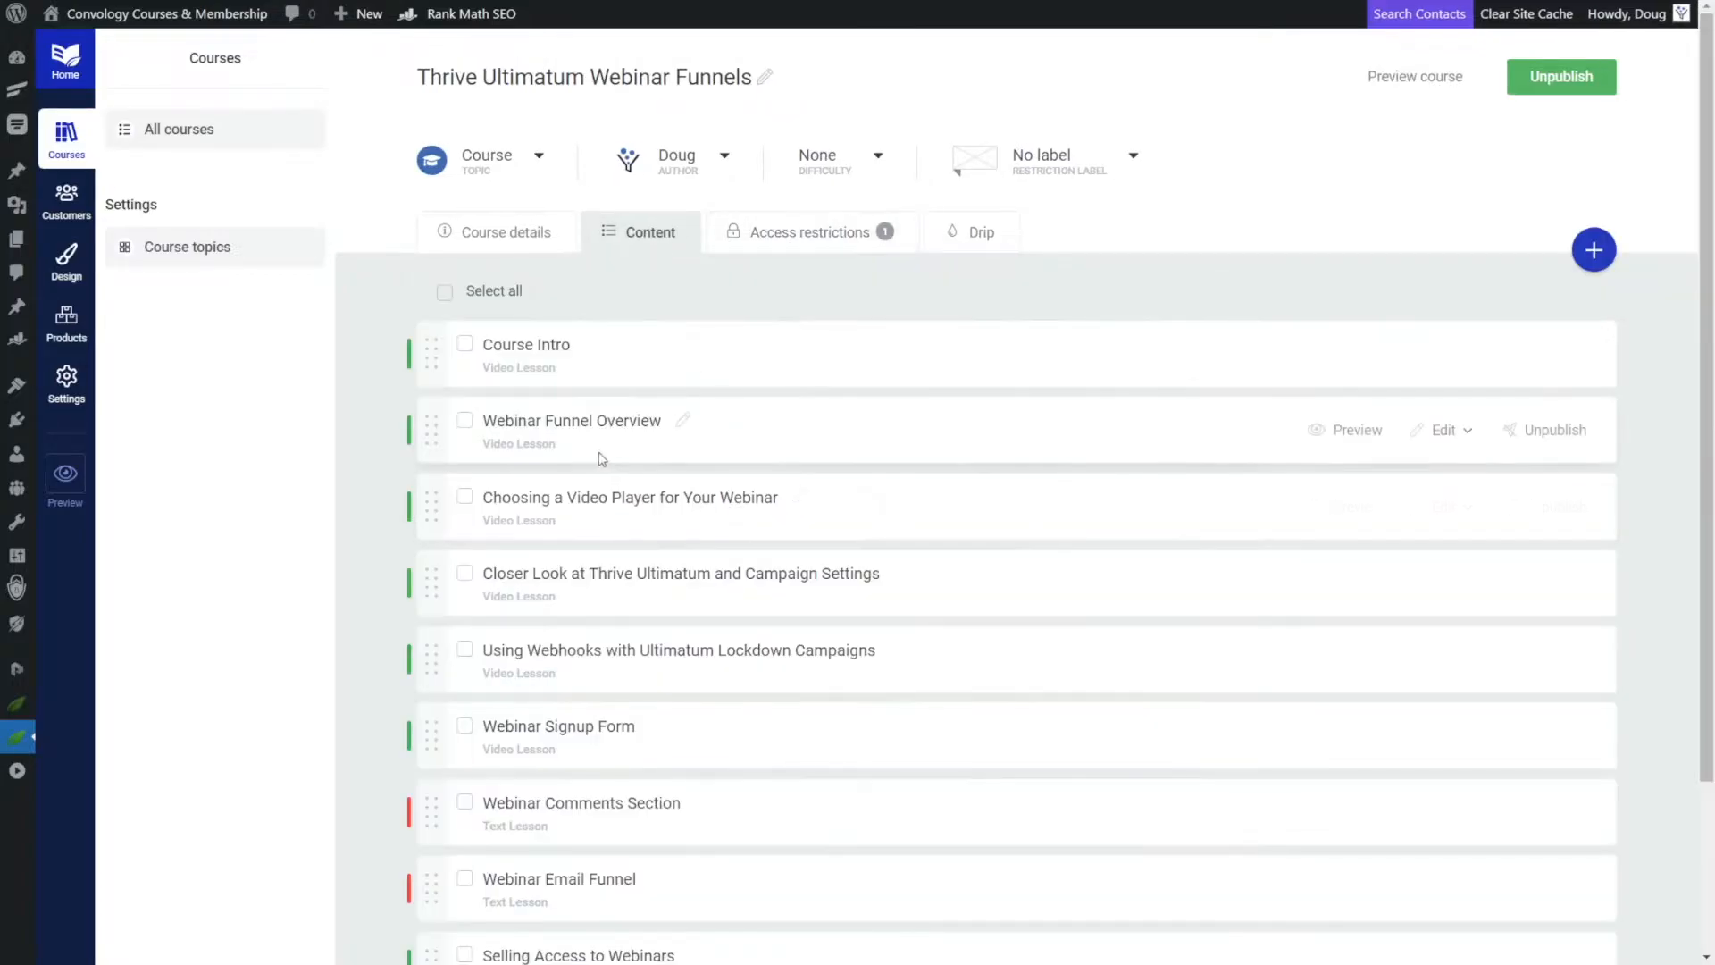
mouse_move(732, 459)
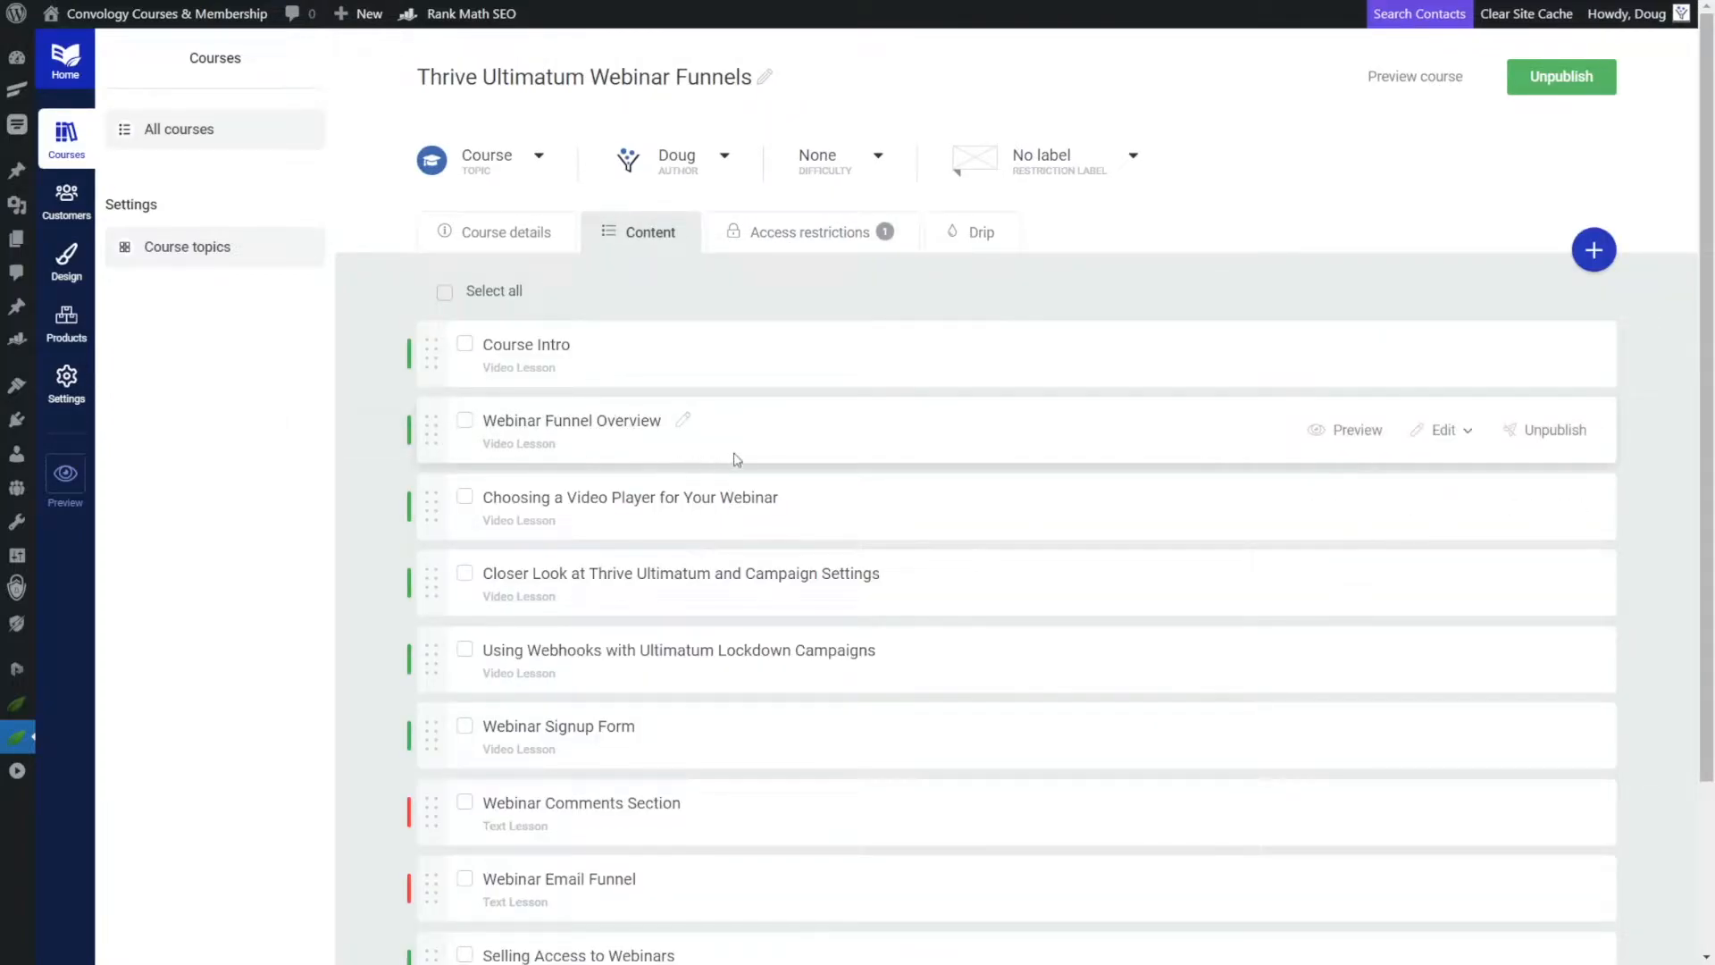
mouse_move(981, 232)
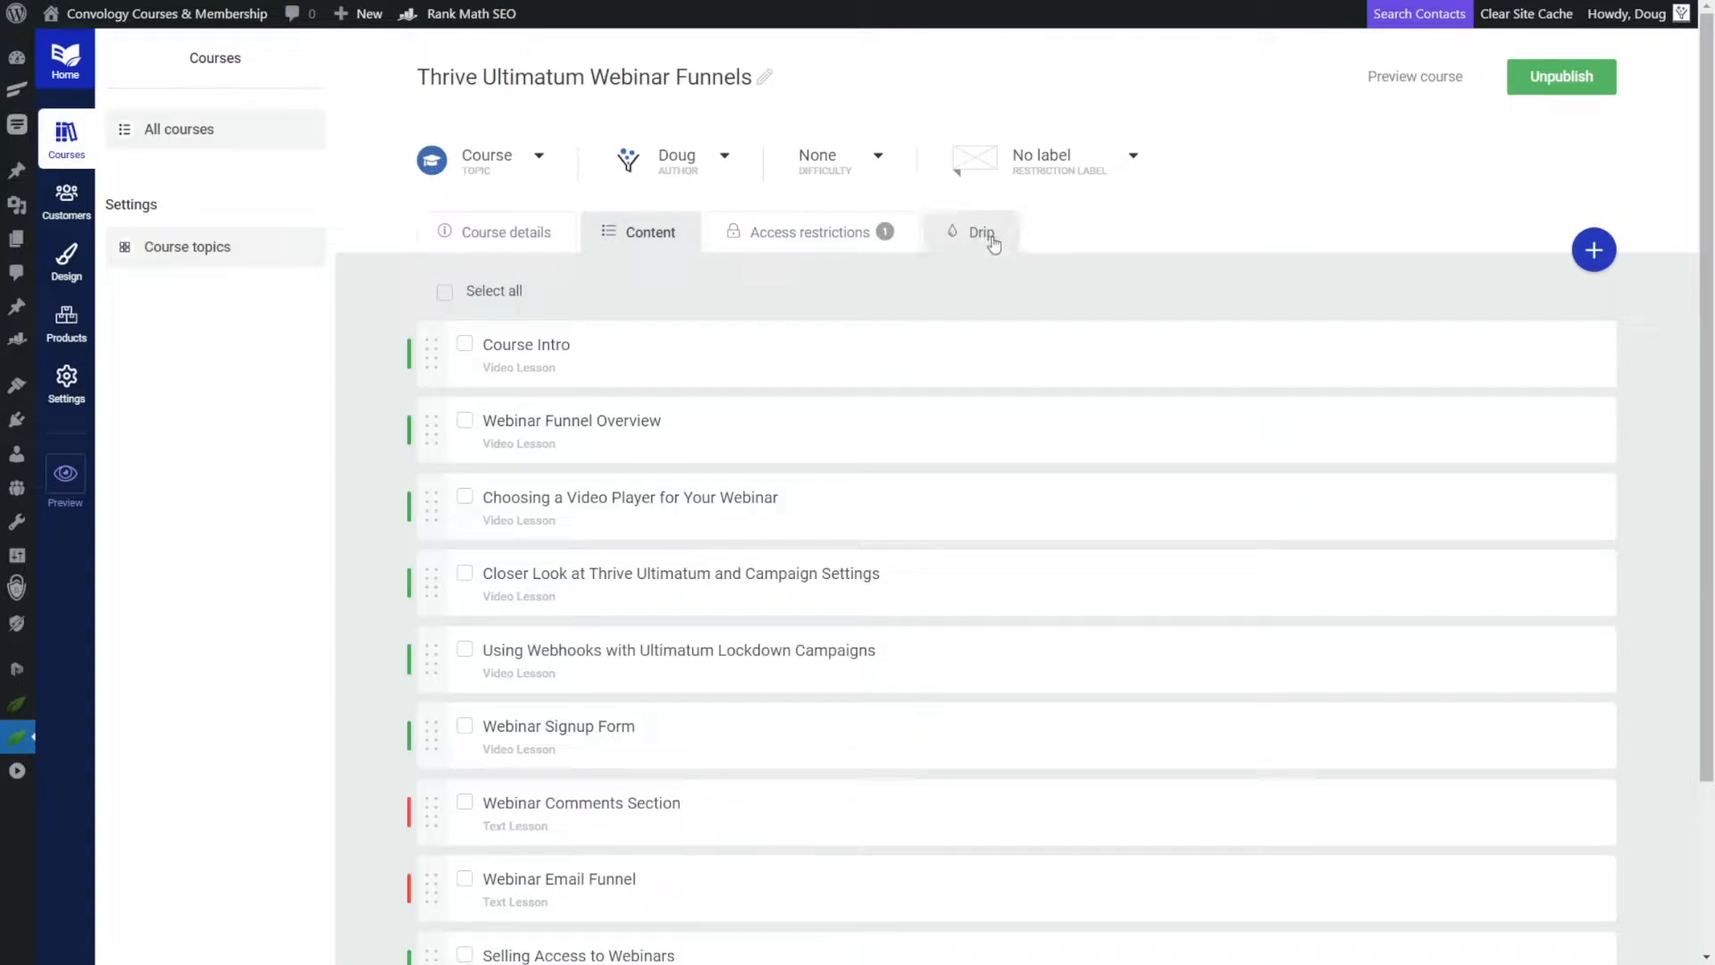
Start the first drip campaign and choose the Thrive Automator Unlock template.
left_click(980, 232)
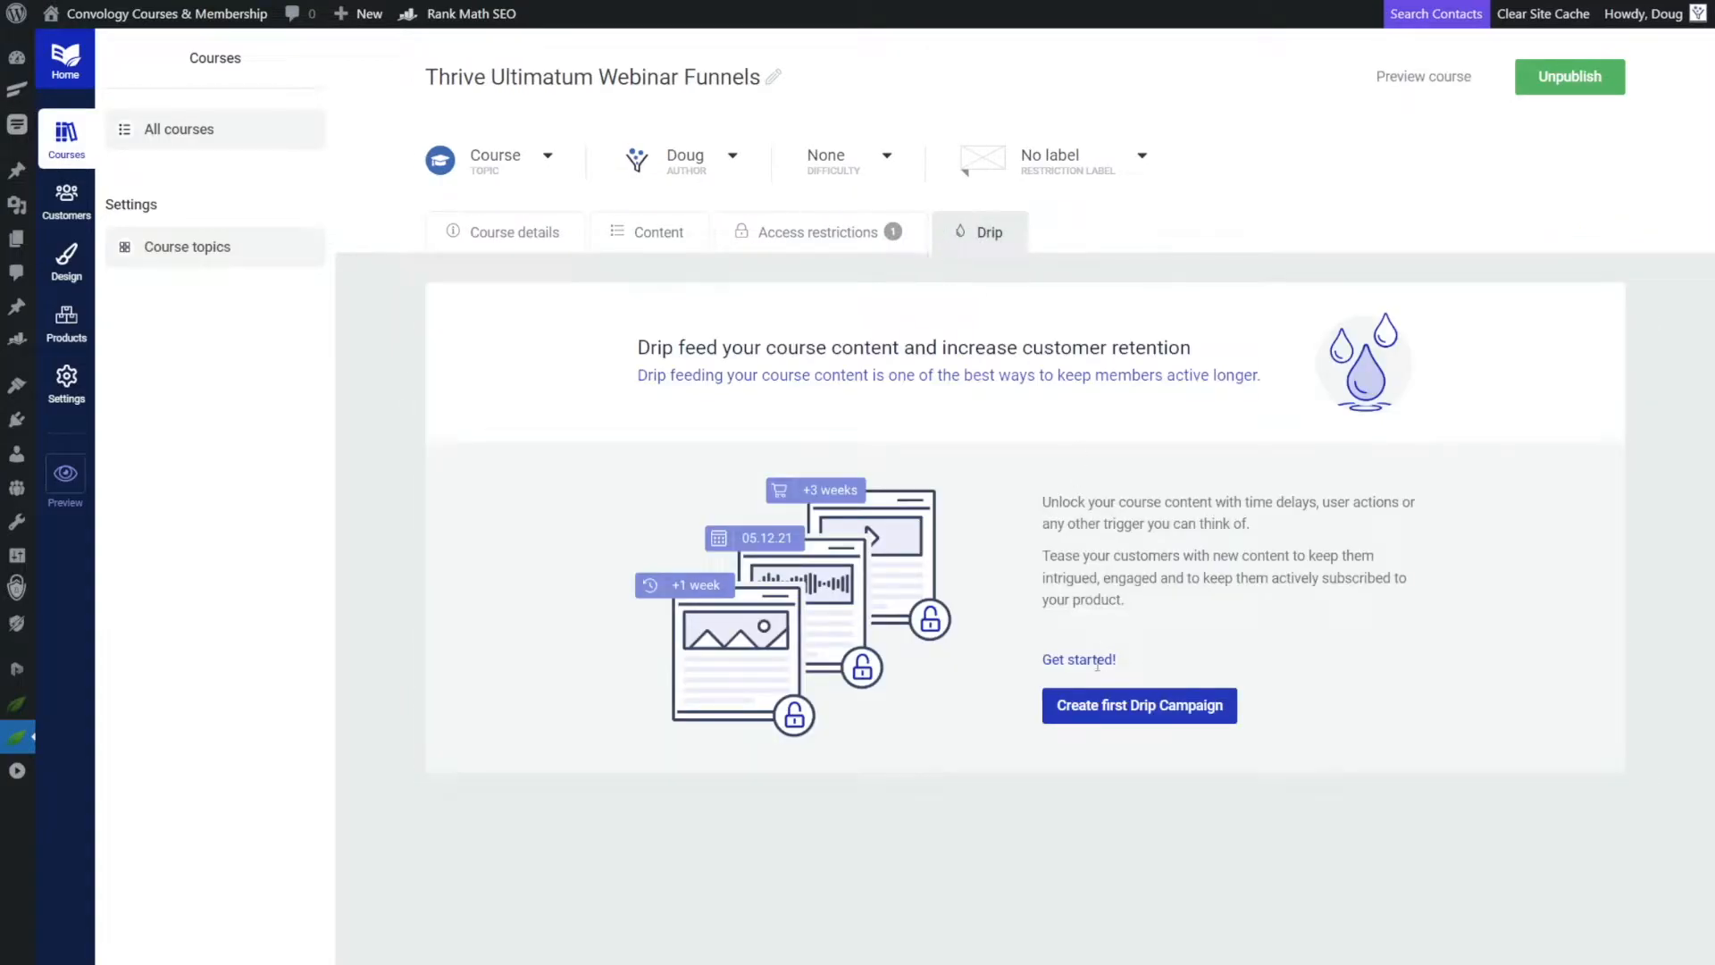
left_click(1137, 704)
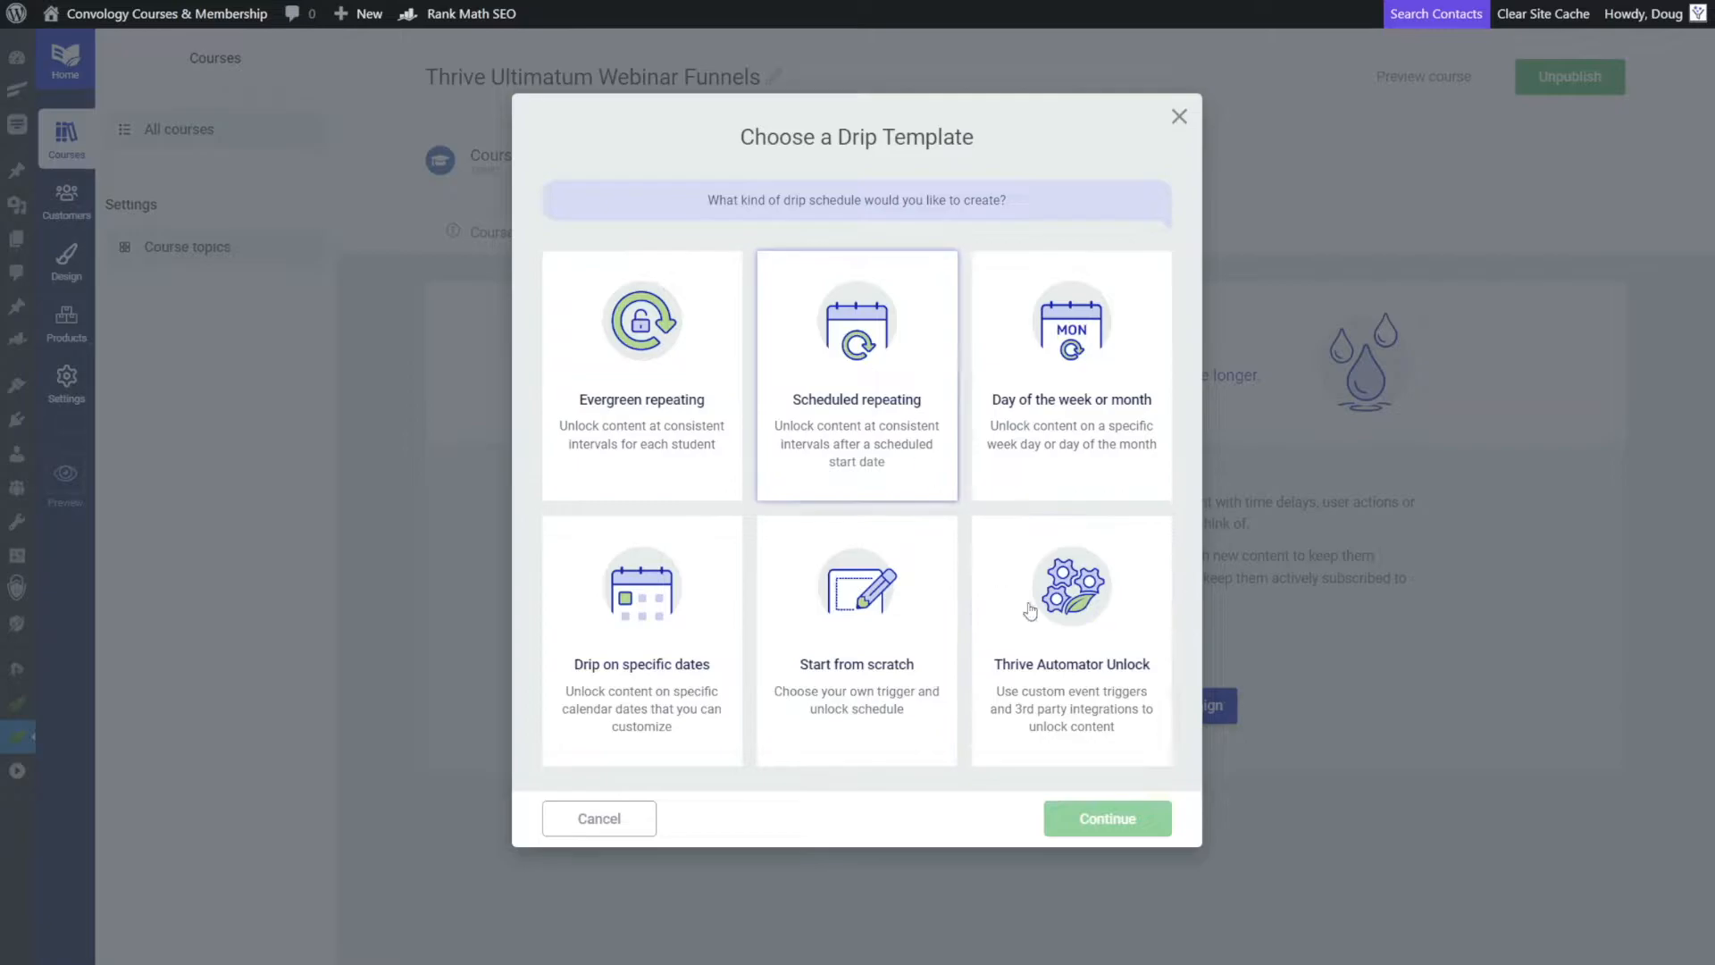
left_click(1070, 640)
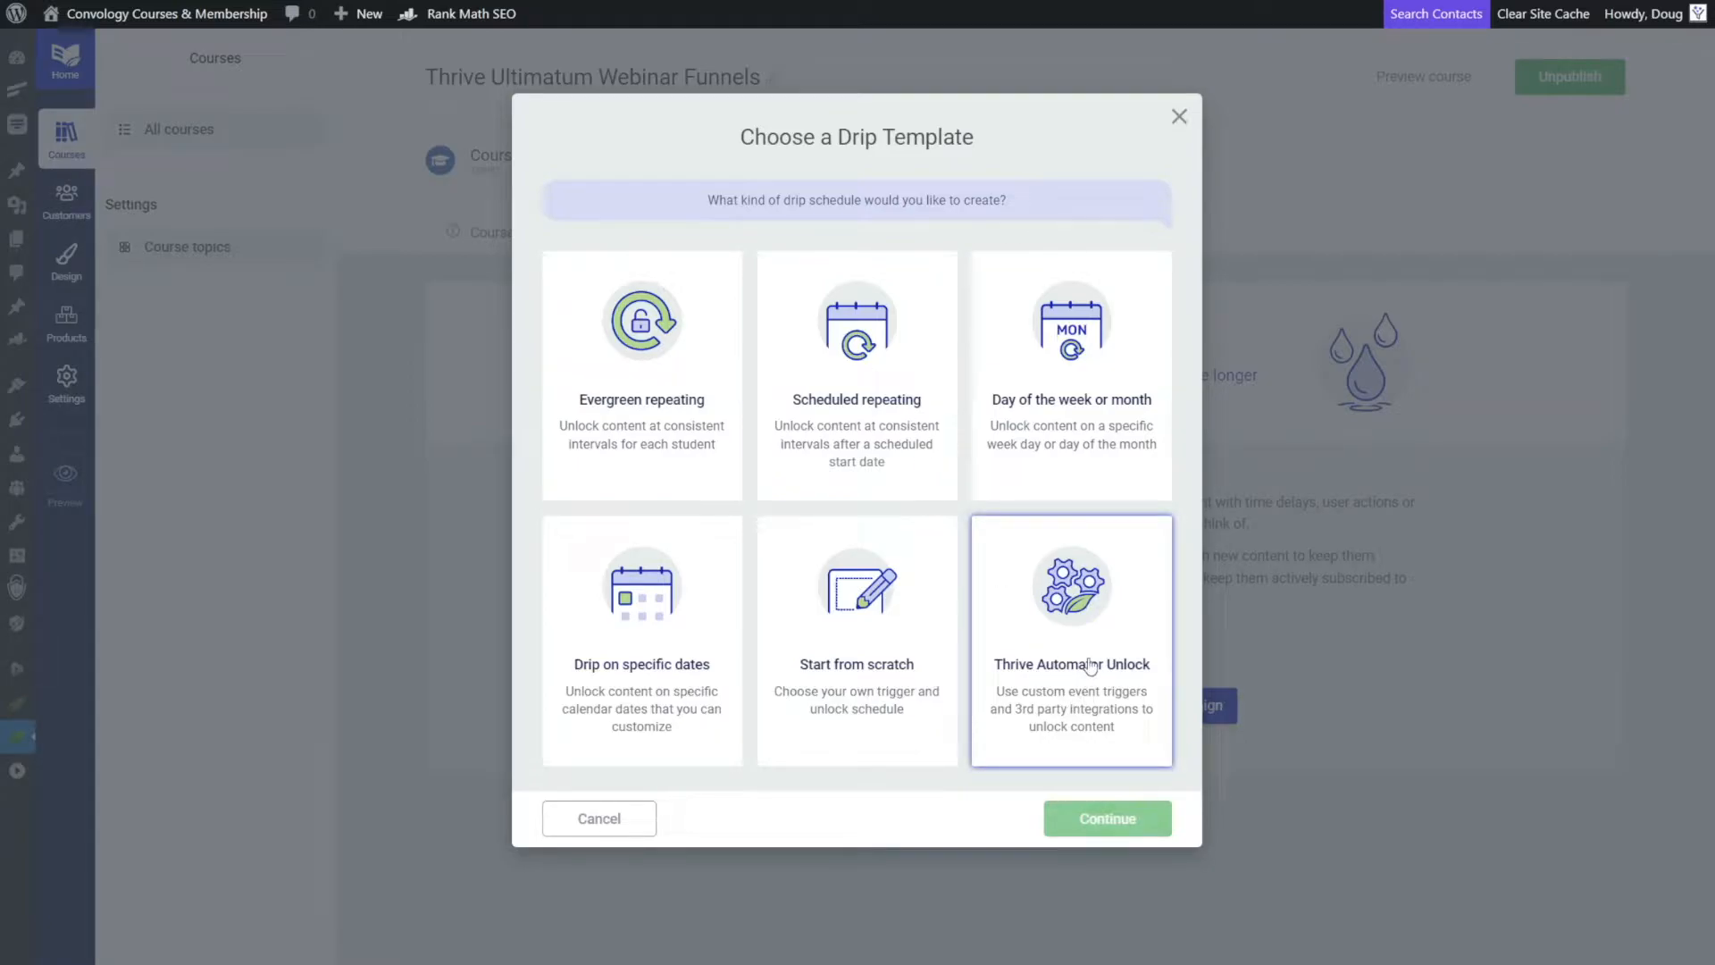
Name the campaign 'Free Course: Overview' with a User purchases product trigger.
left_click(1105, 819)
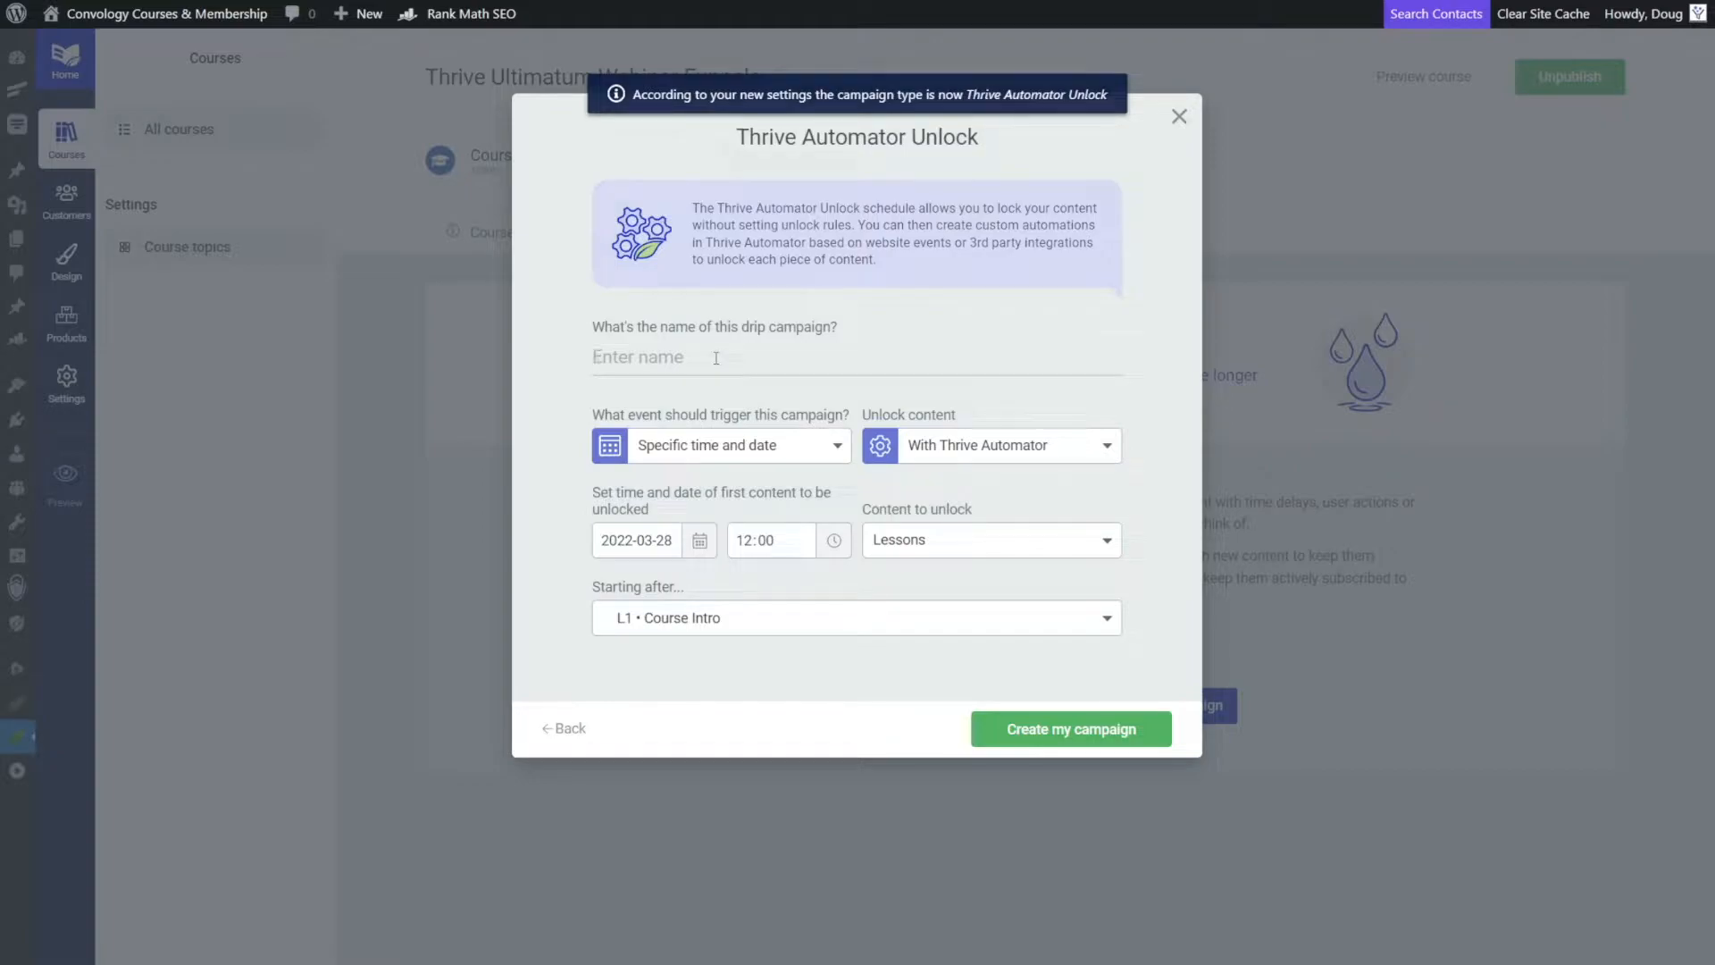
type("Free Course: Overview")
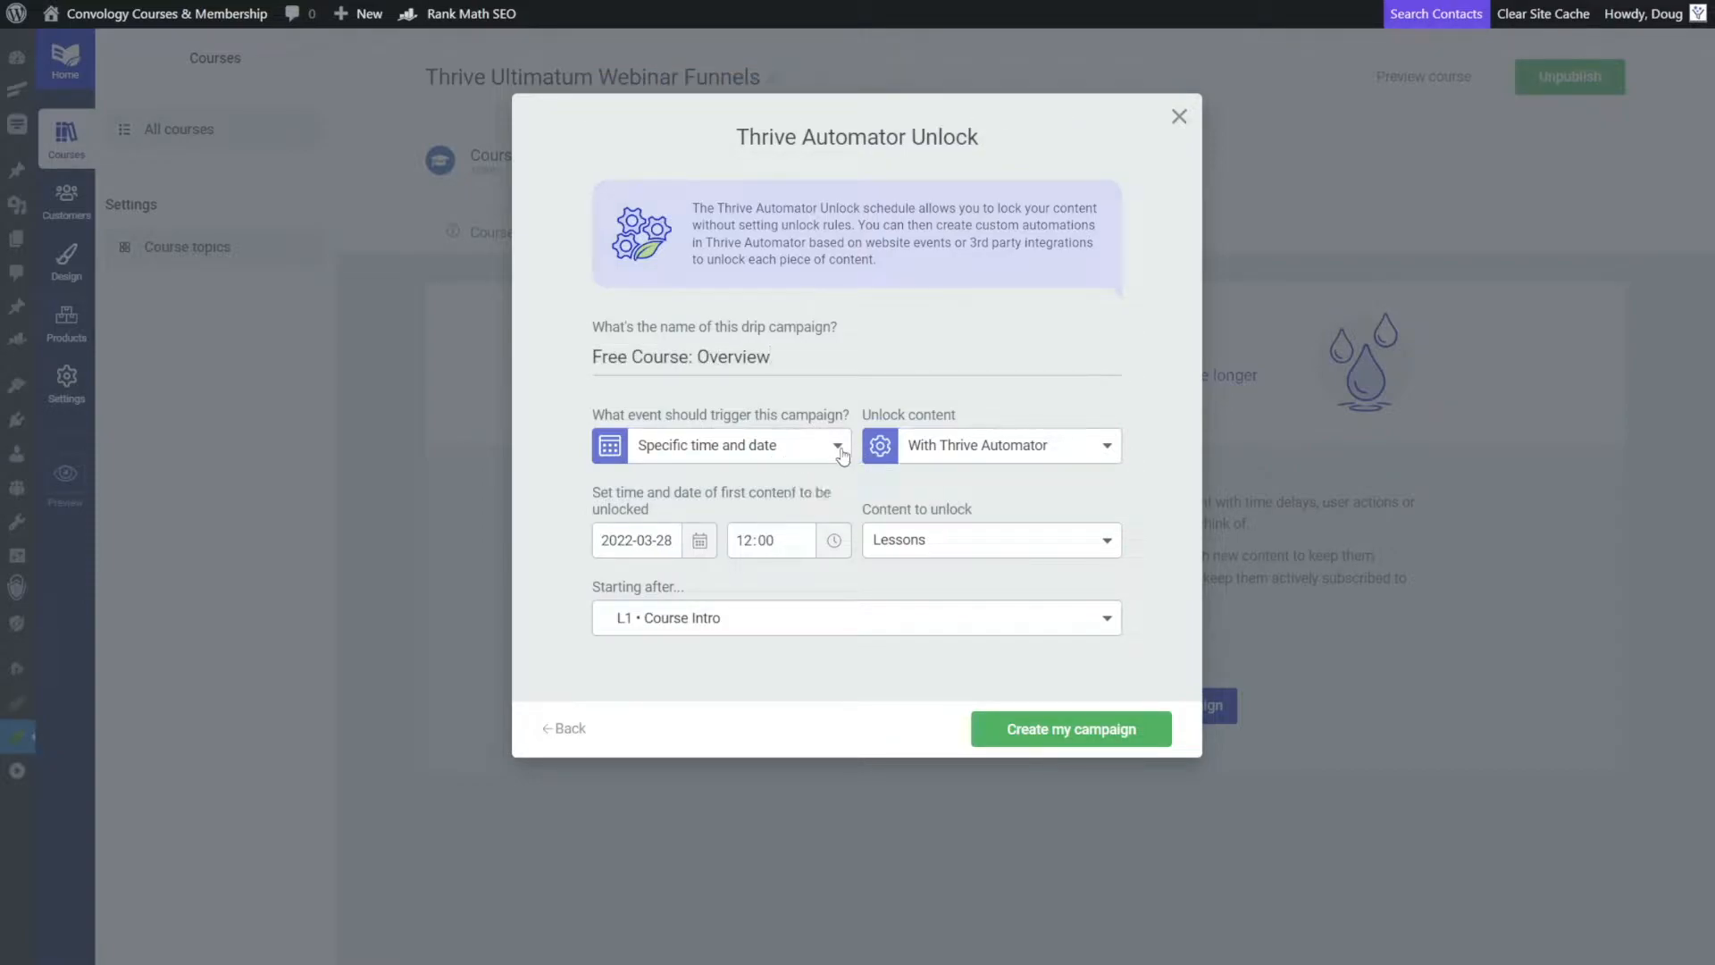
left_click(836, 445)
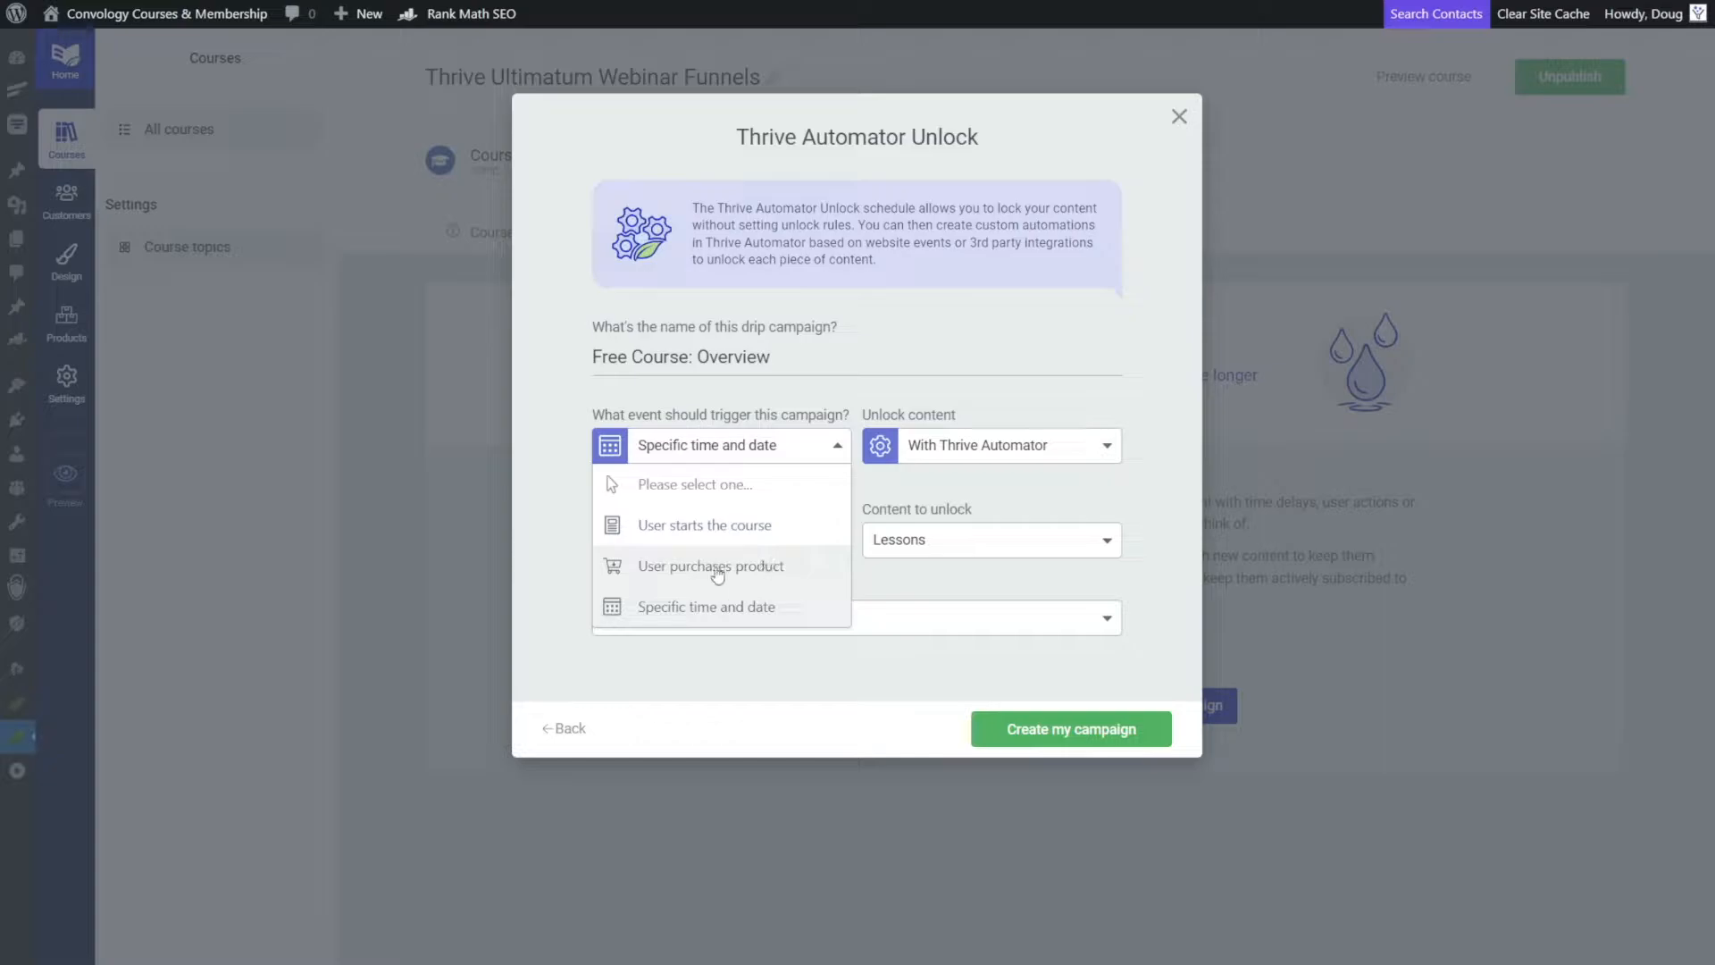
left_click(711, 567)
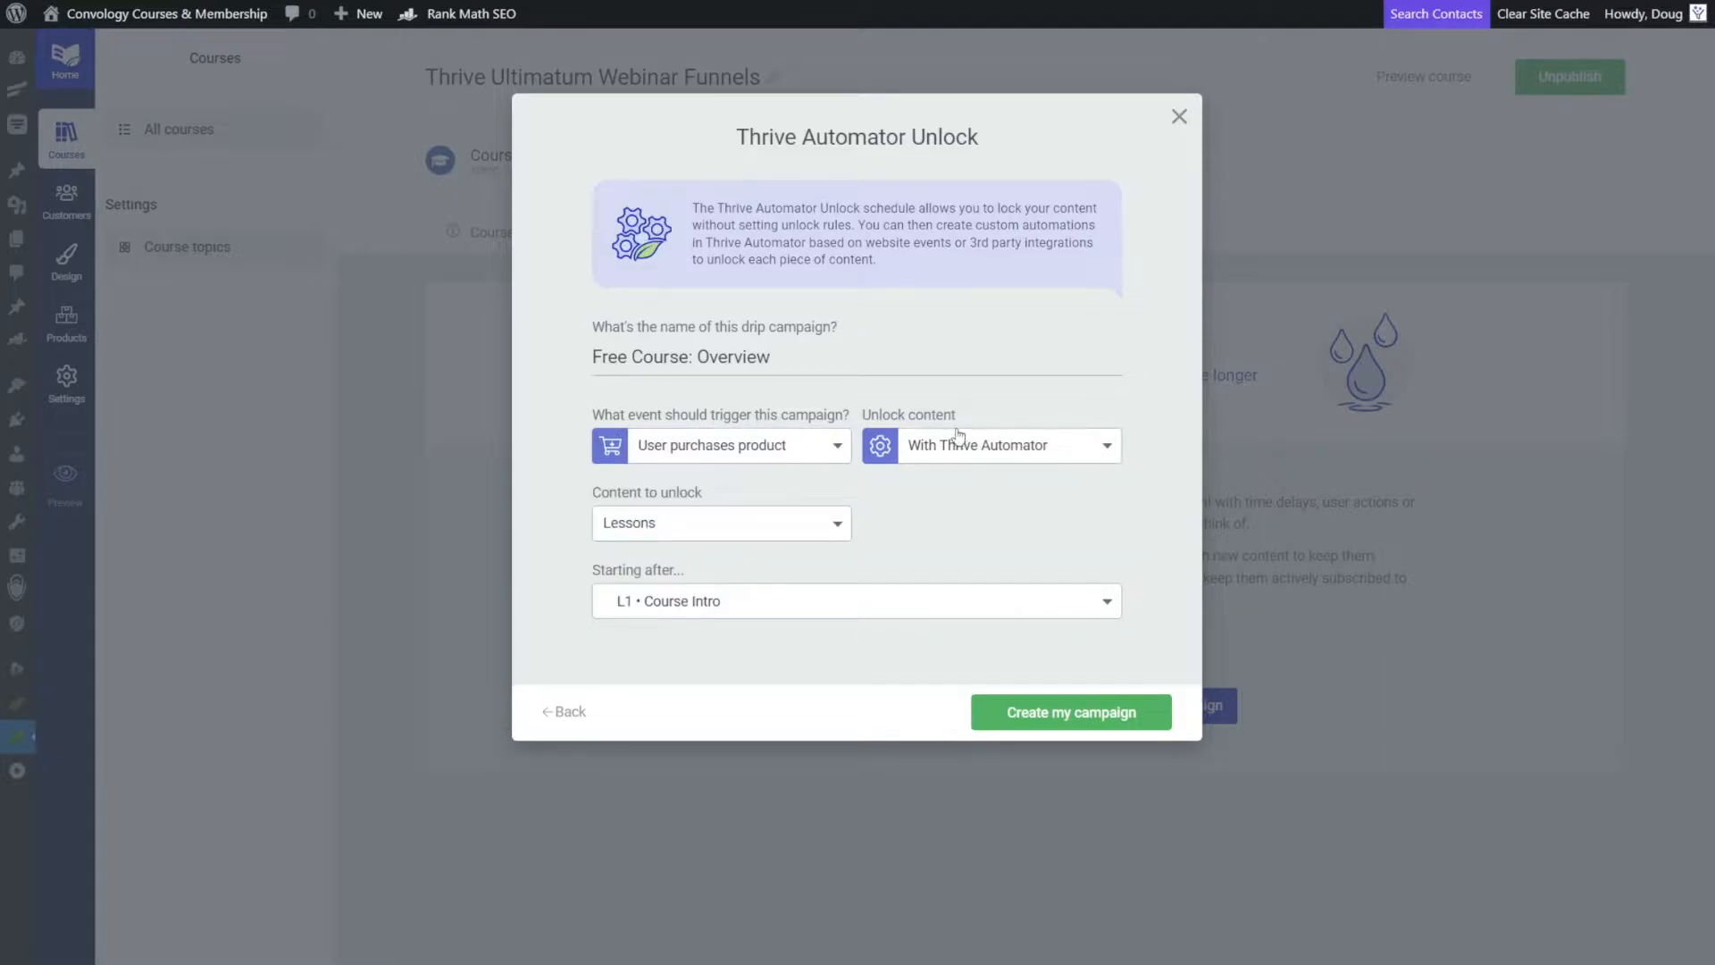
mouse_move(695, 492)
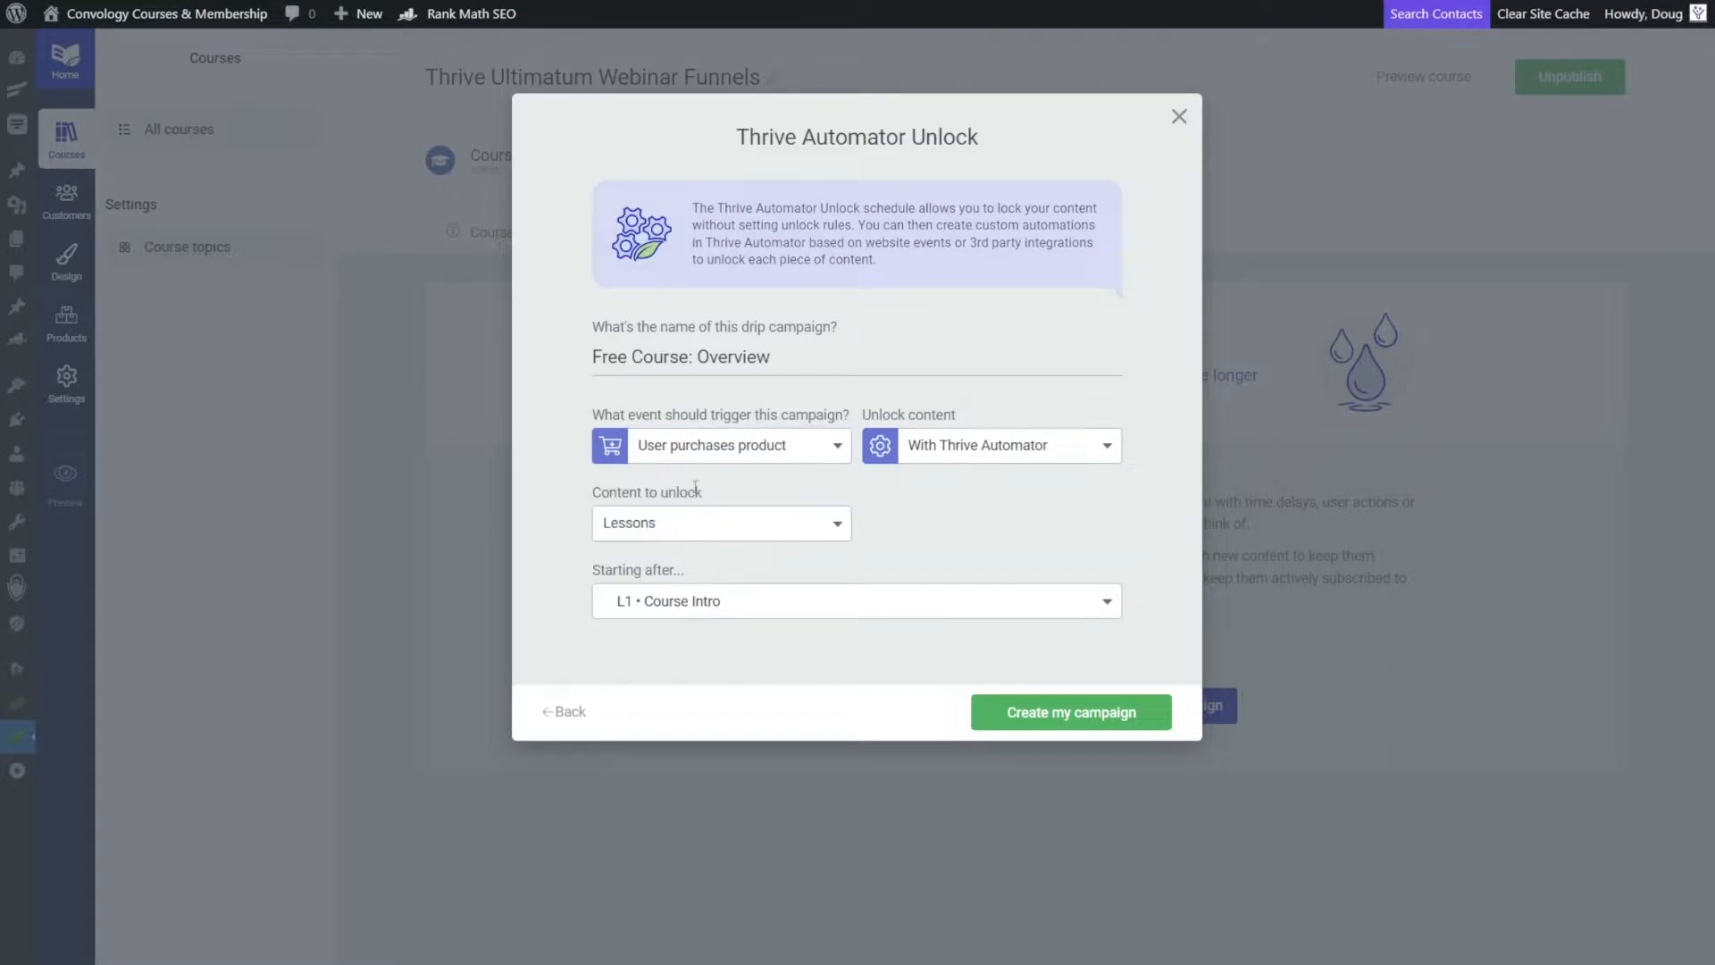
Keep Lessons as the unlocked content and L1 Course Intro as the starting lesson.
left_click(720, 522)
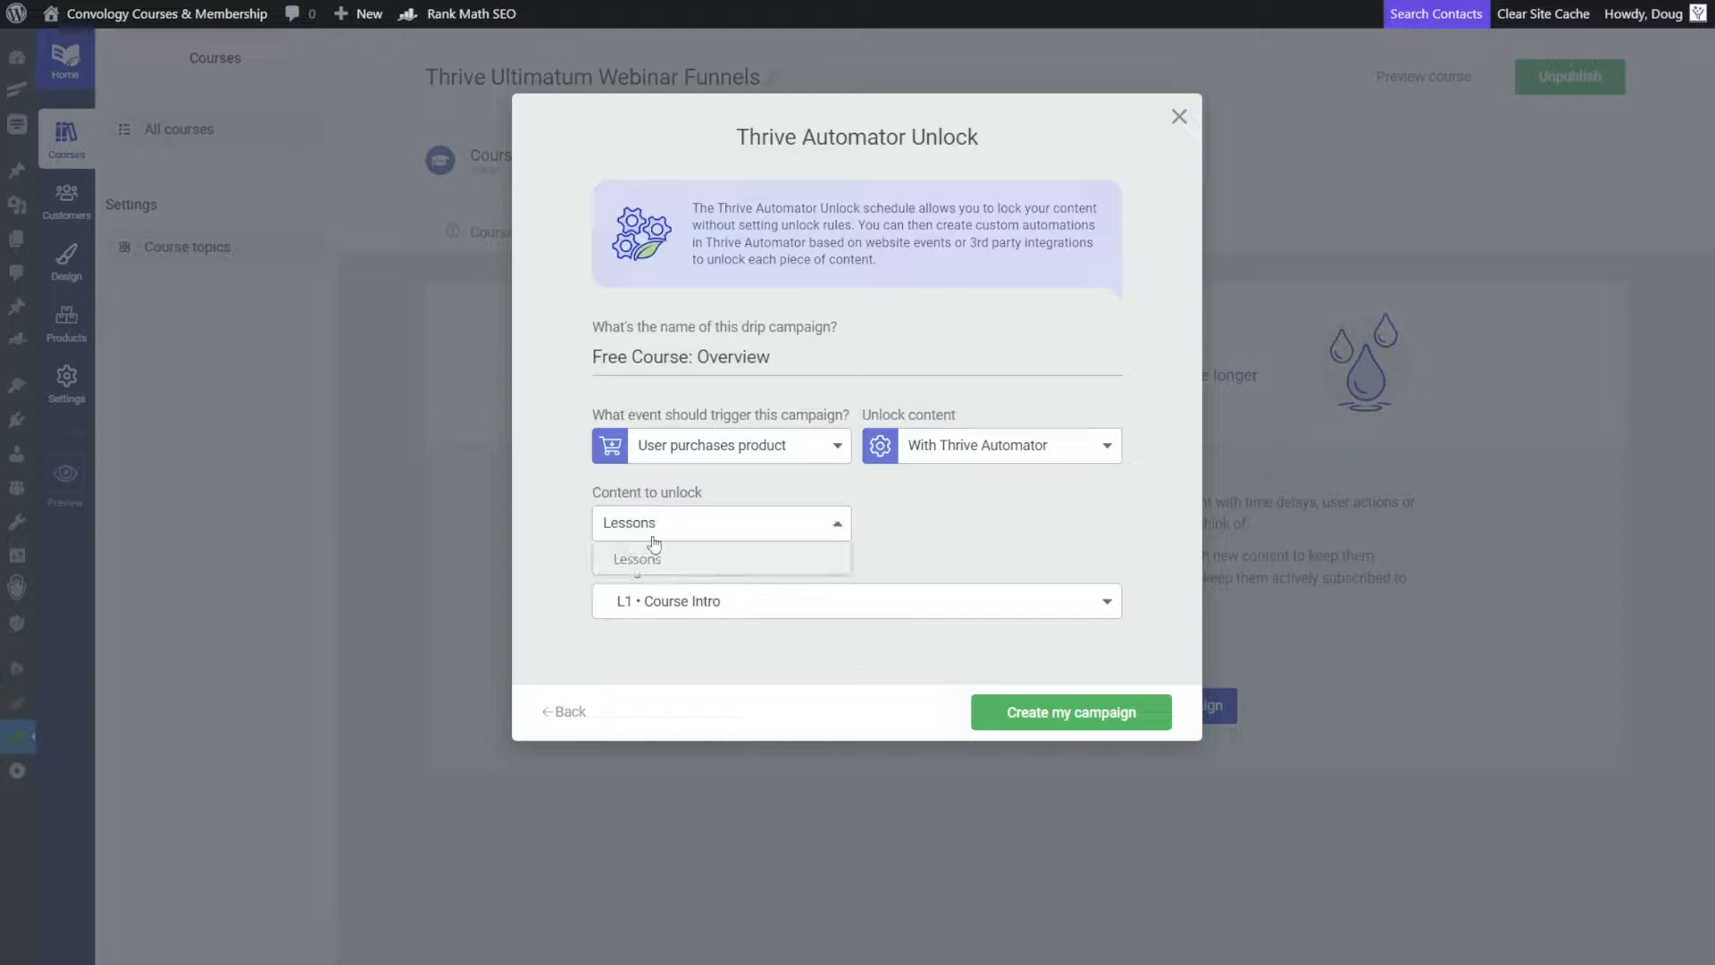
mouse_move(691, 552)
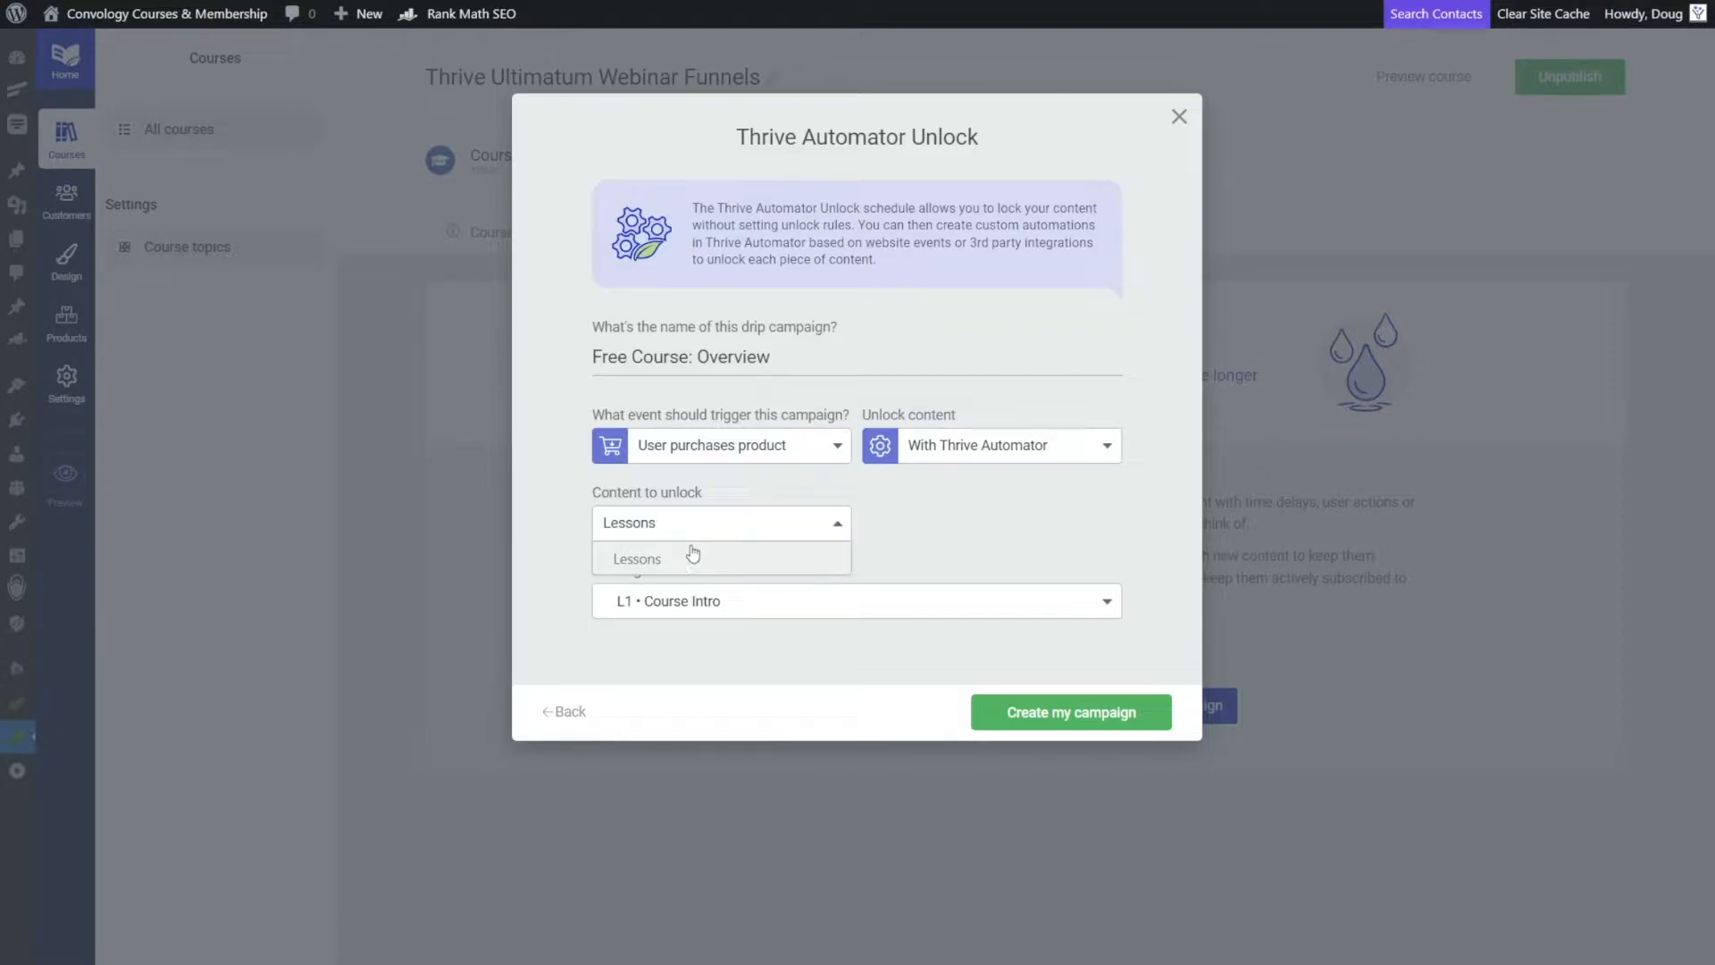
mouse_move(850, 537)
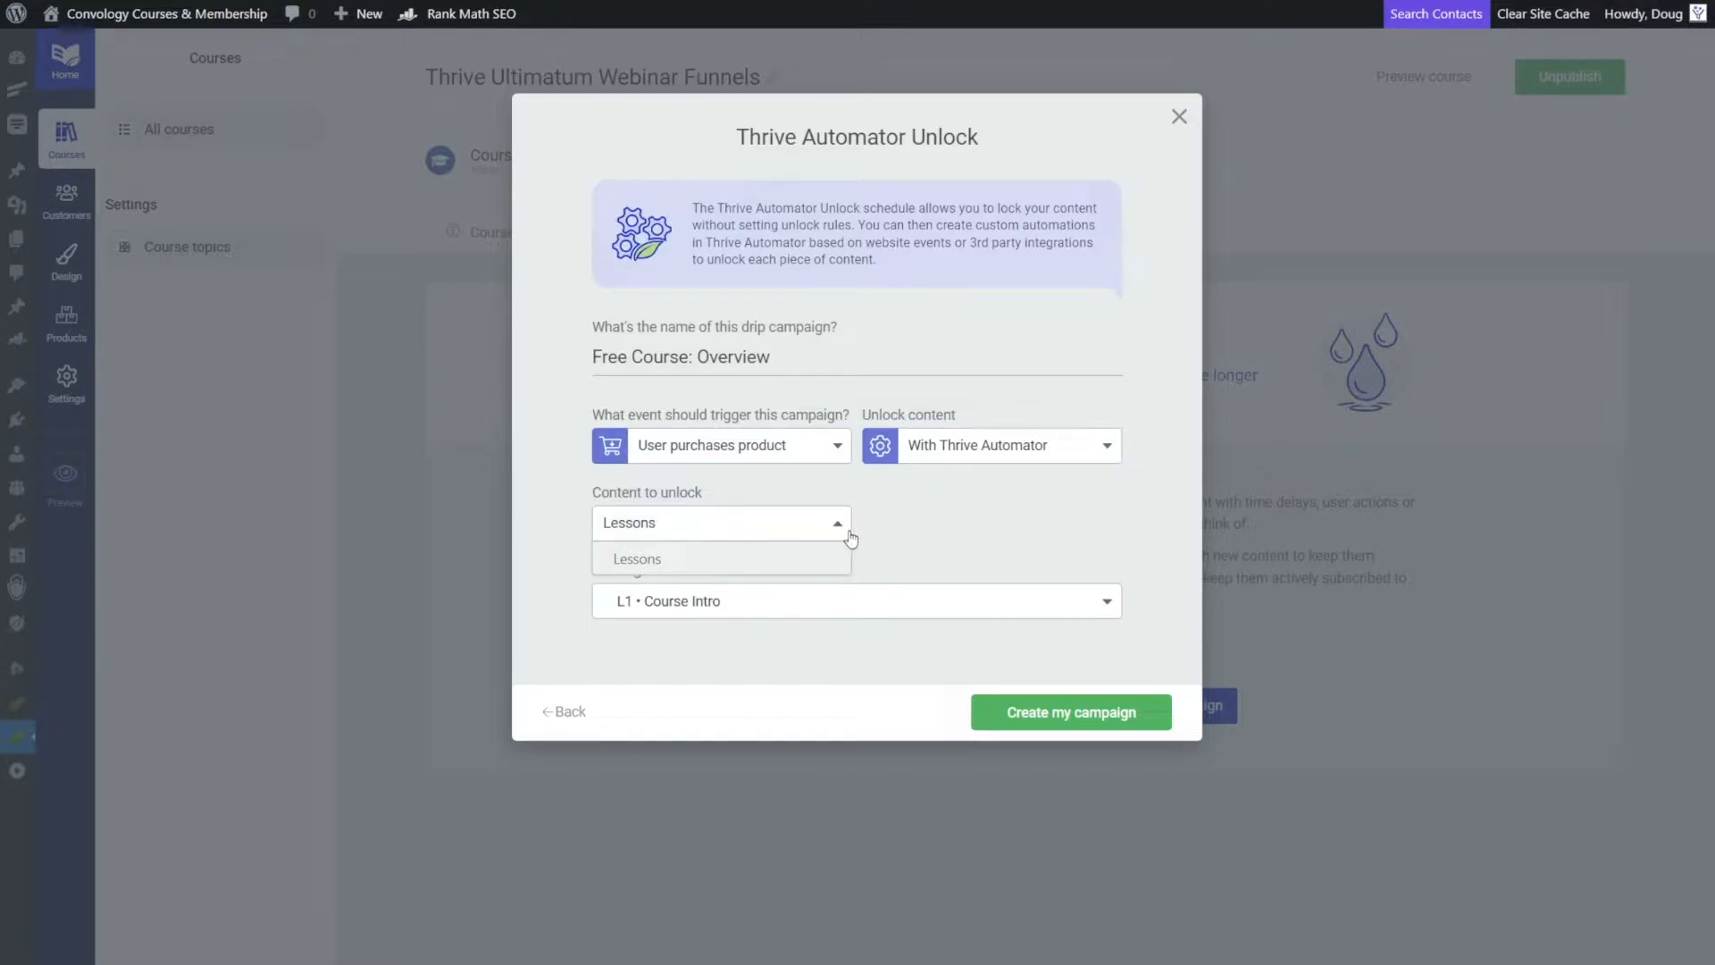
mouse_move(772, 574)
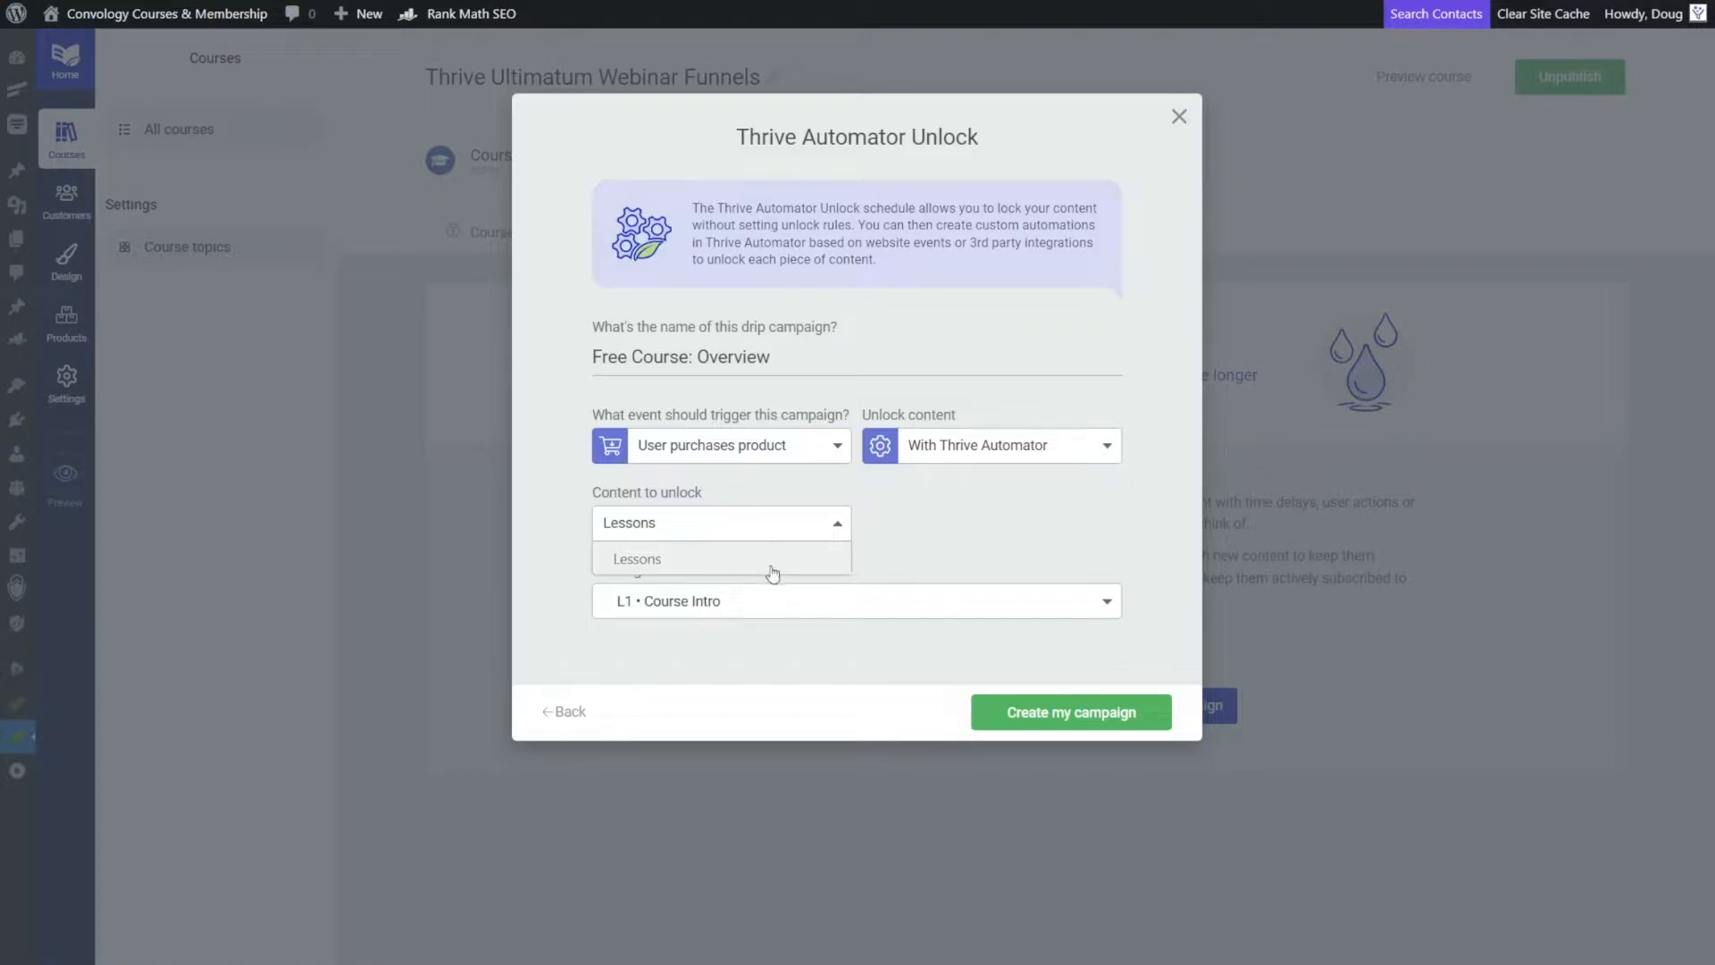
left_click(636, 558)
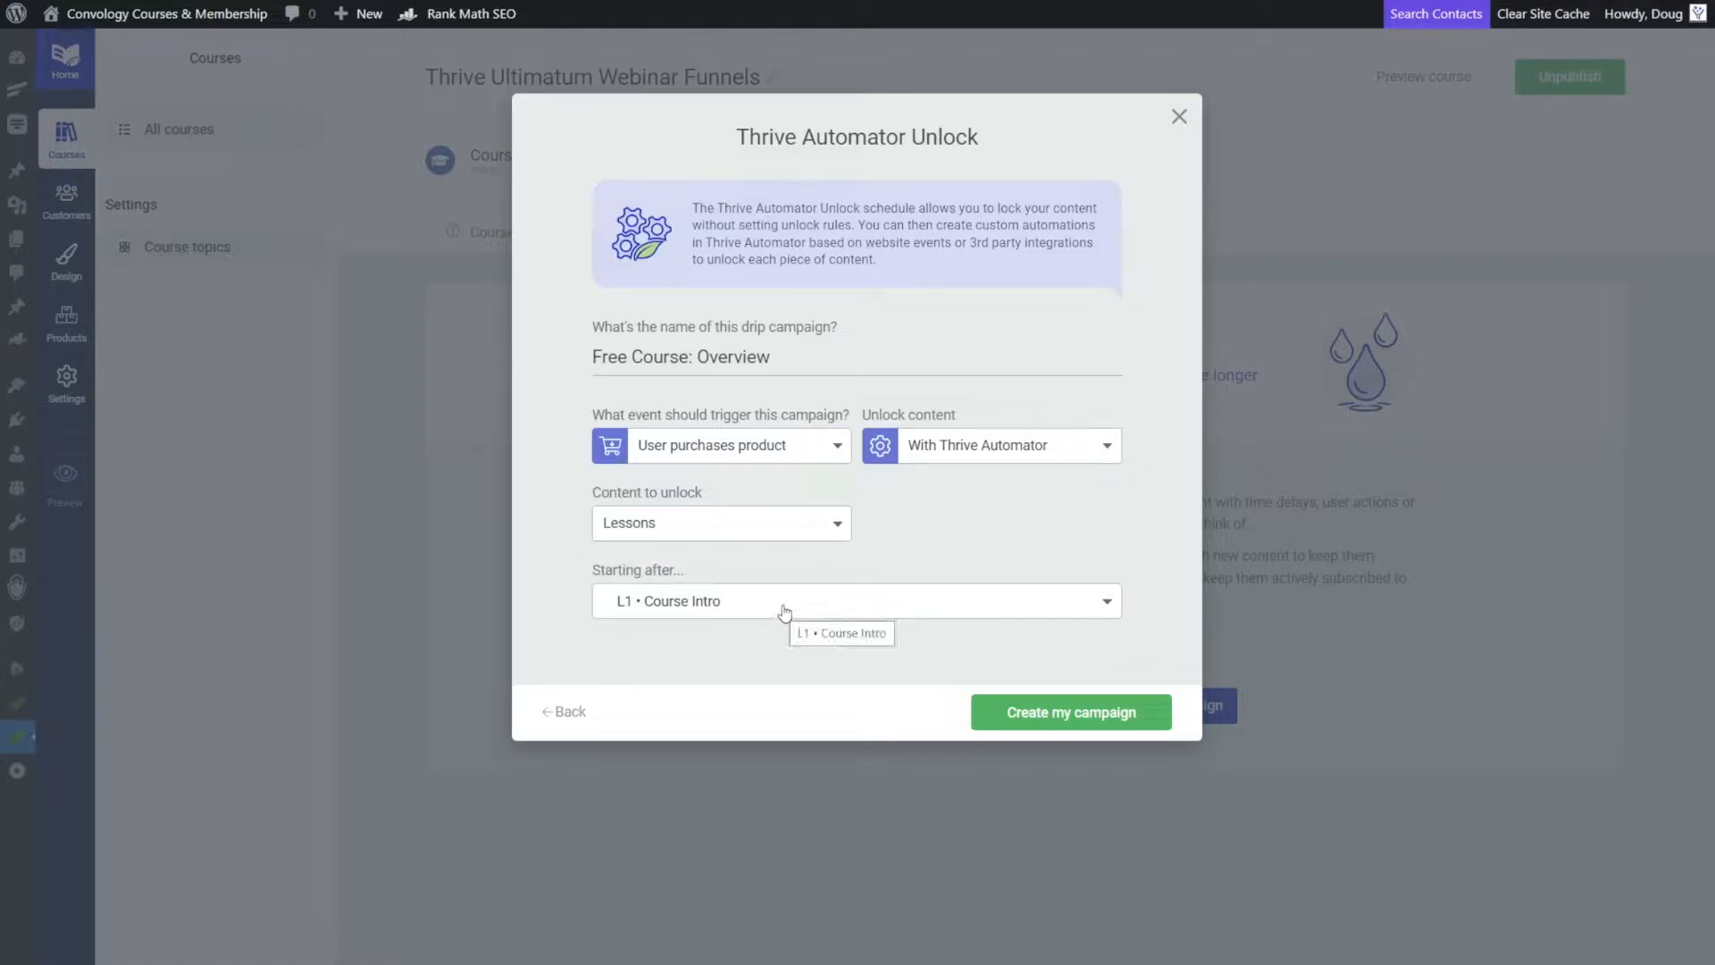
mouse_move(616, 611)
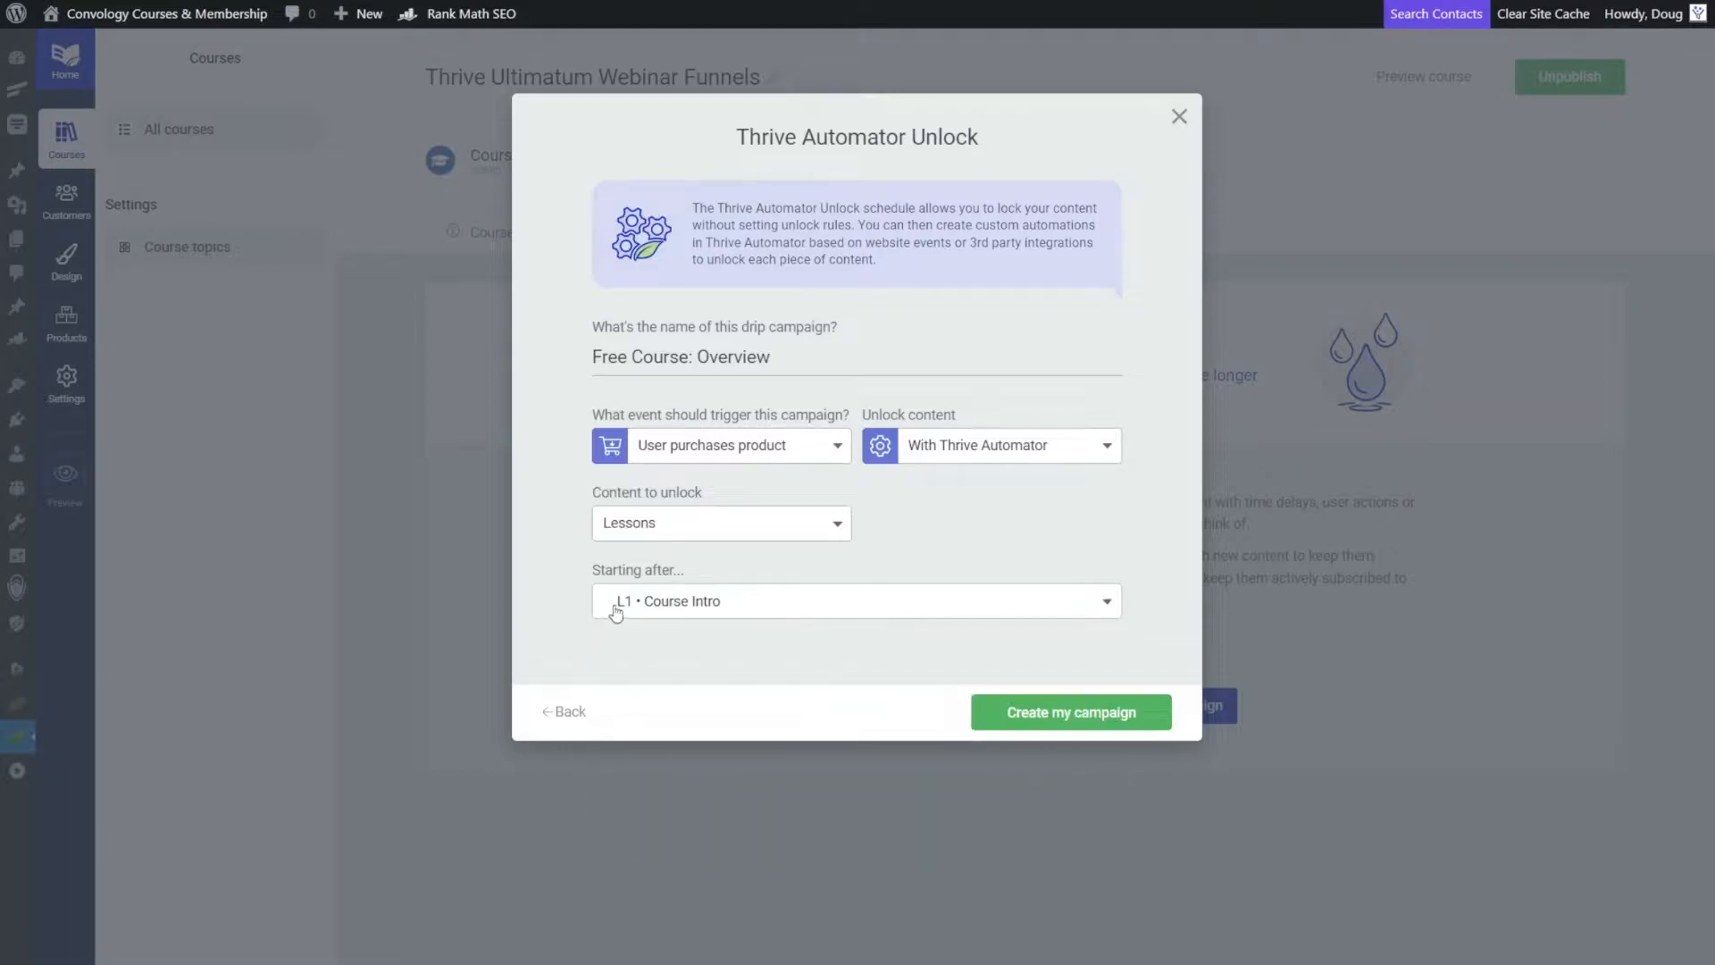
mouse_move(634, 605)
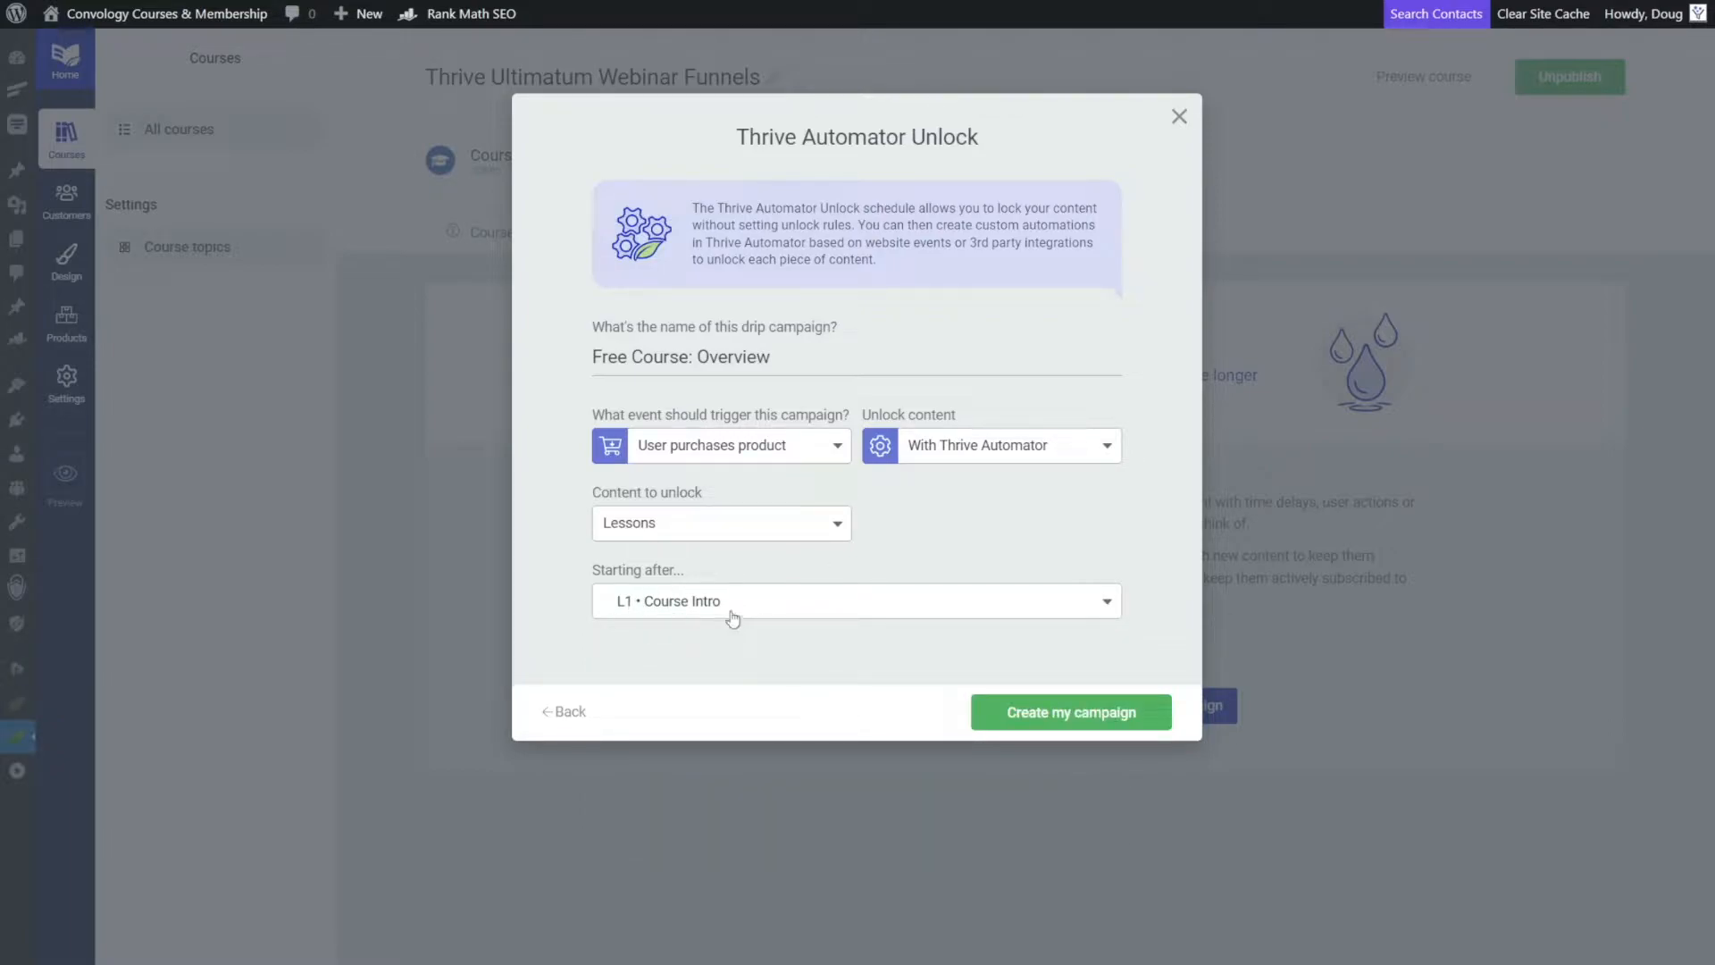
mouse_move(732, 619)
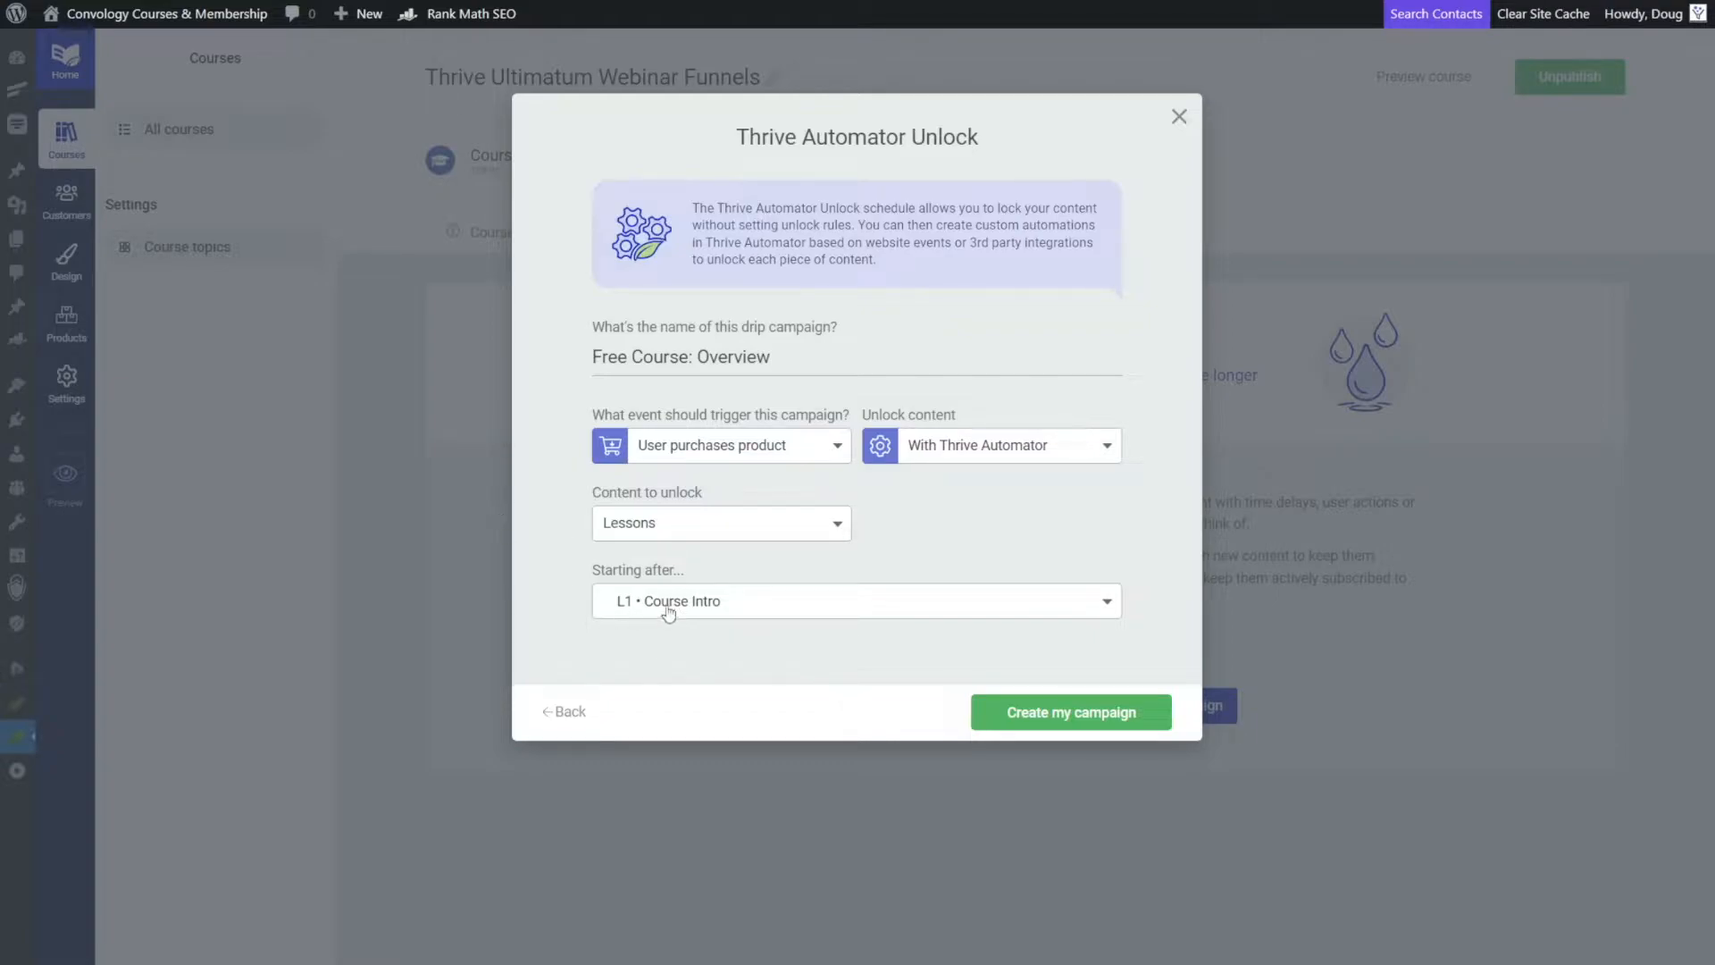
left_click(856, 600)
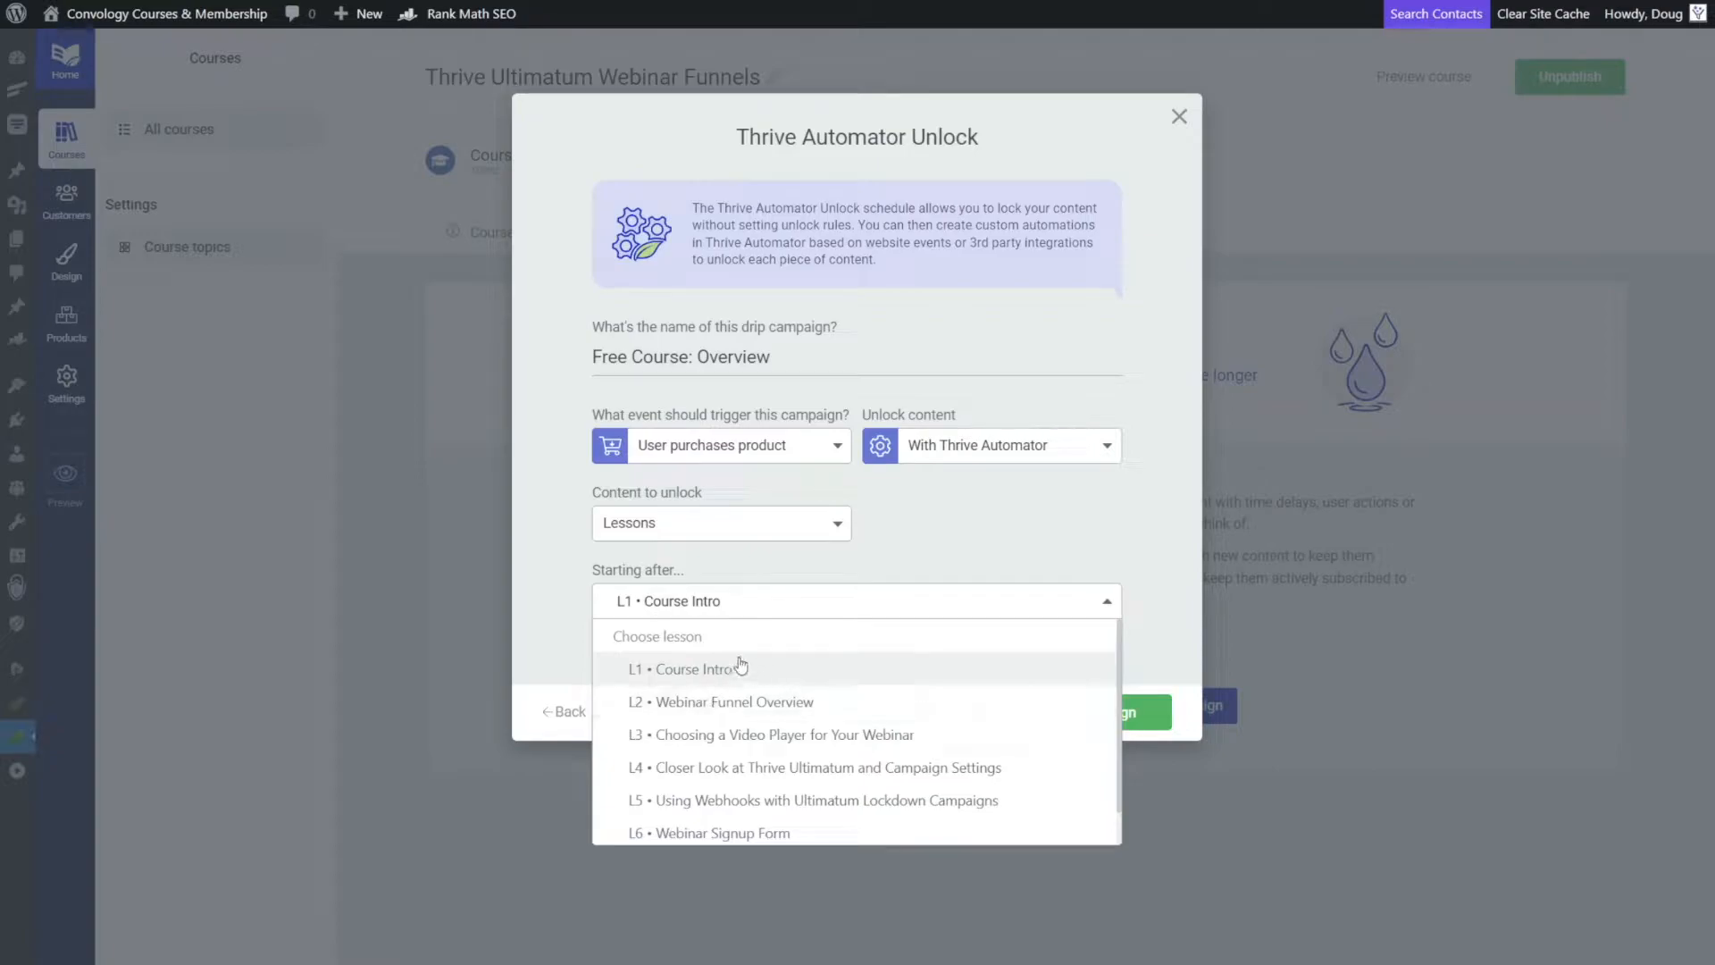
mouse_move(748, 655)
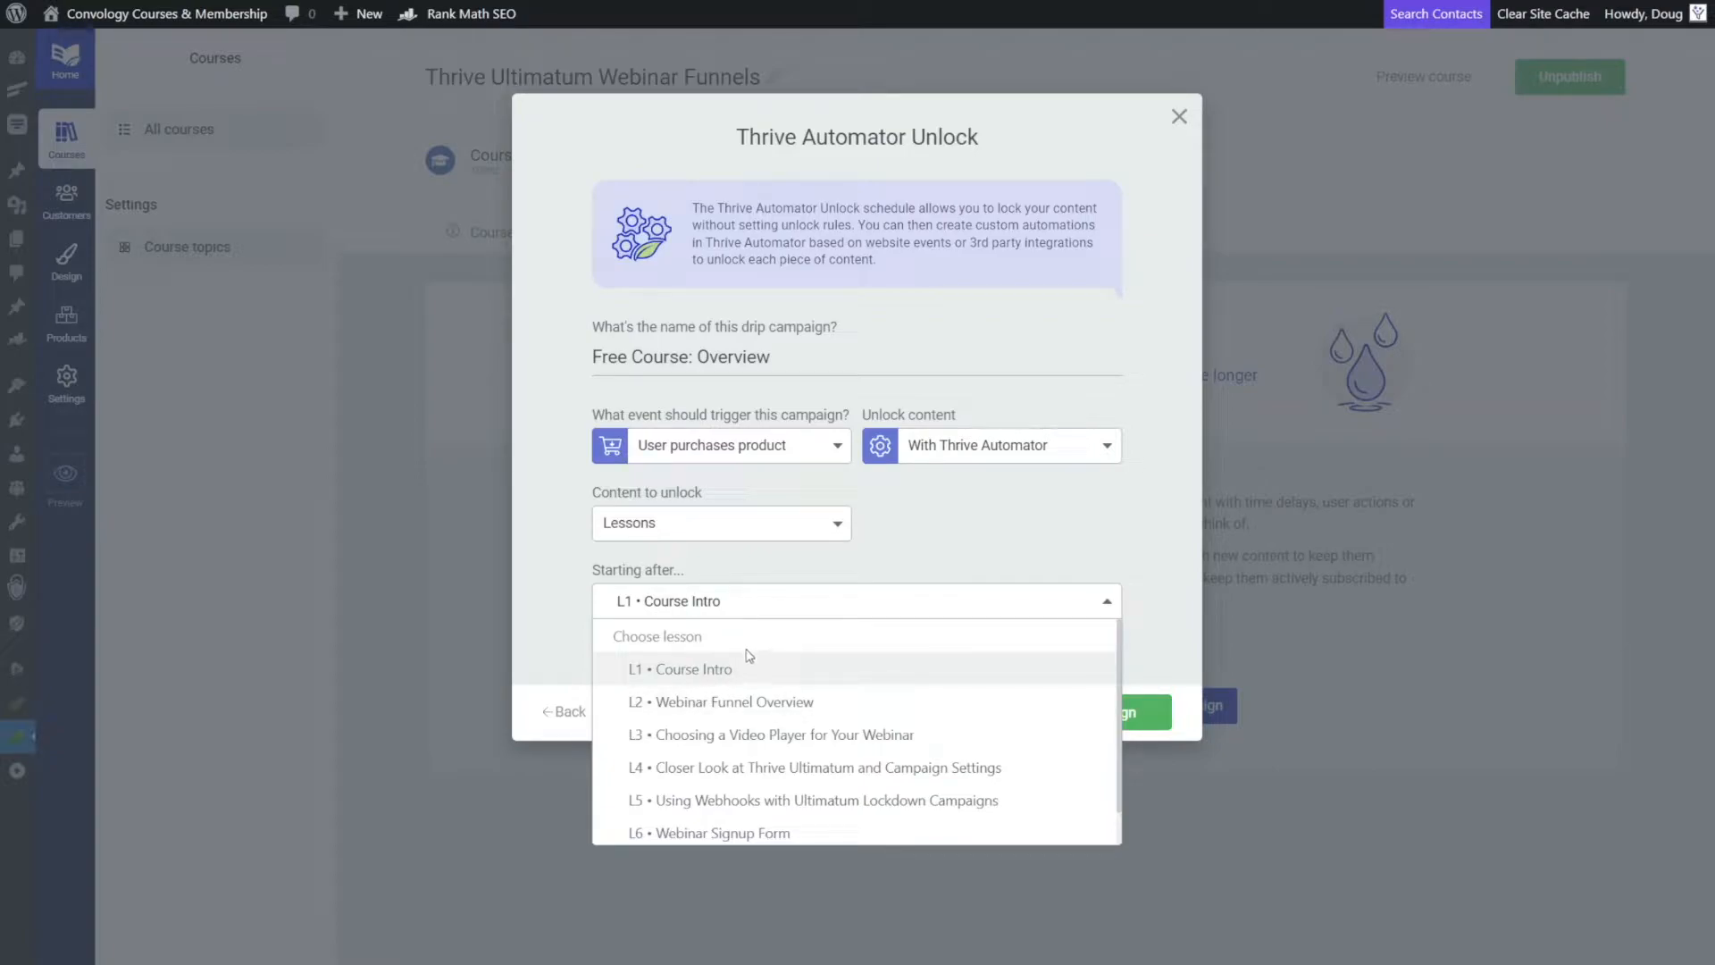
mouse_move(763, 638)
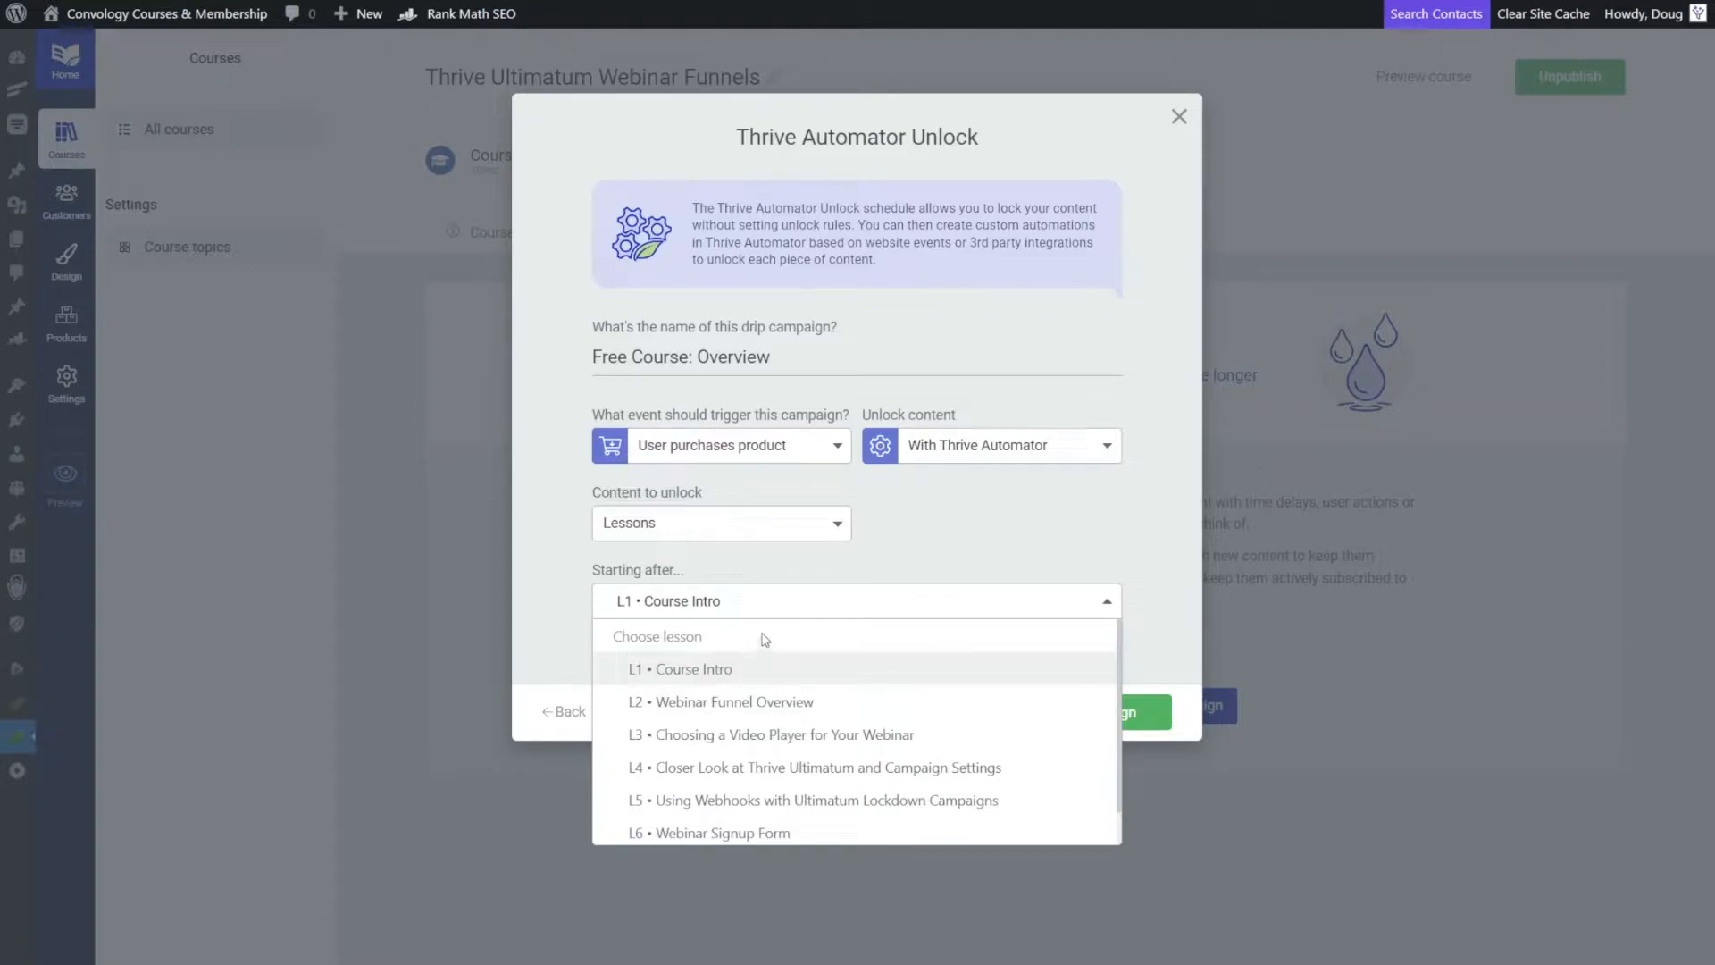
mouse_move(716, 724)
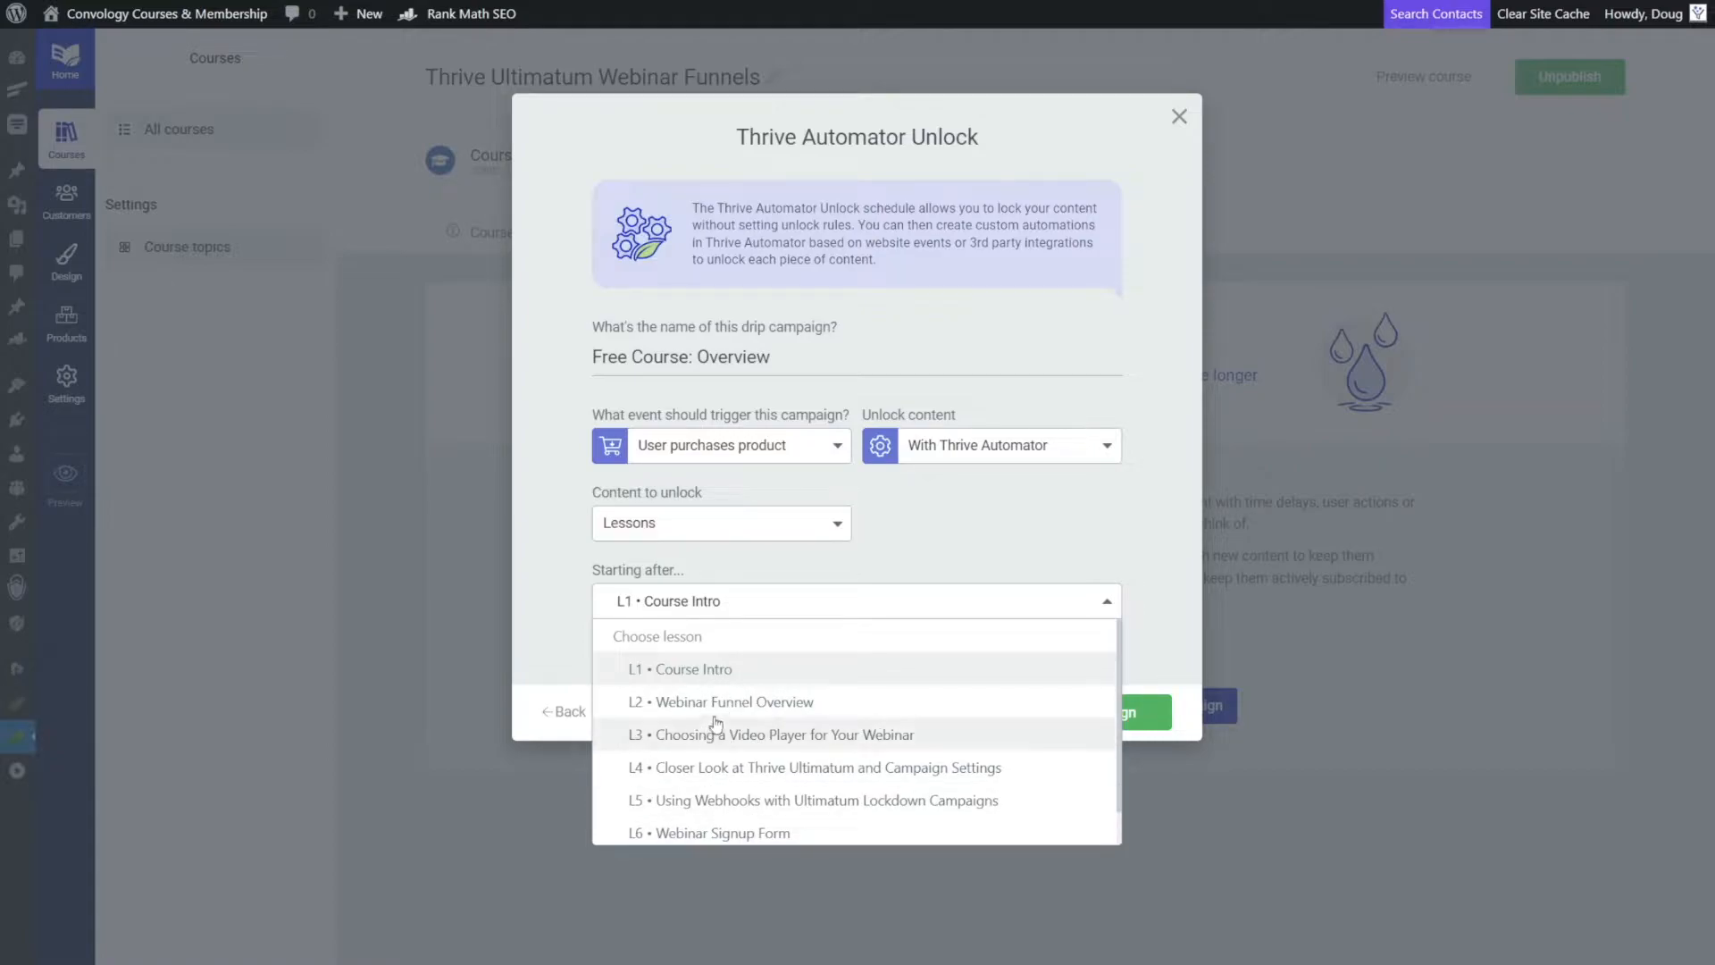
left_click(681, 668)
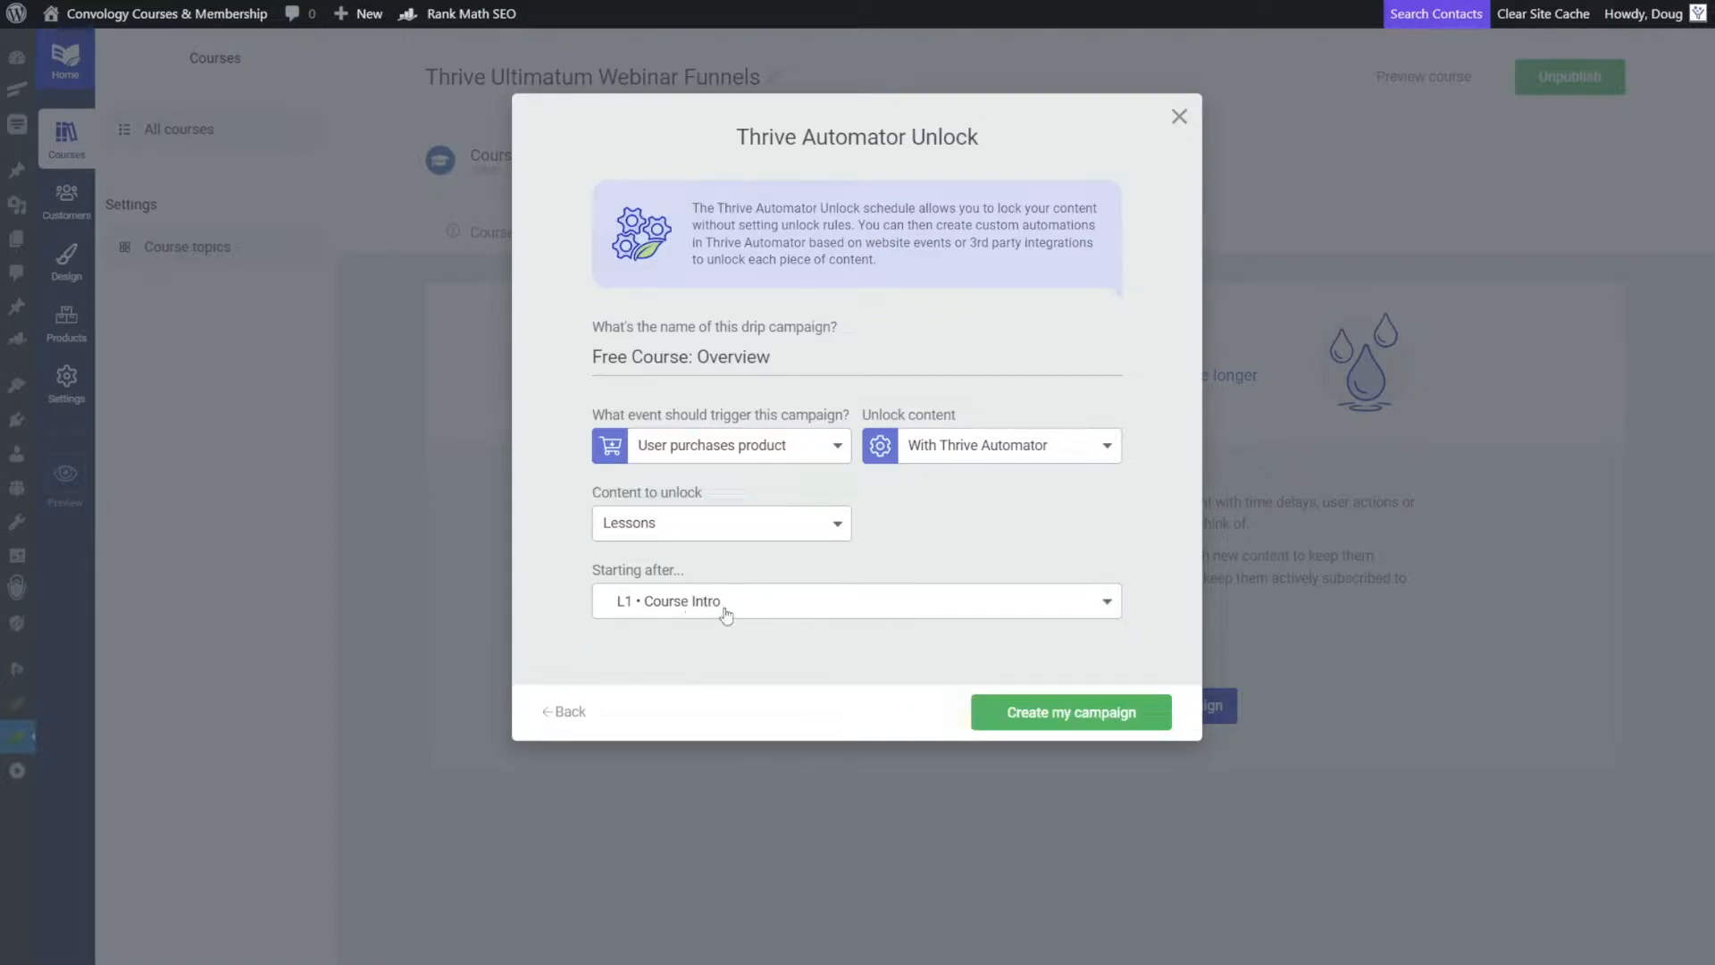
Make the Course Intro lesson unlock through a Thrive Automator action and add the condition.
left_click(1070, 711)
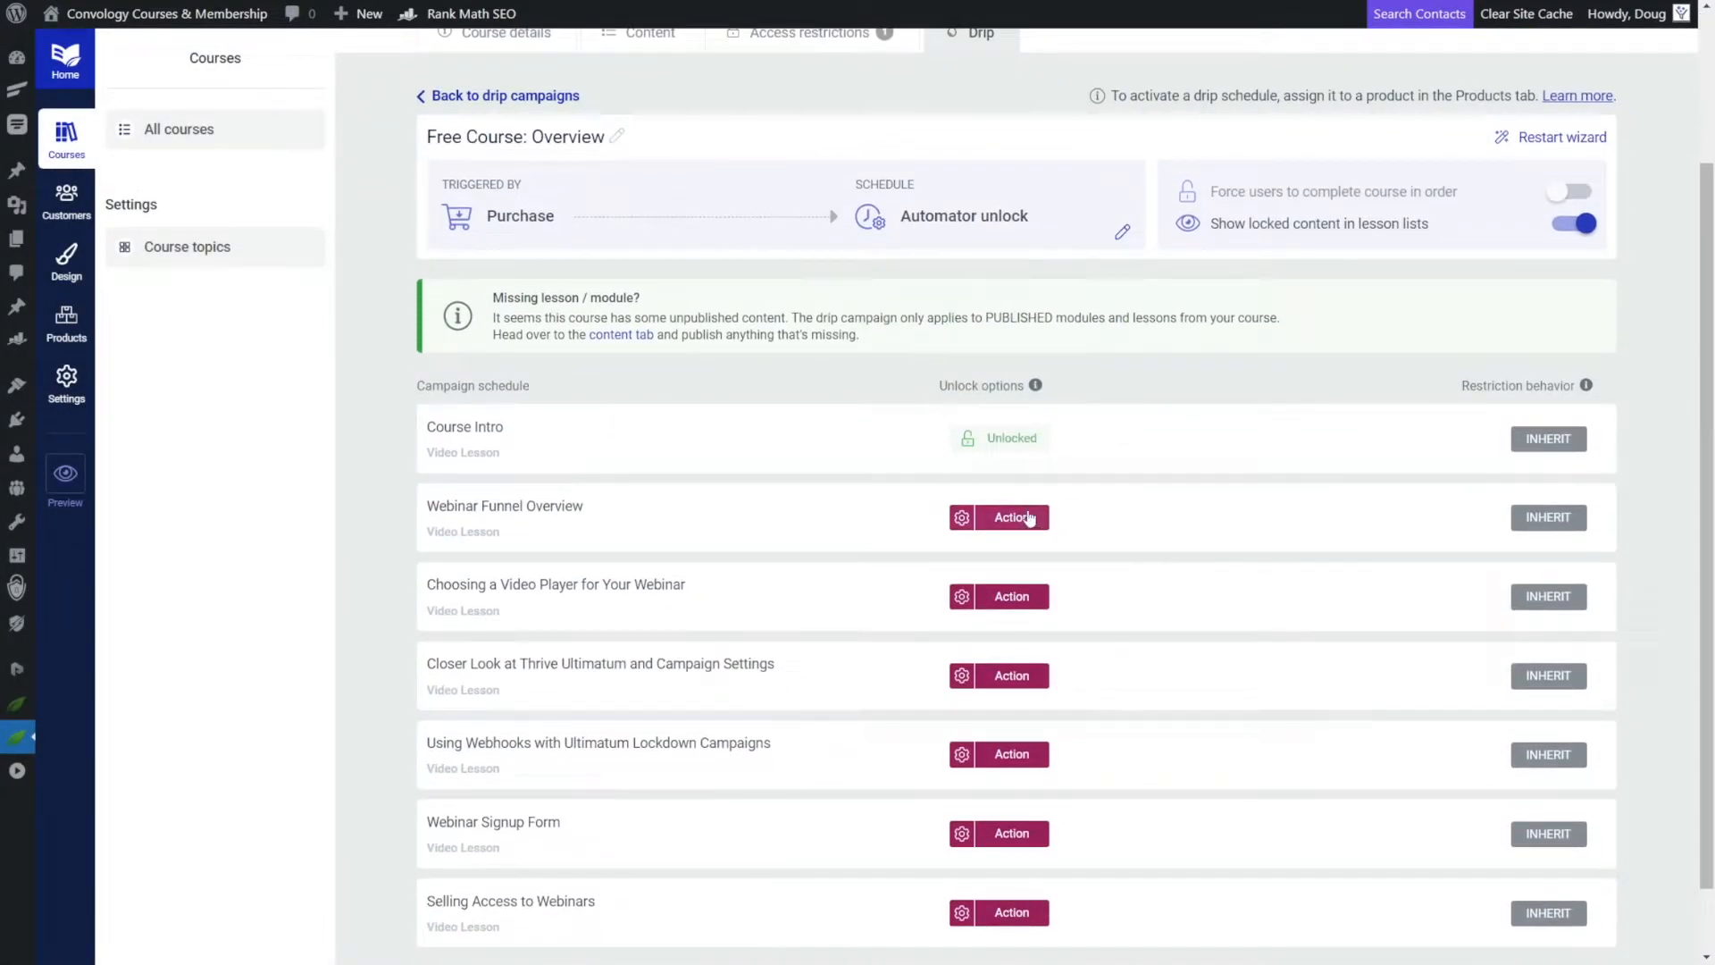
mouse_move(922, 534)
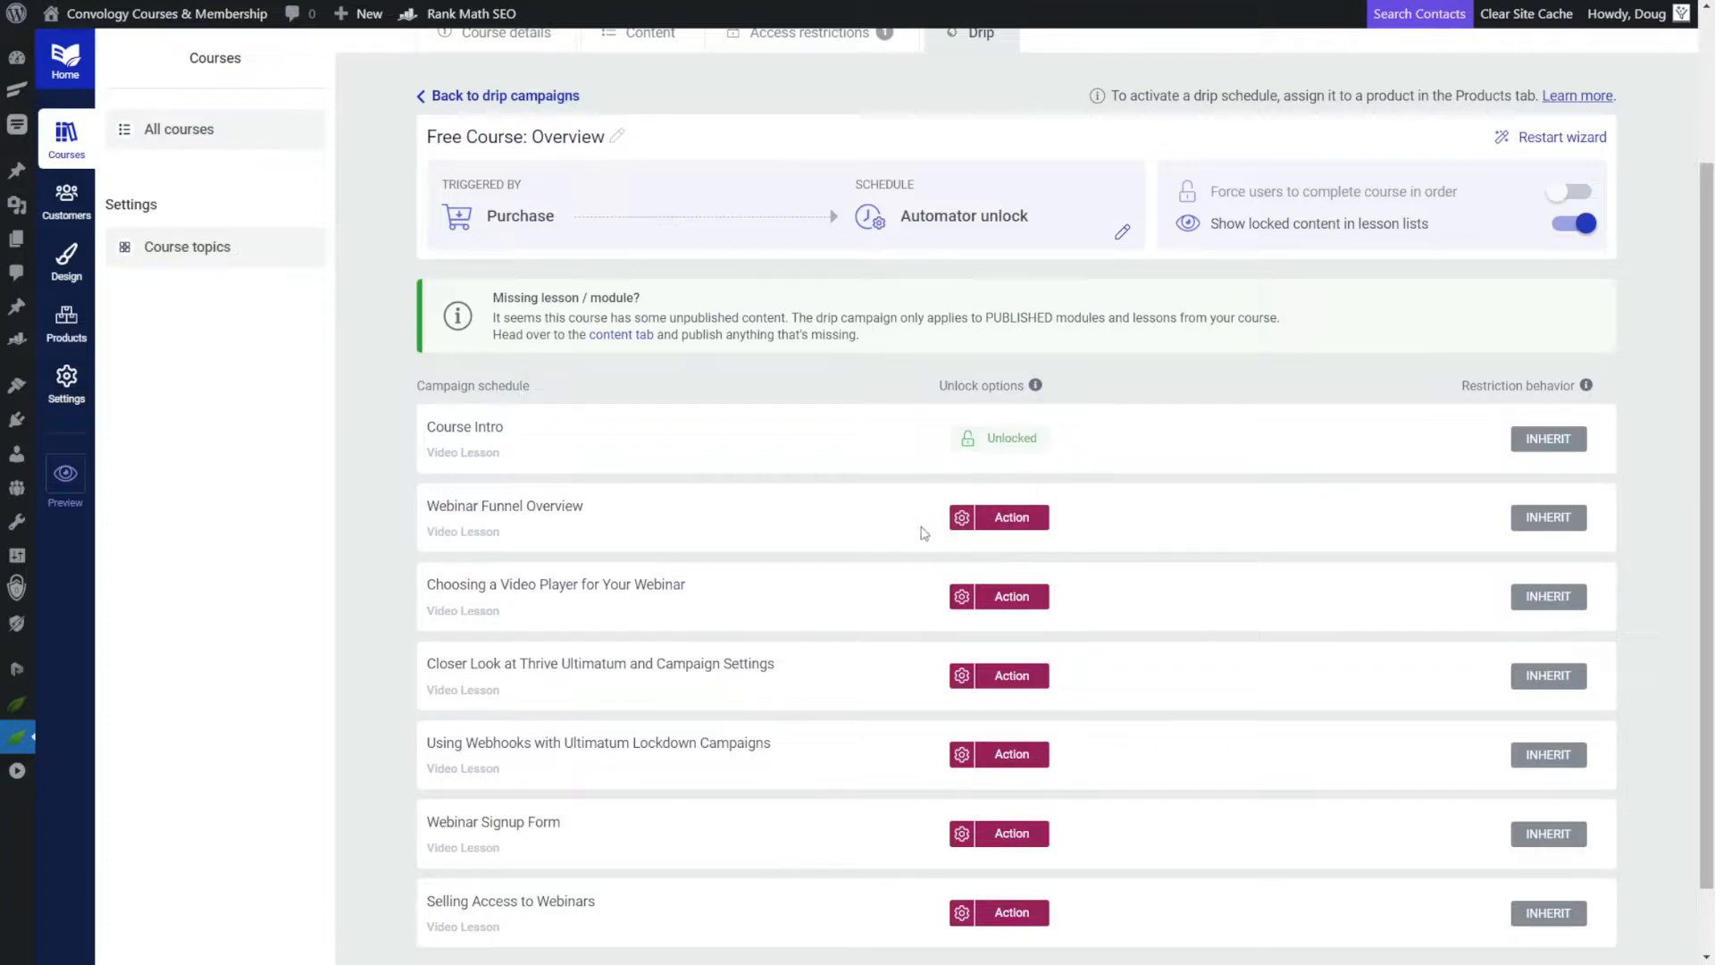
mouse_move(898, 501)
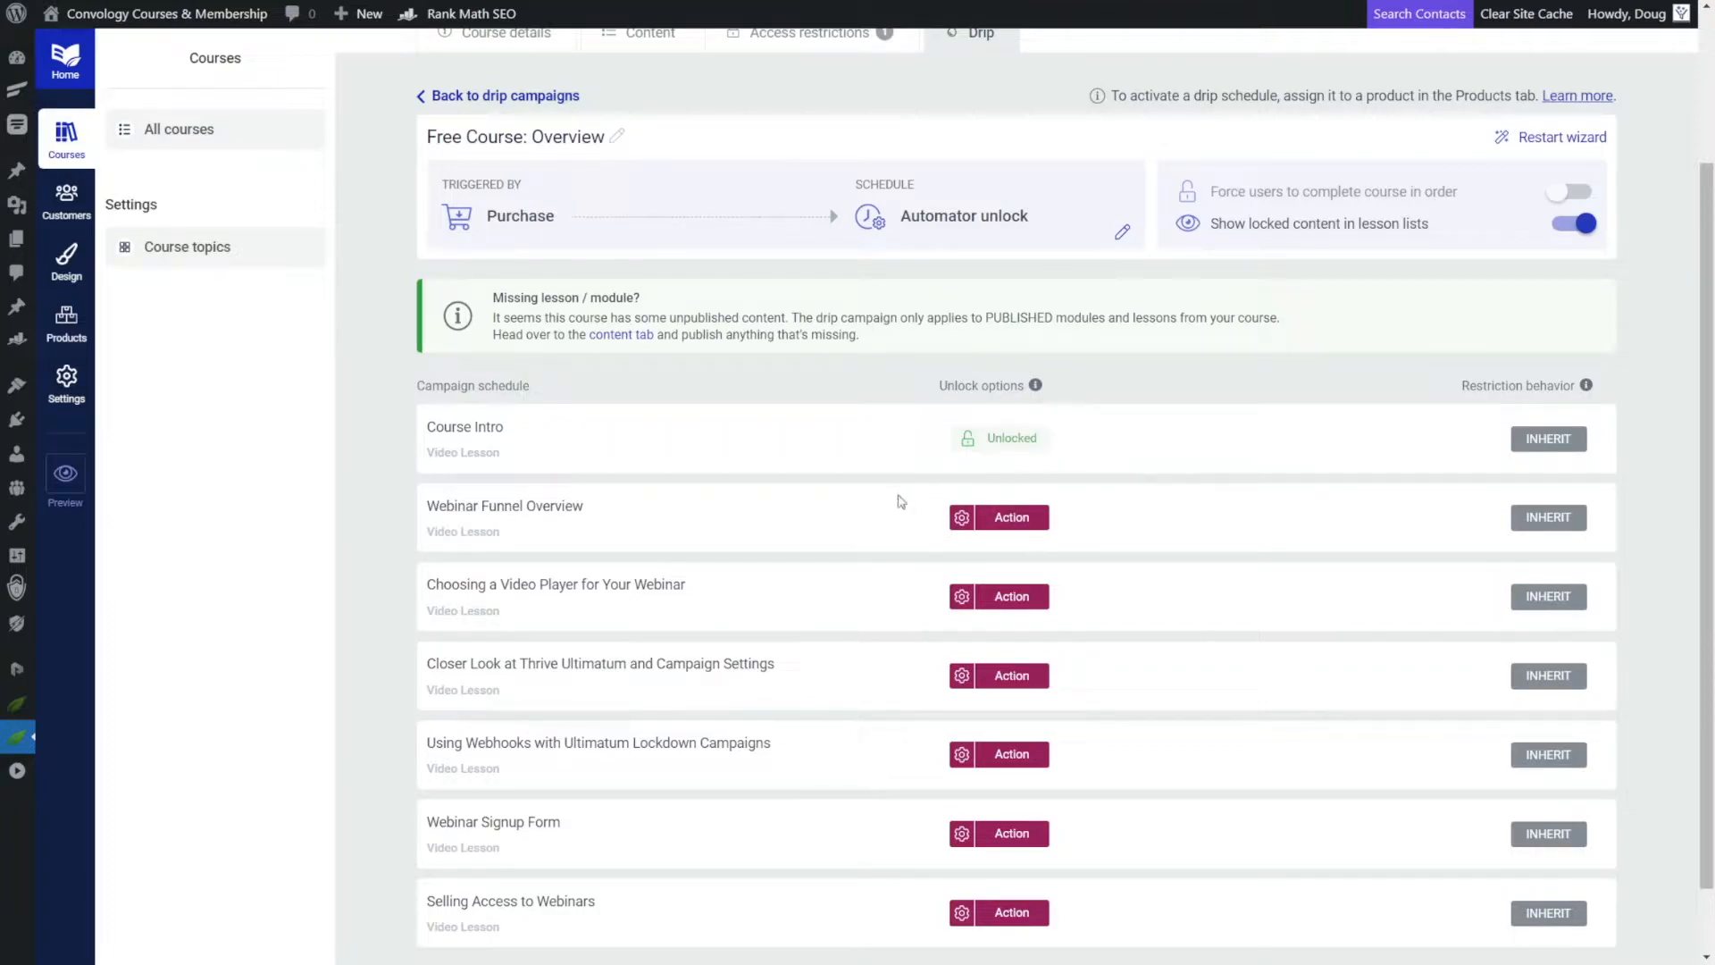
mouse_move(639, 520)
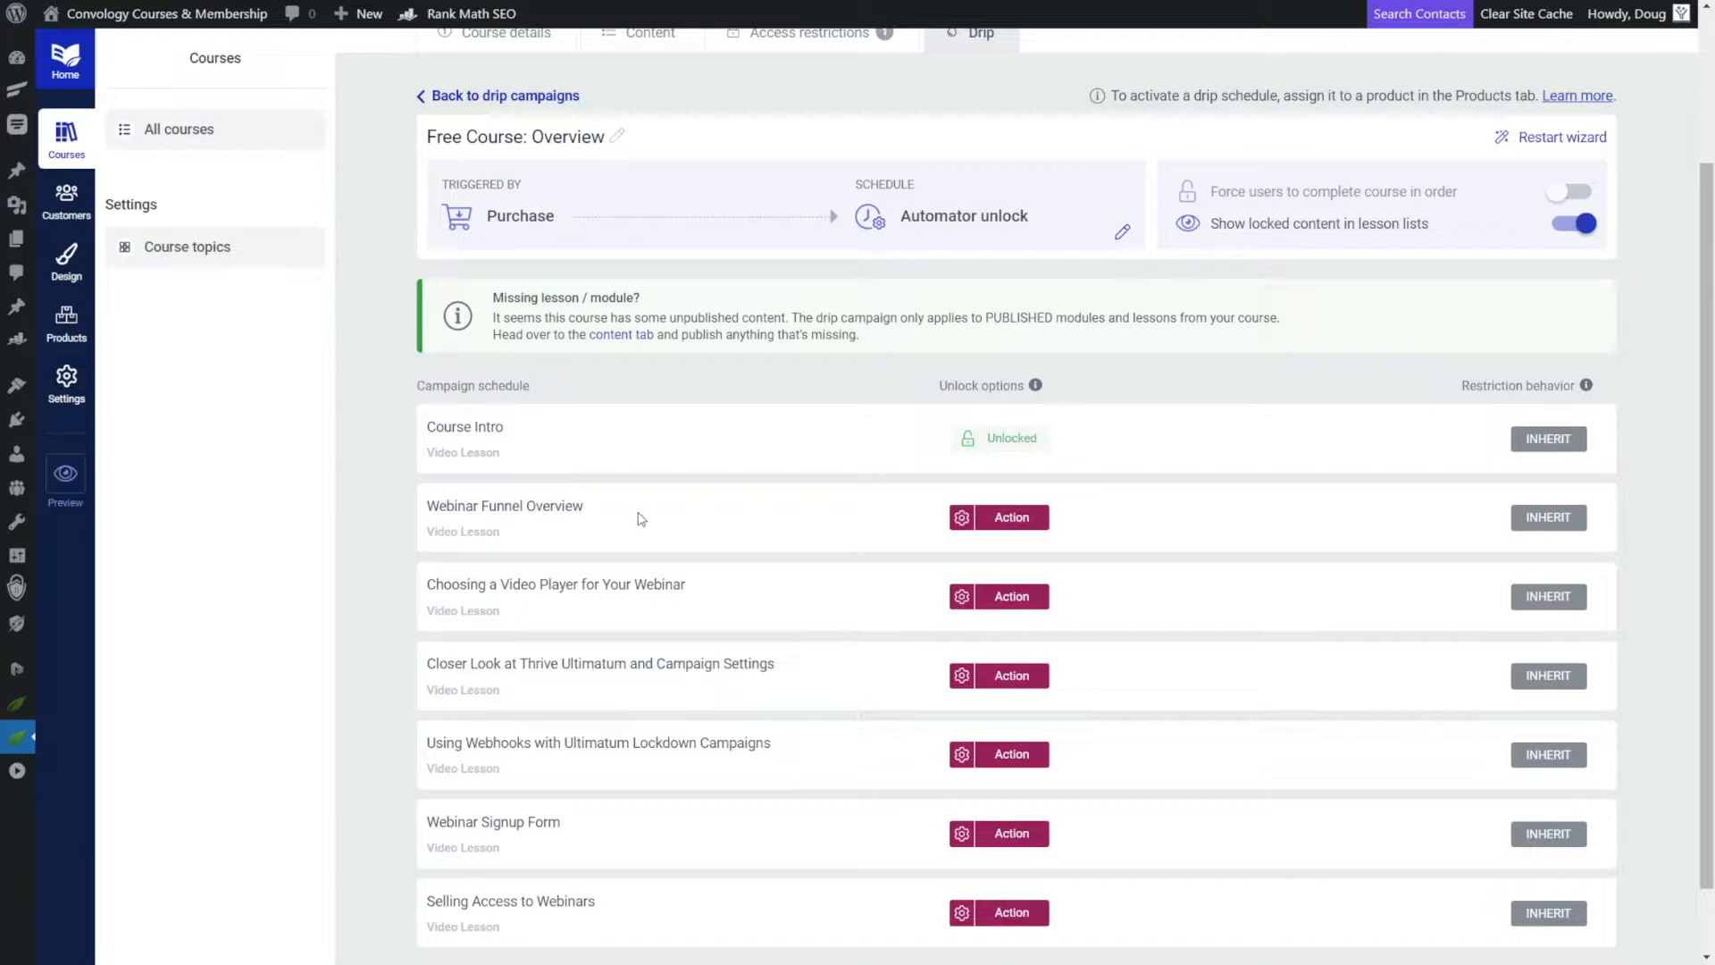
mouse_move(643, 527)
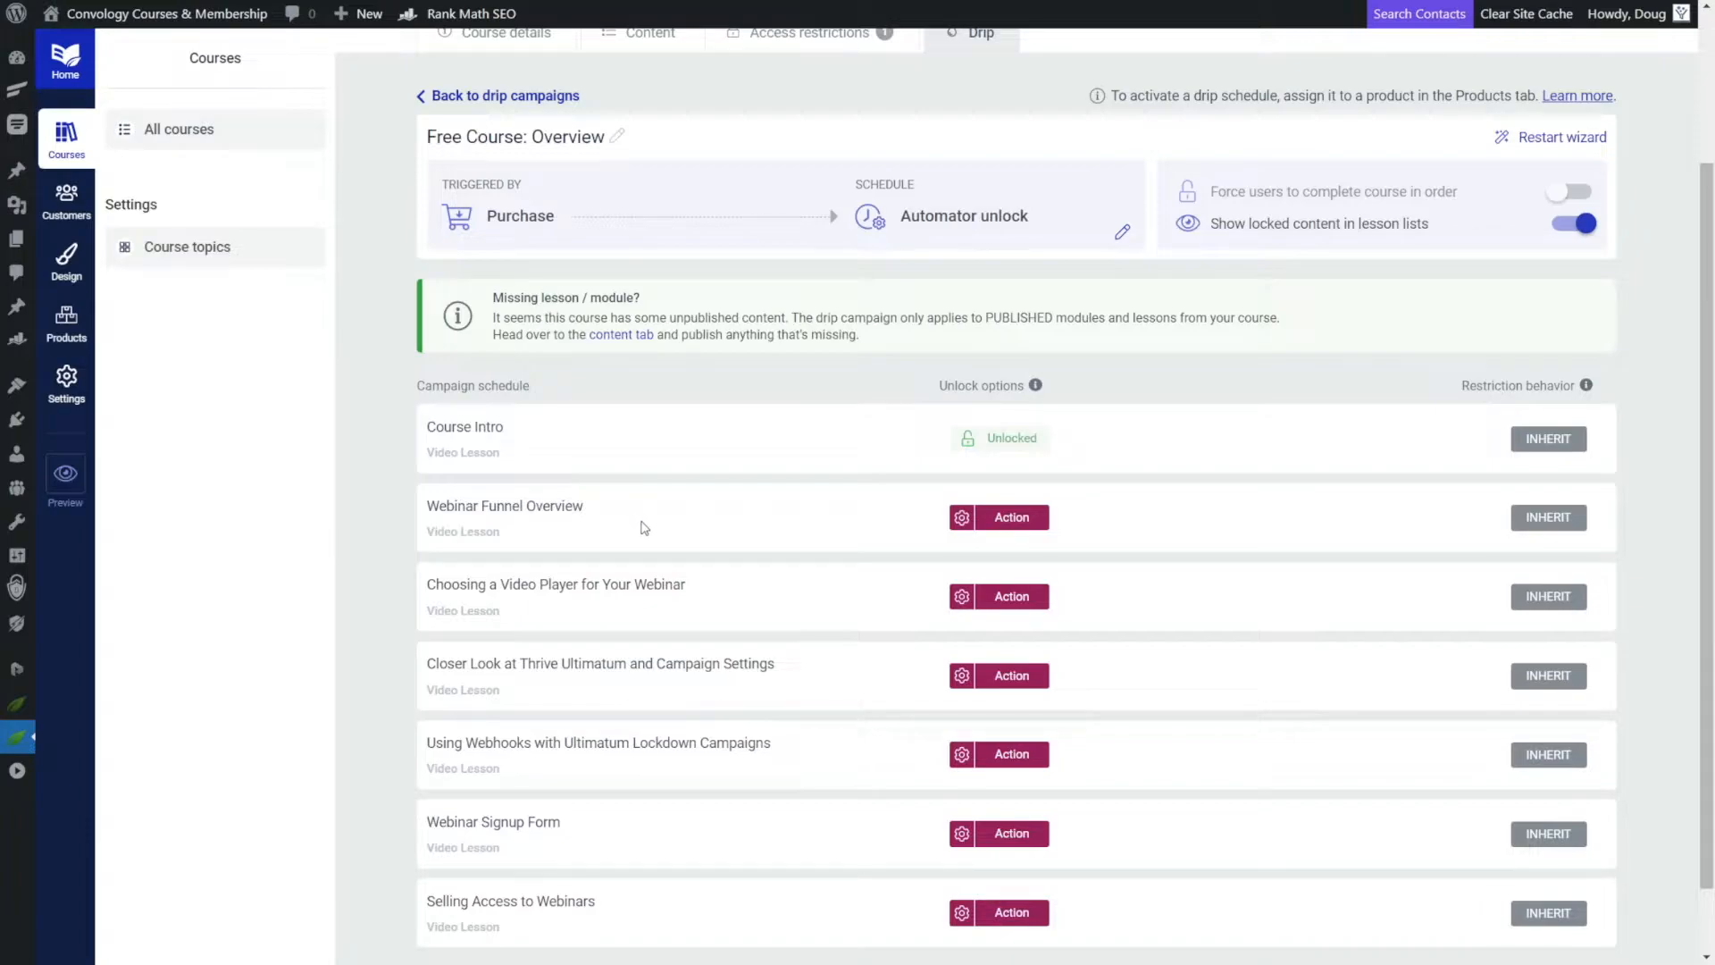
mouse_move(854, 523)
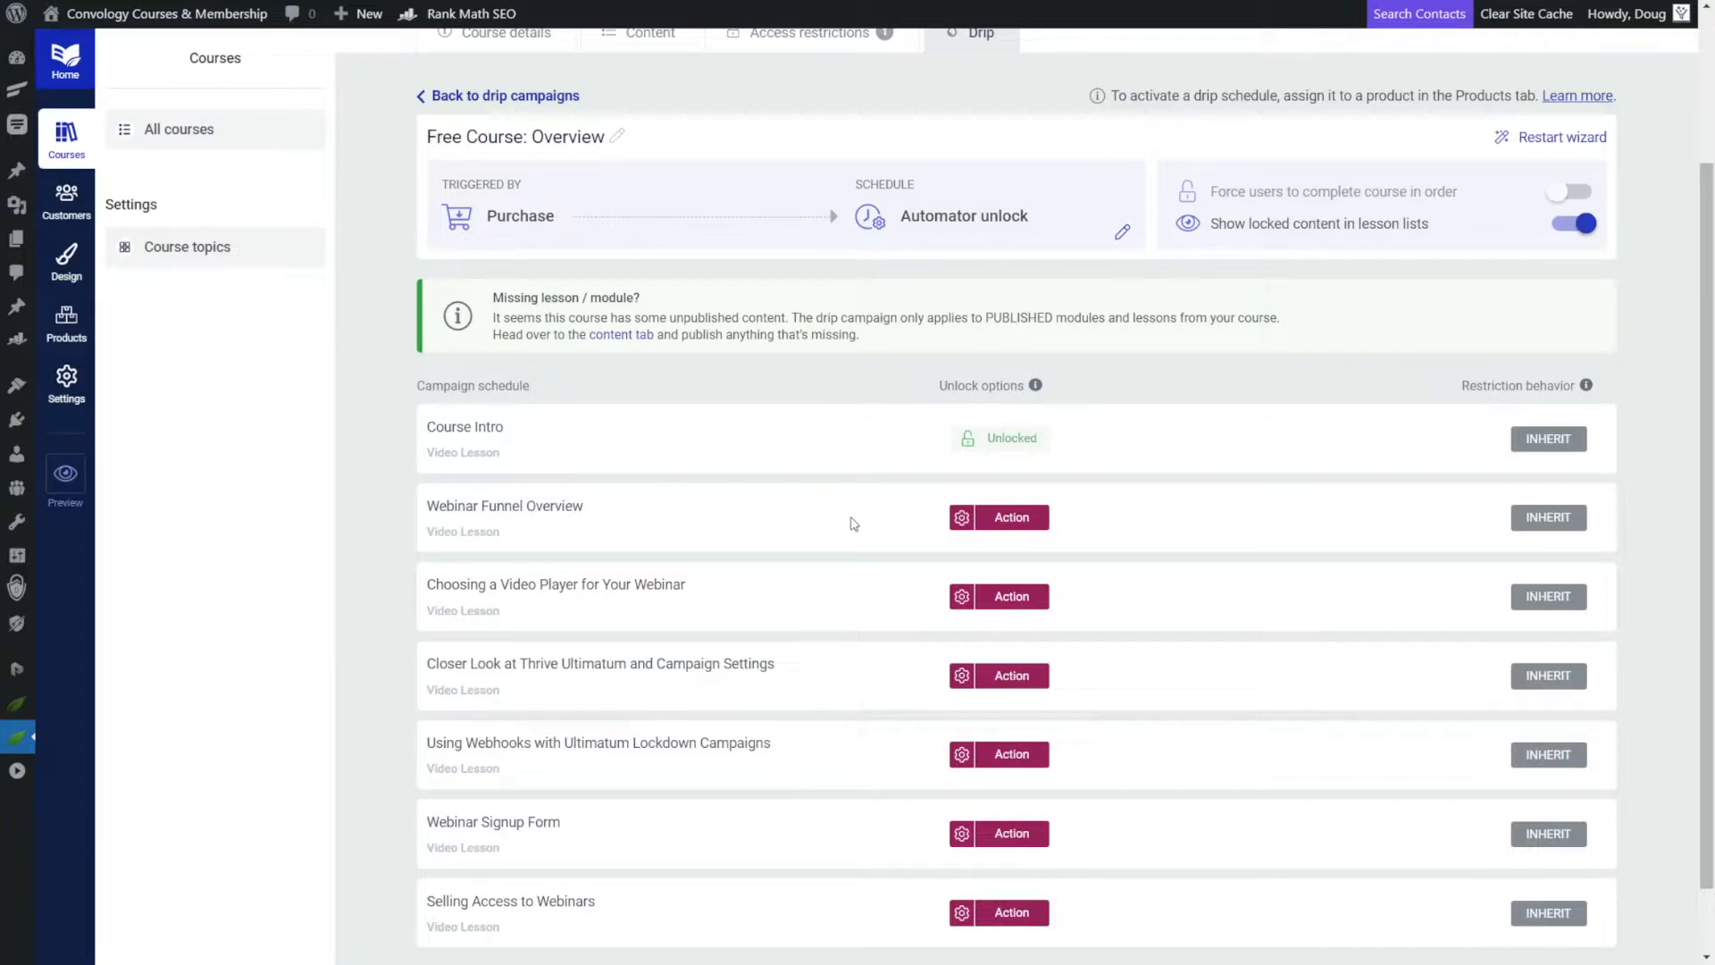
mouse_move(1078, 452)
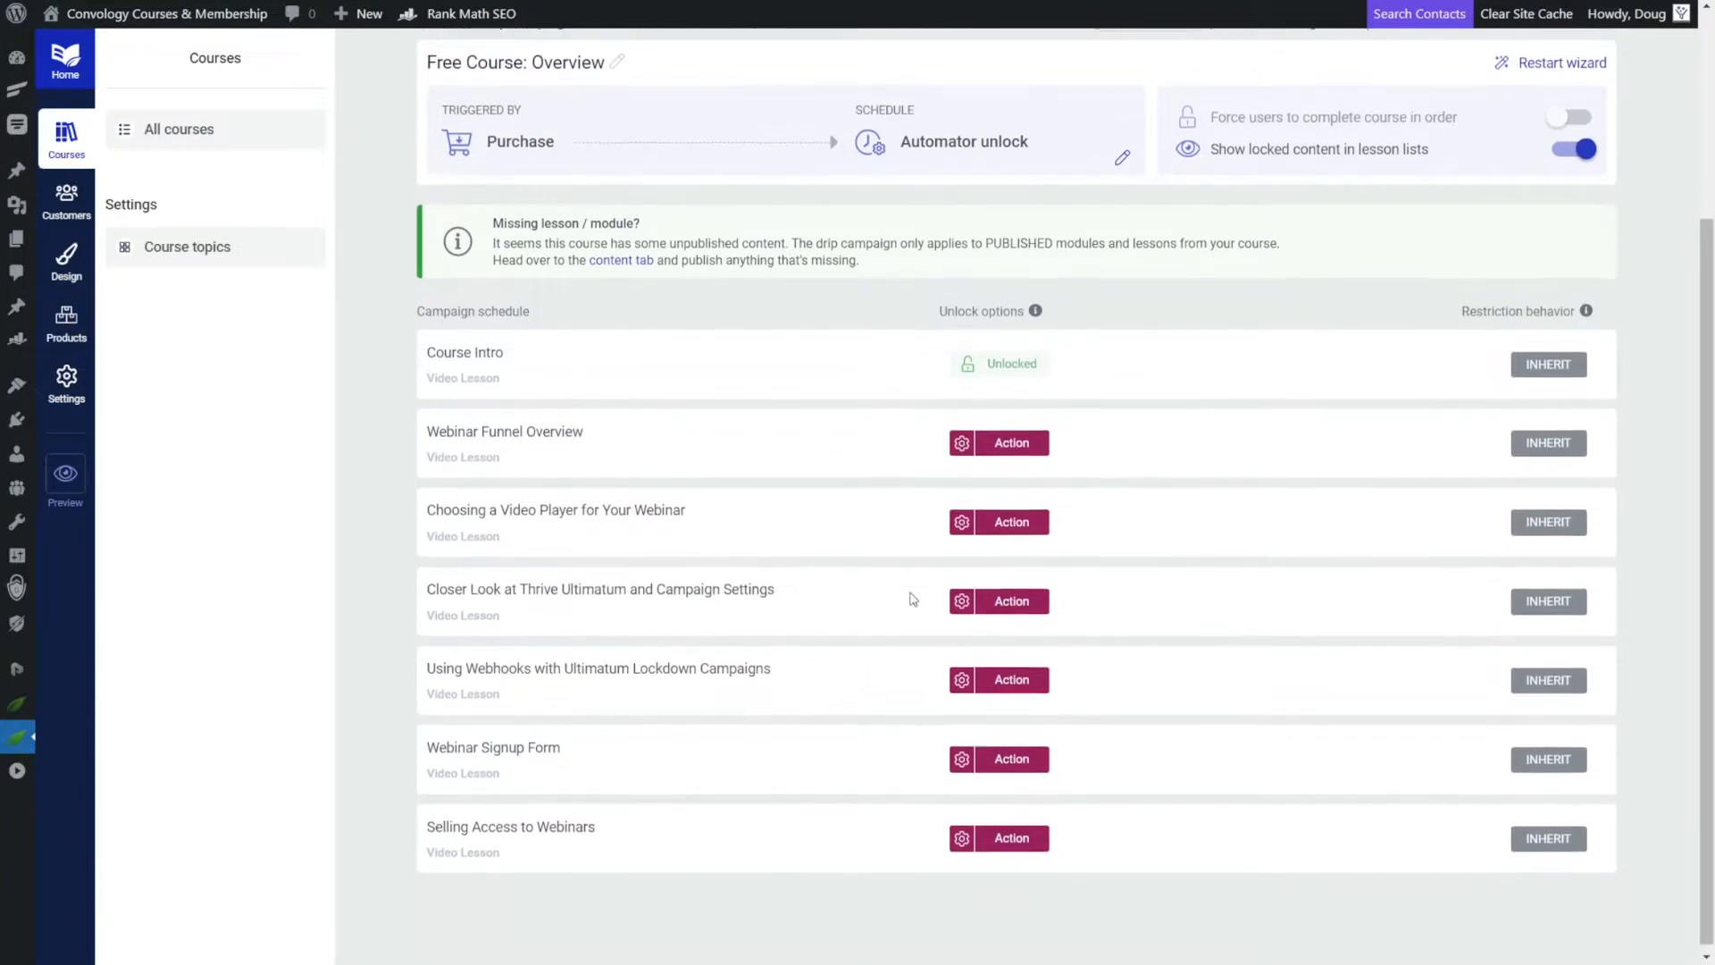
mouse_move(1009, 362)
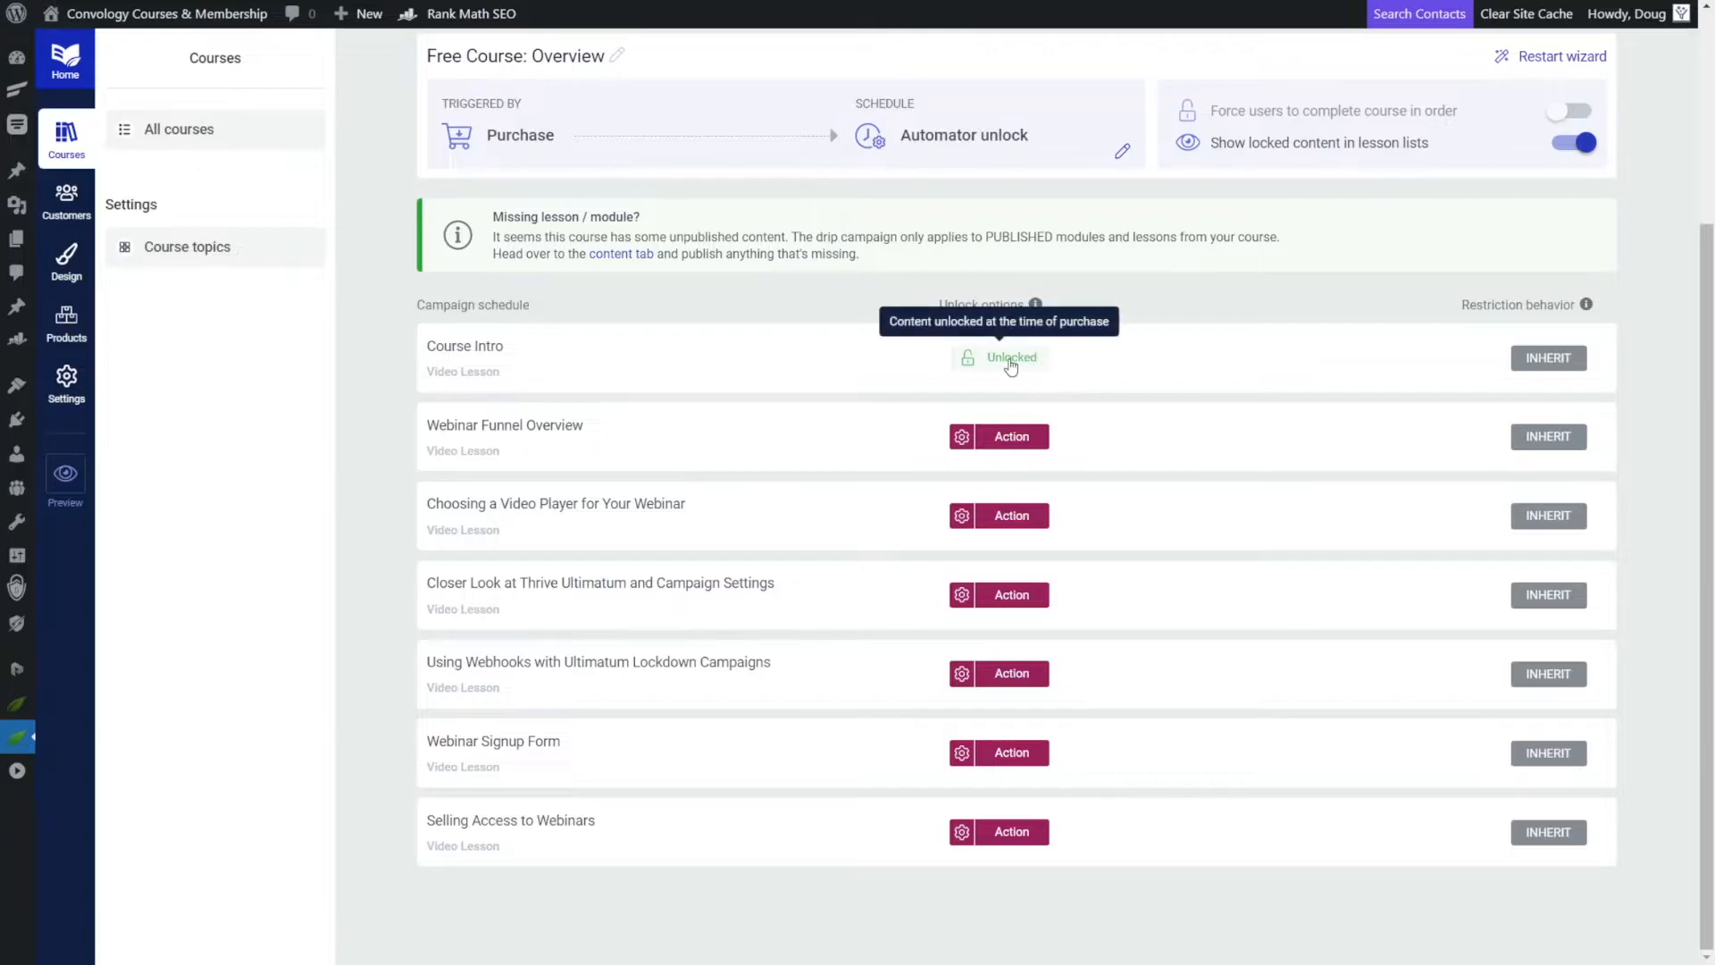
left_click(1009, 357)
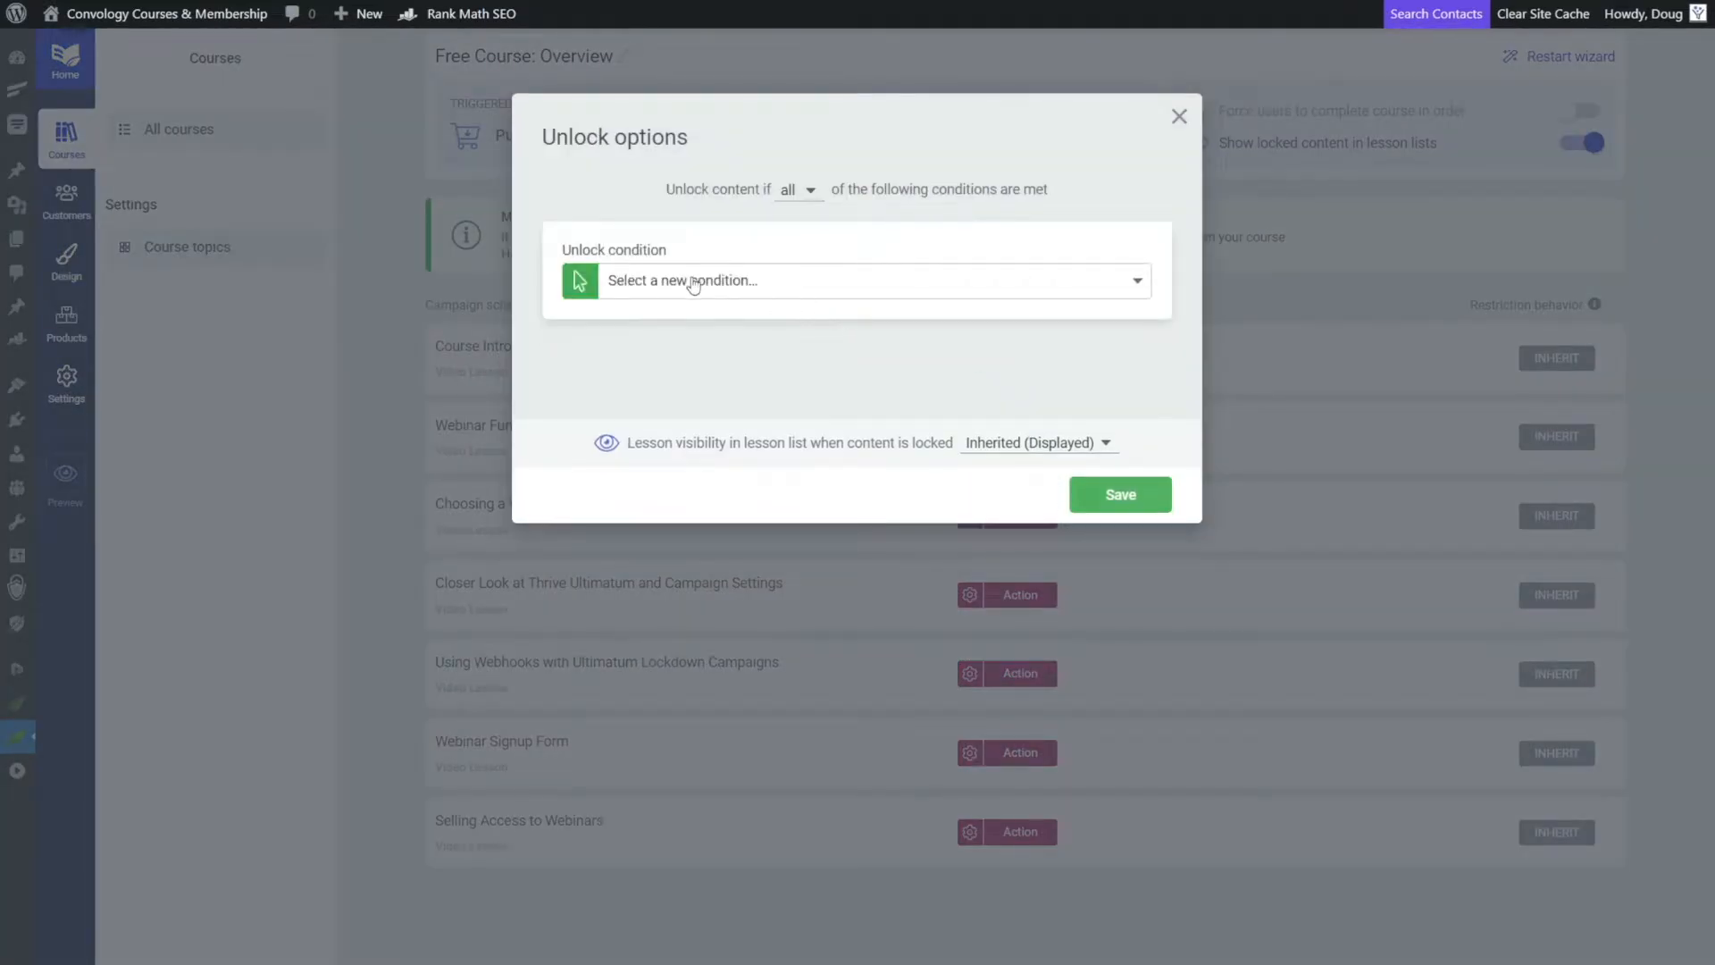
left_click(859, 280)
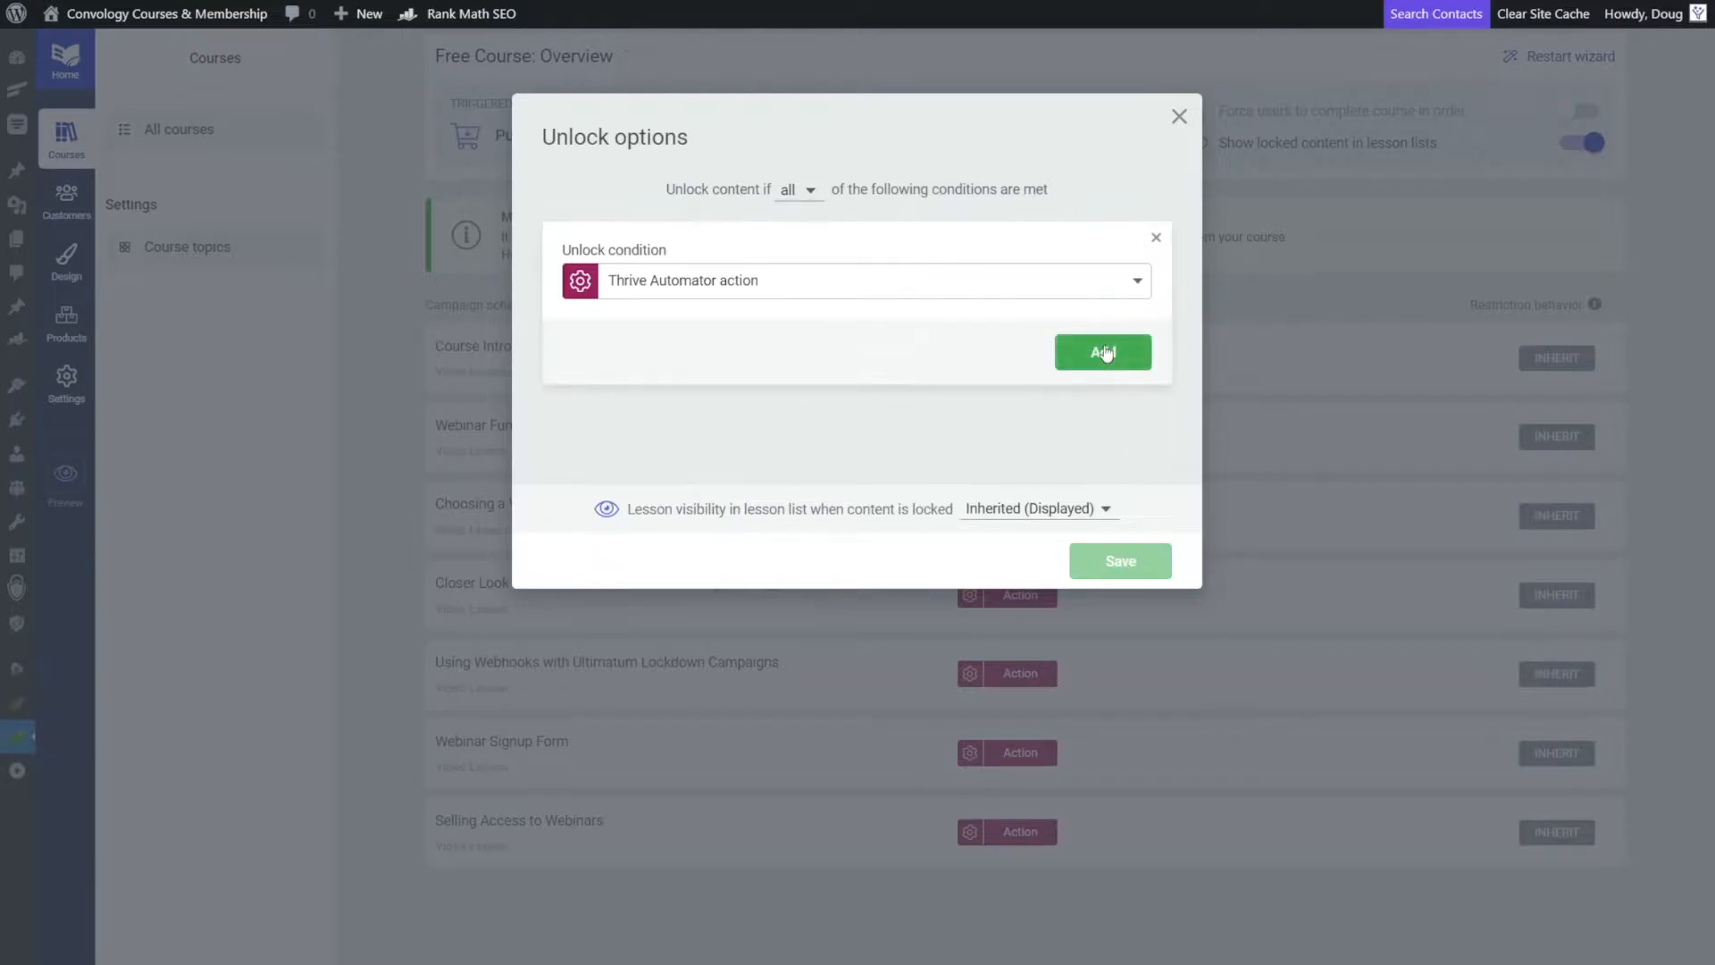
left_click(1118, 559)
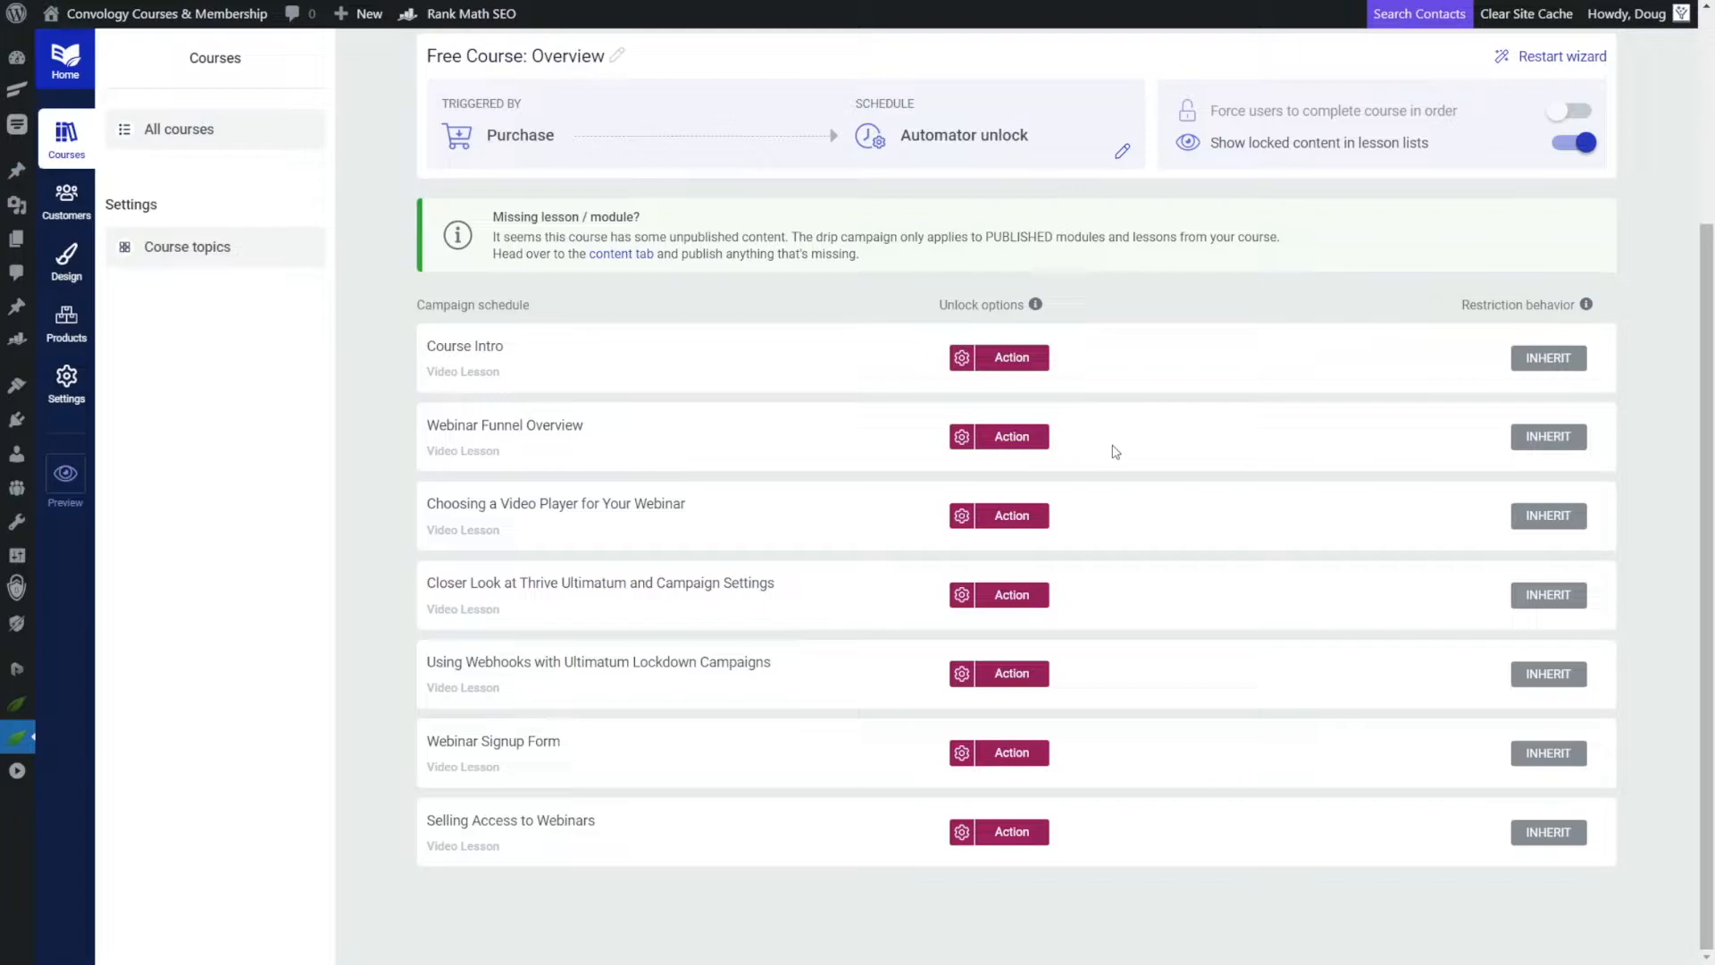
mouse_move(1196, 329)
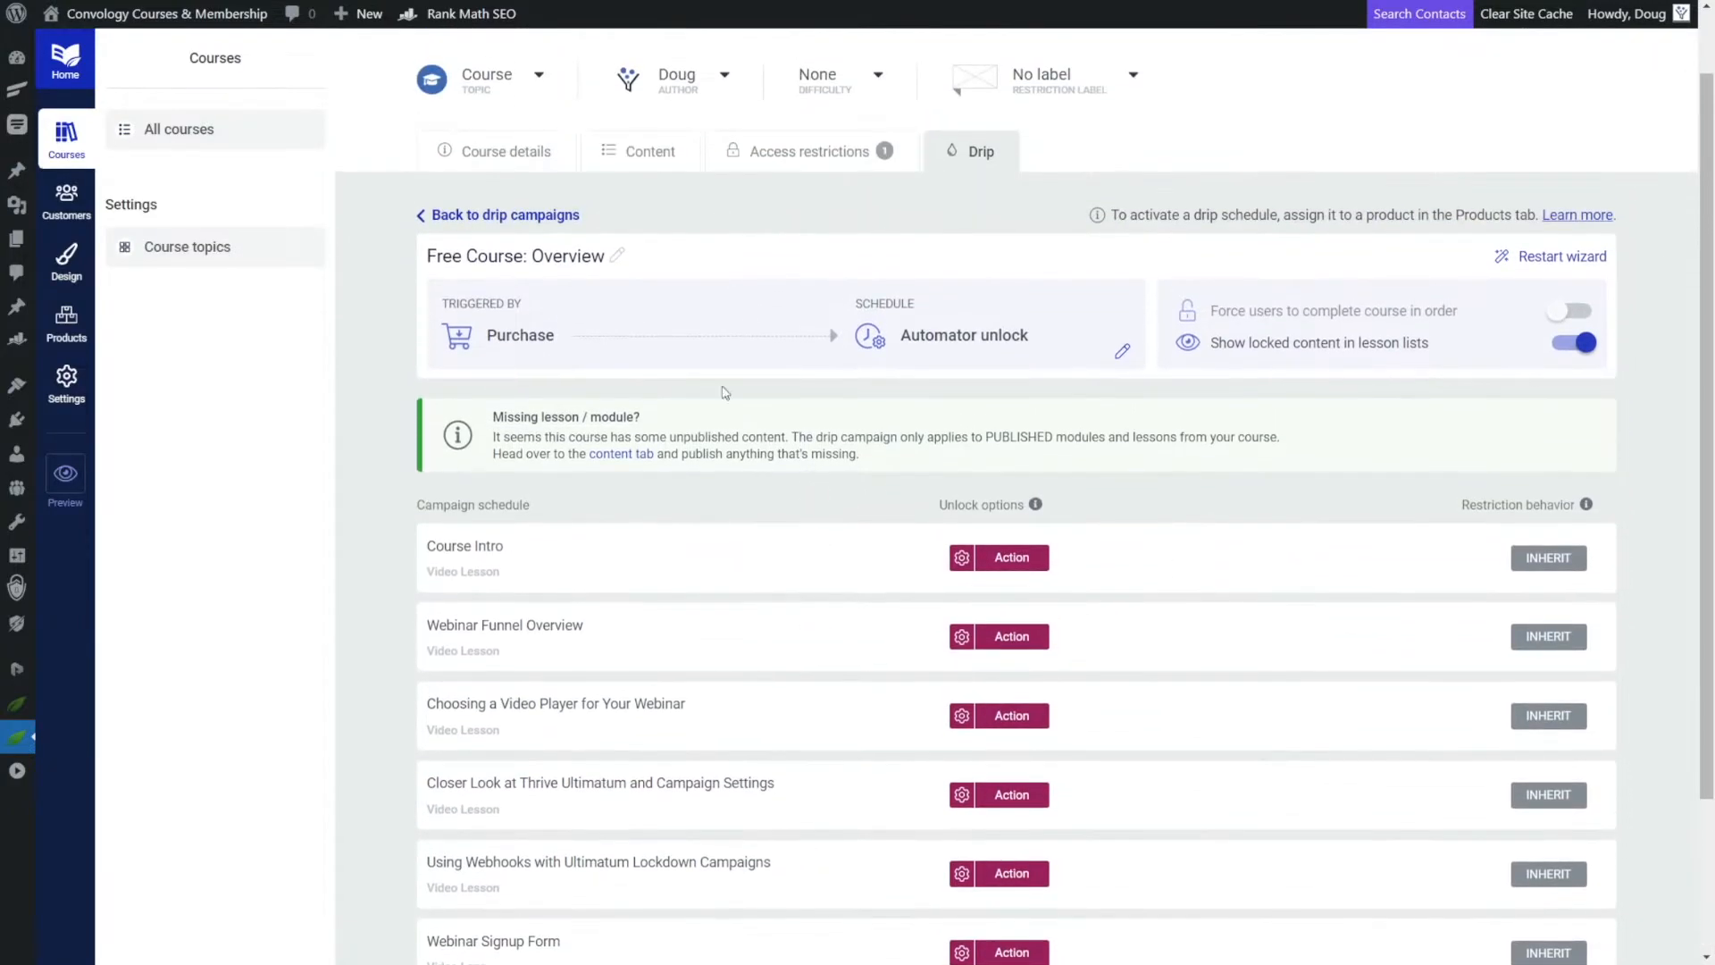
mouse_move(640, 288)
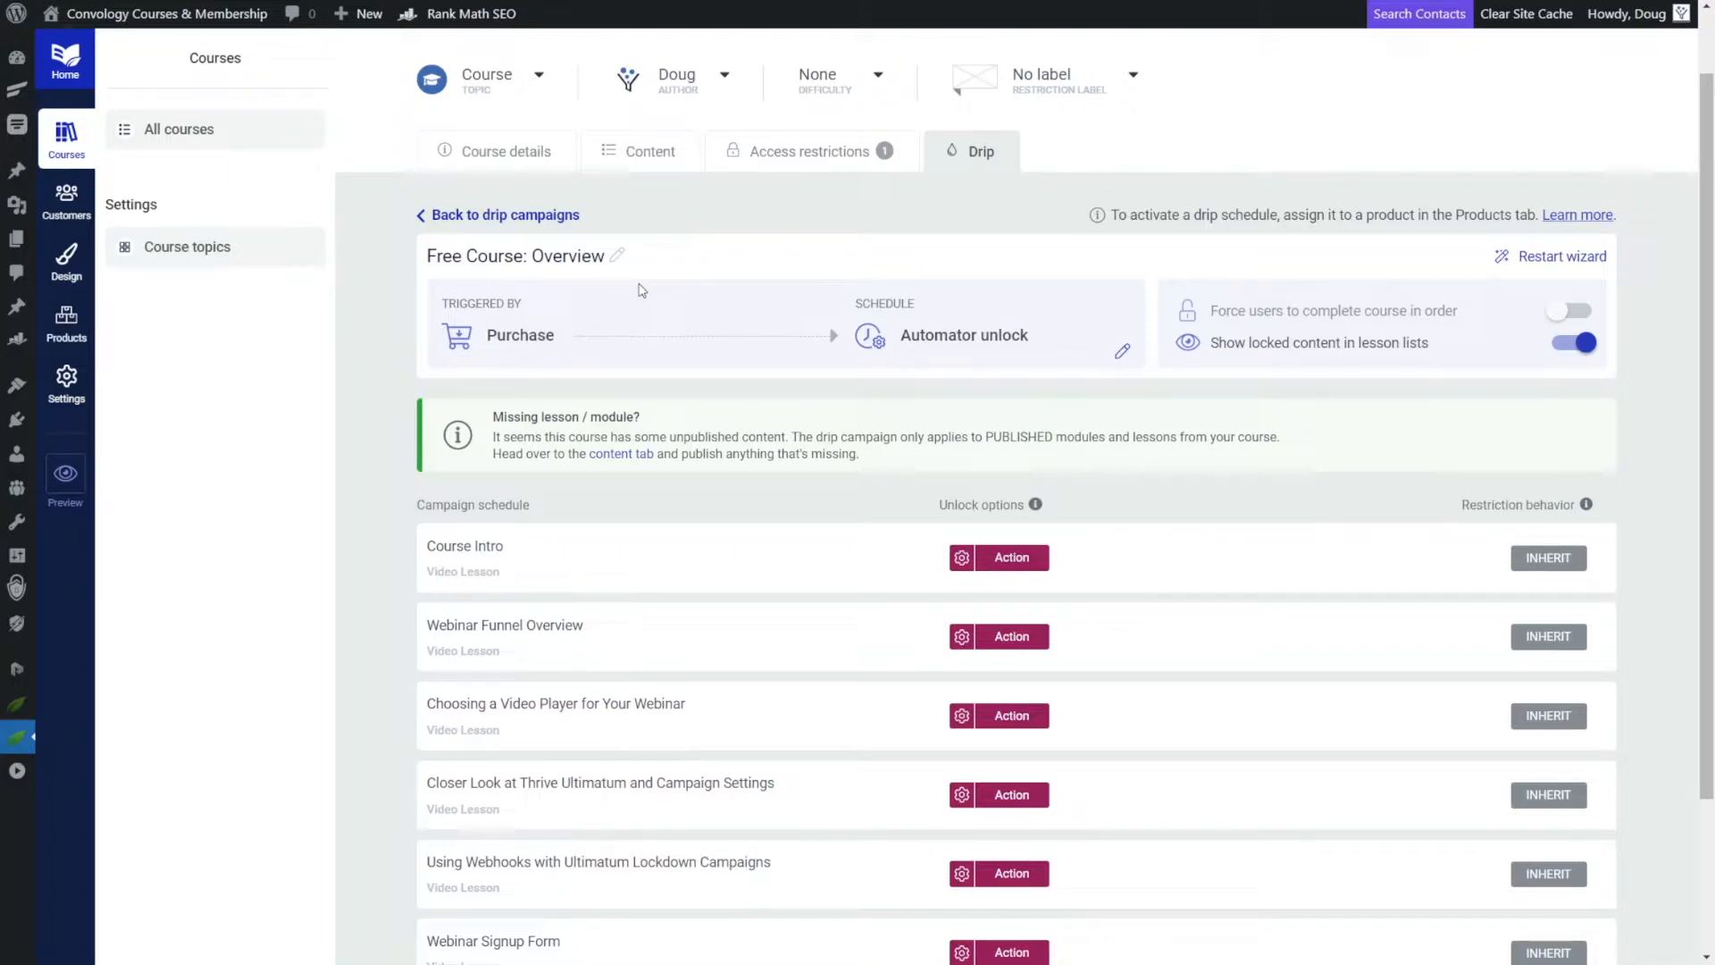
Create the product 'Free Course: Ultimatum Funnels' containing the Webinar Funnels course.
left_click(809, 150)
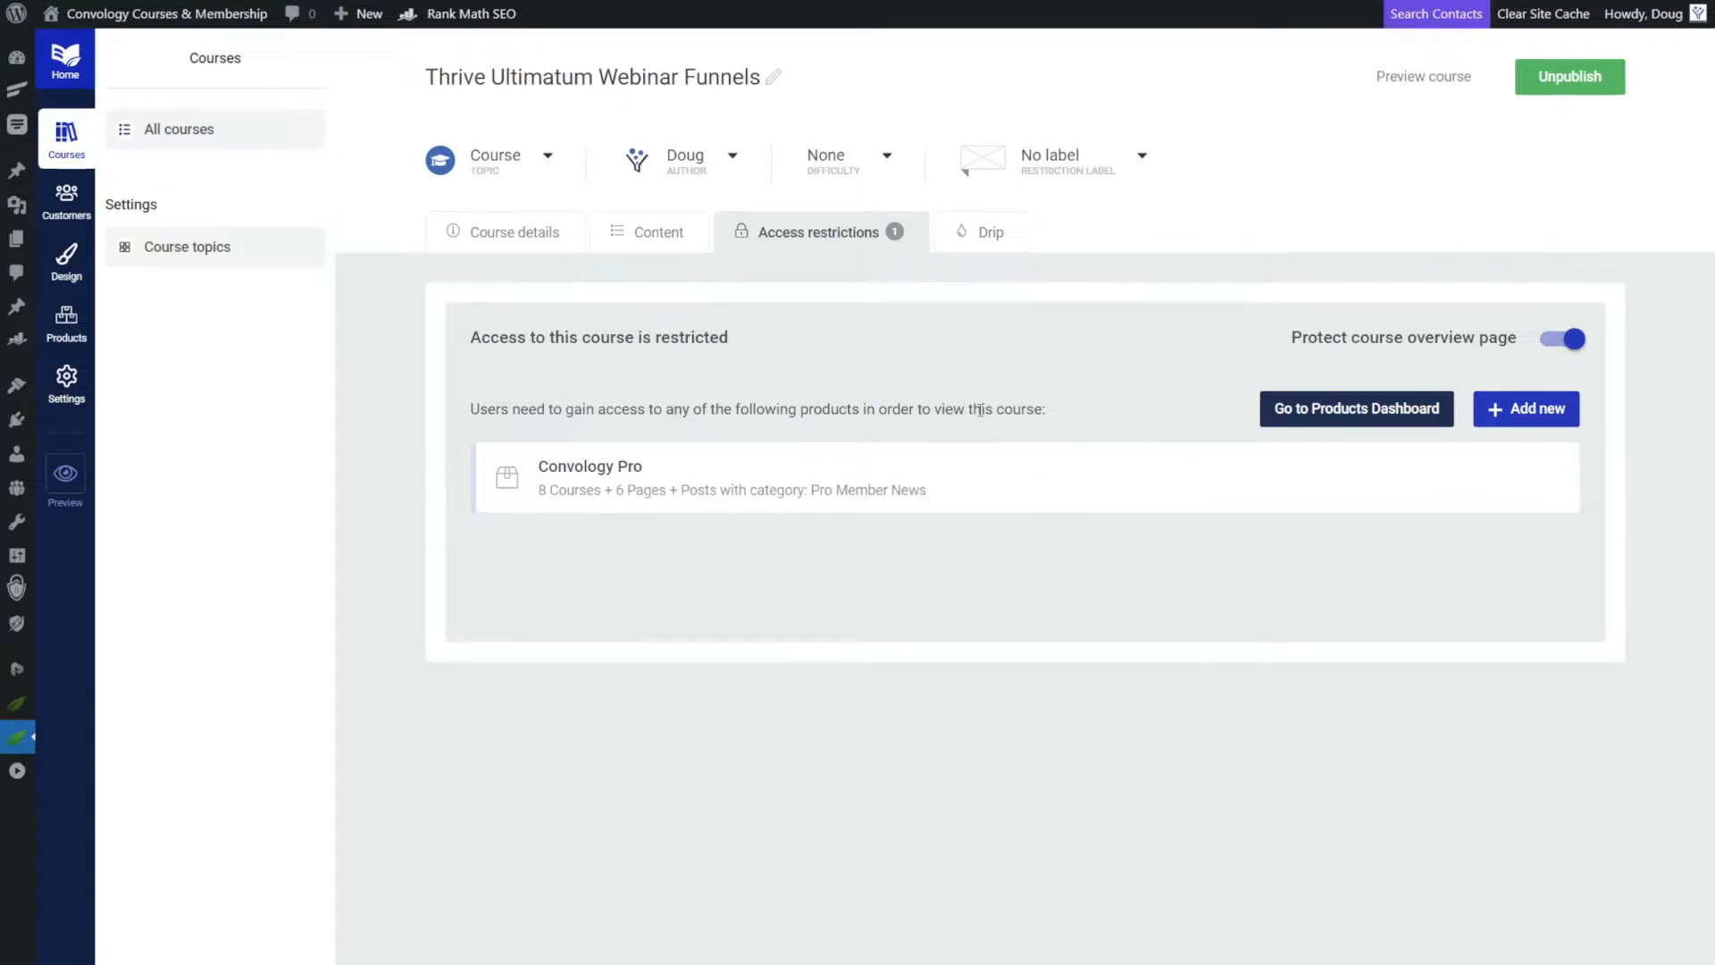
mouse_move(1045, 520)
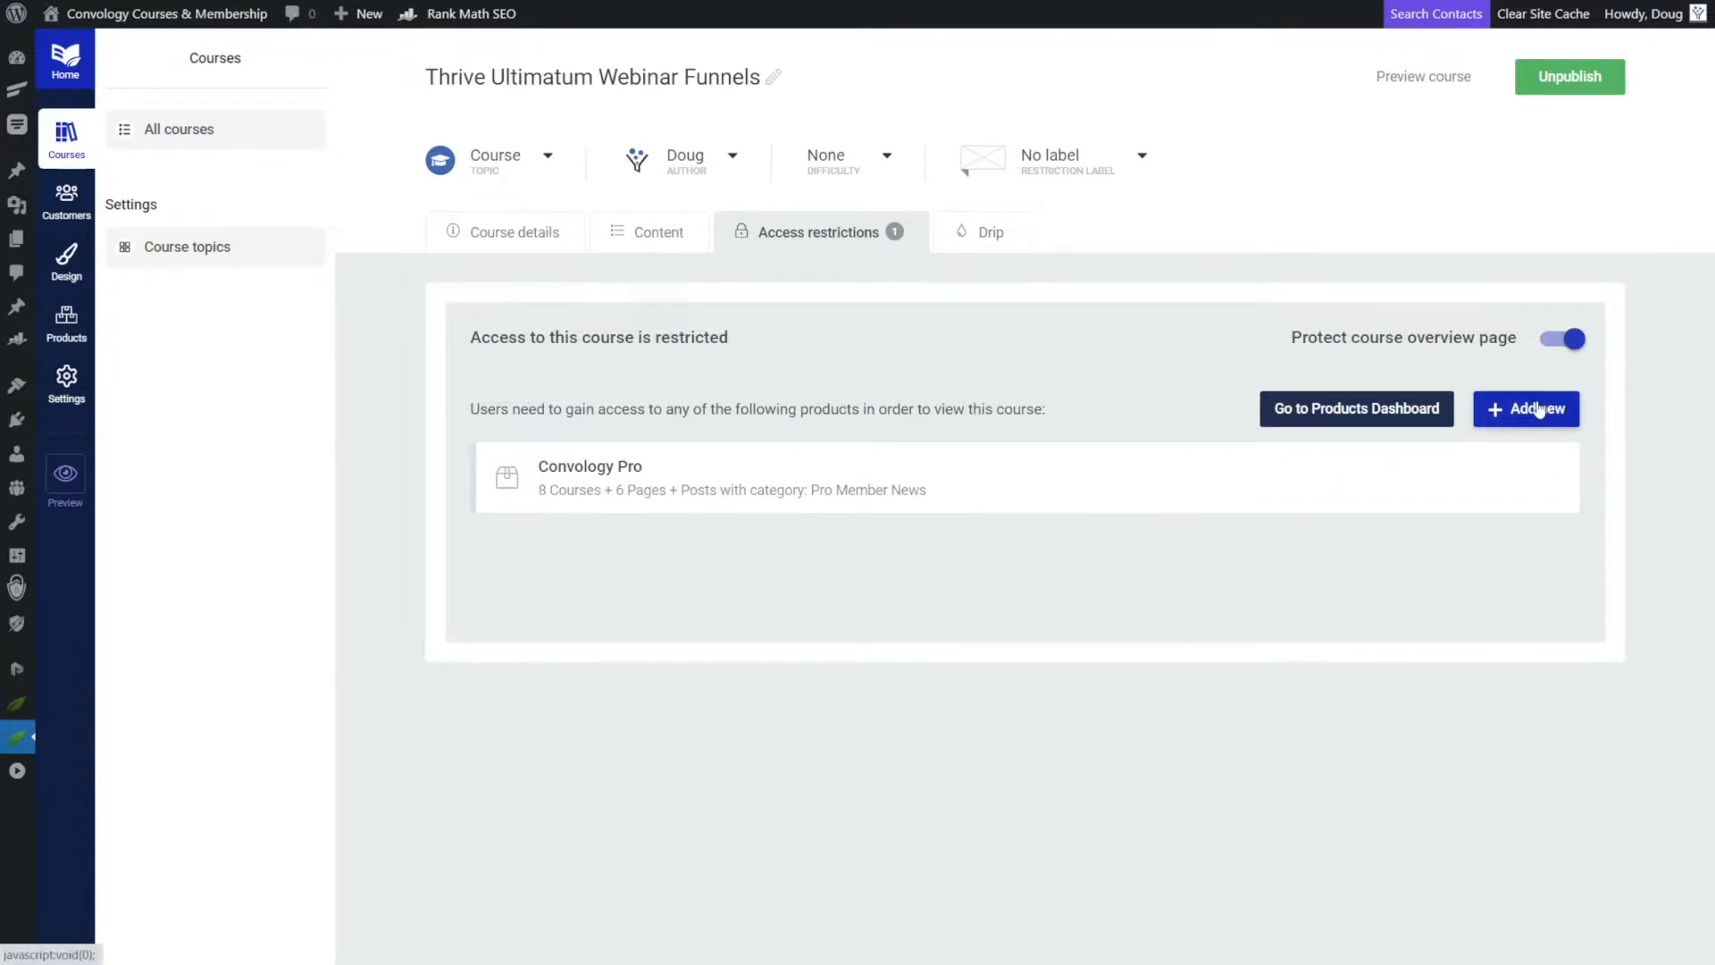
left_click(1523, 407)
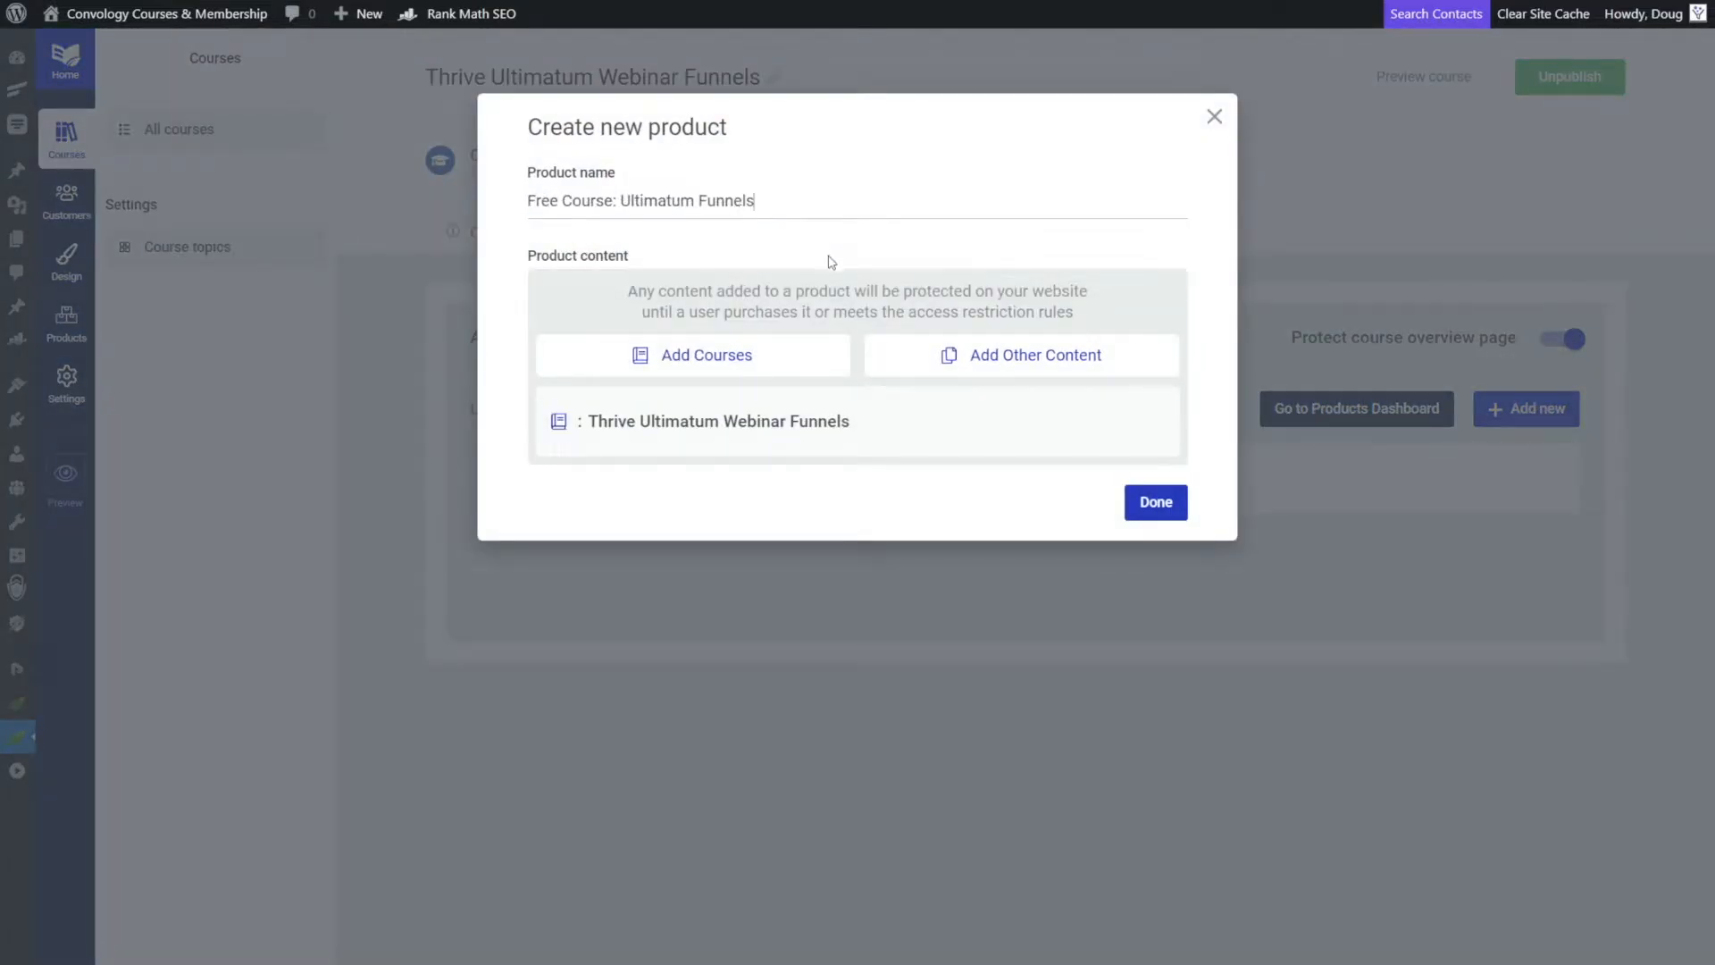
mouse_move(628, 425)
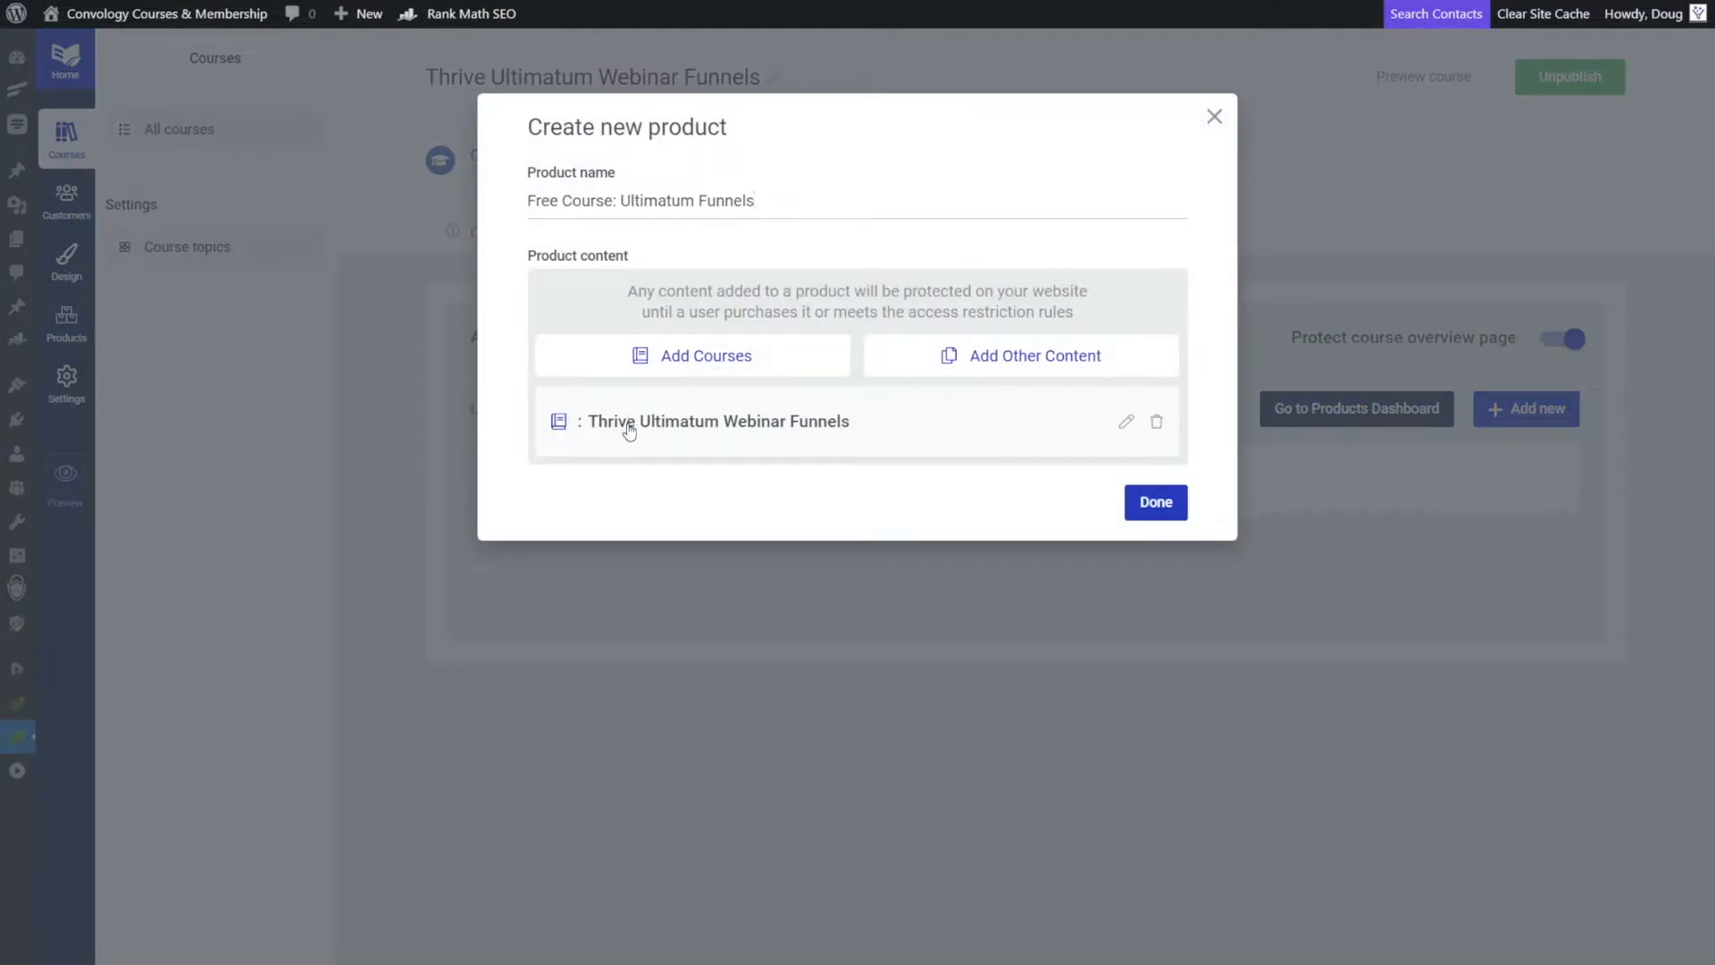
mouse_move(773, 436)
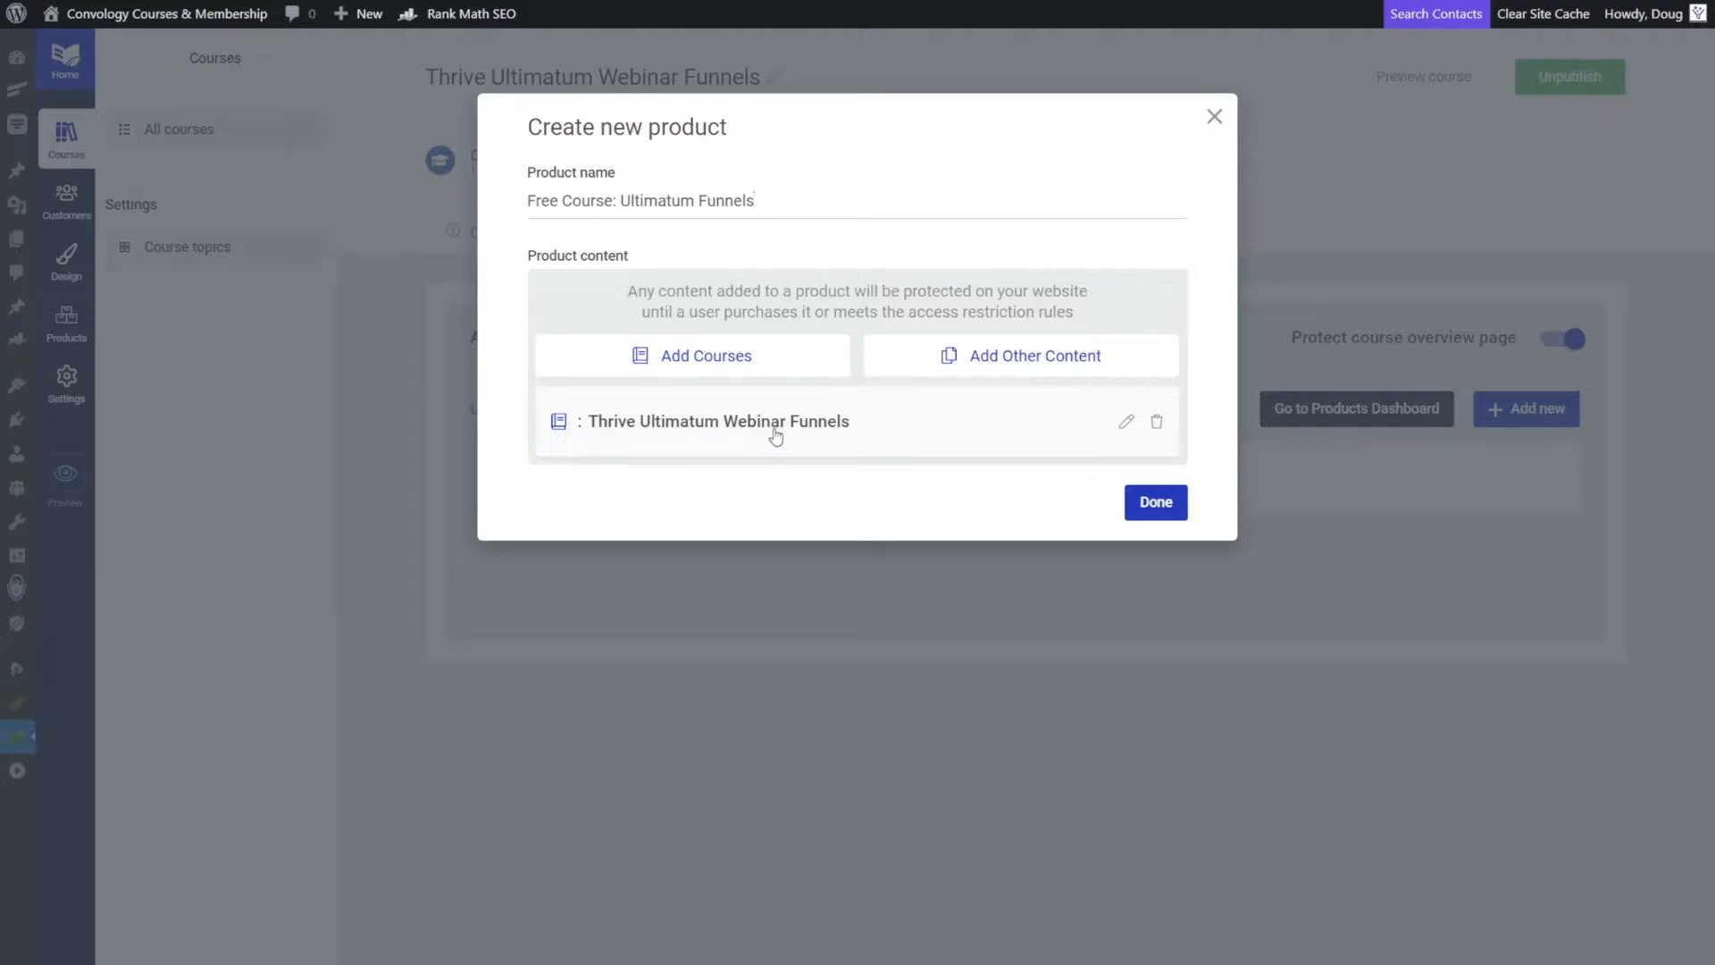
mouse_move(1164, 455)
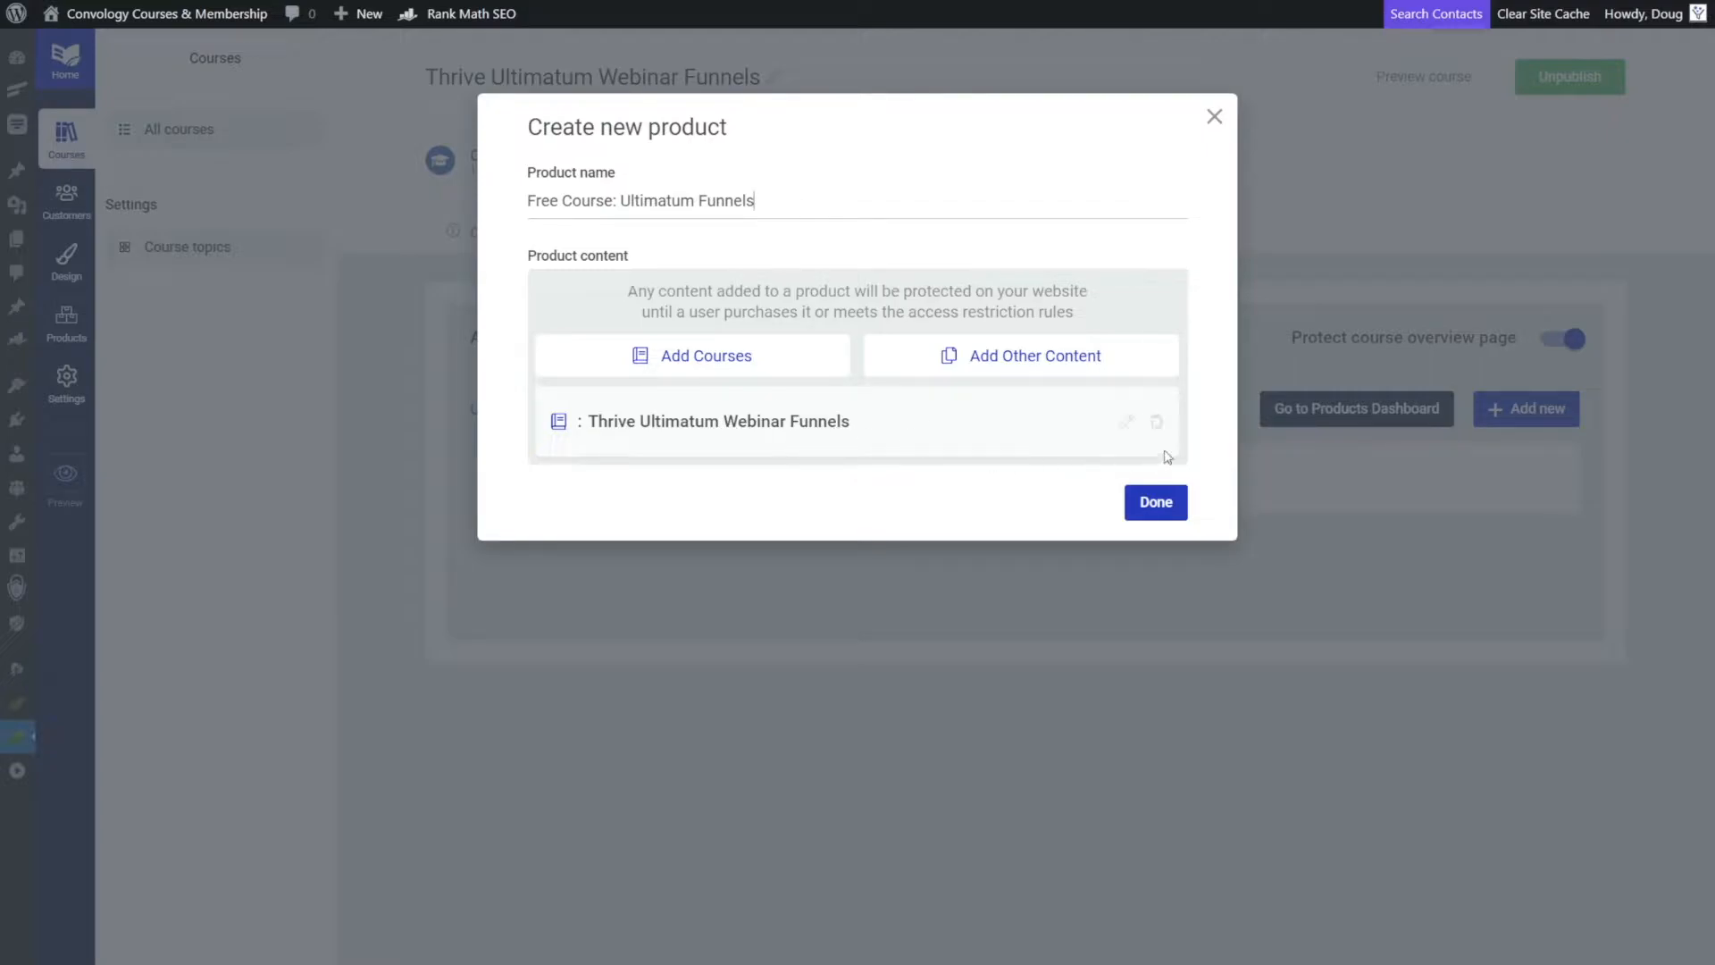
left_click(693, 356)
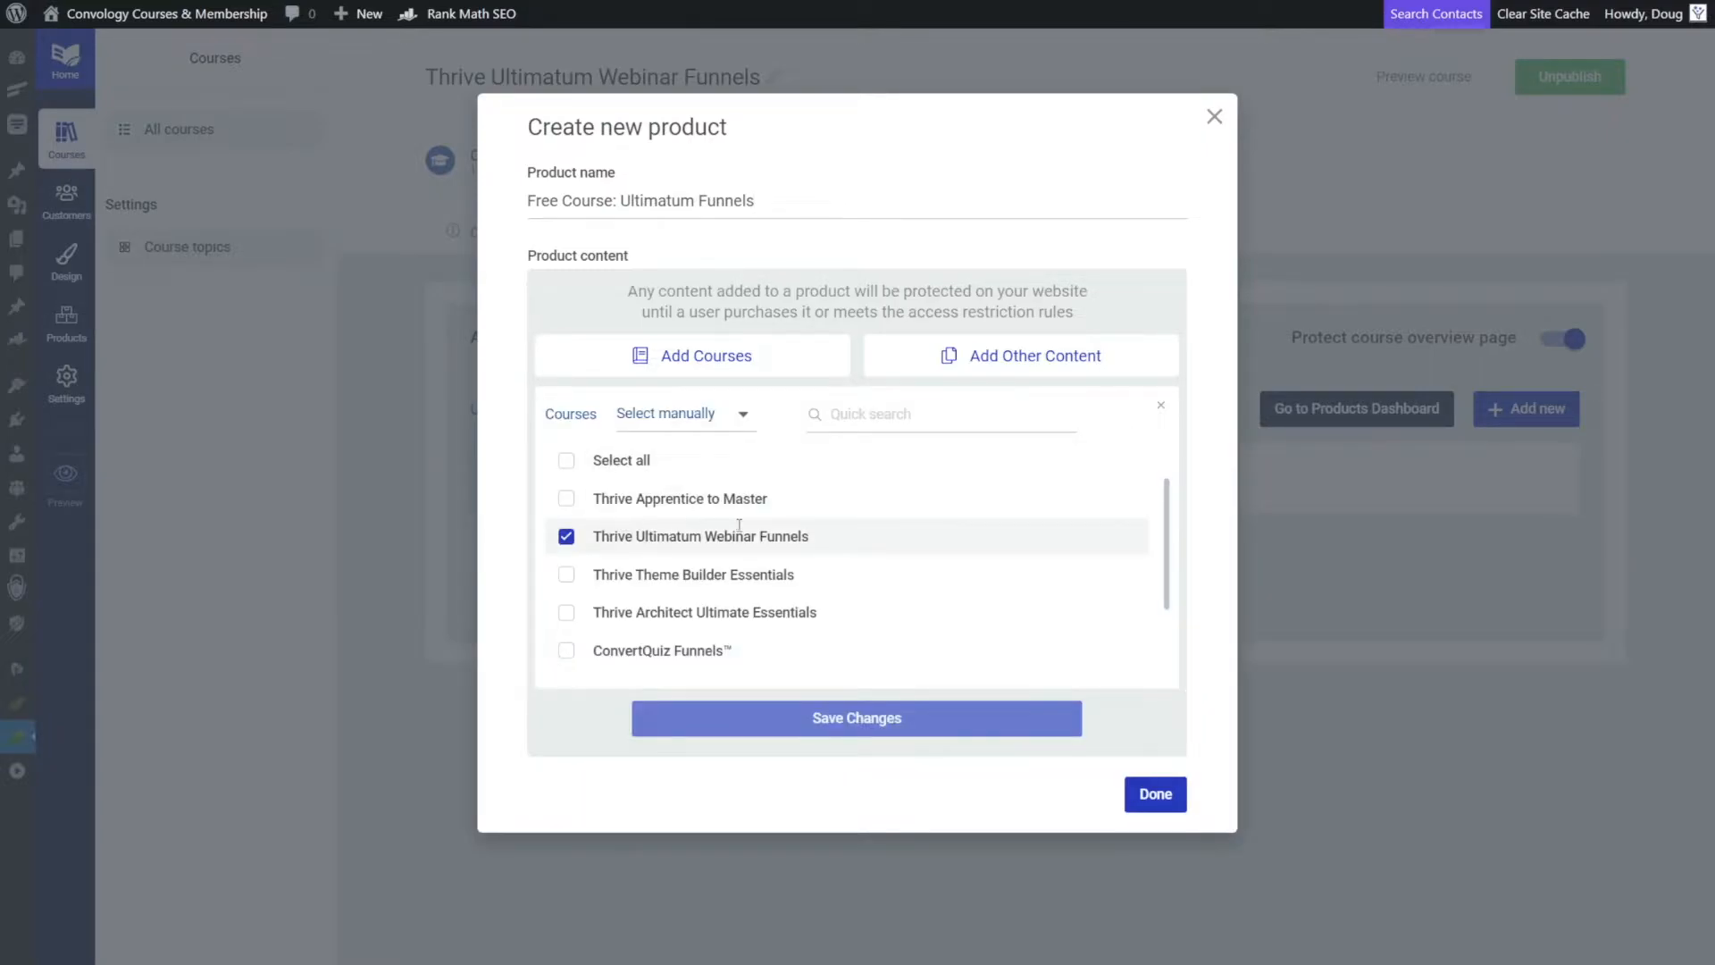
left_click(856, 718)
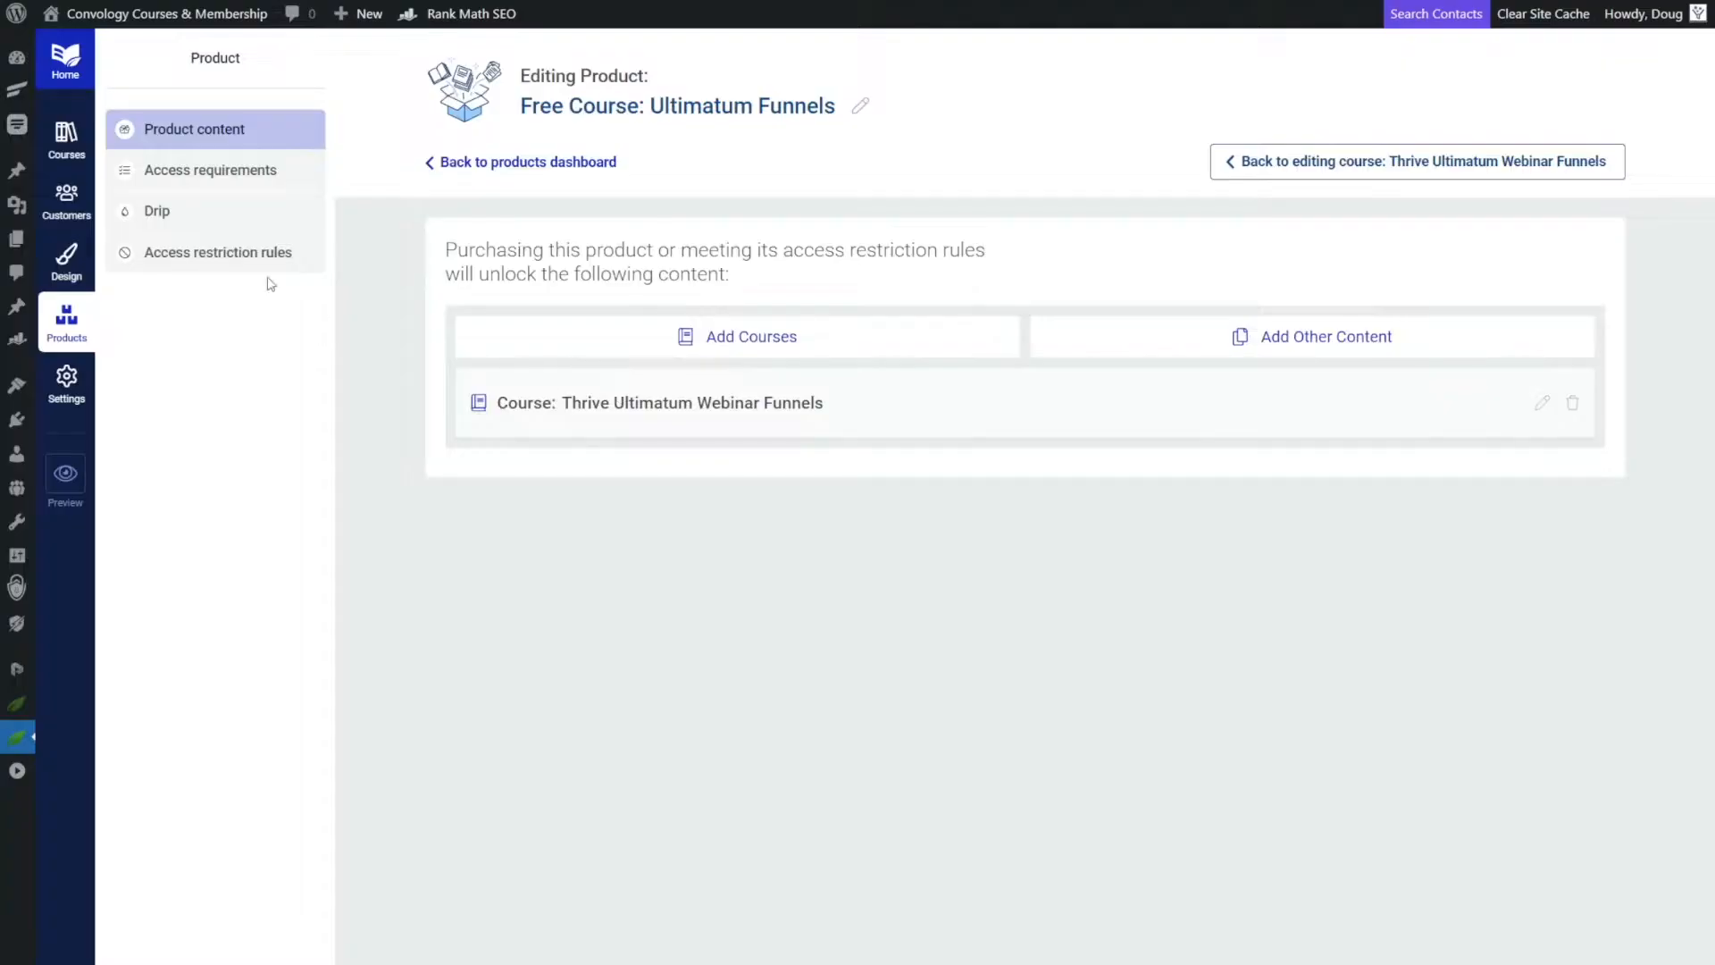
mouse_move(629, 216)
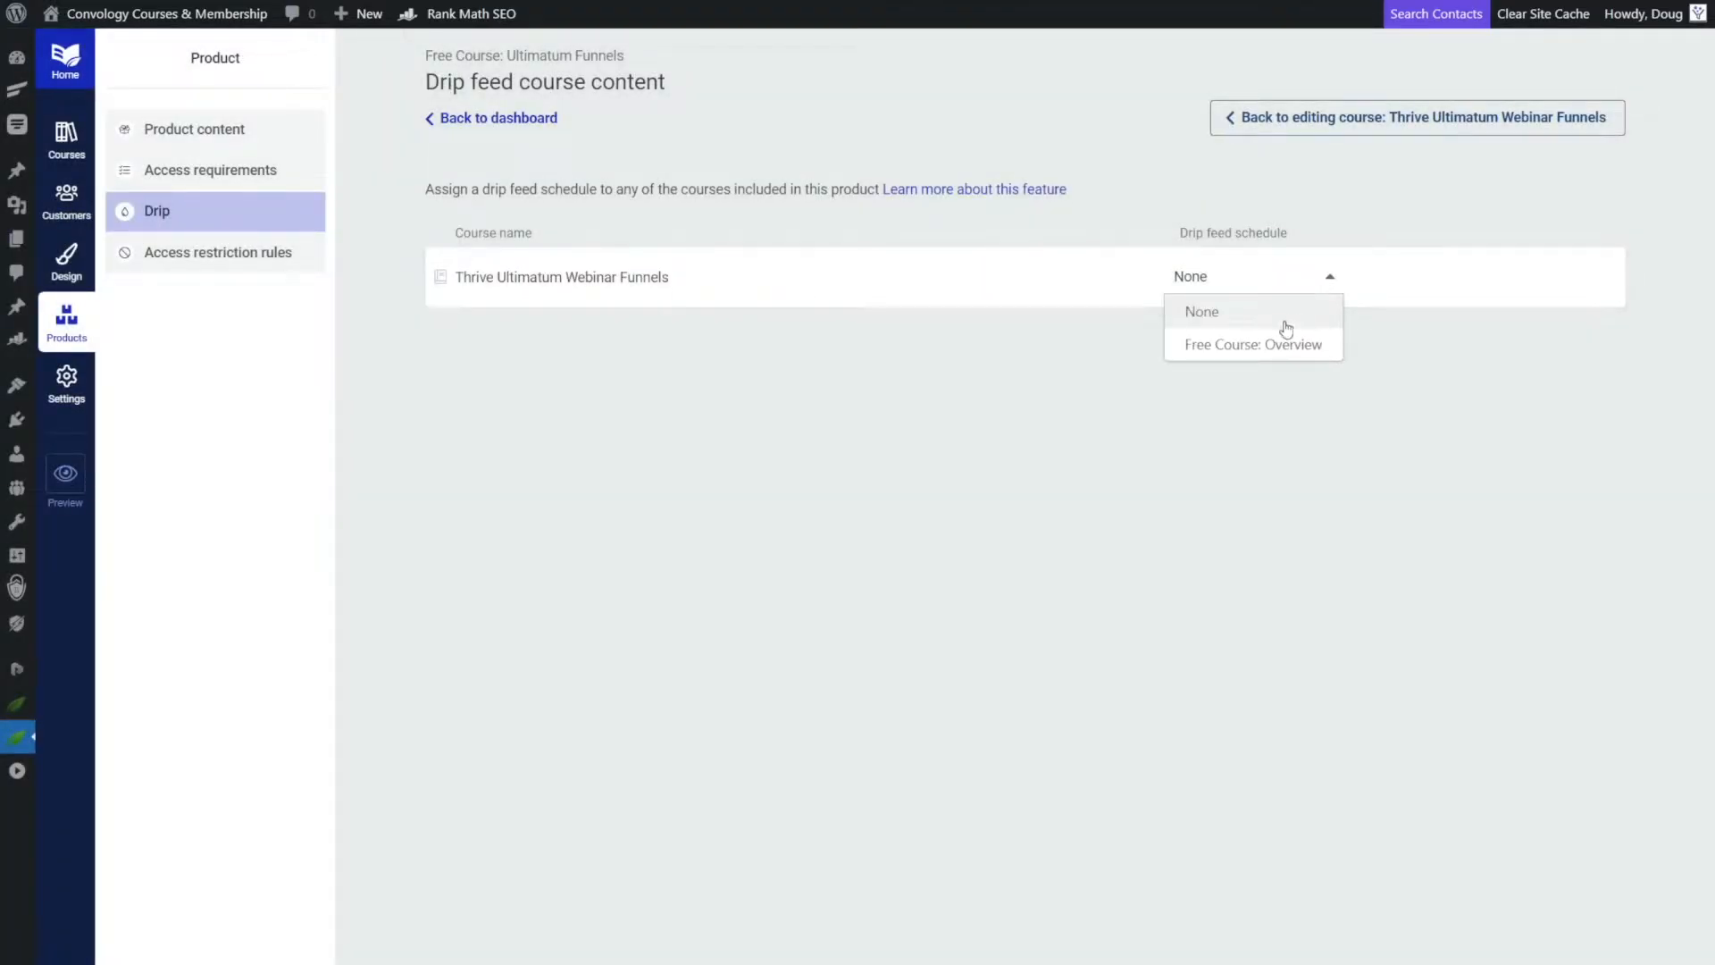
Assign the Free Course: Overview drip schedule to the new product.
left_click(1254, 343)
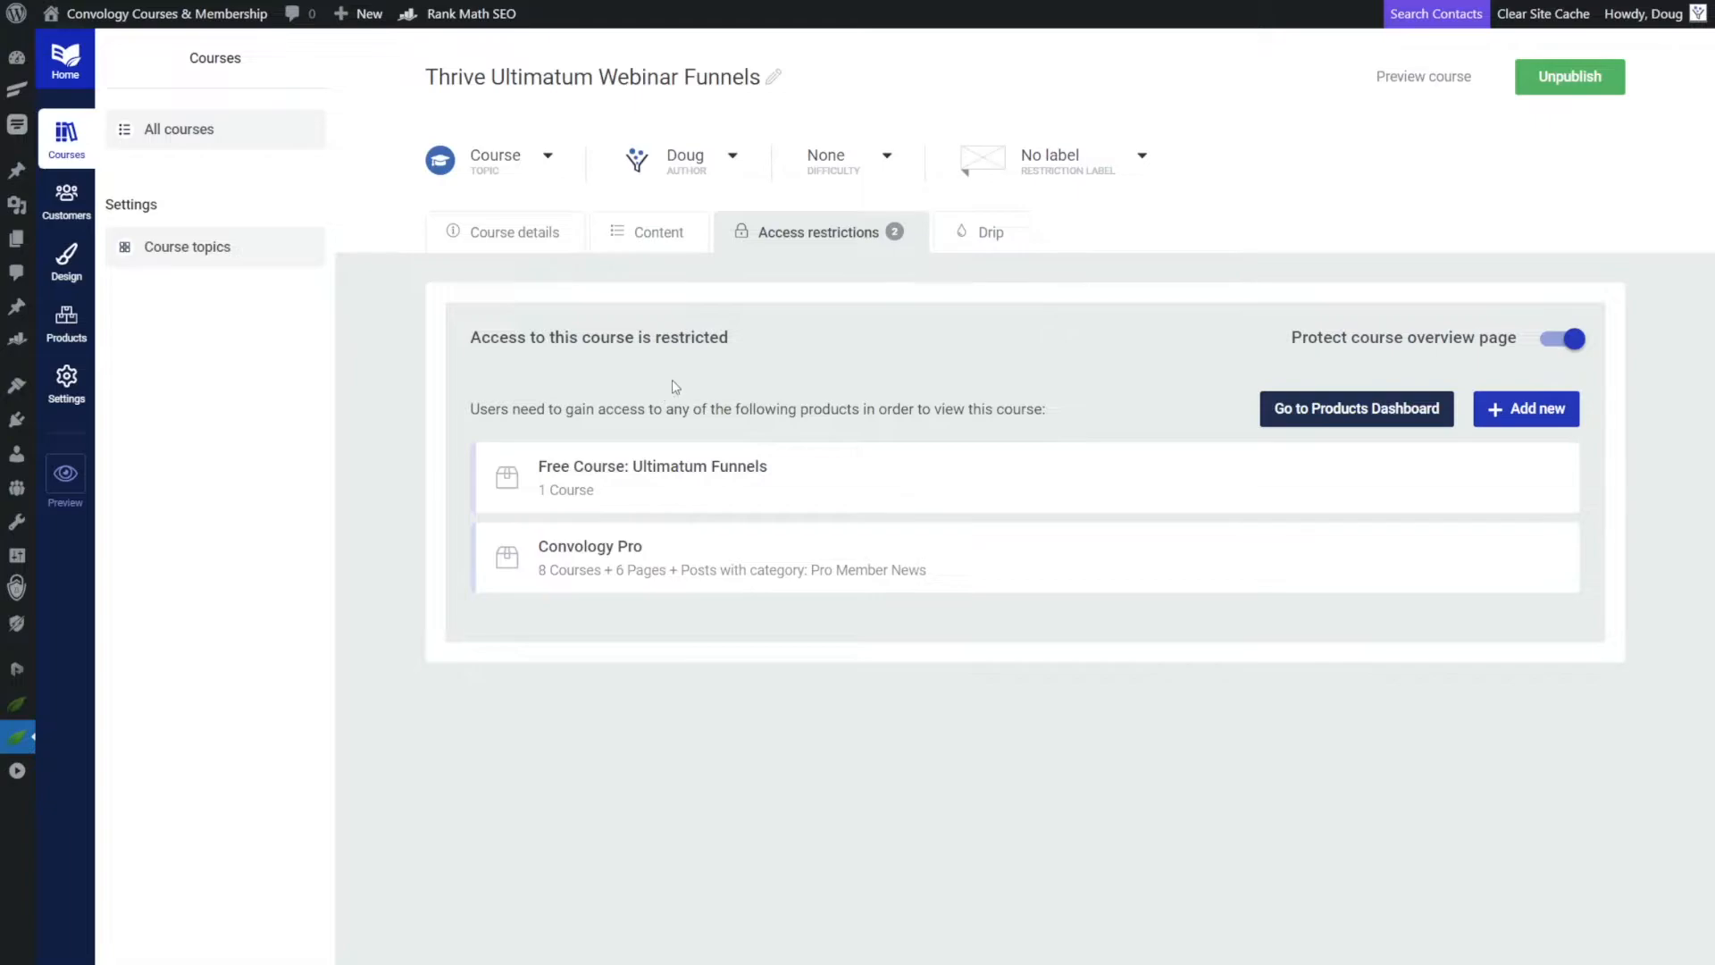
mouse_move(808, 582)
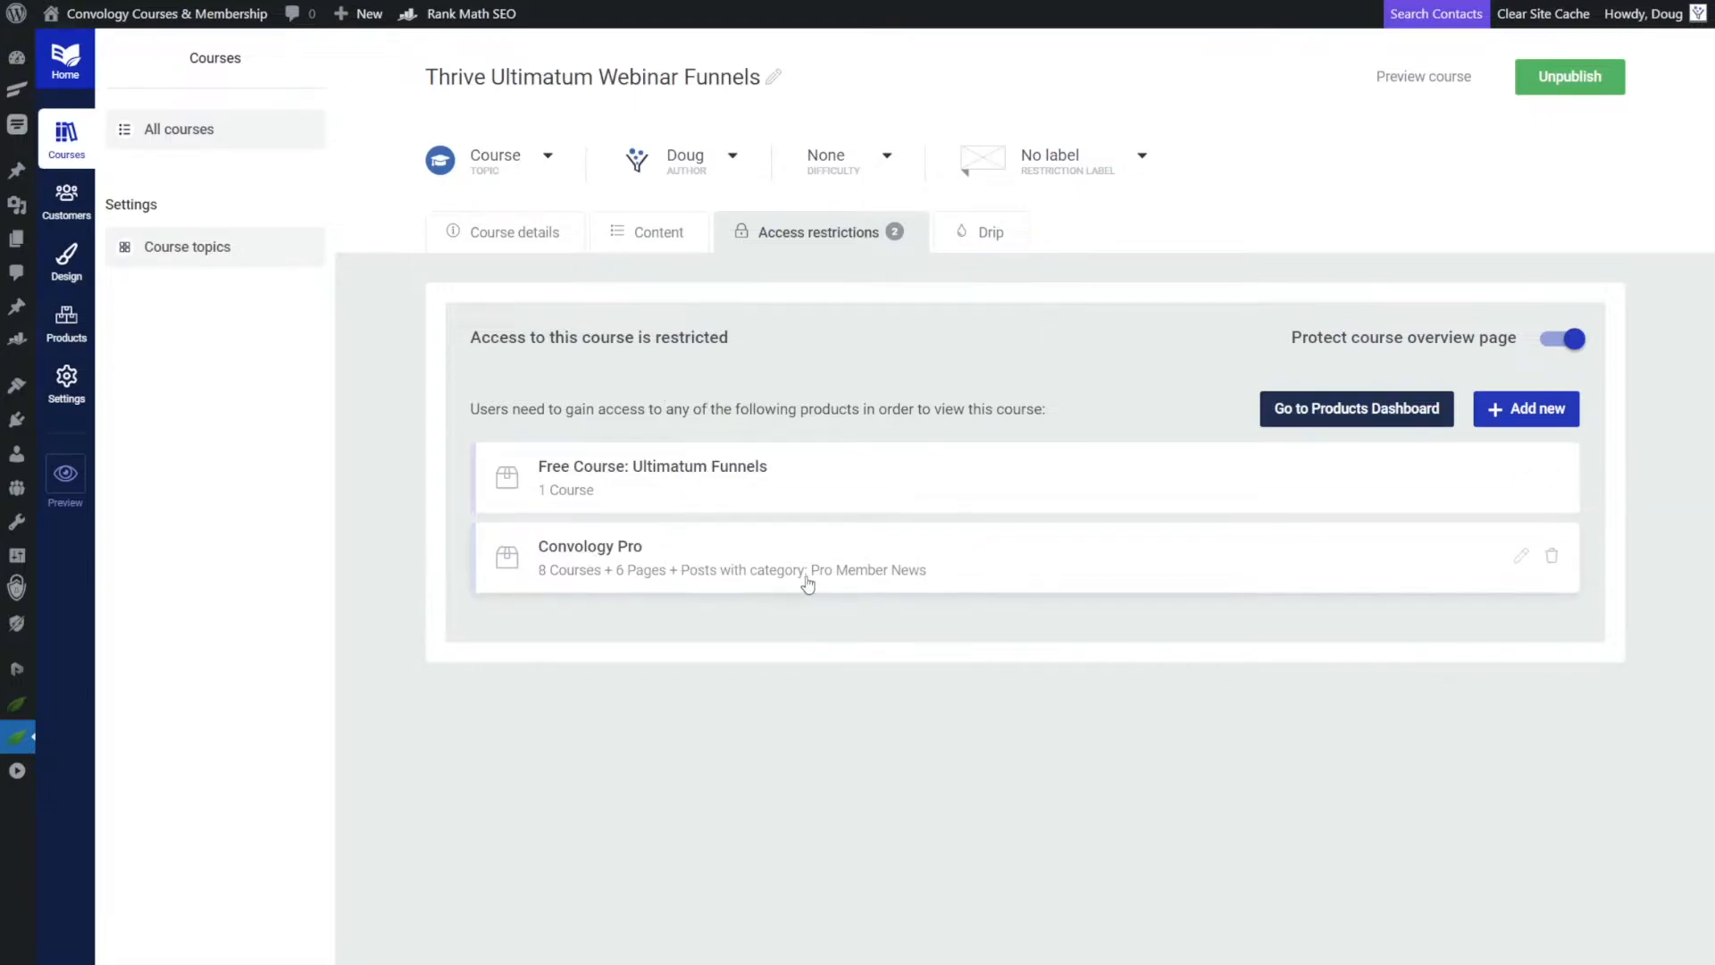
mouse_move(876, 573)
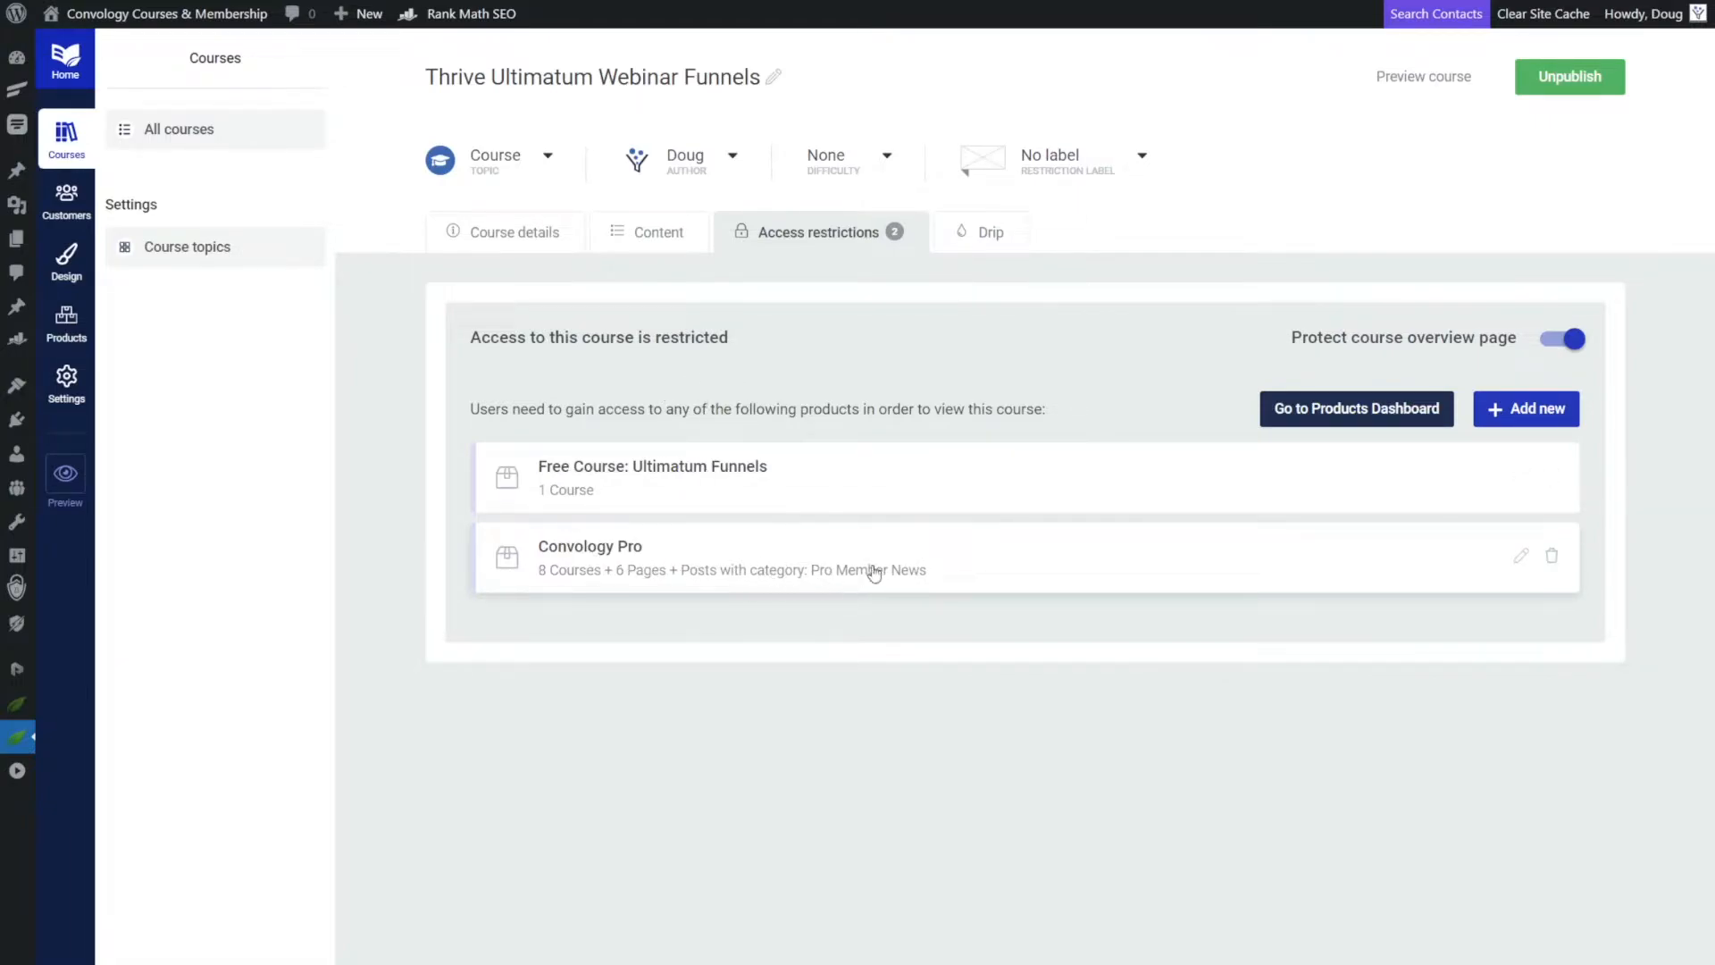
mouse_move(647, 500)
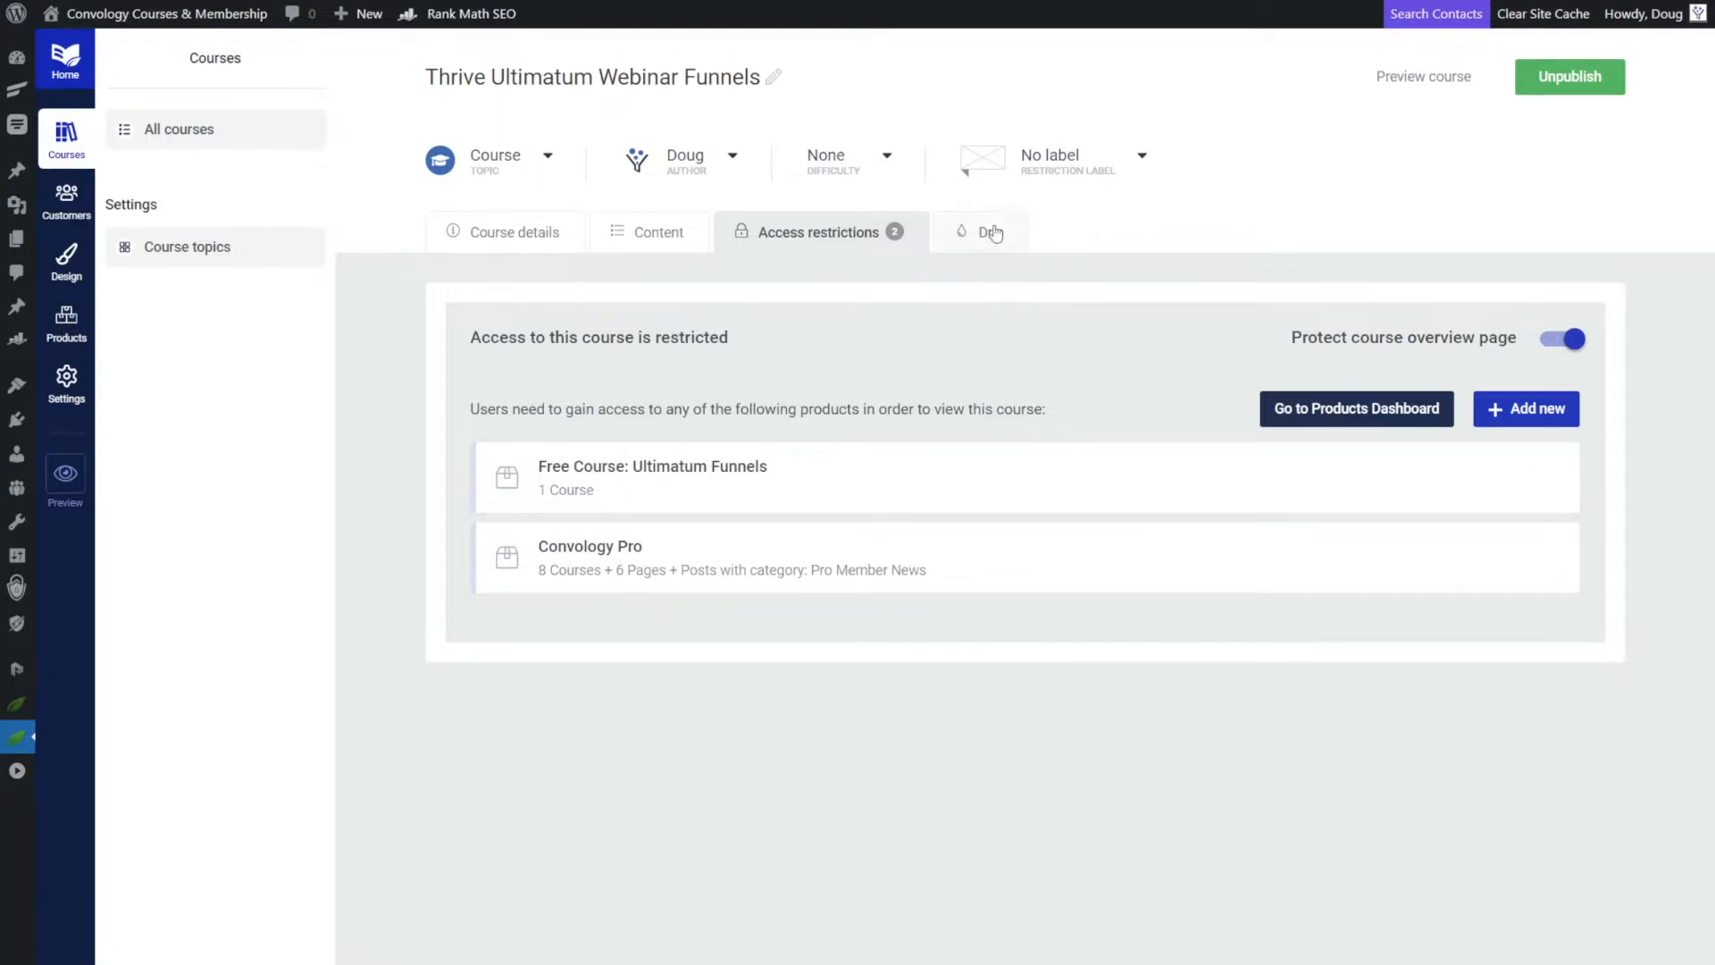
Review the course's drip schedules list showing Free Course: Overview.
left_click(981, 230)
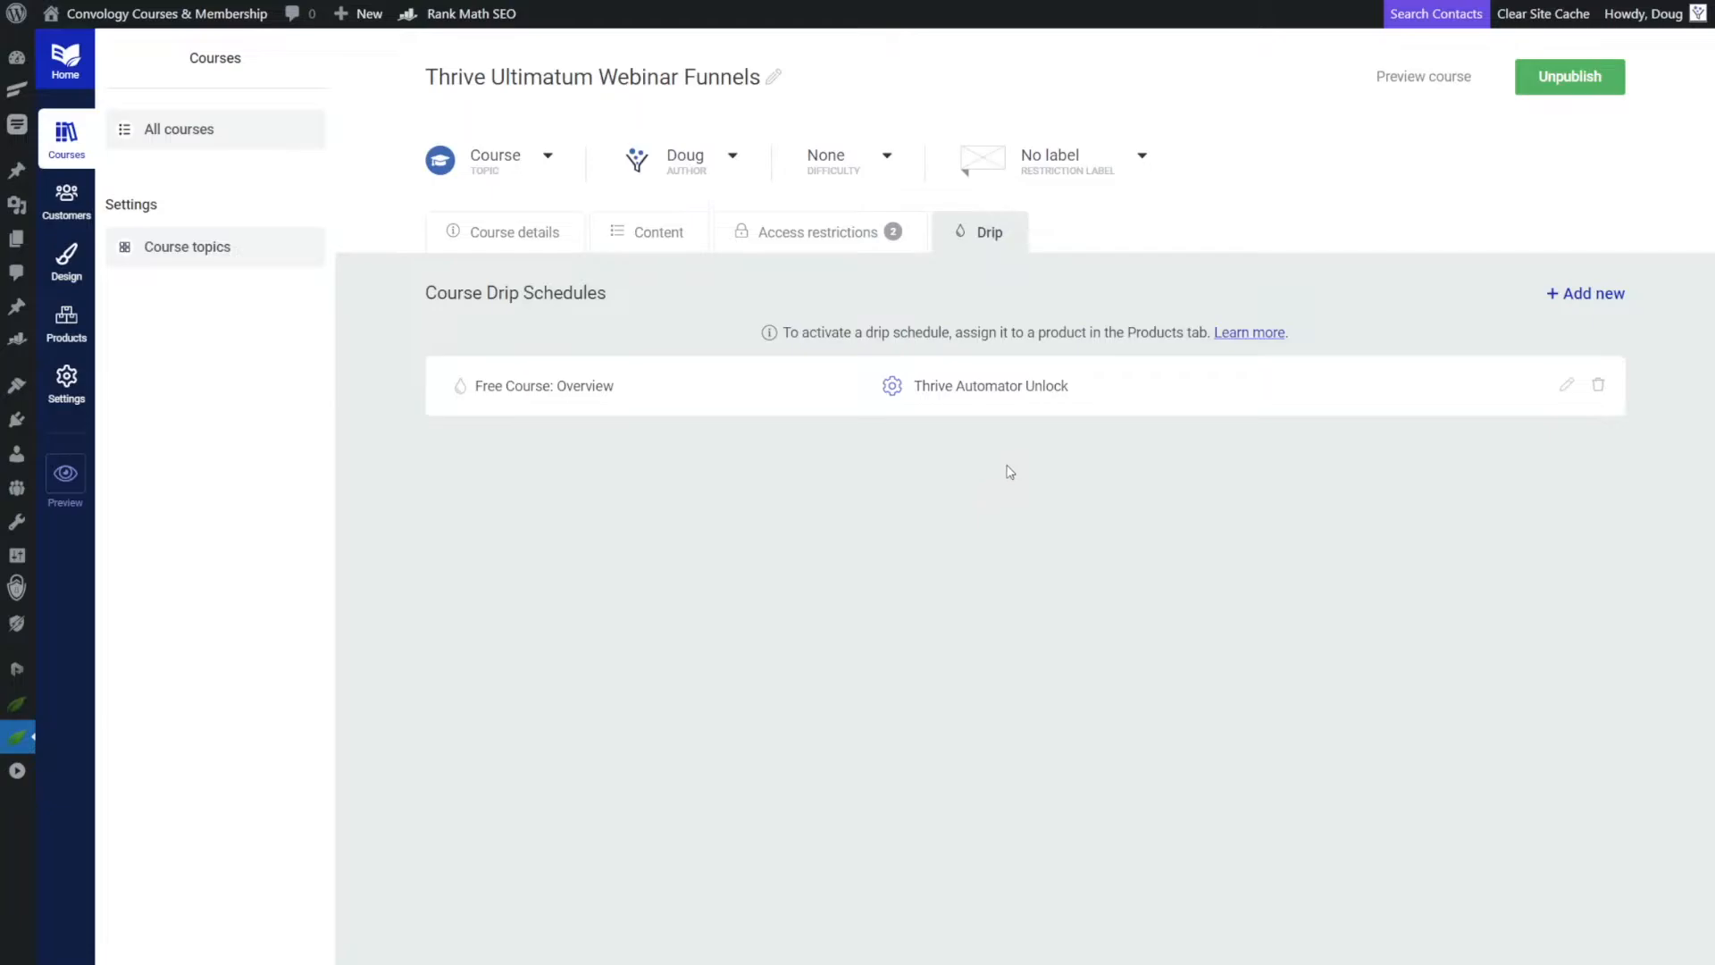
mouse_move(1022, 475)
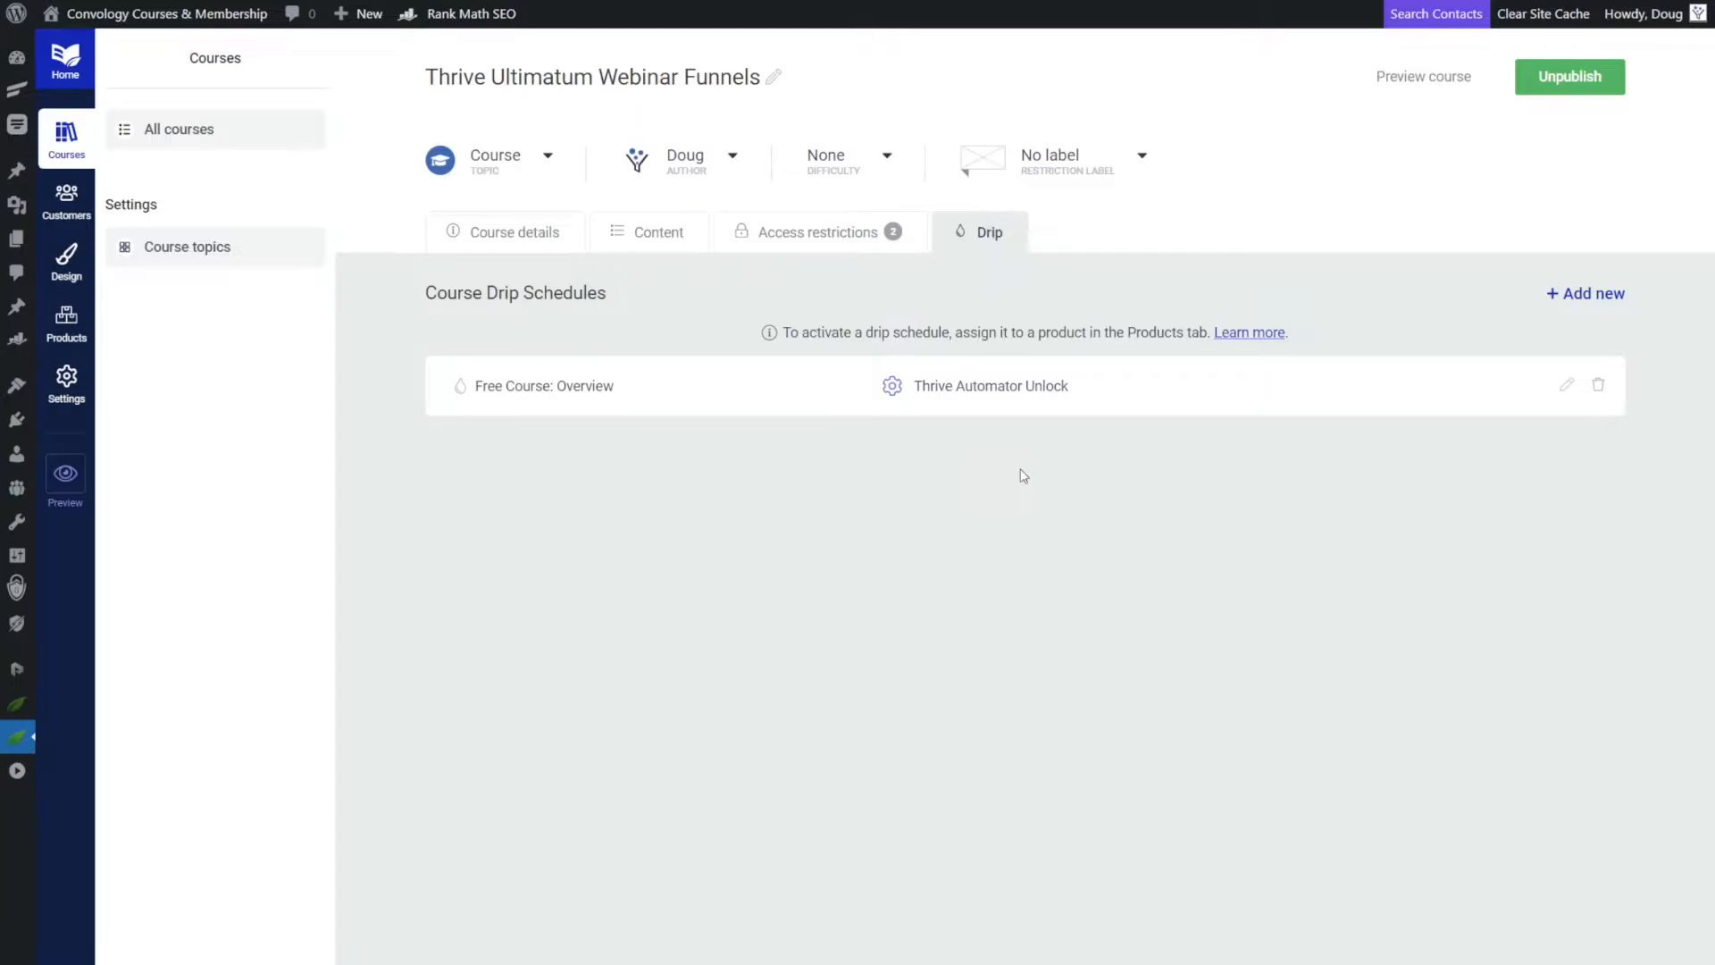
mouse_move(991, 443)
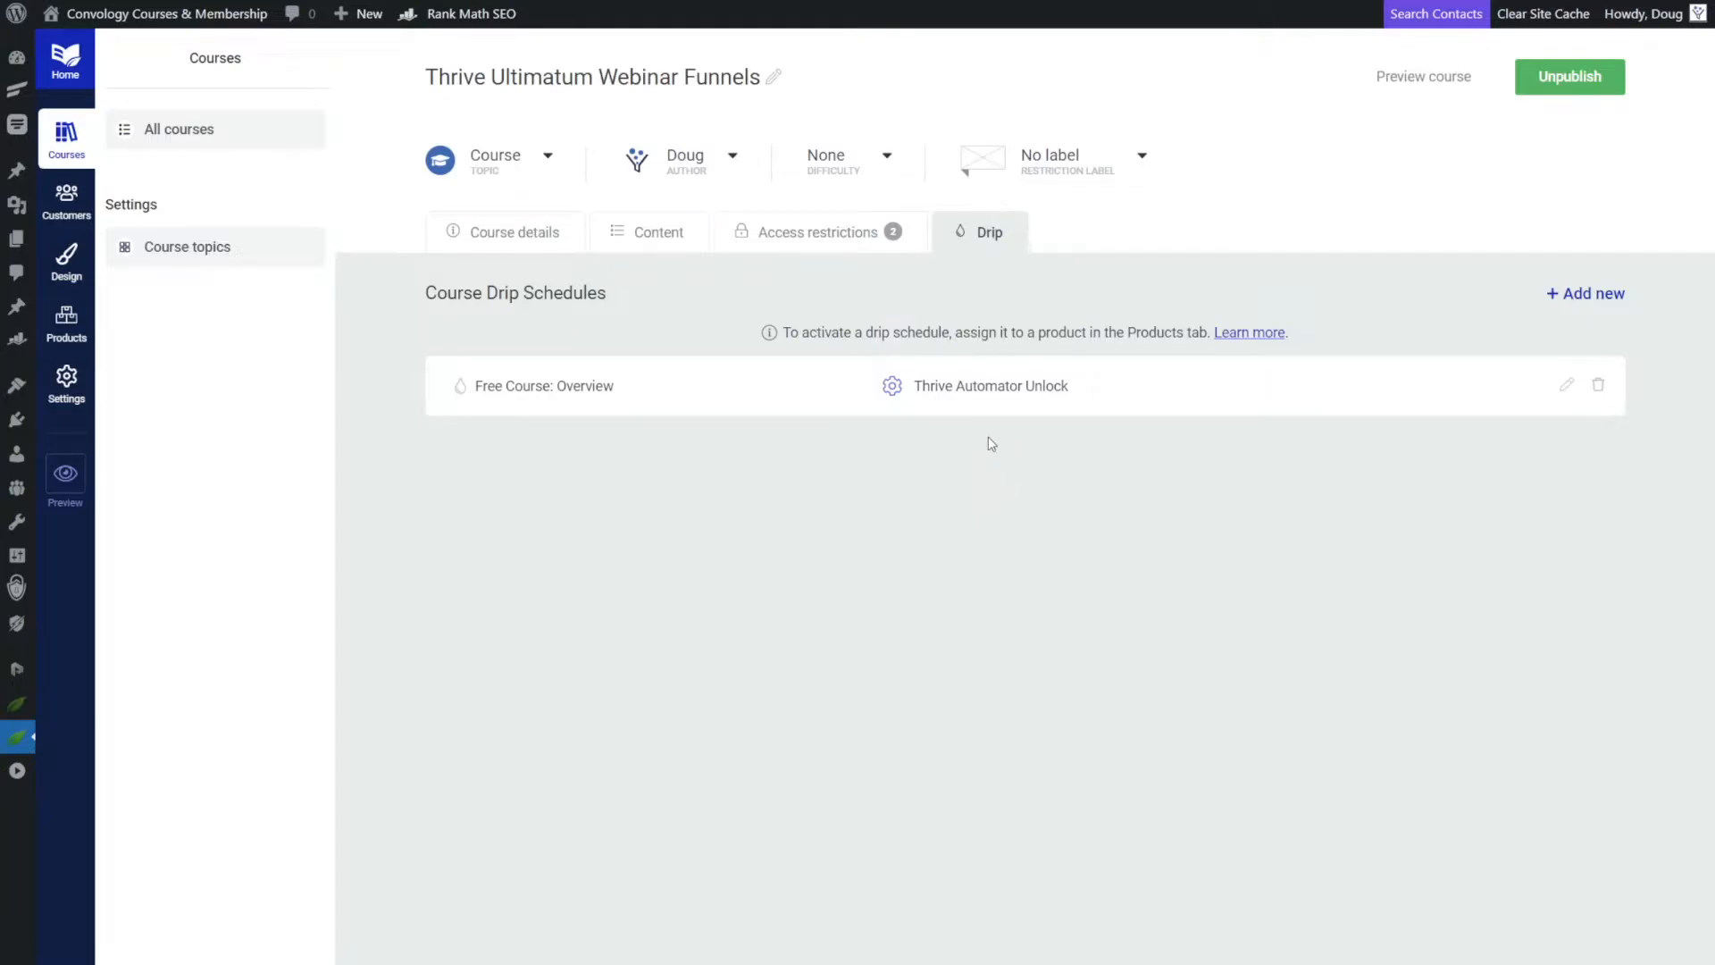
mouse_move(18, 770)
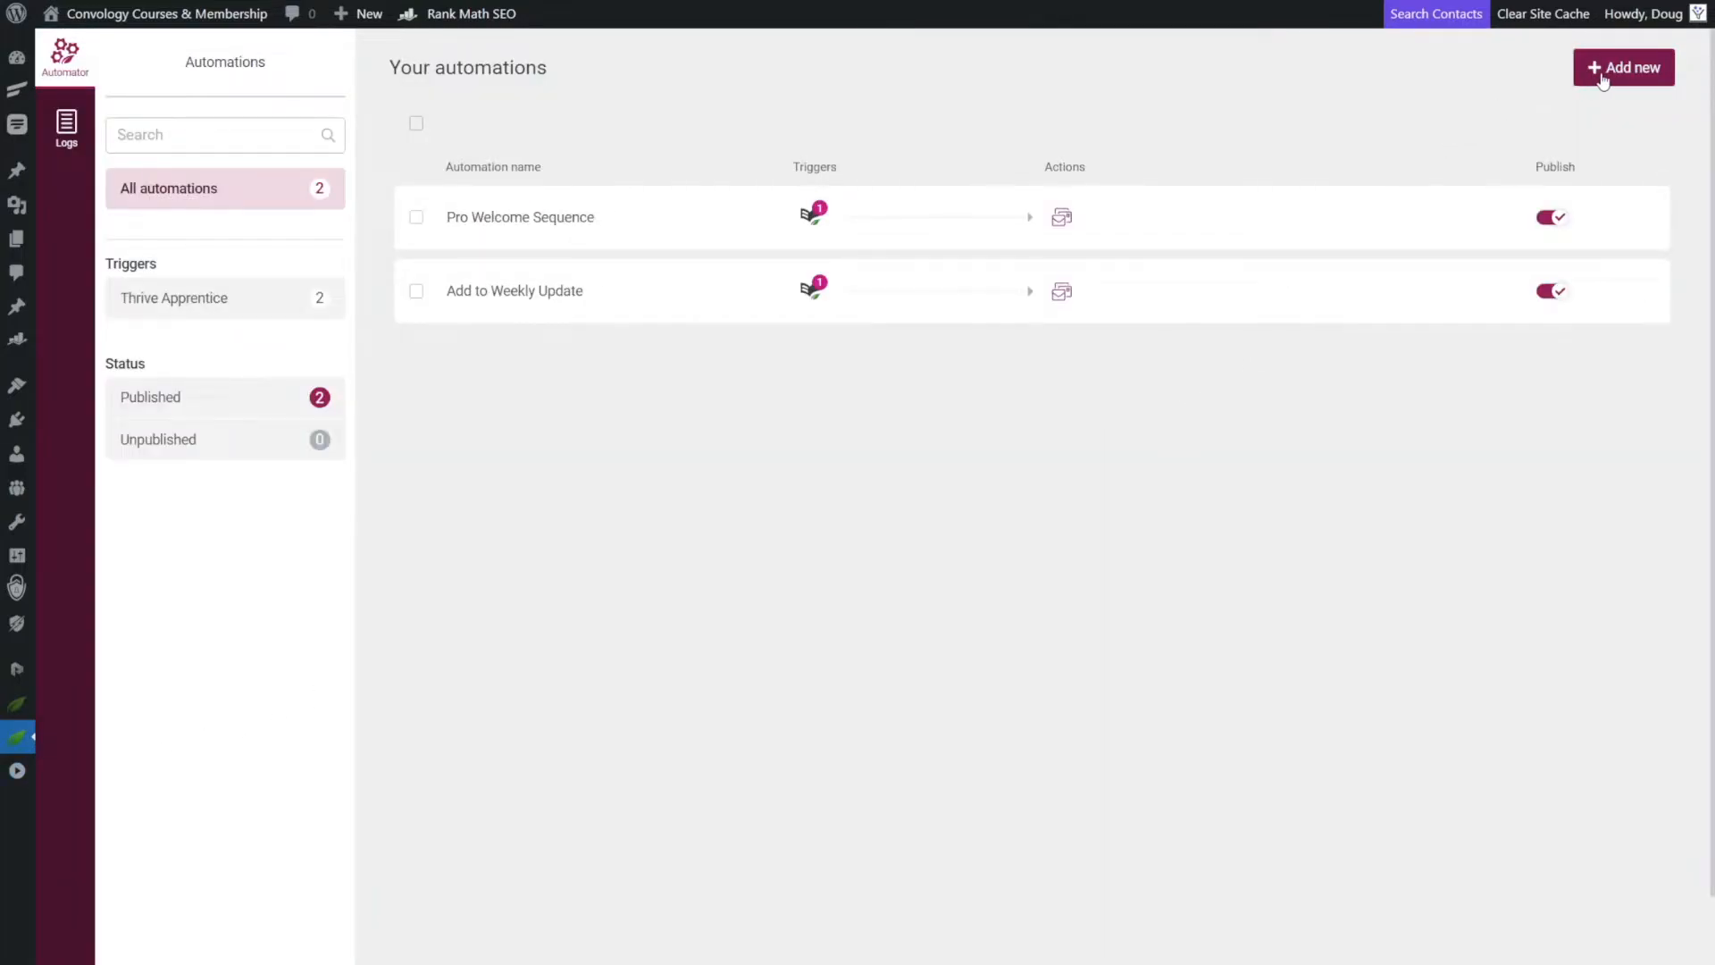
Create a new automation triggered by Form submit, set to always trigger.
left_click(1624, 66)
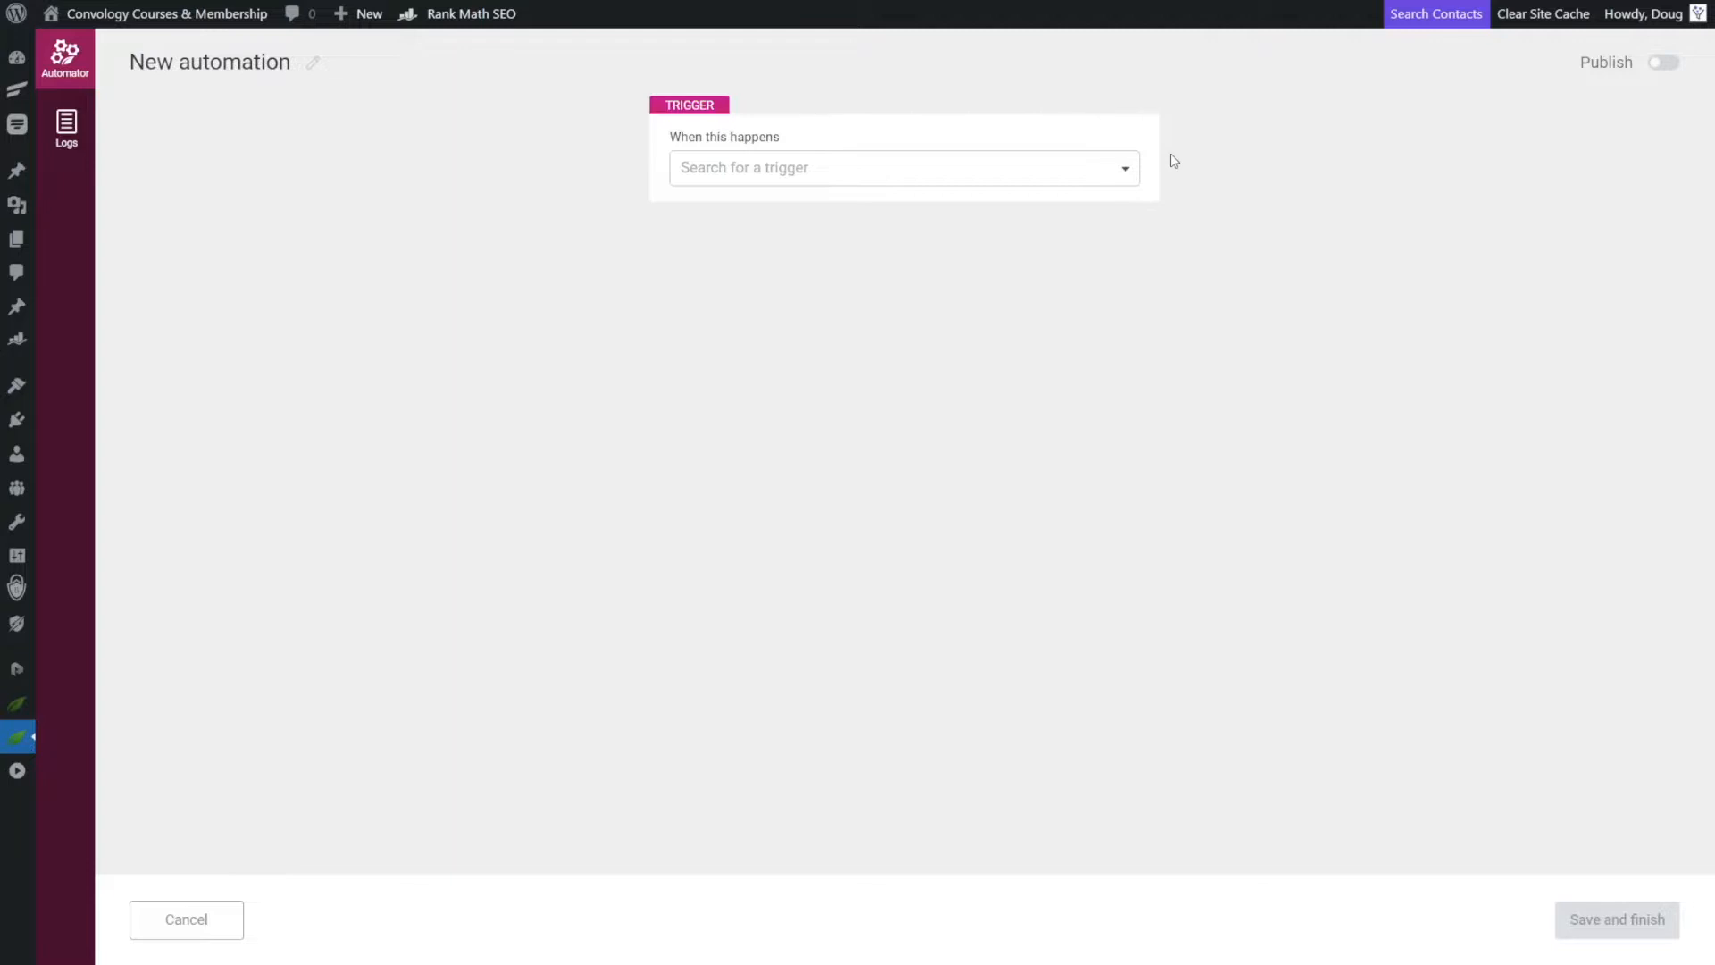
mouse_move(1030, 124)
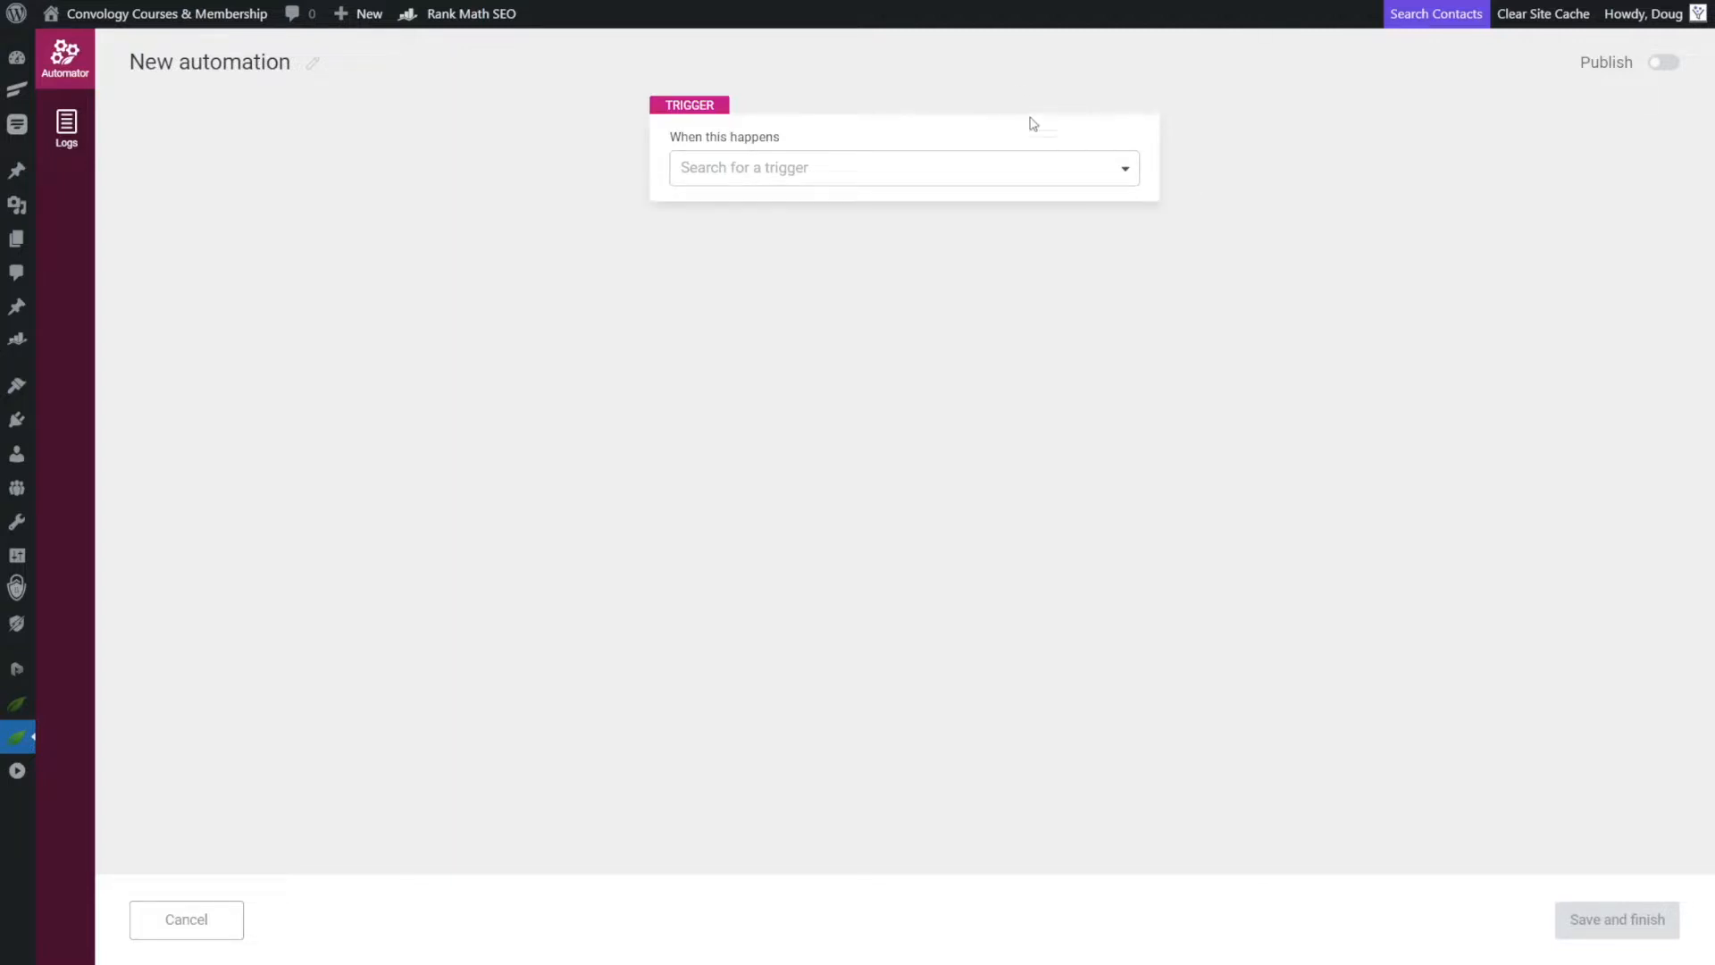
left_click(897, 168)
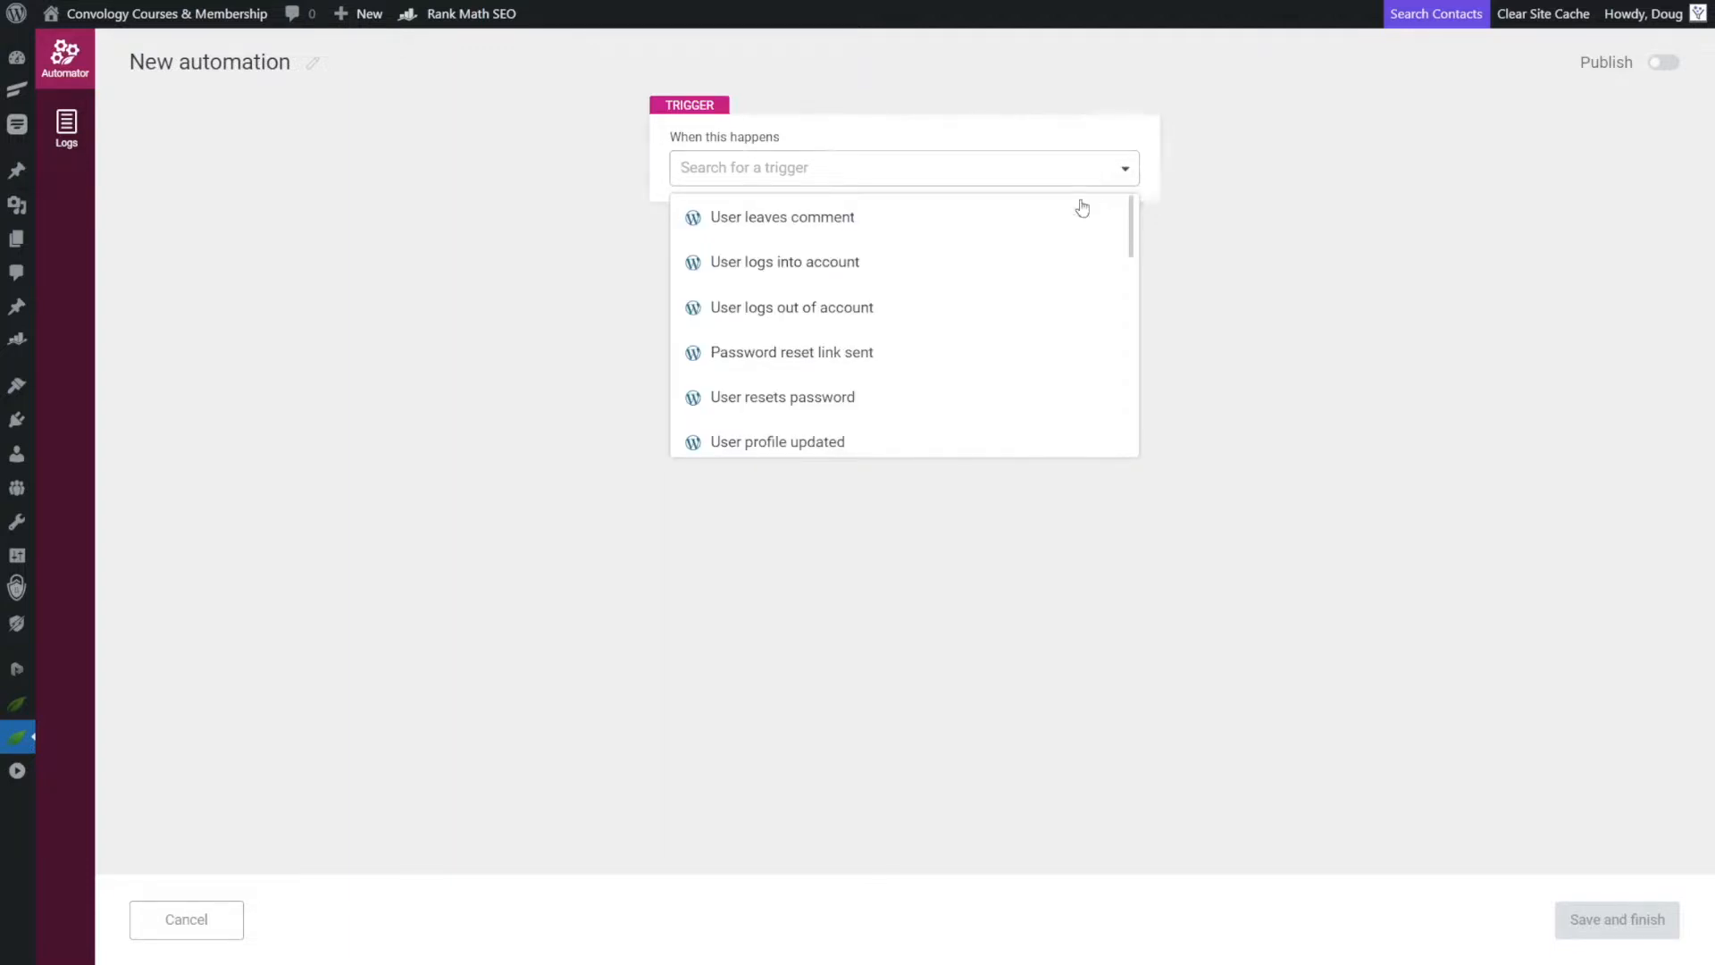
mouse_move(835, 364)
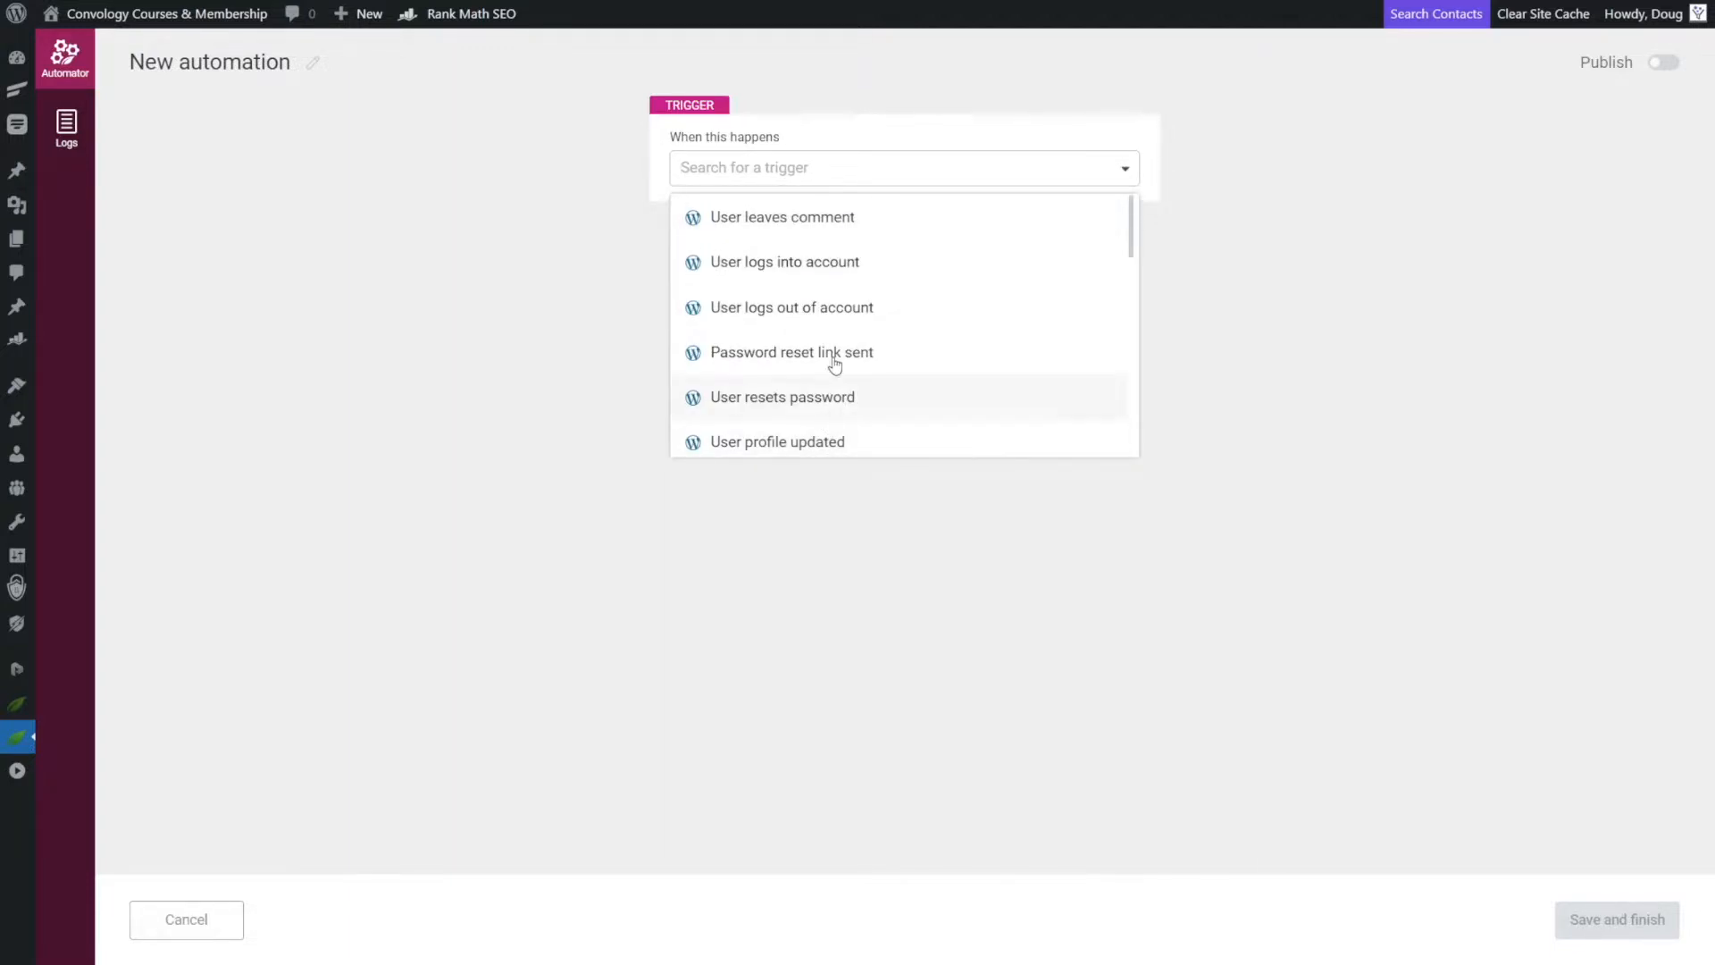
scroll("down", 3)
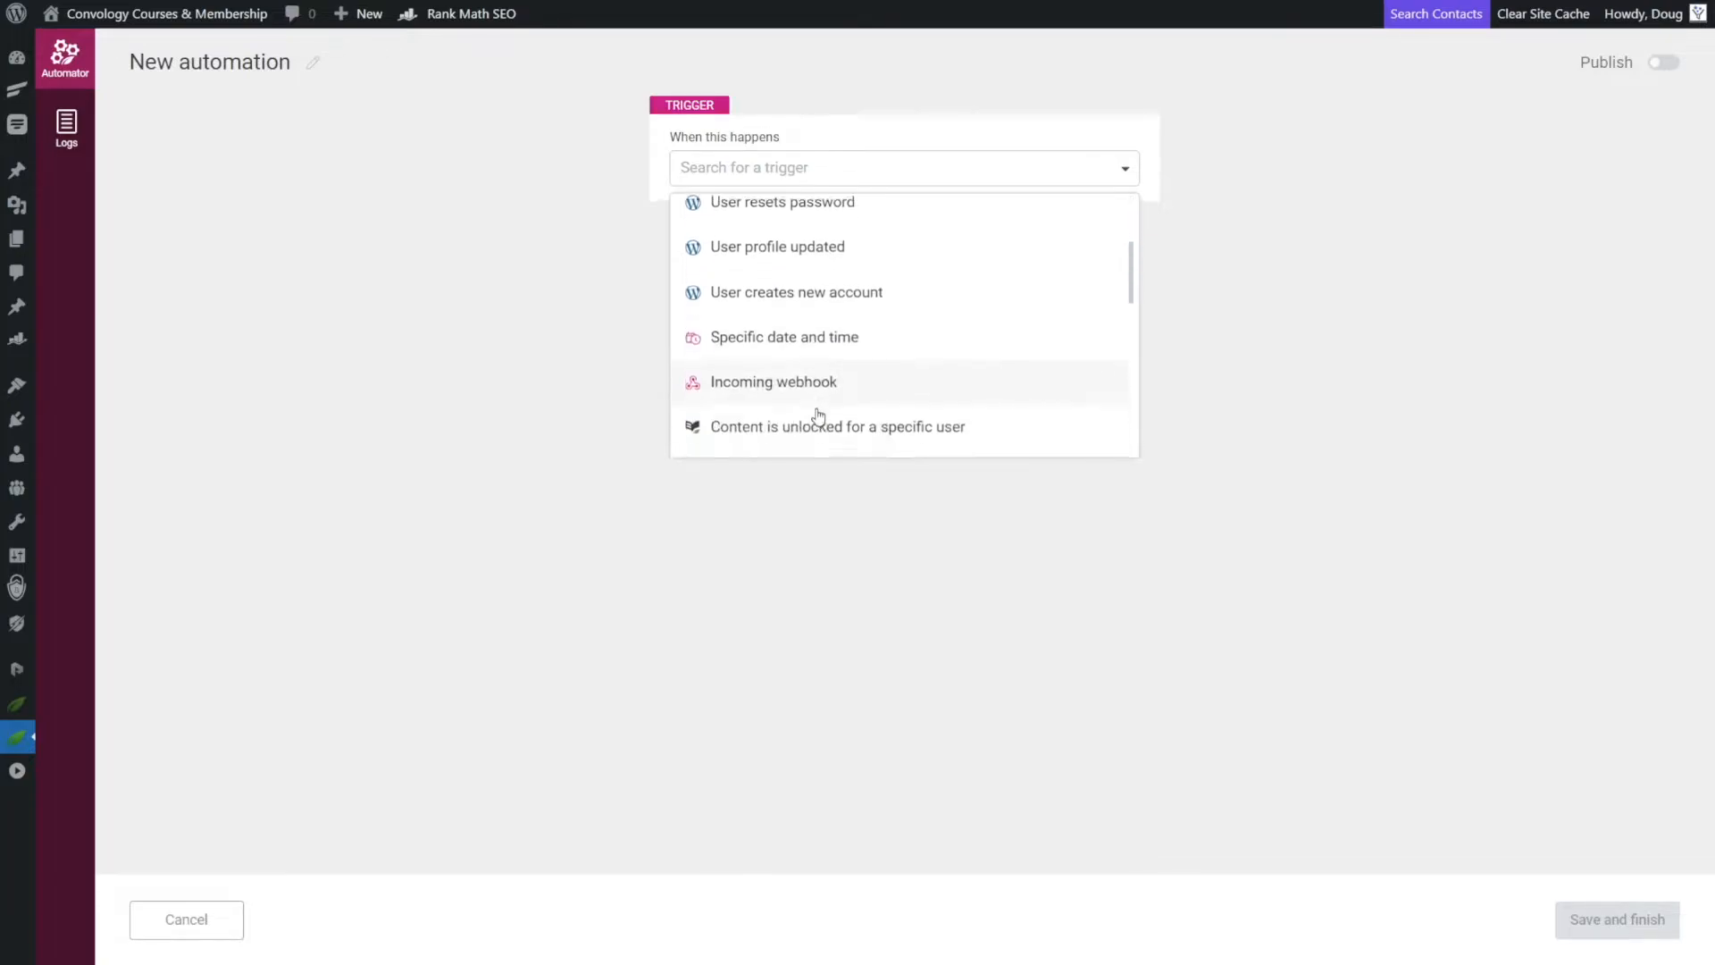
scroll("down", 3)
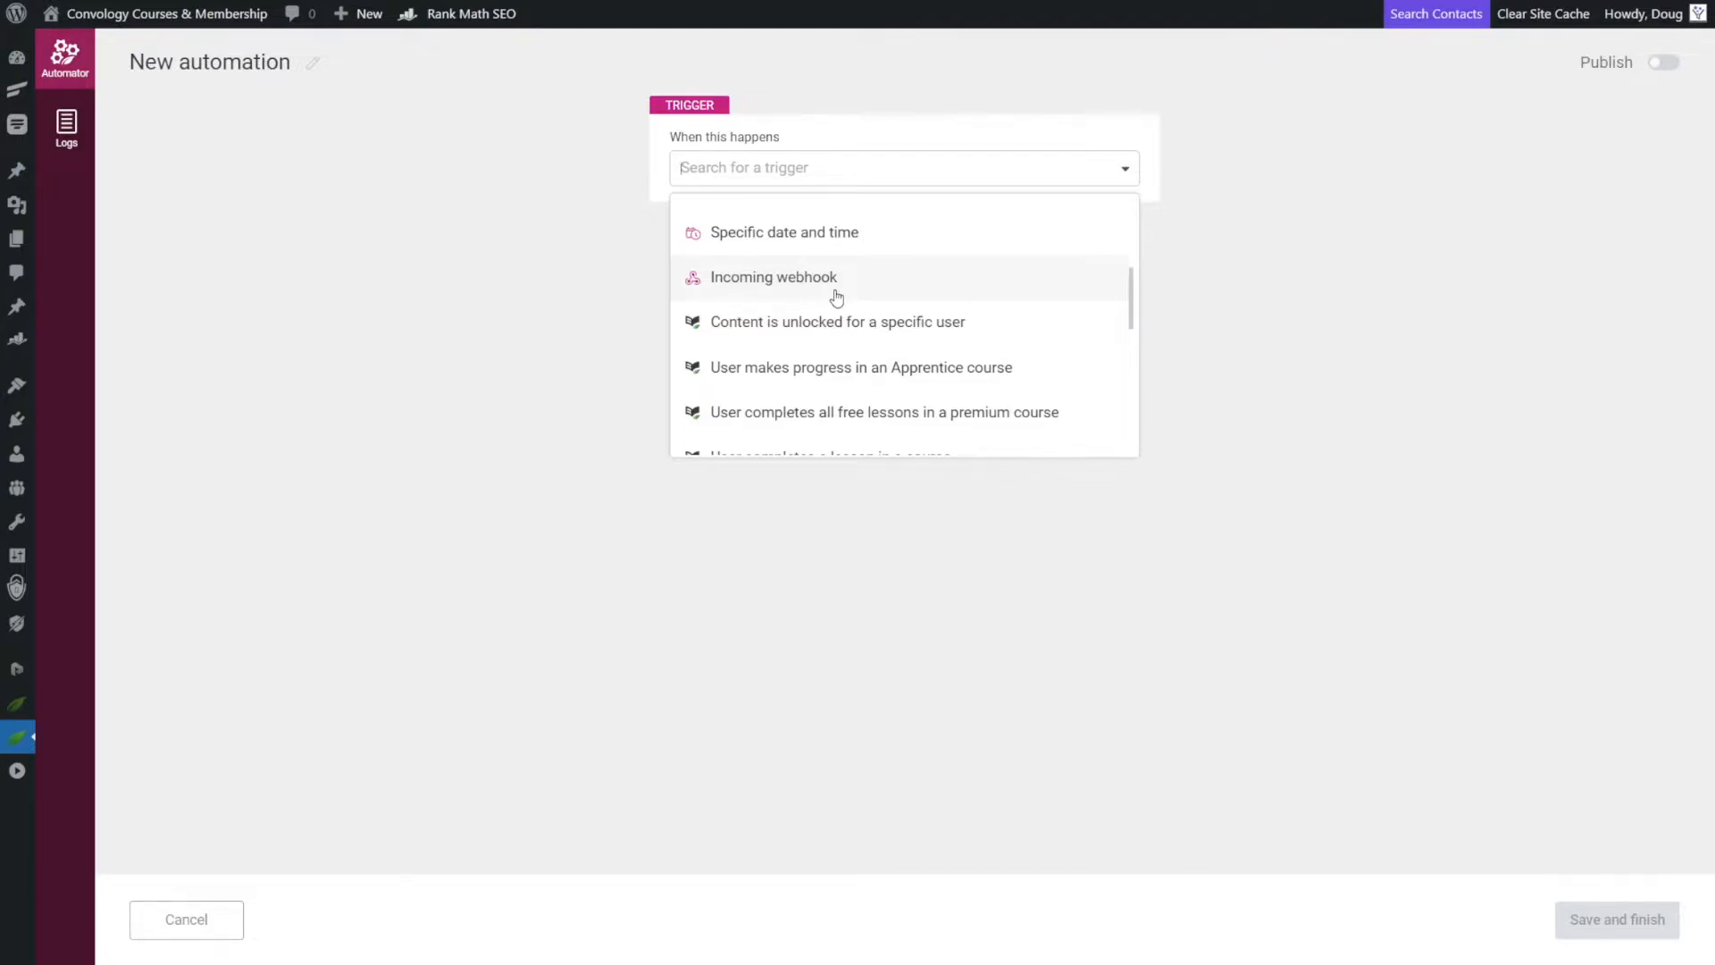
scroll("down", 3)
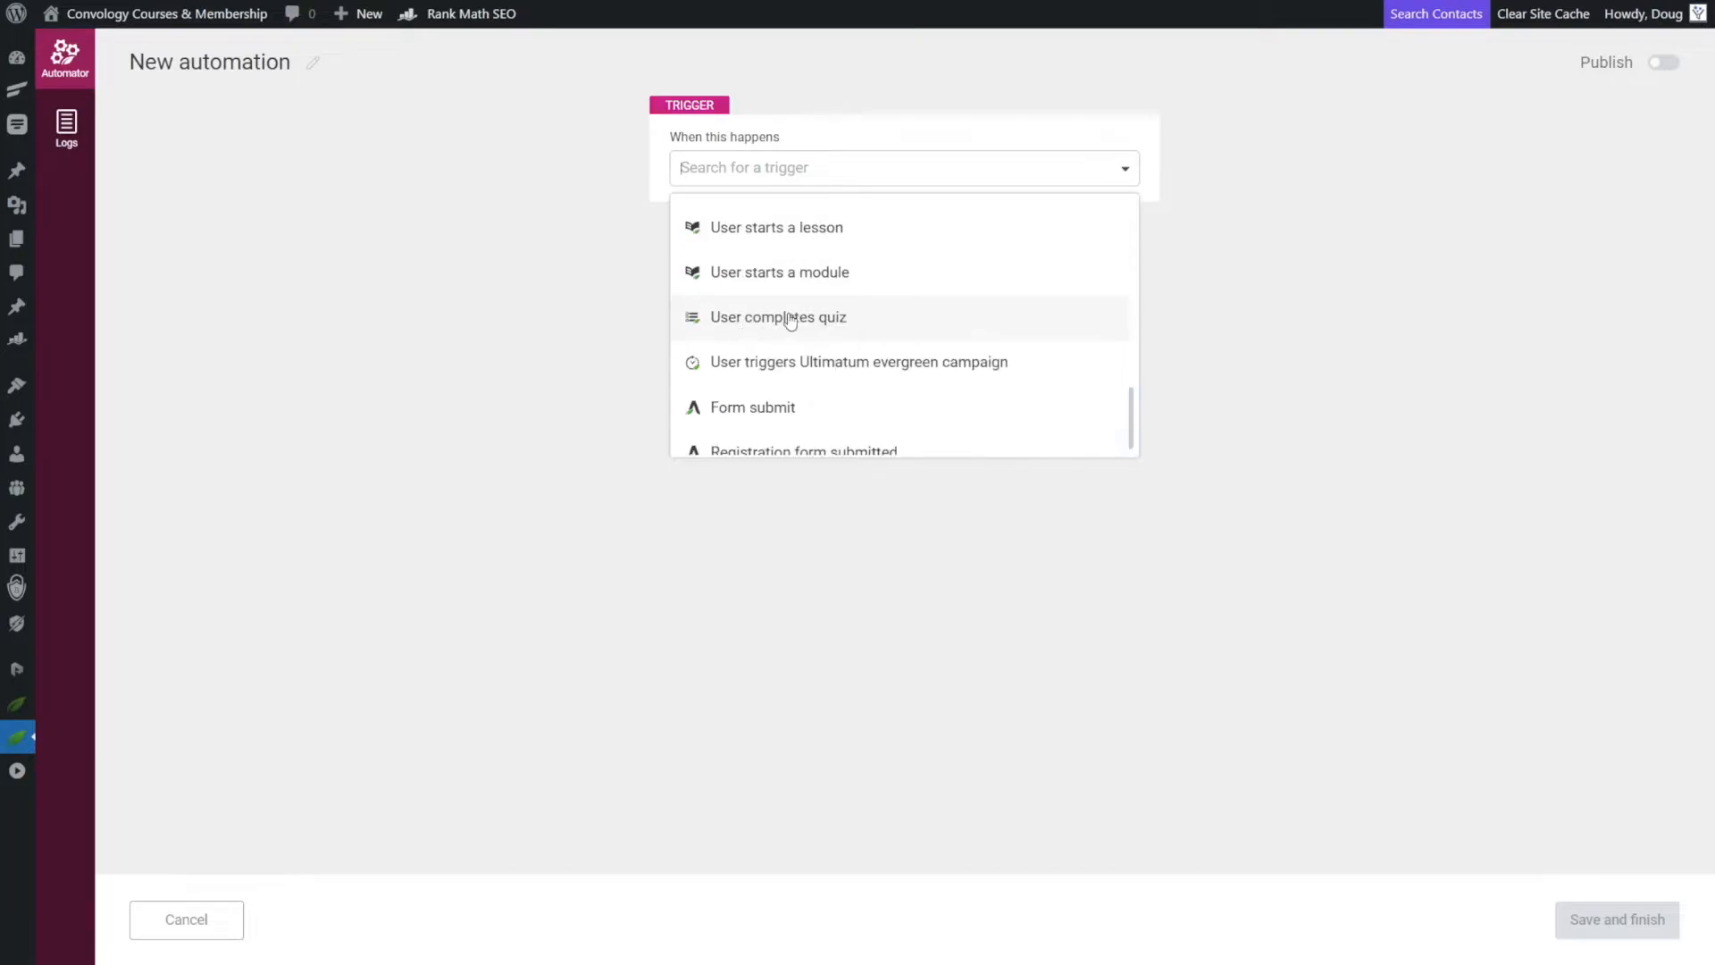
mouse_move(921, 328)
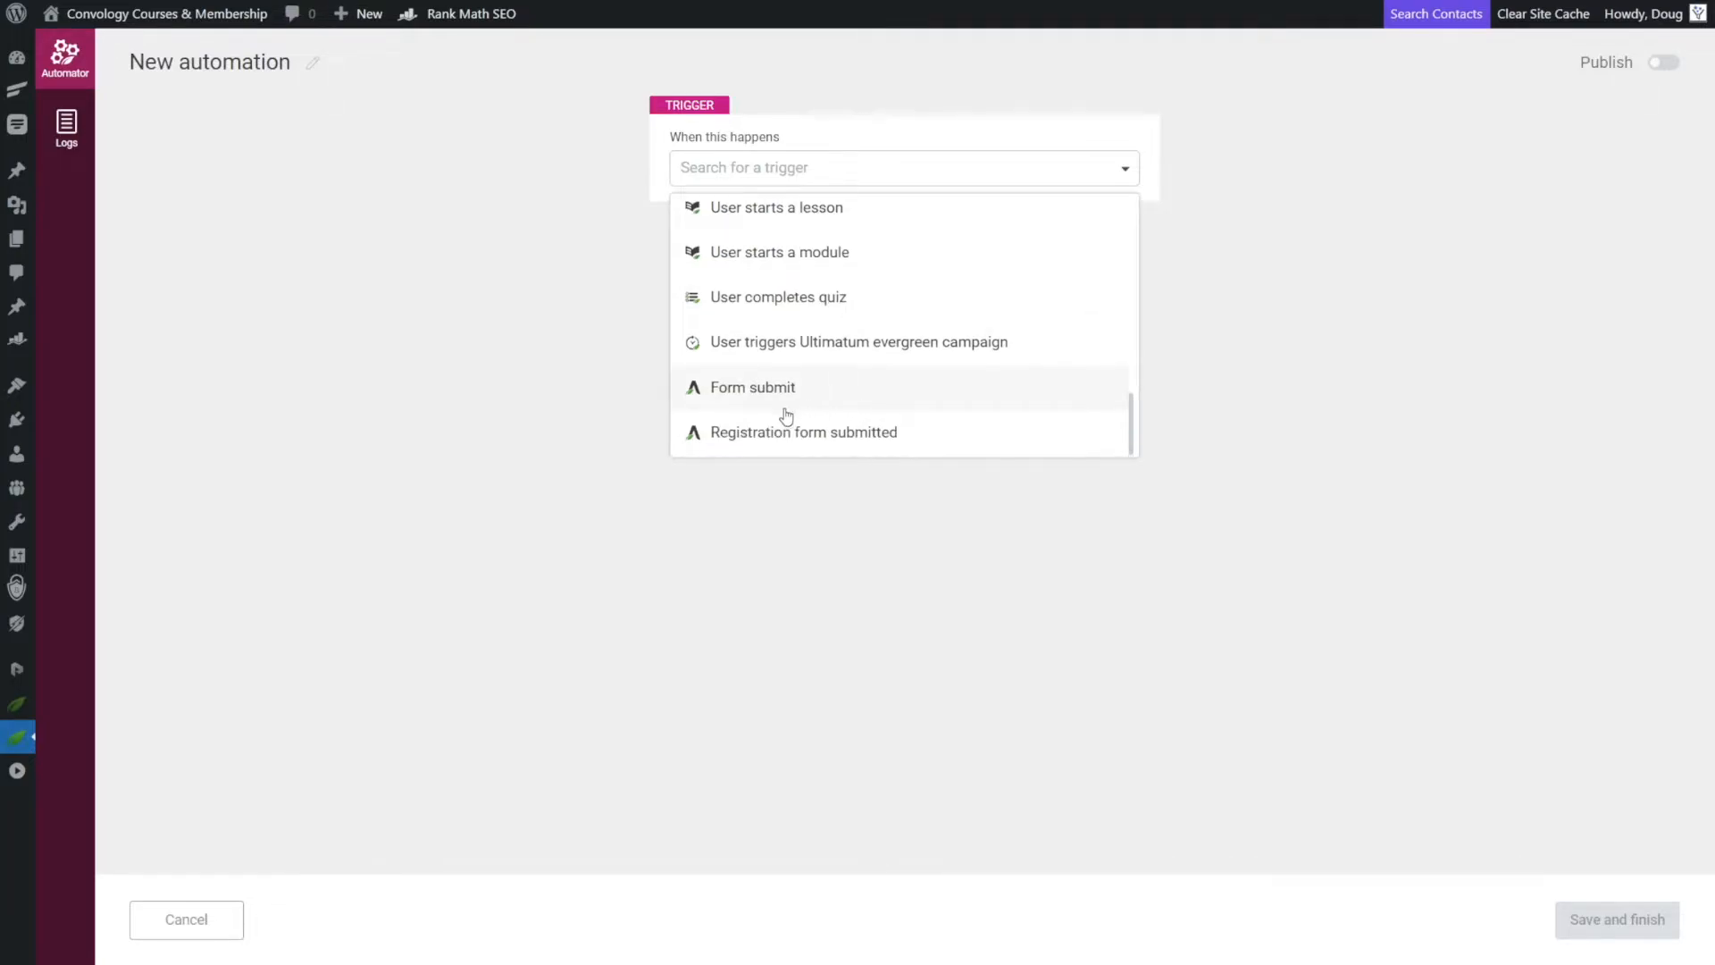
mouse_move(772, 400)
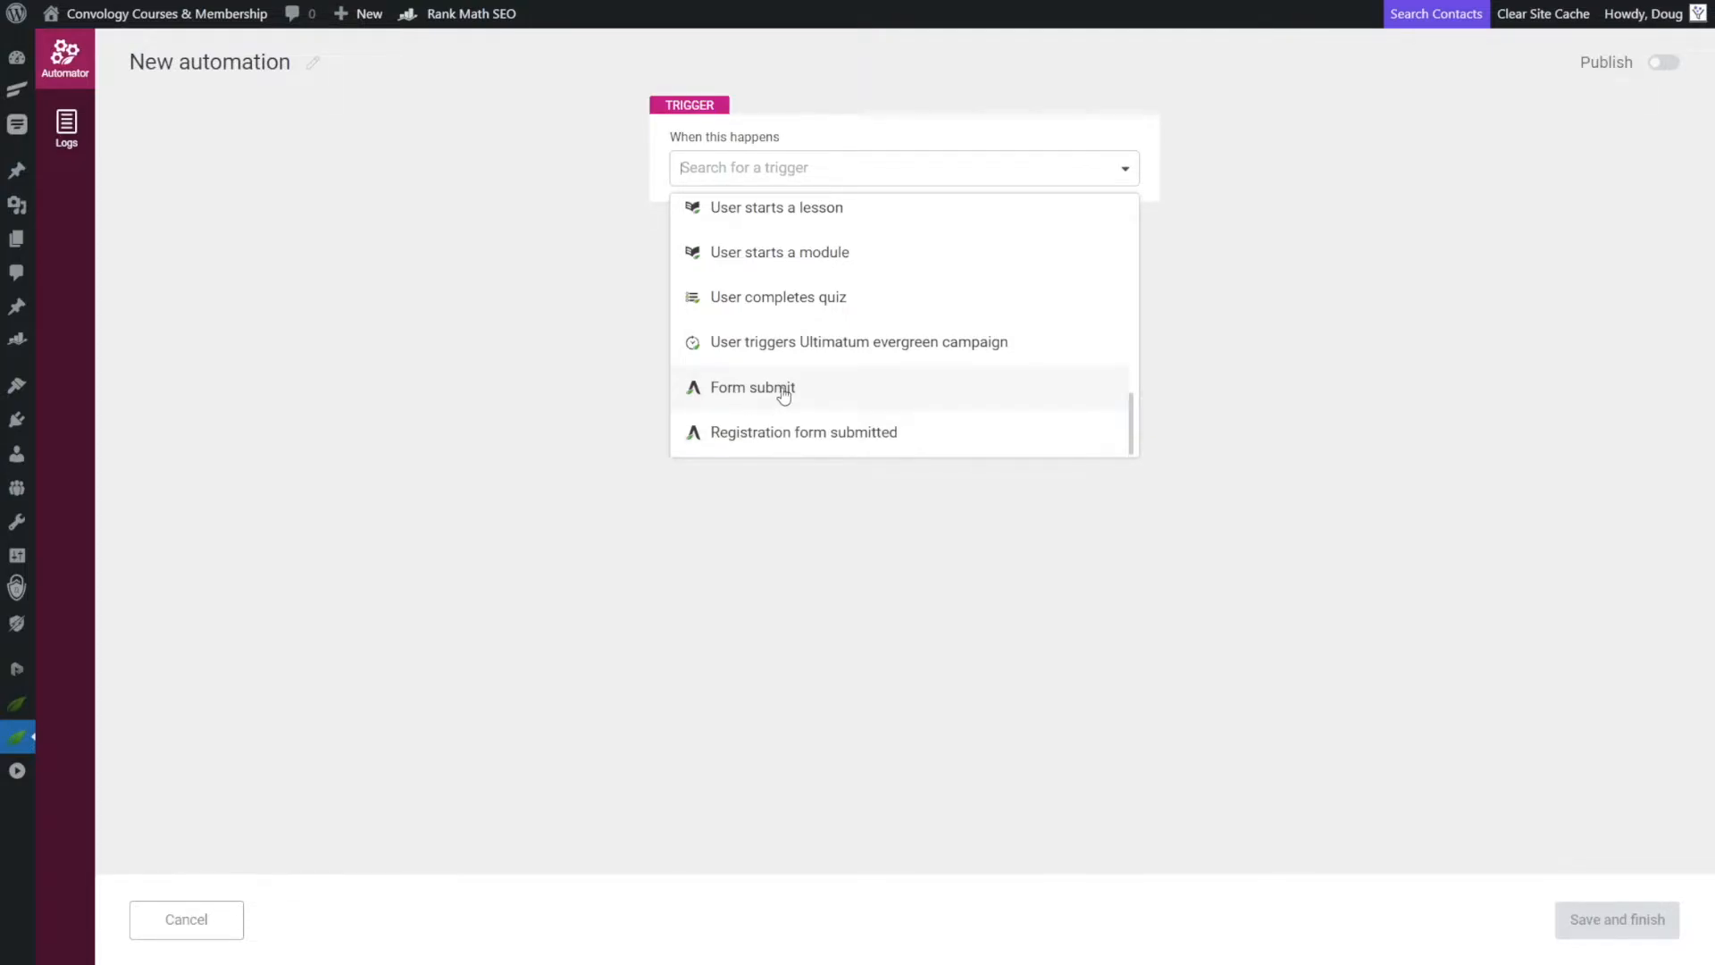
left_click(752, 387)
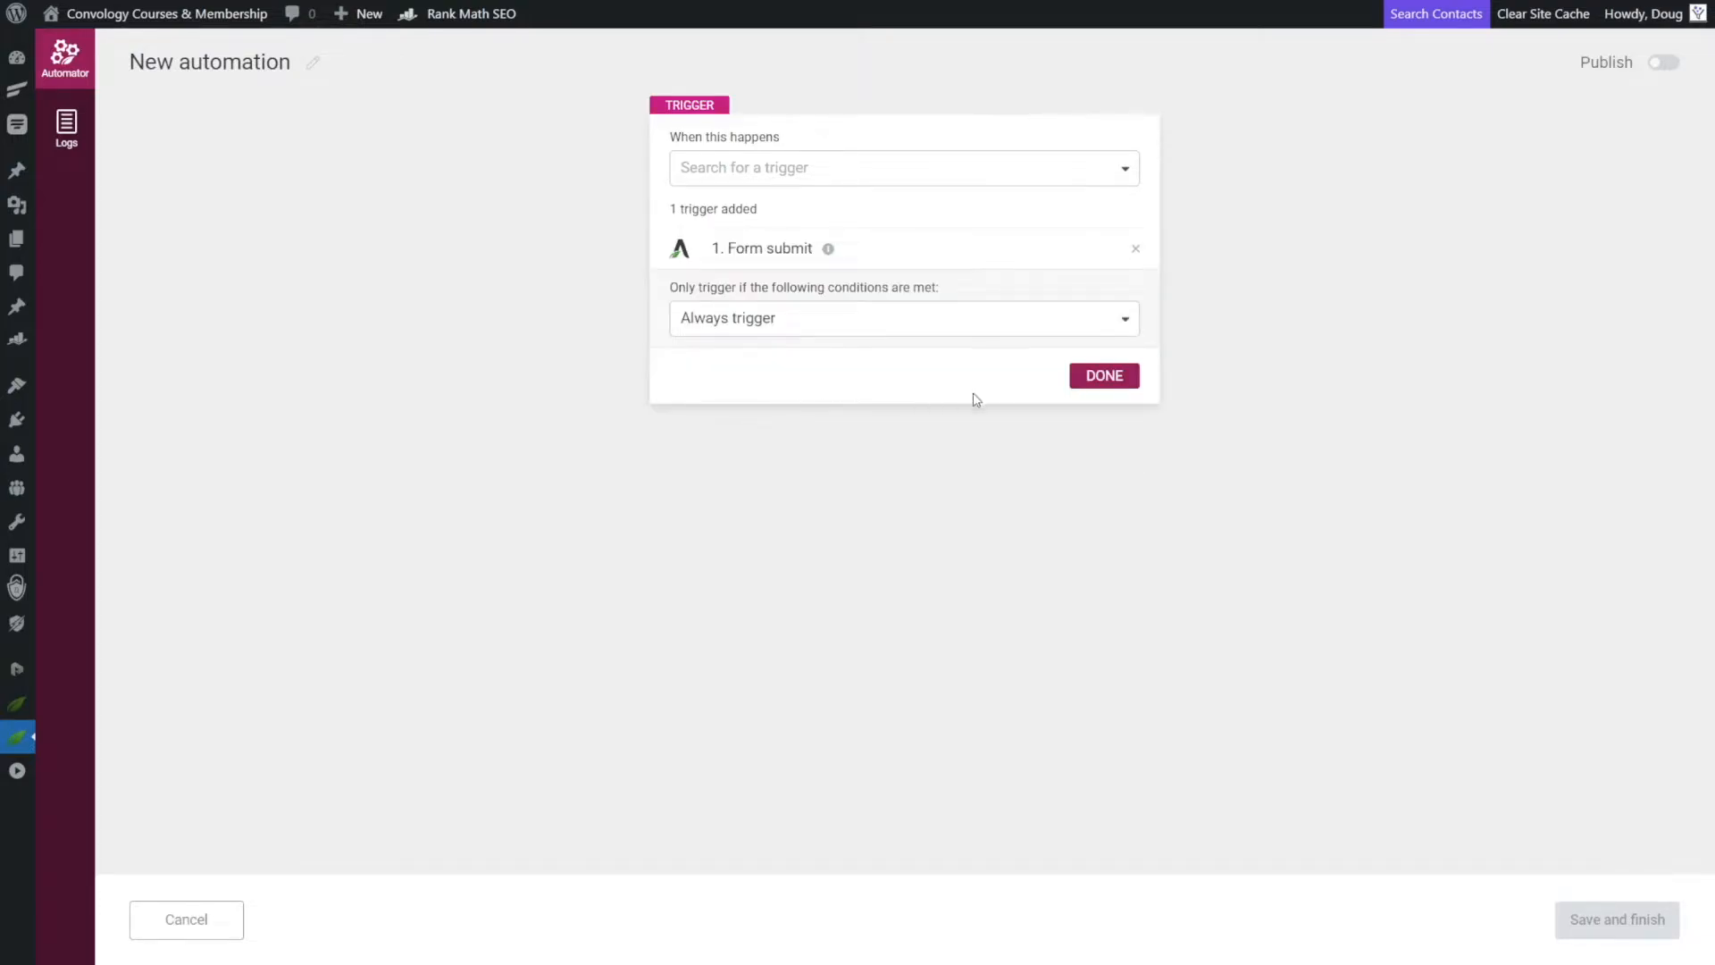
left_click(901, 318)
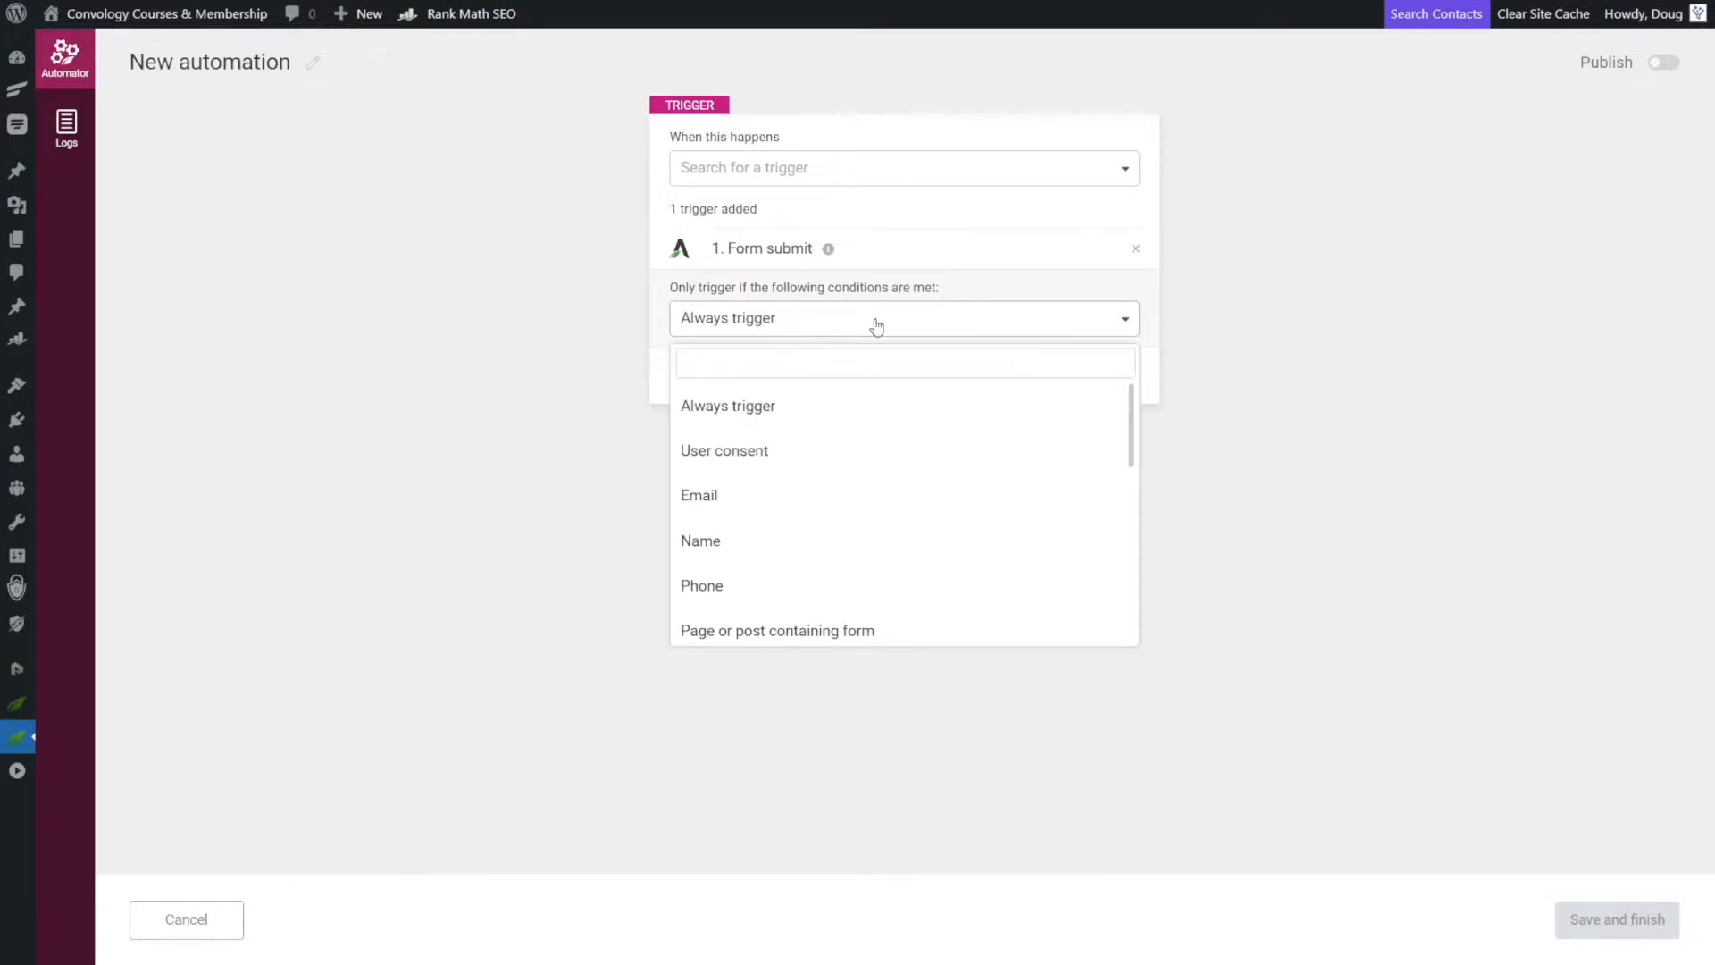
left_click(727, 405)
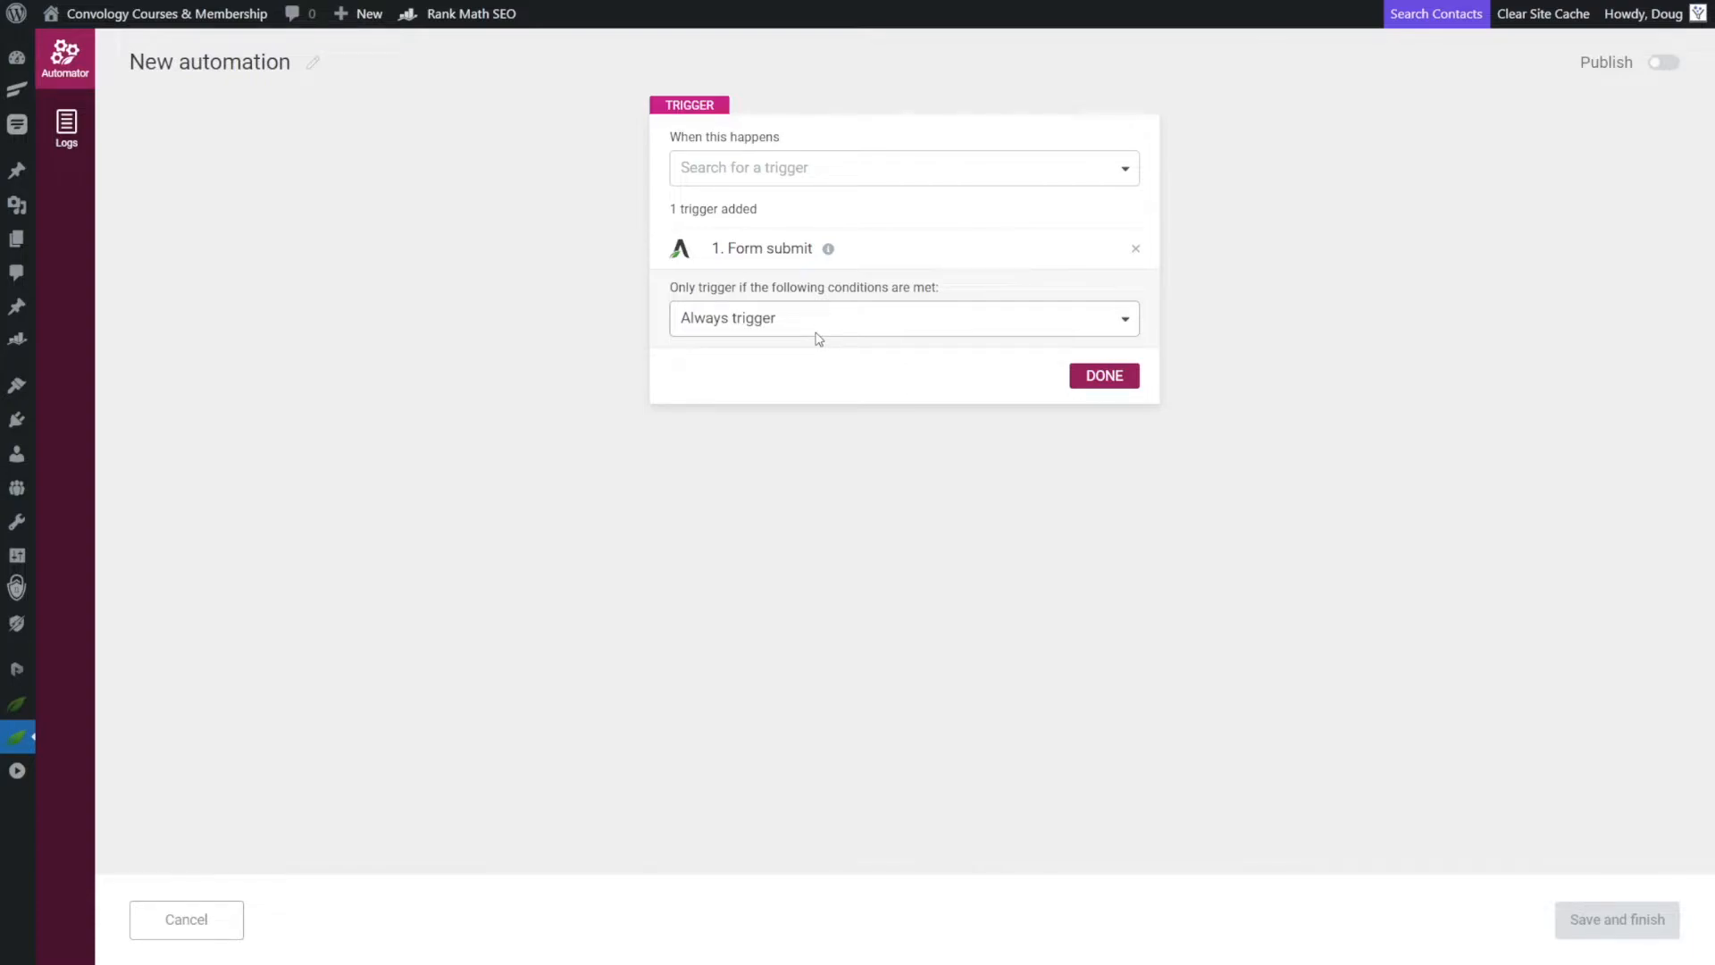
mouse_move(852, 340)
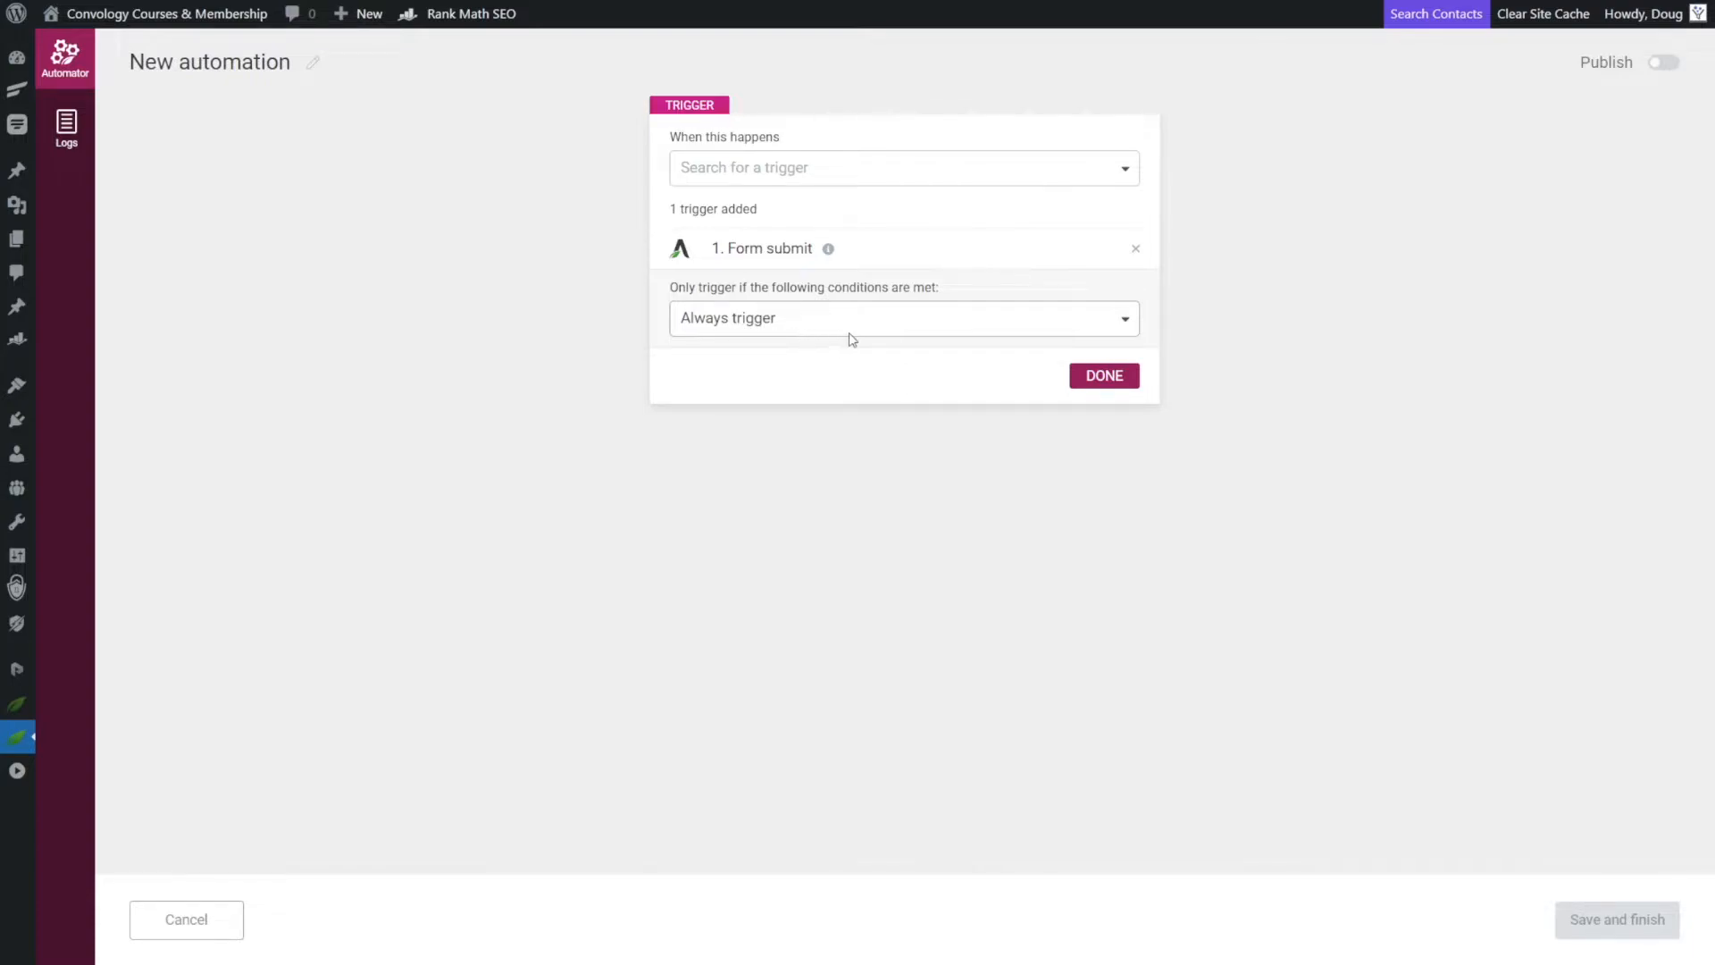
mouse_move(820, 332)
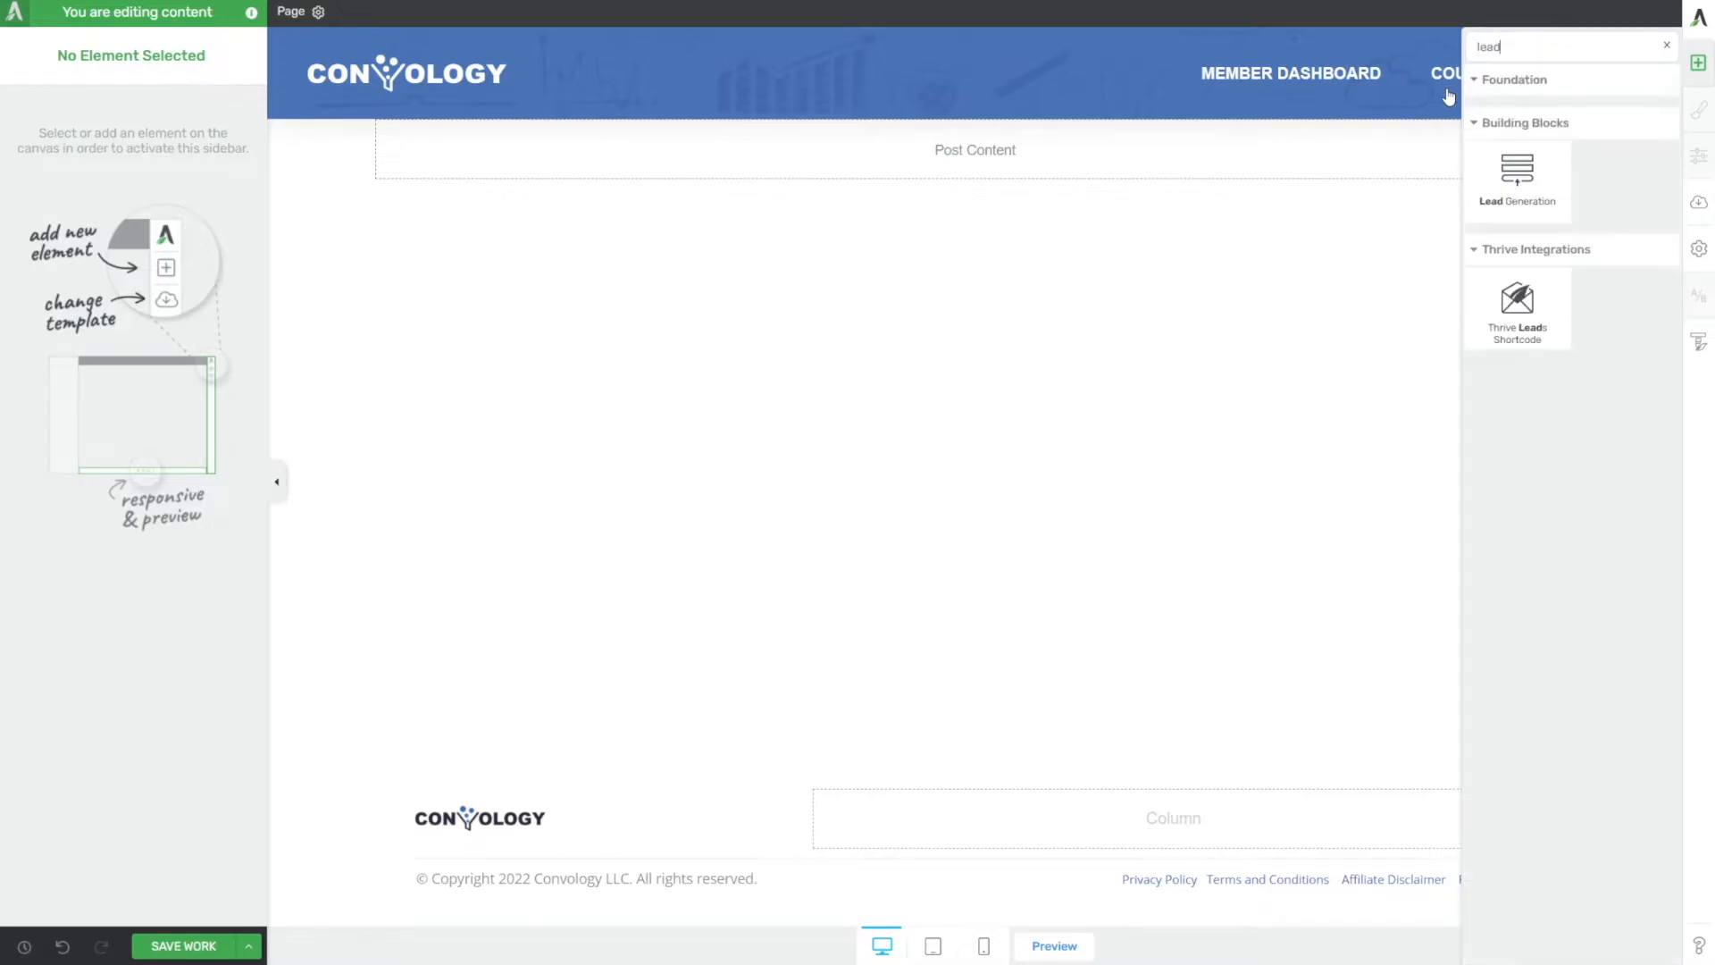
Insert a Lead Generation form into the page's Post Content area.
left_click(1517, 176)
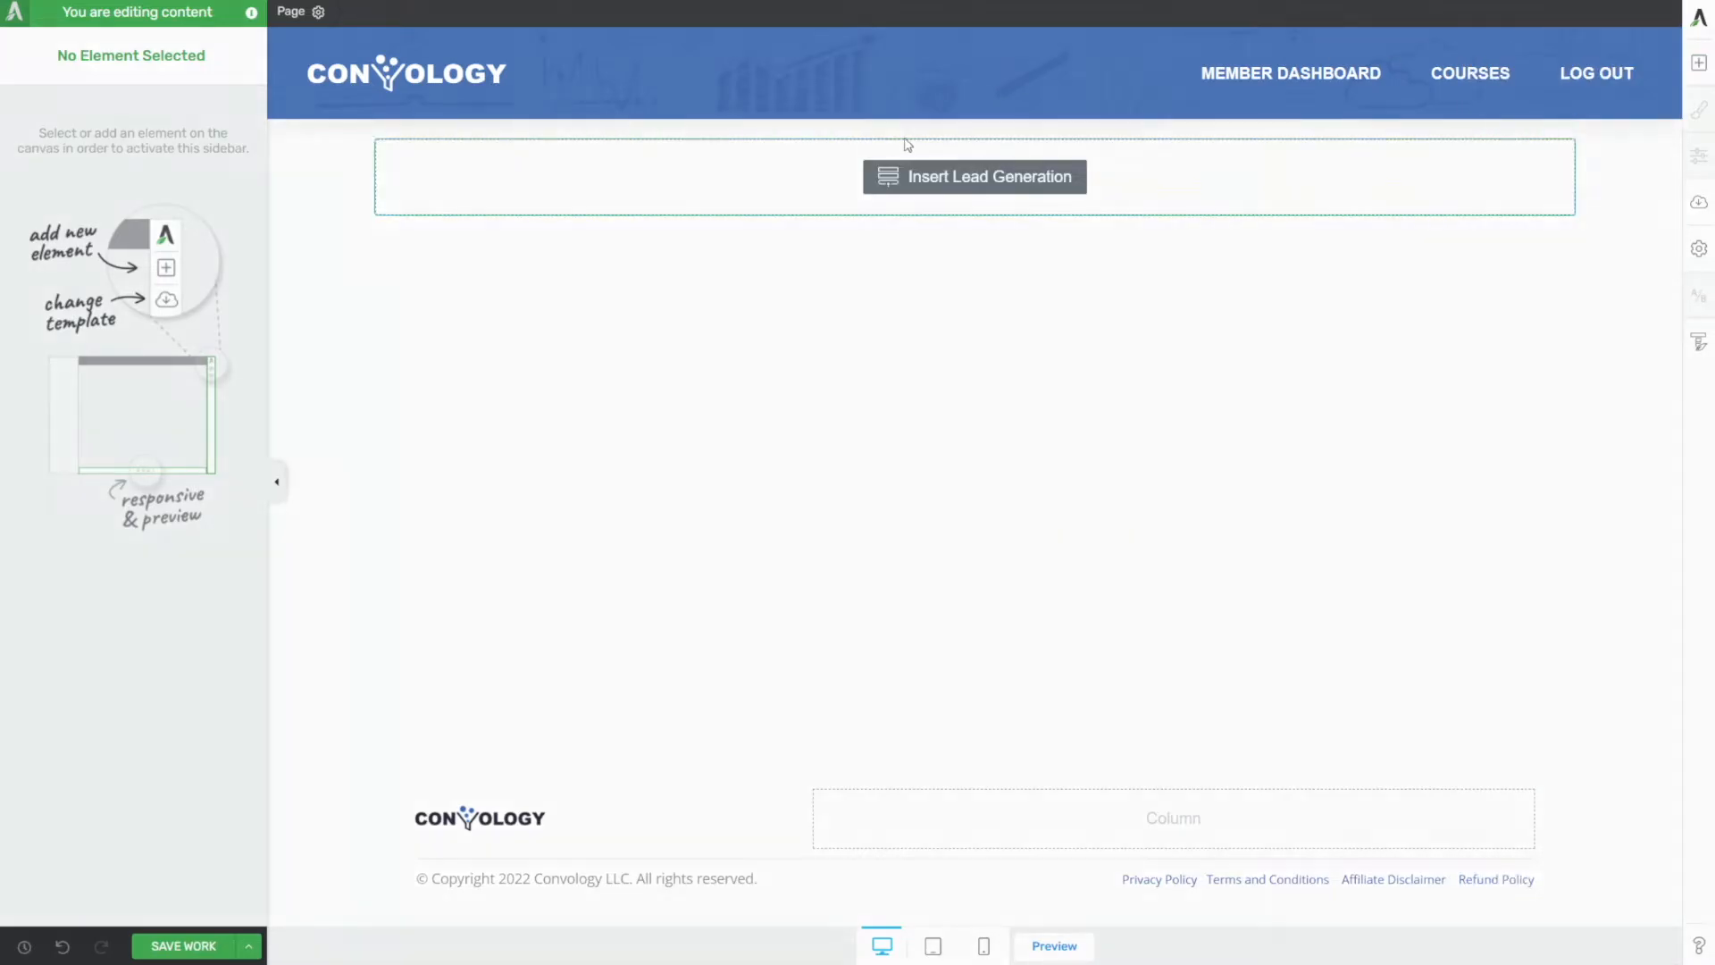
left_click(973, 177)
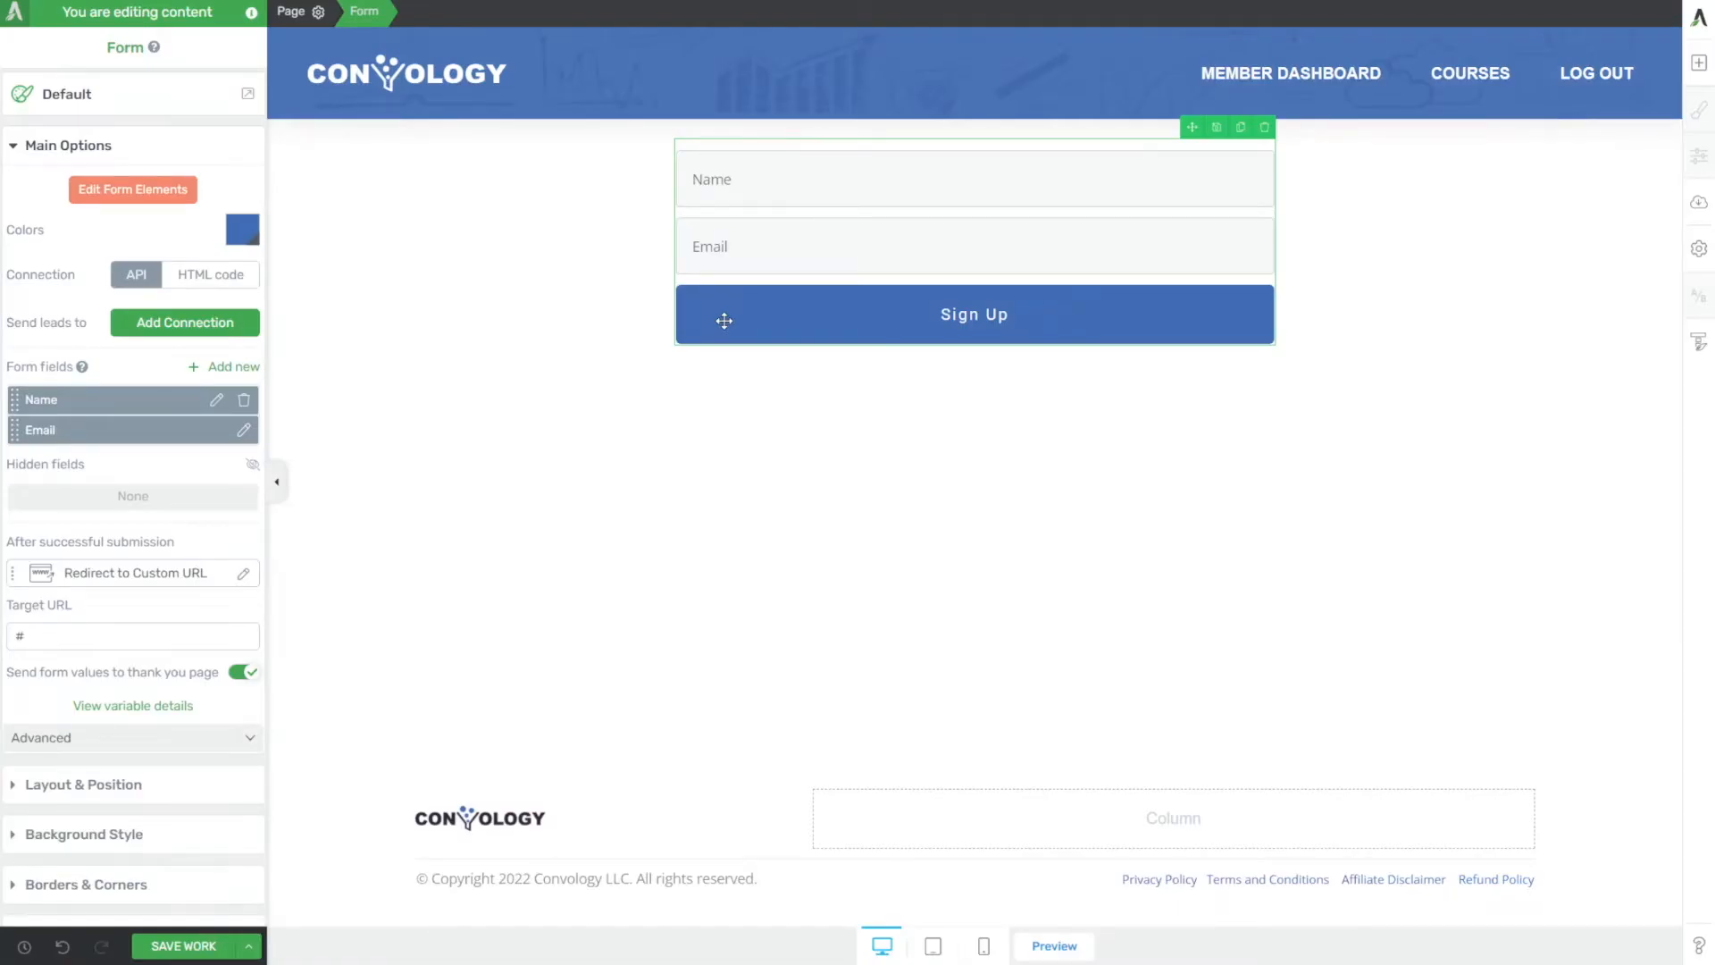
mouse_move(416, 616)
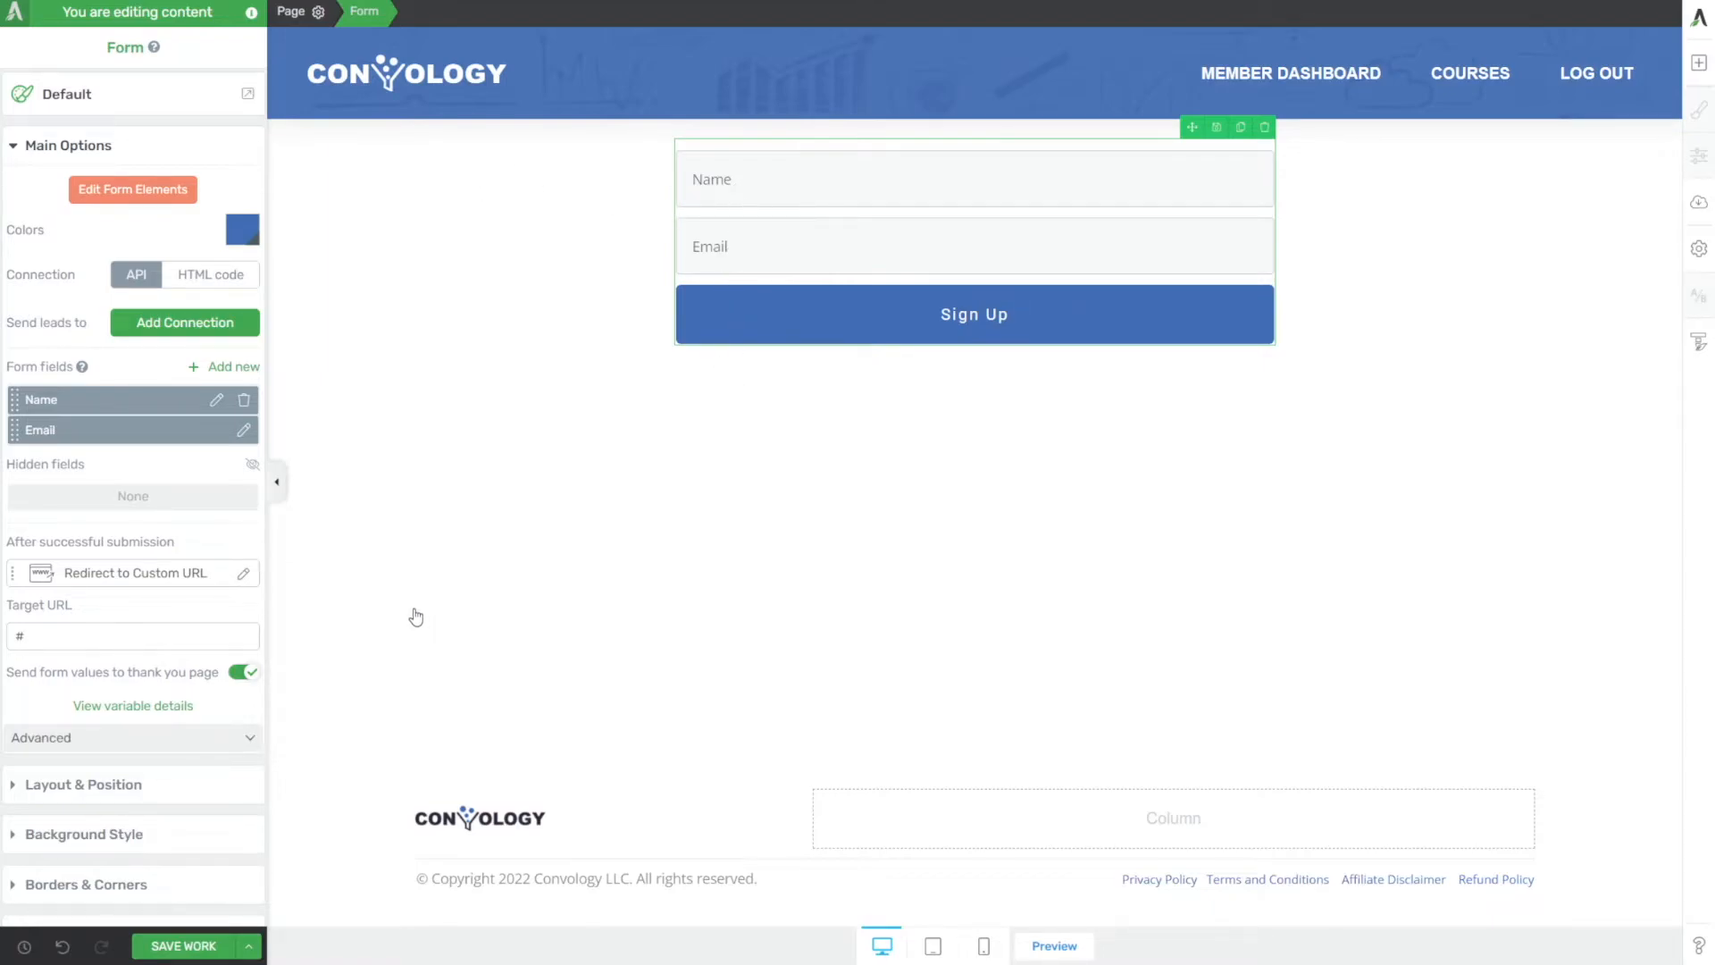
mouse_move(368, 347)
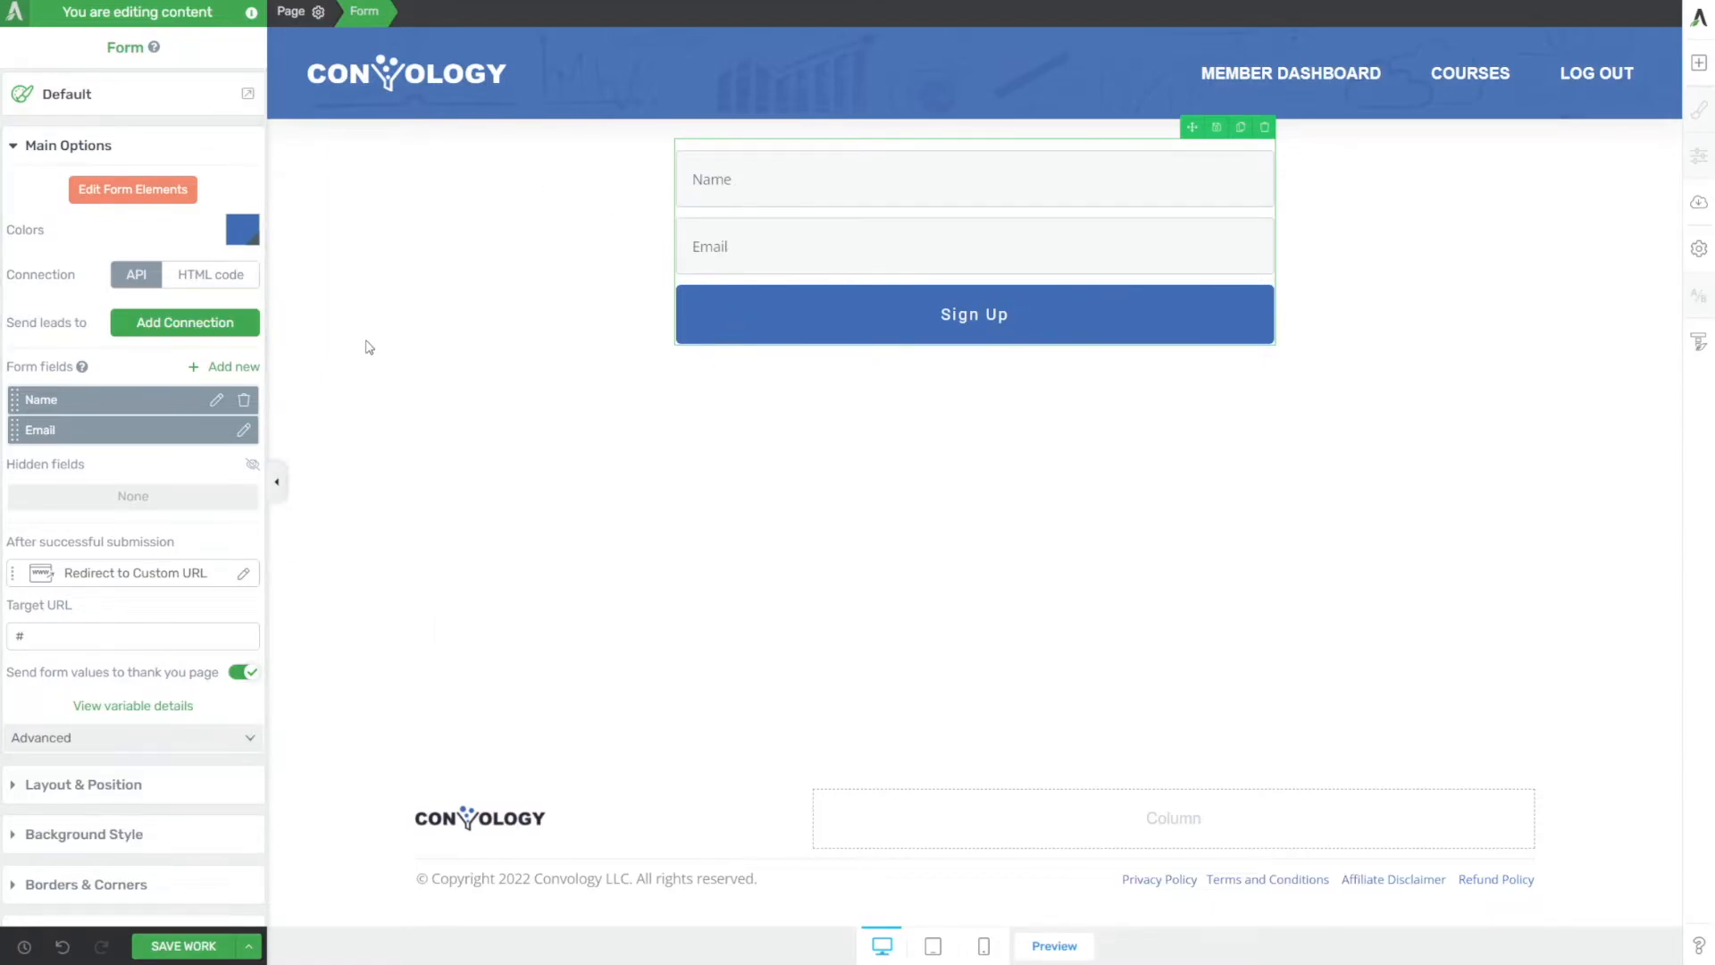
mouse_move(851, 388)
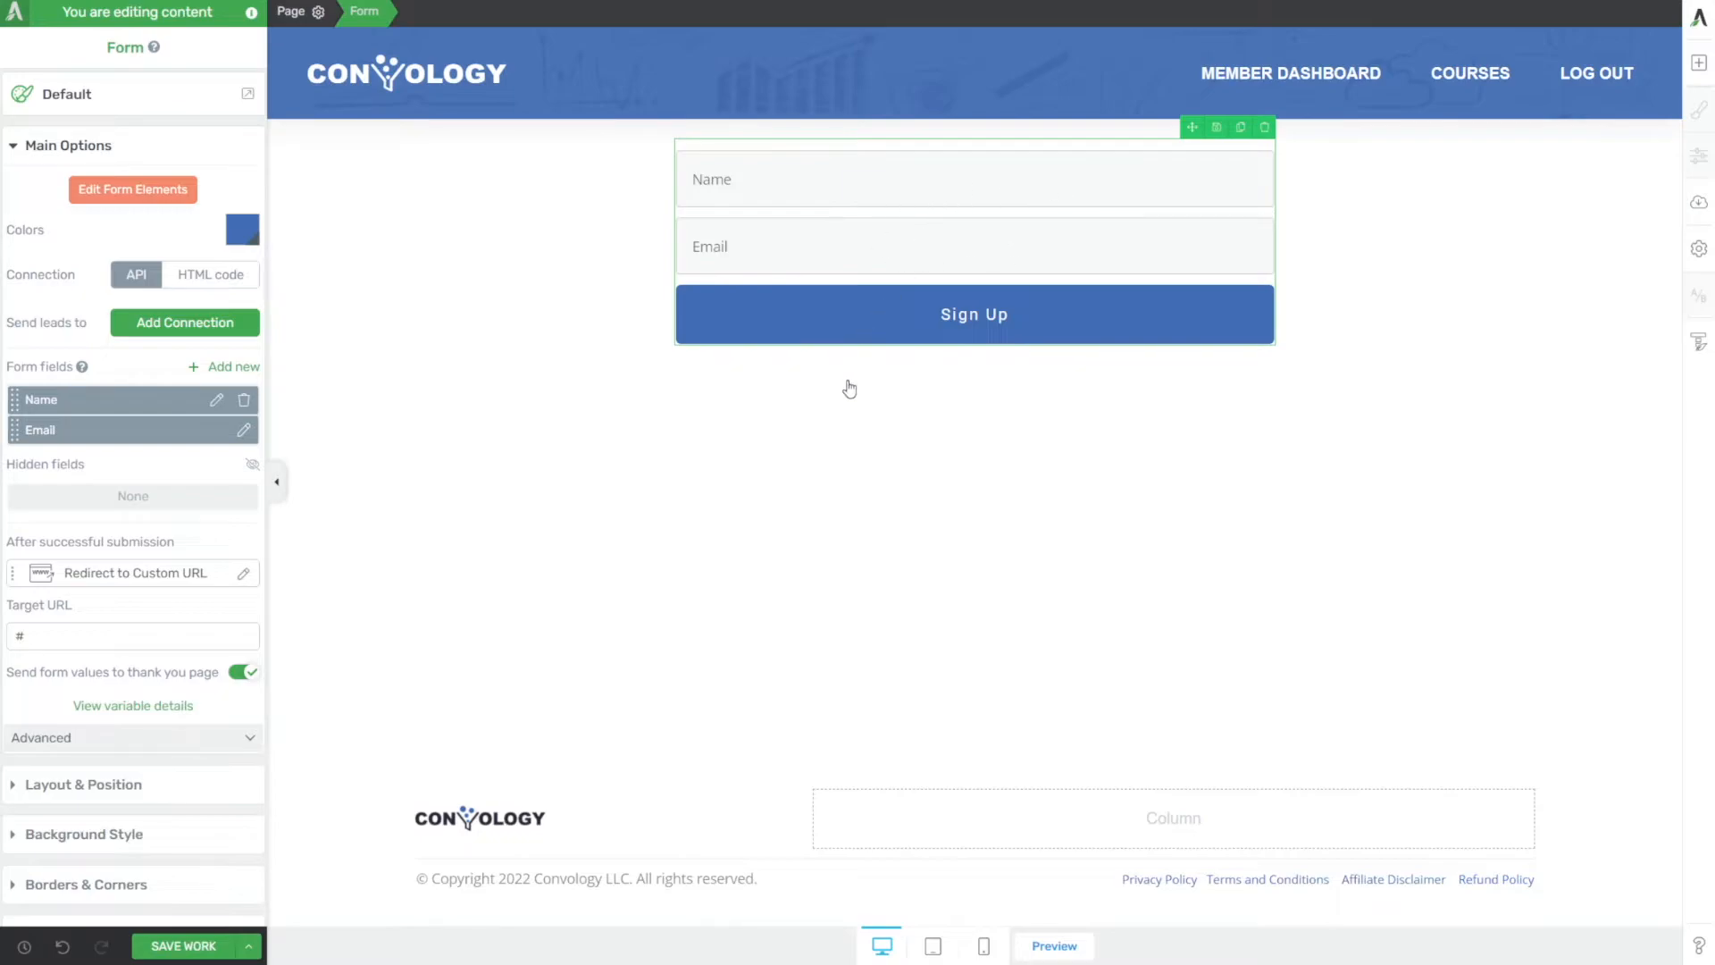
mouse_move(858, 343)
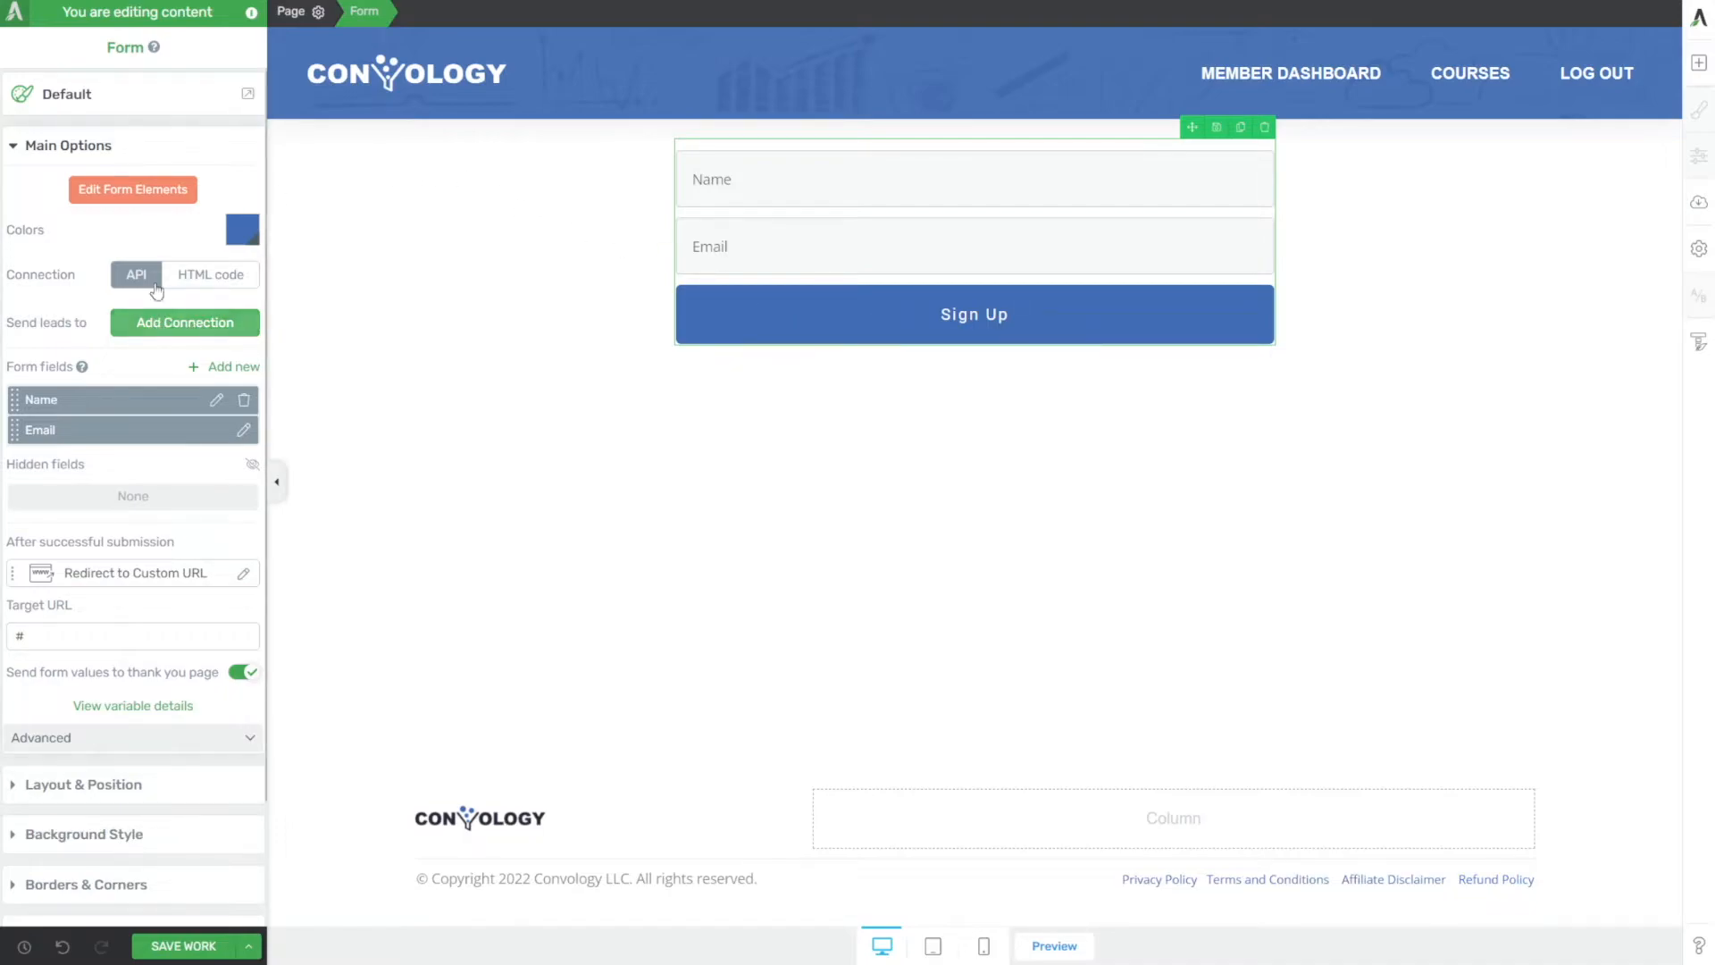
mouse_move(184, 322)
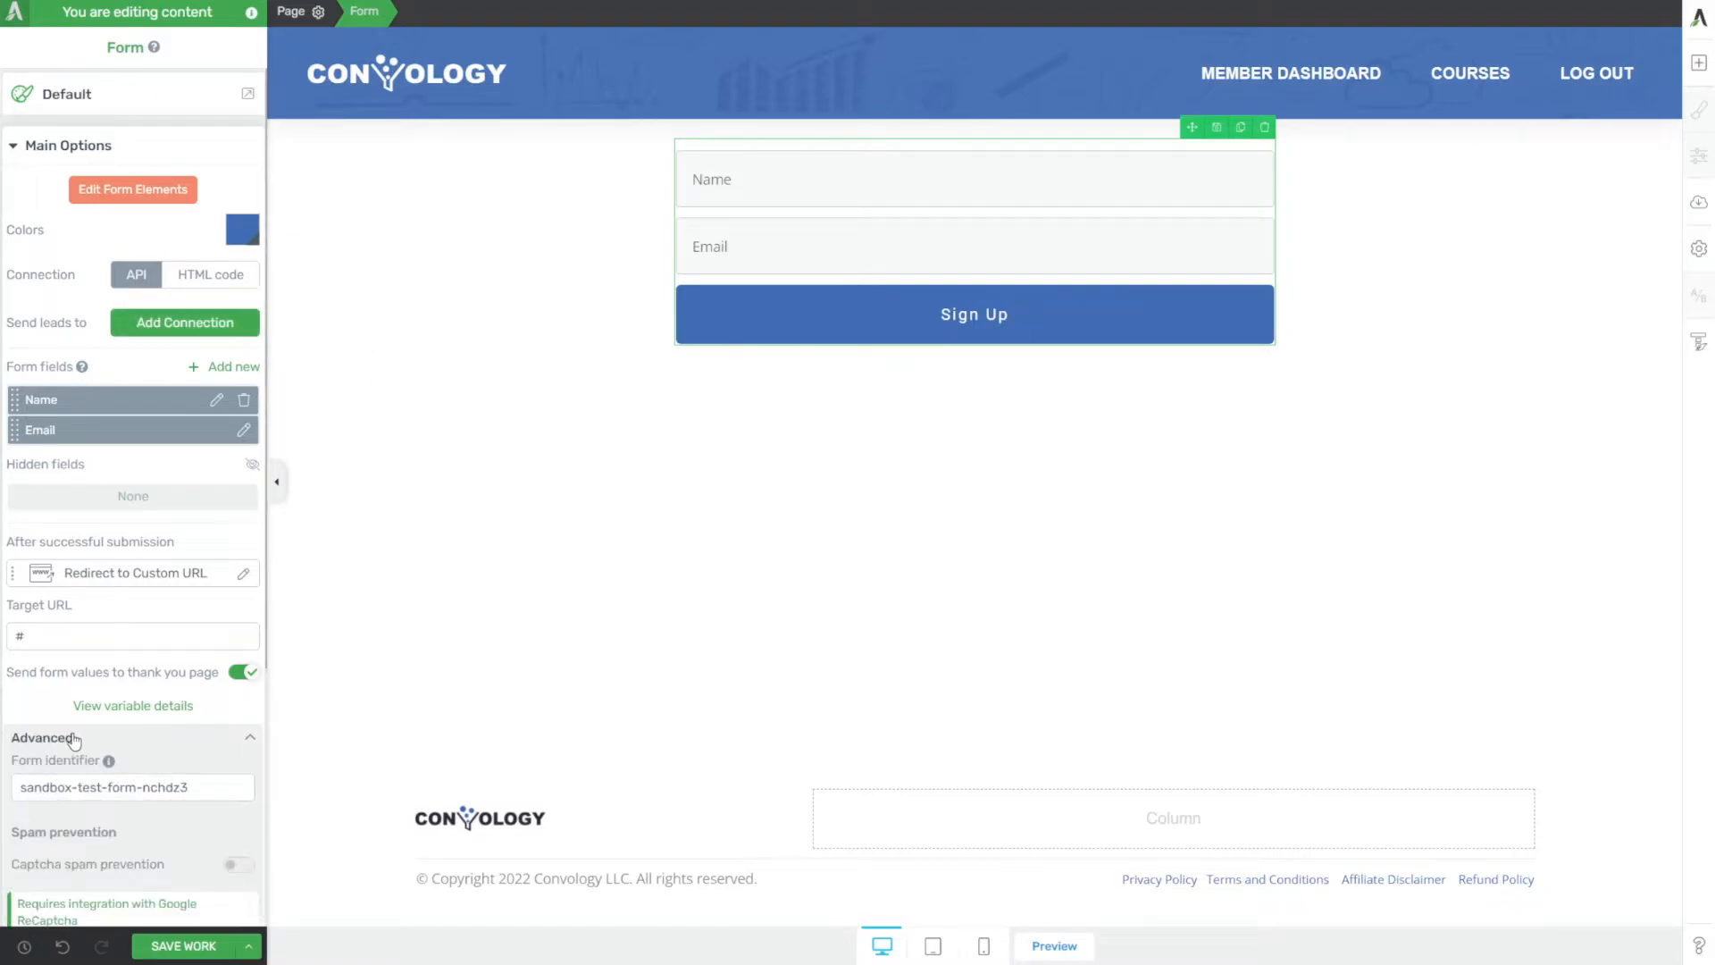
Set the form identifier to 'Free Ultimatum Course' and save the page.
scroll("down", 3)
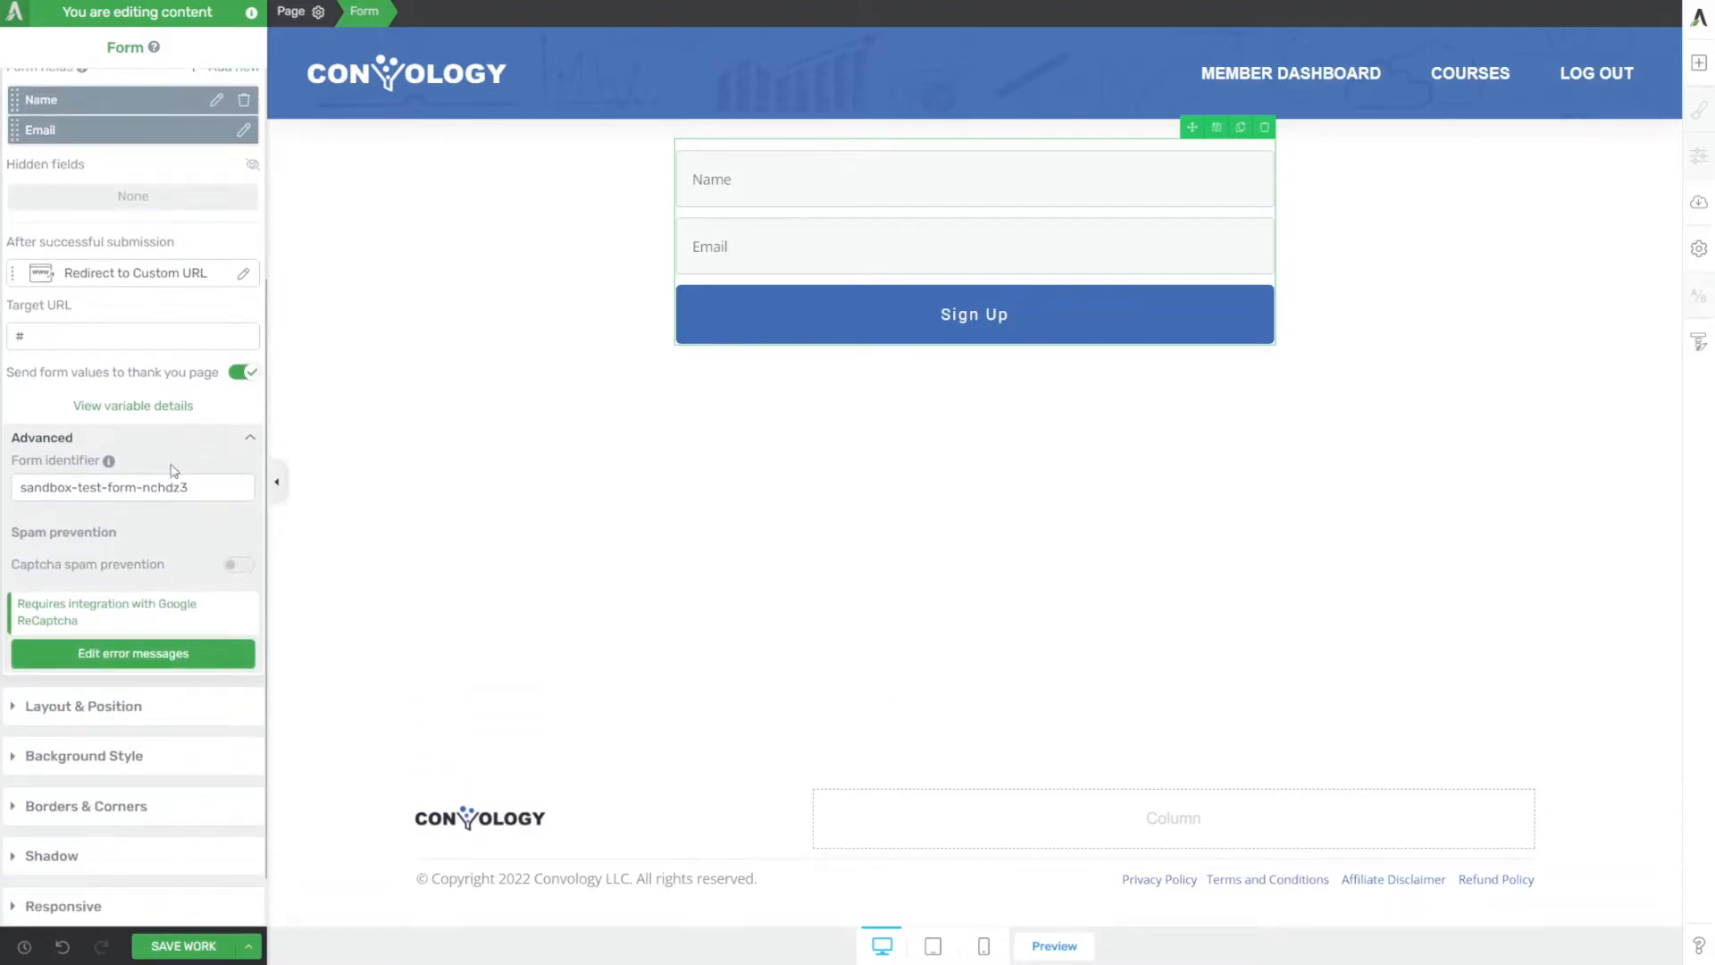
triple_click(131, 486)
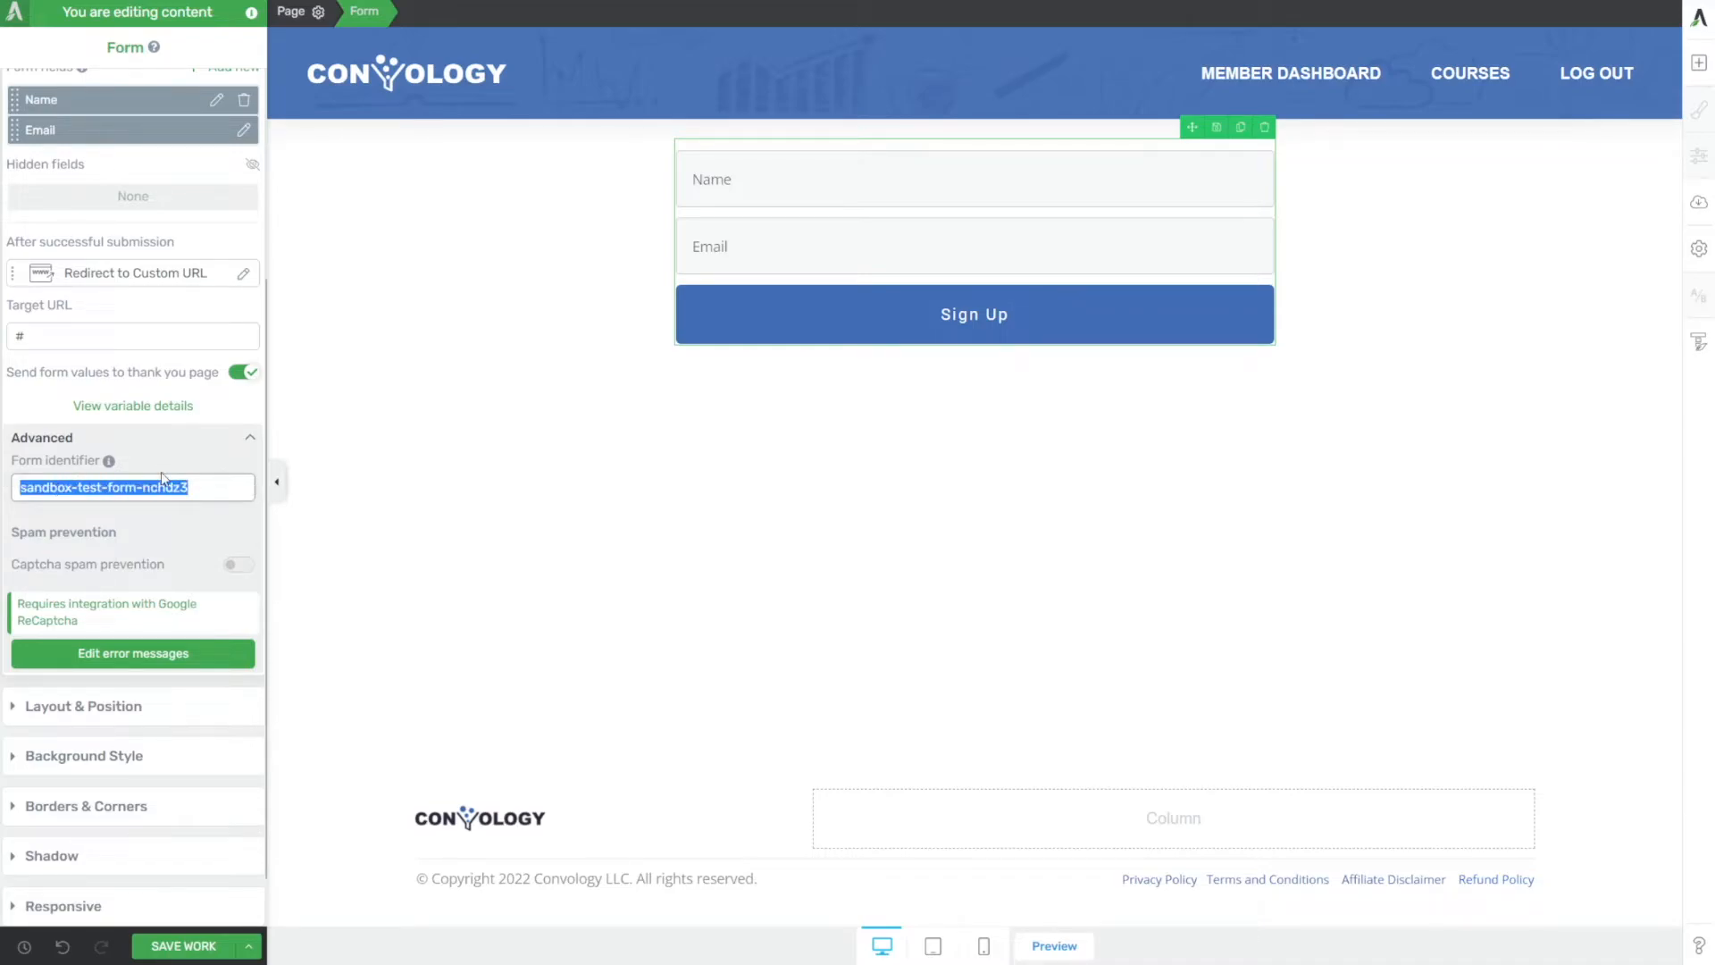
type("Fr")
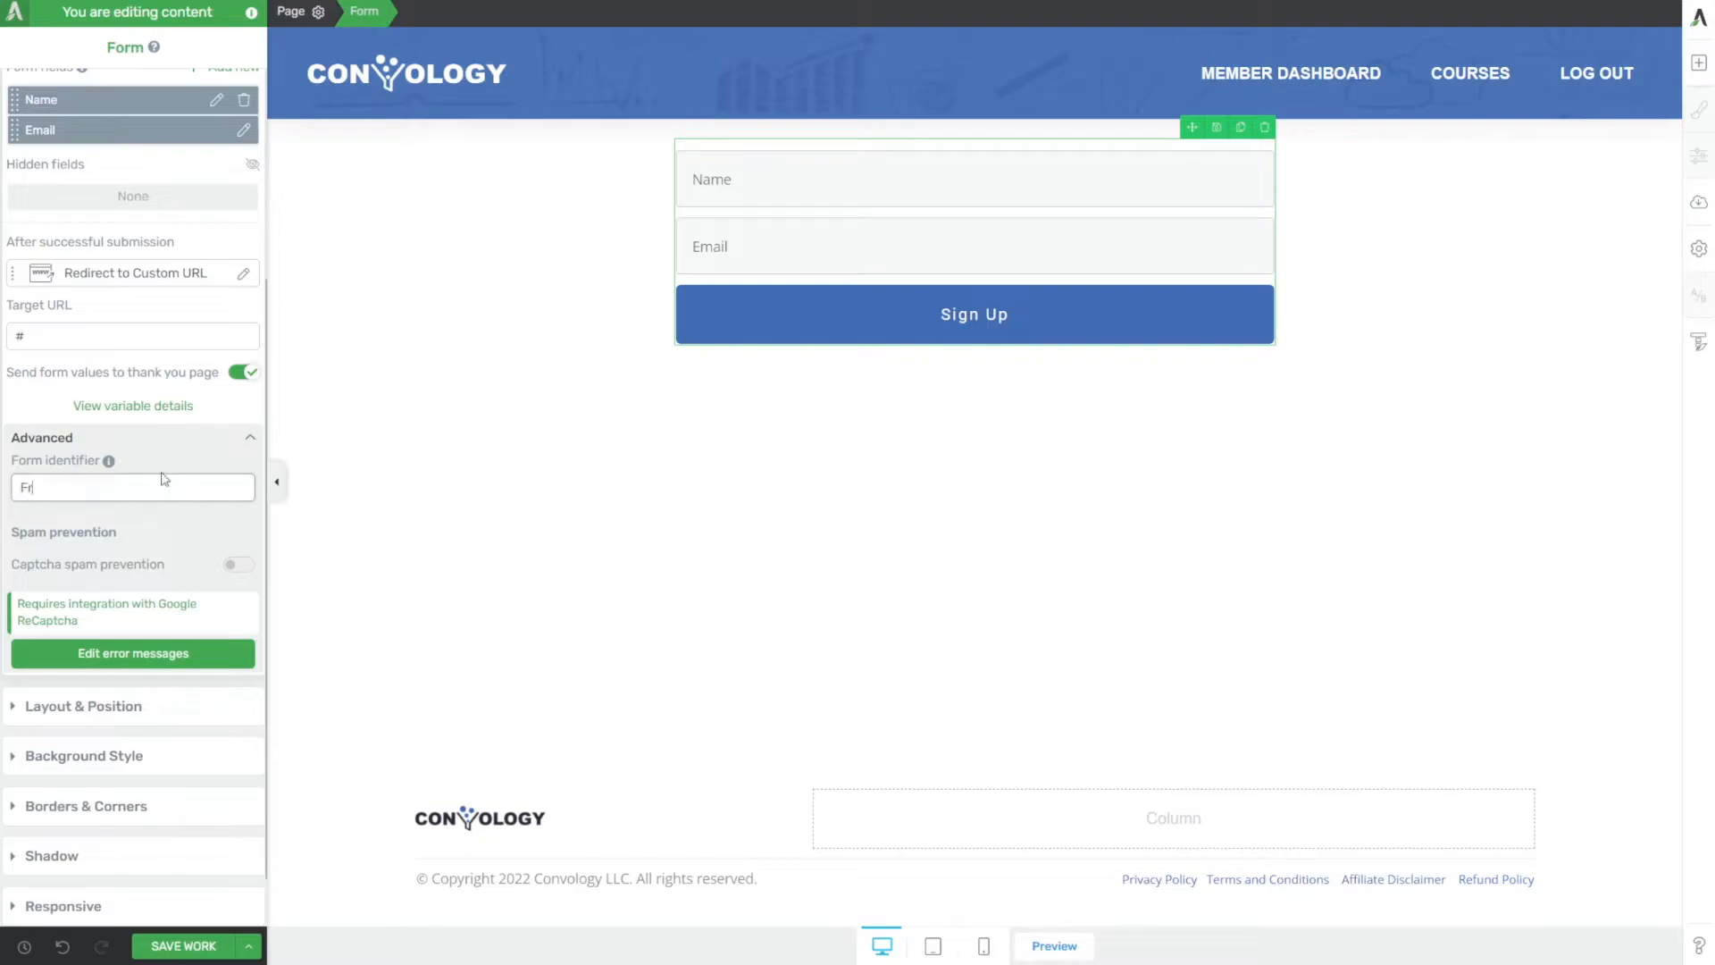
type("Free Ultimatum Course")
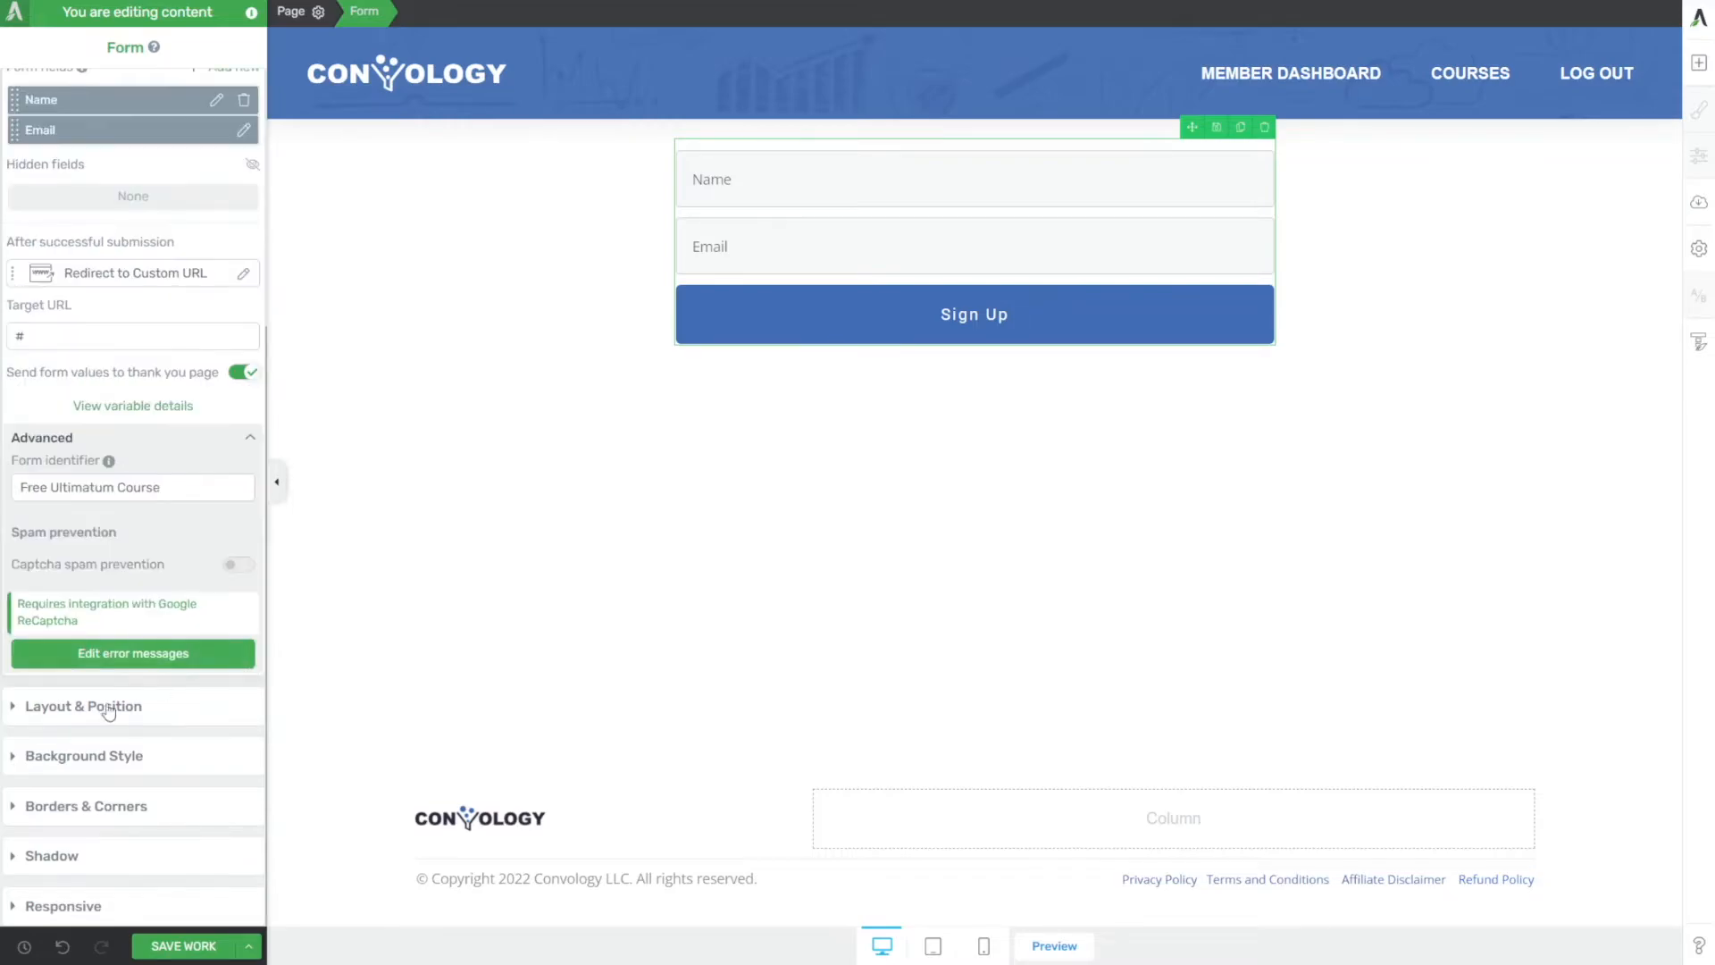
left_click(133, 486)
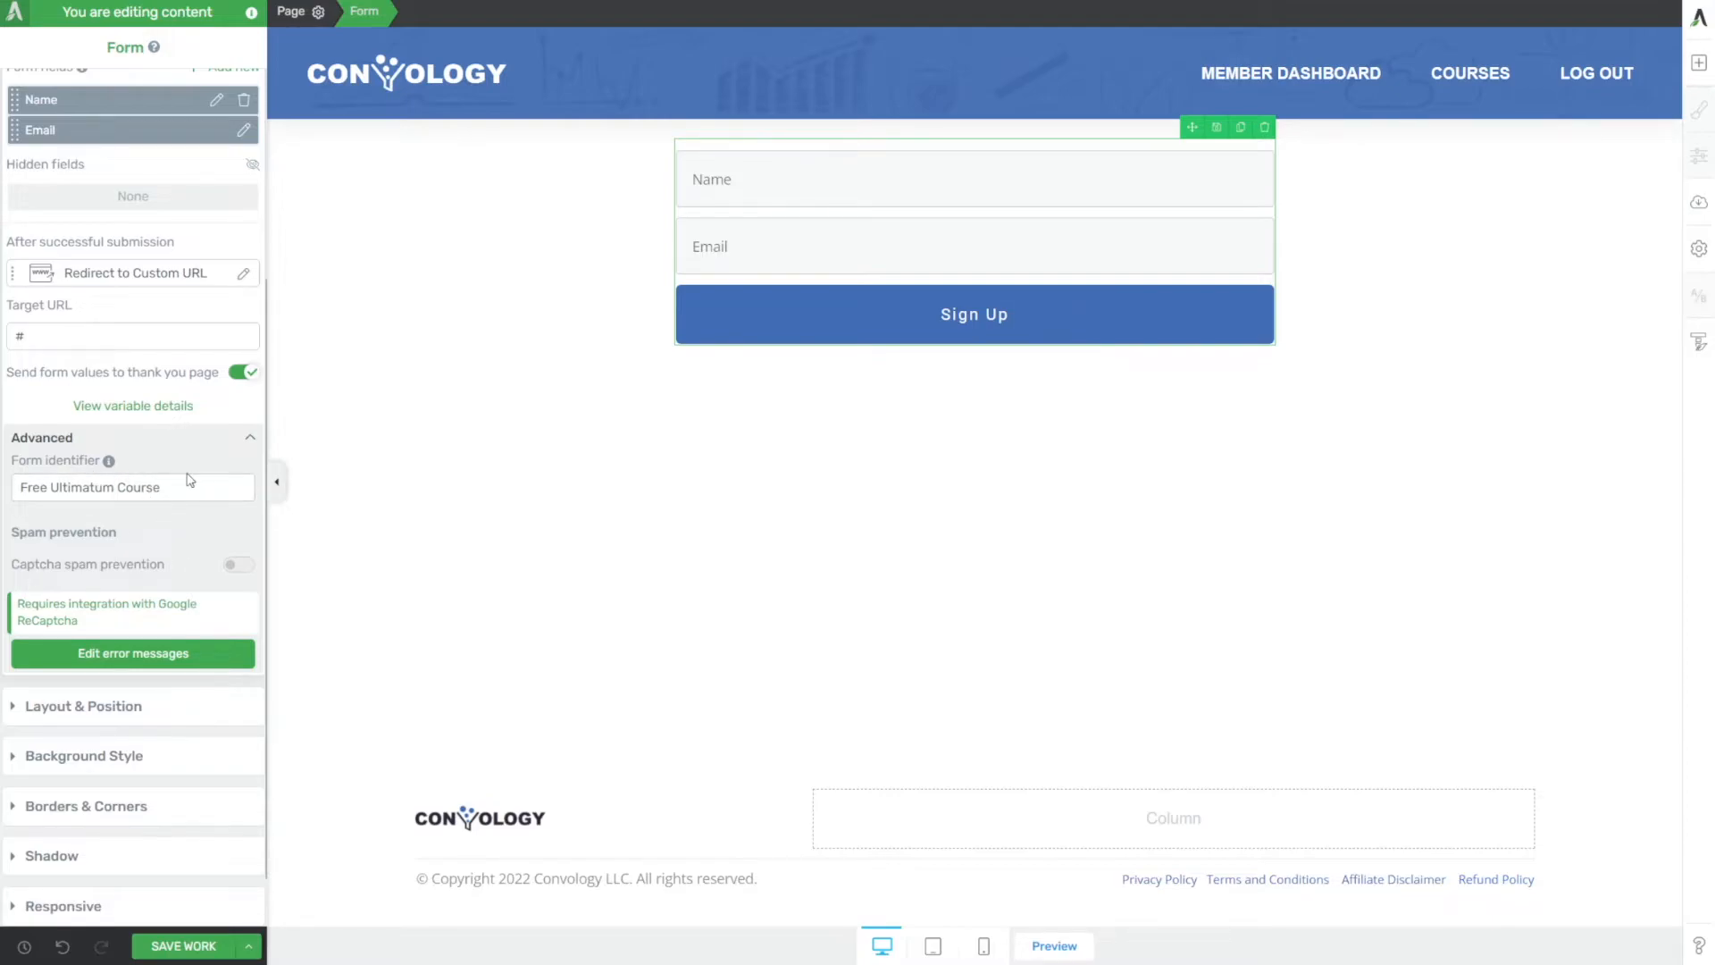
mouse_move(171, 397)
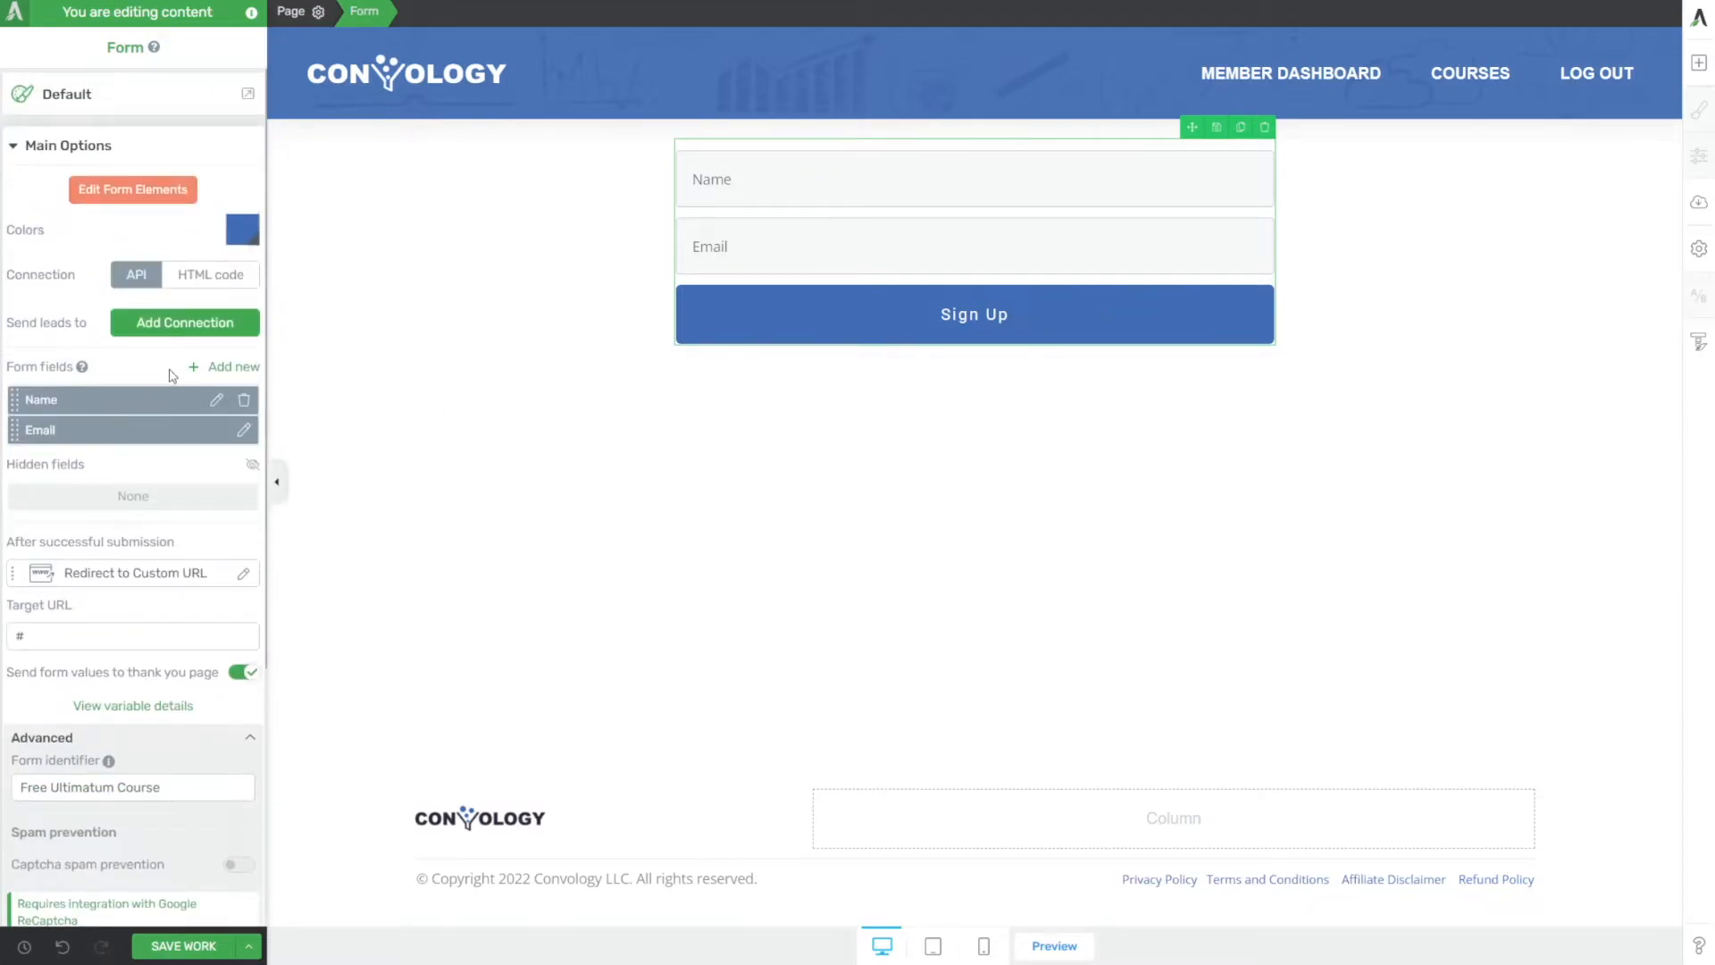
mouse_move(374, 423)
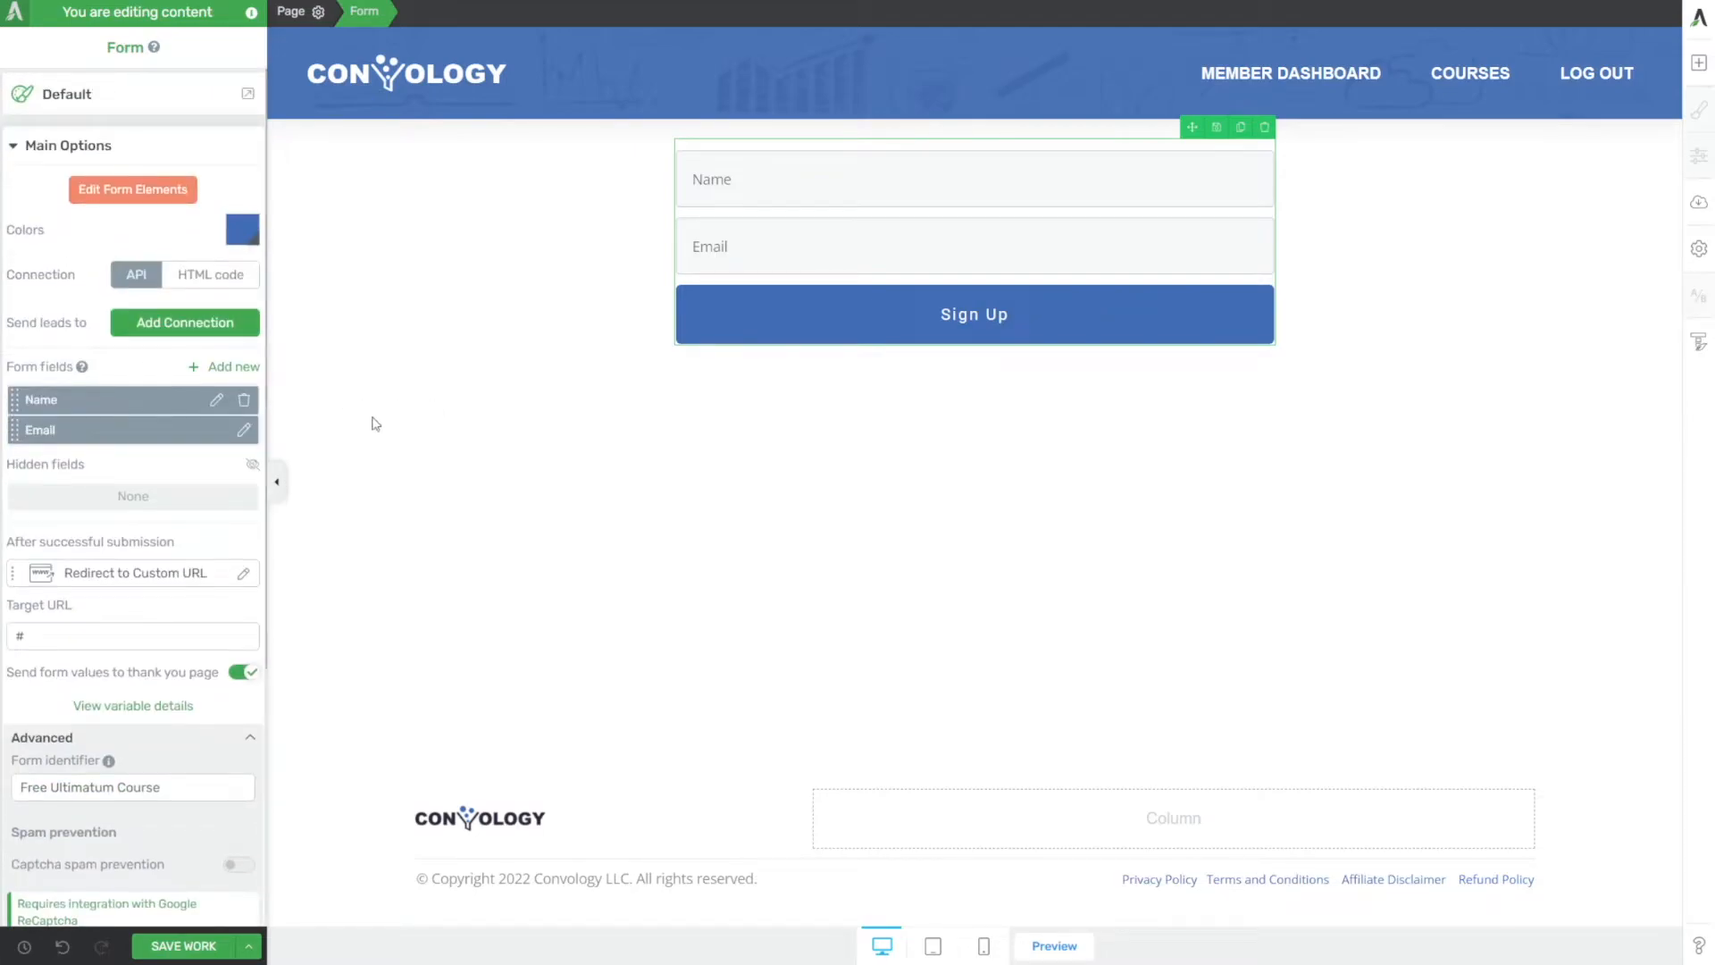
left_click(182, 947)
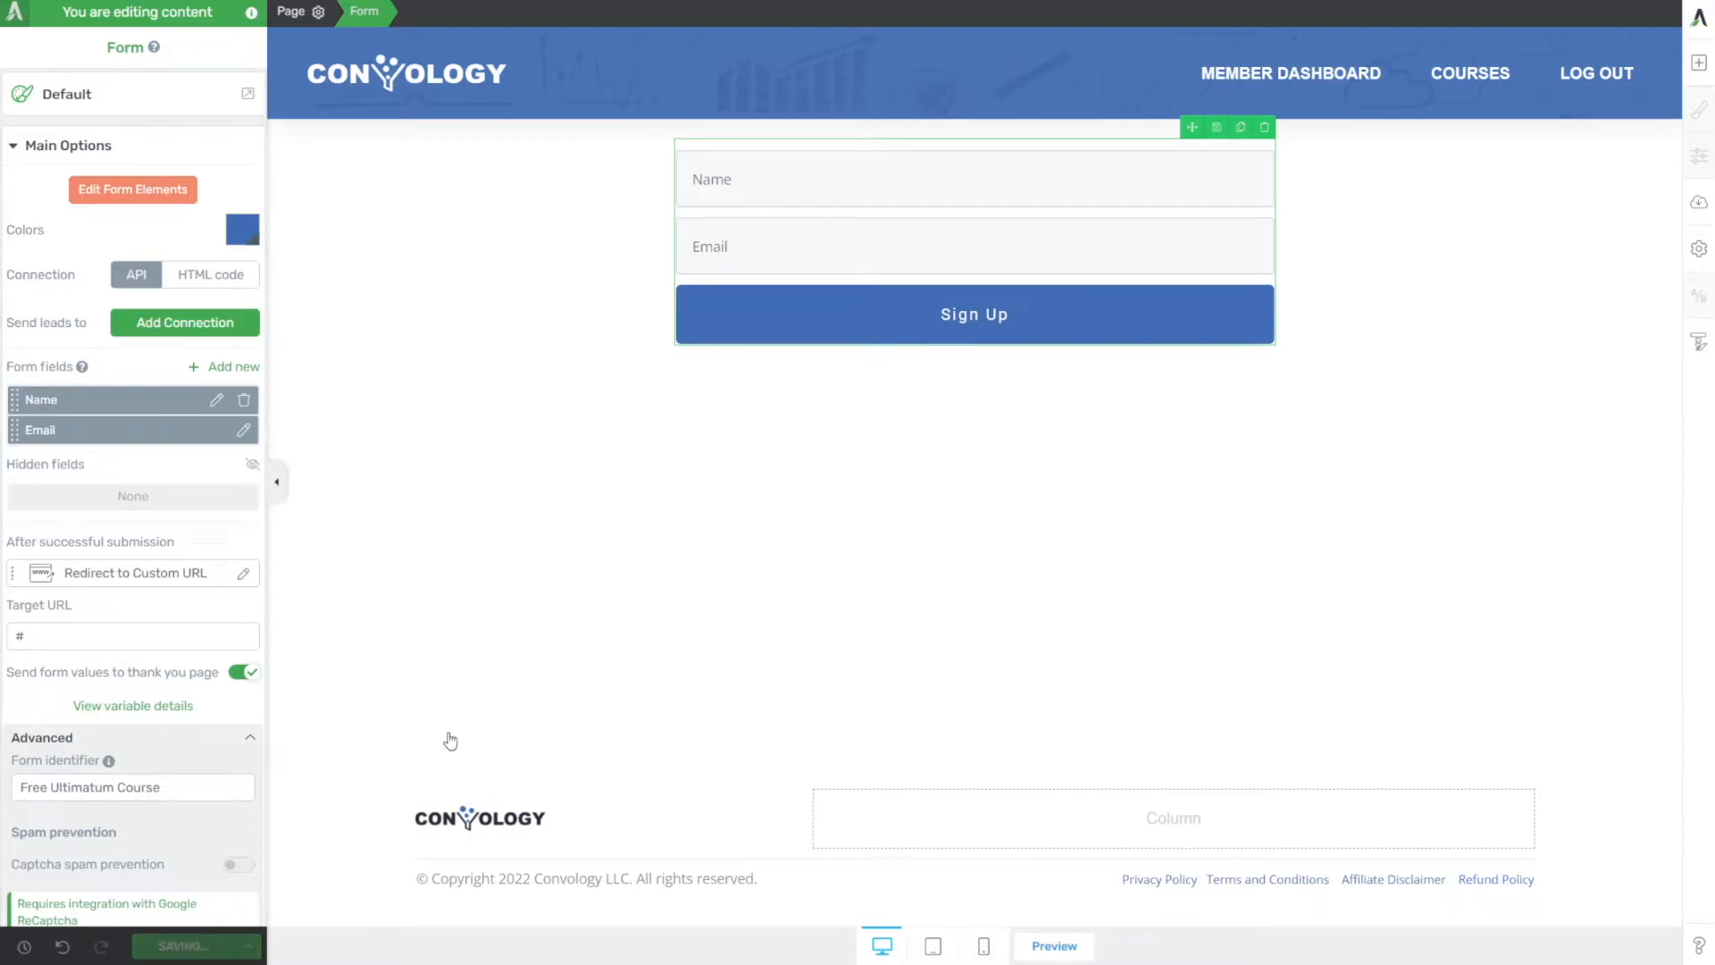
Limit the Form submit trigger to the Free Ultimatum Course form and confirm.
left_click(195, 945)
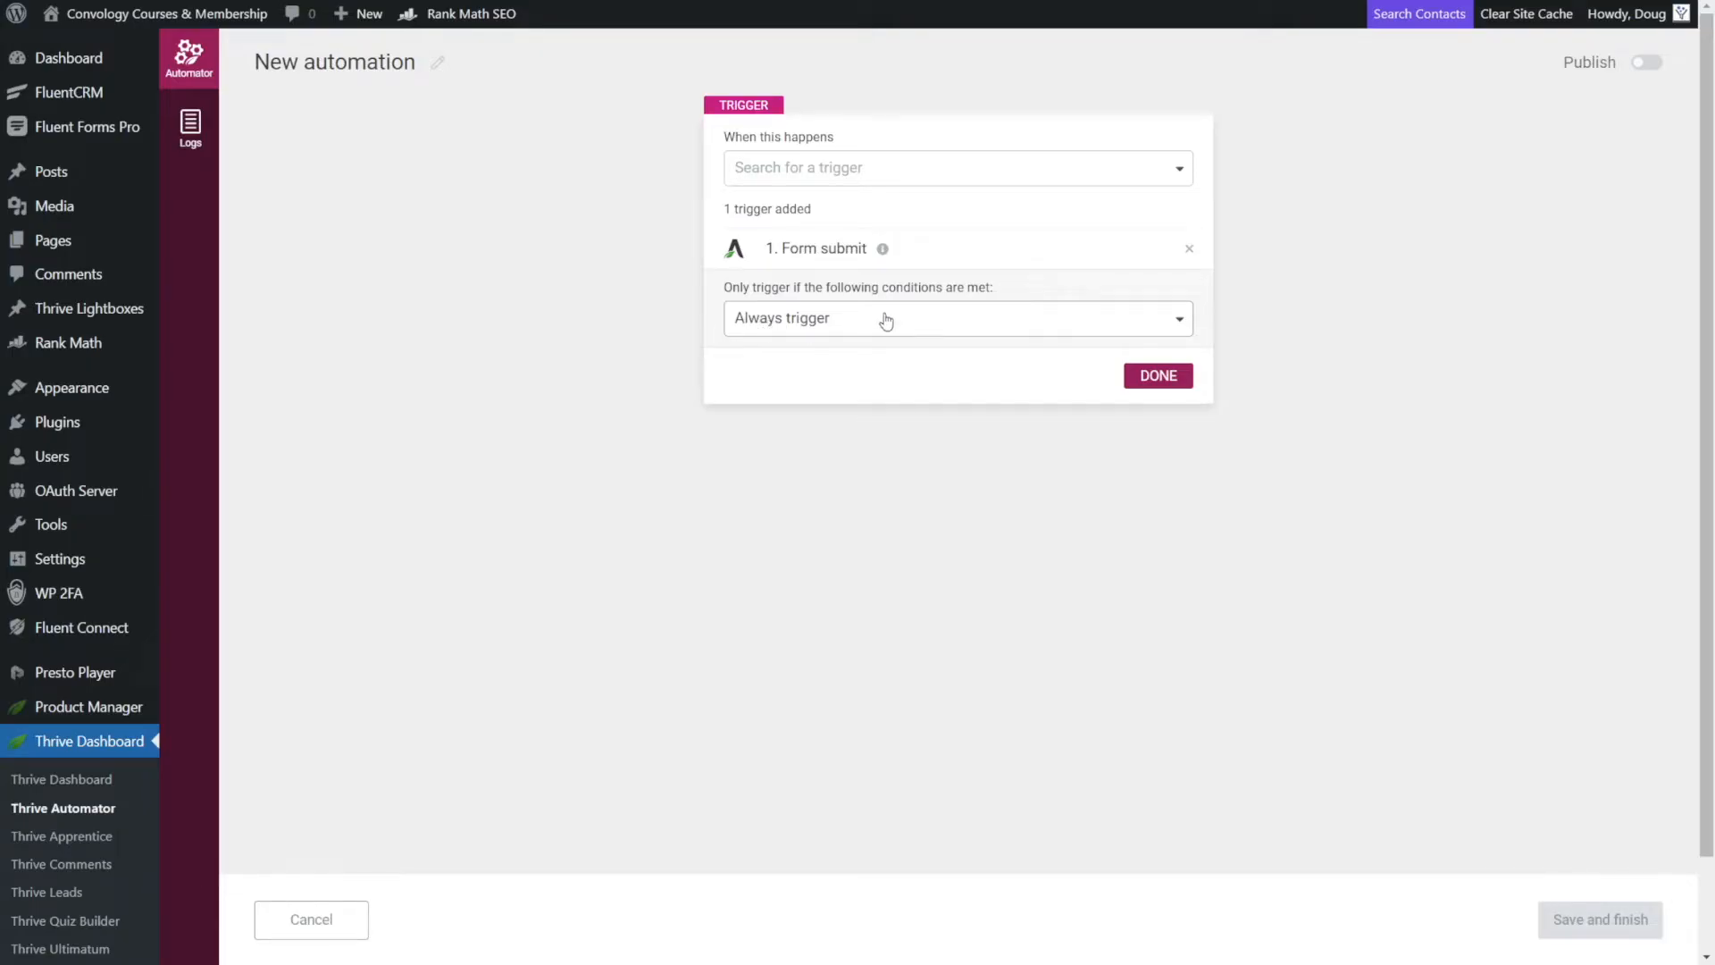
left_click(954, 318)
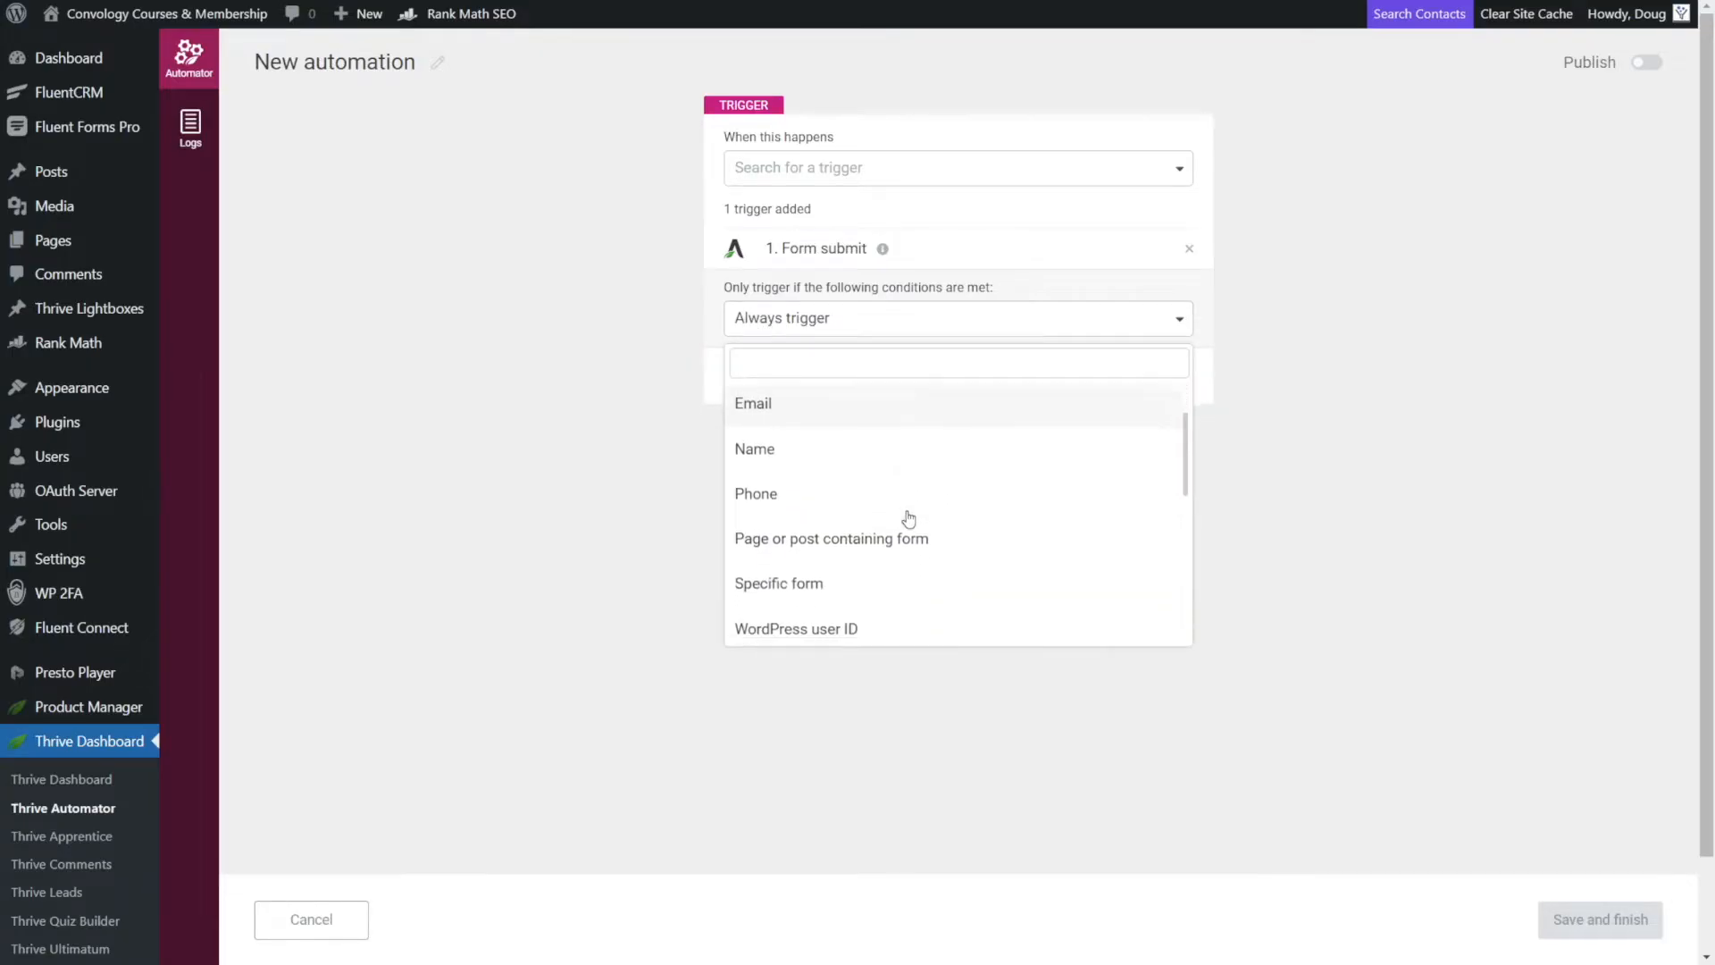
scroll("down", 3)
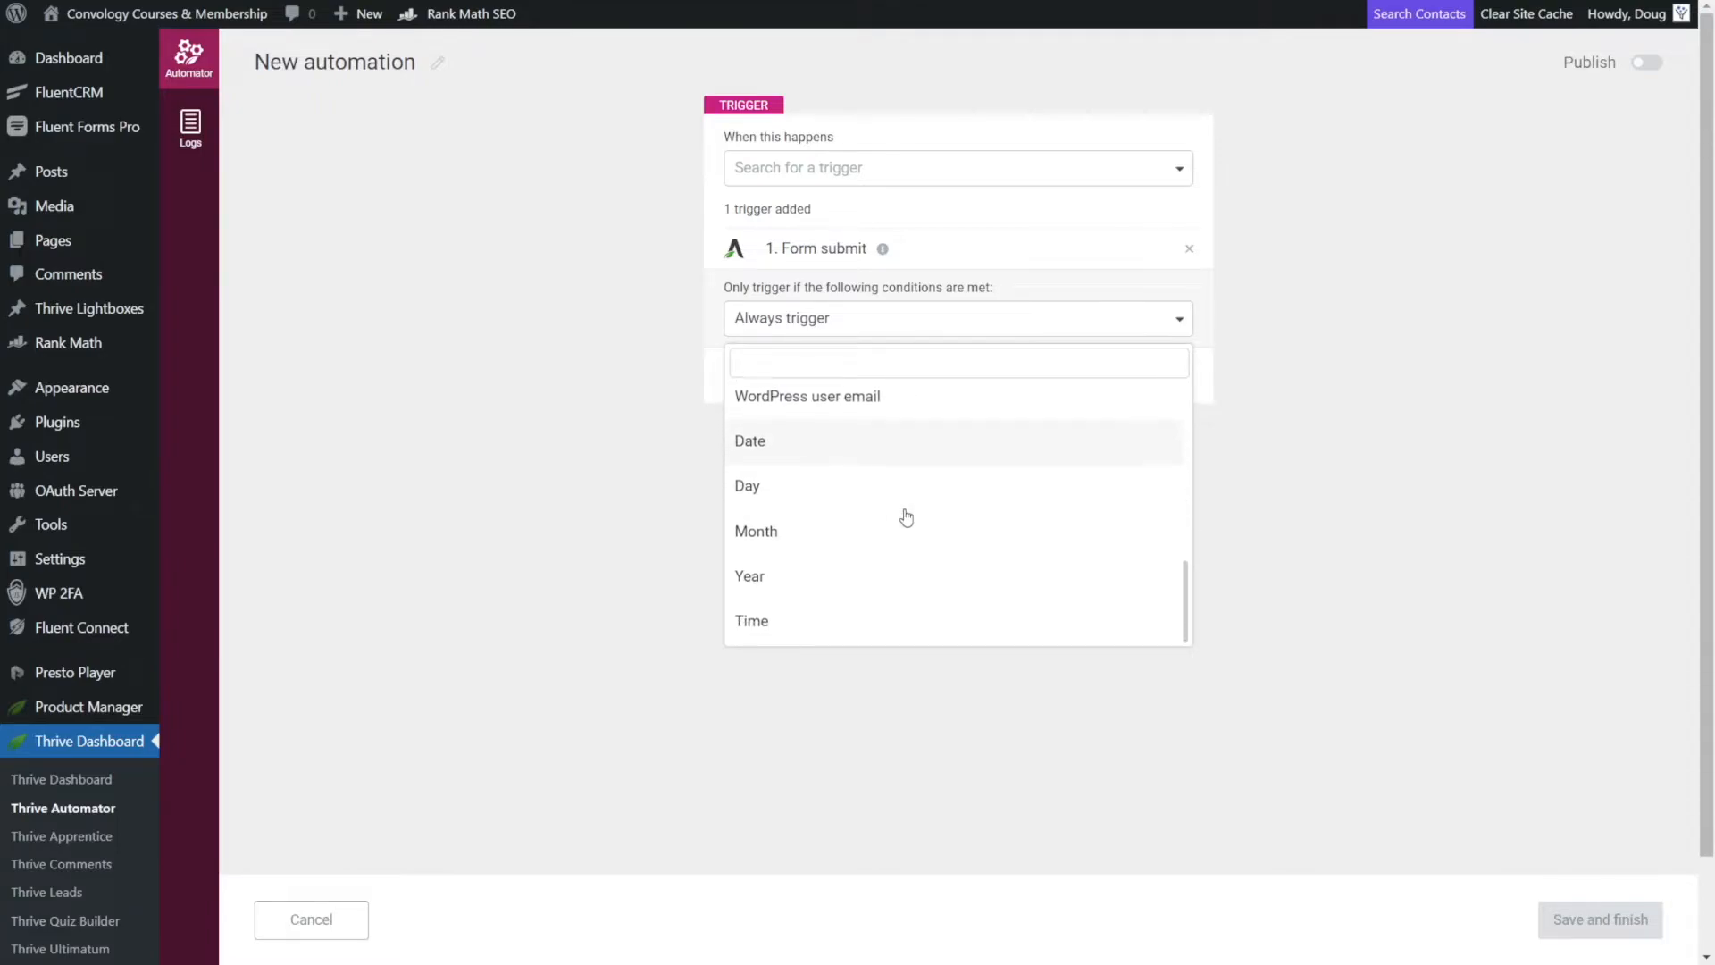
left_click(957, 318)
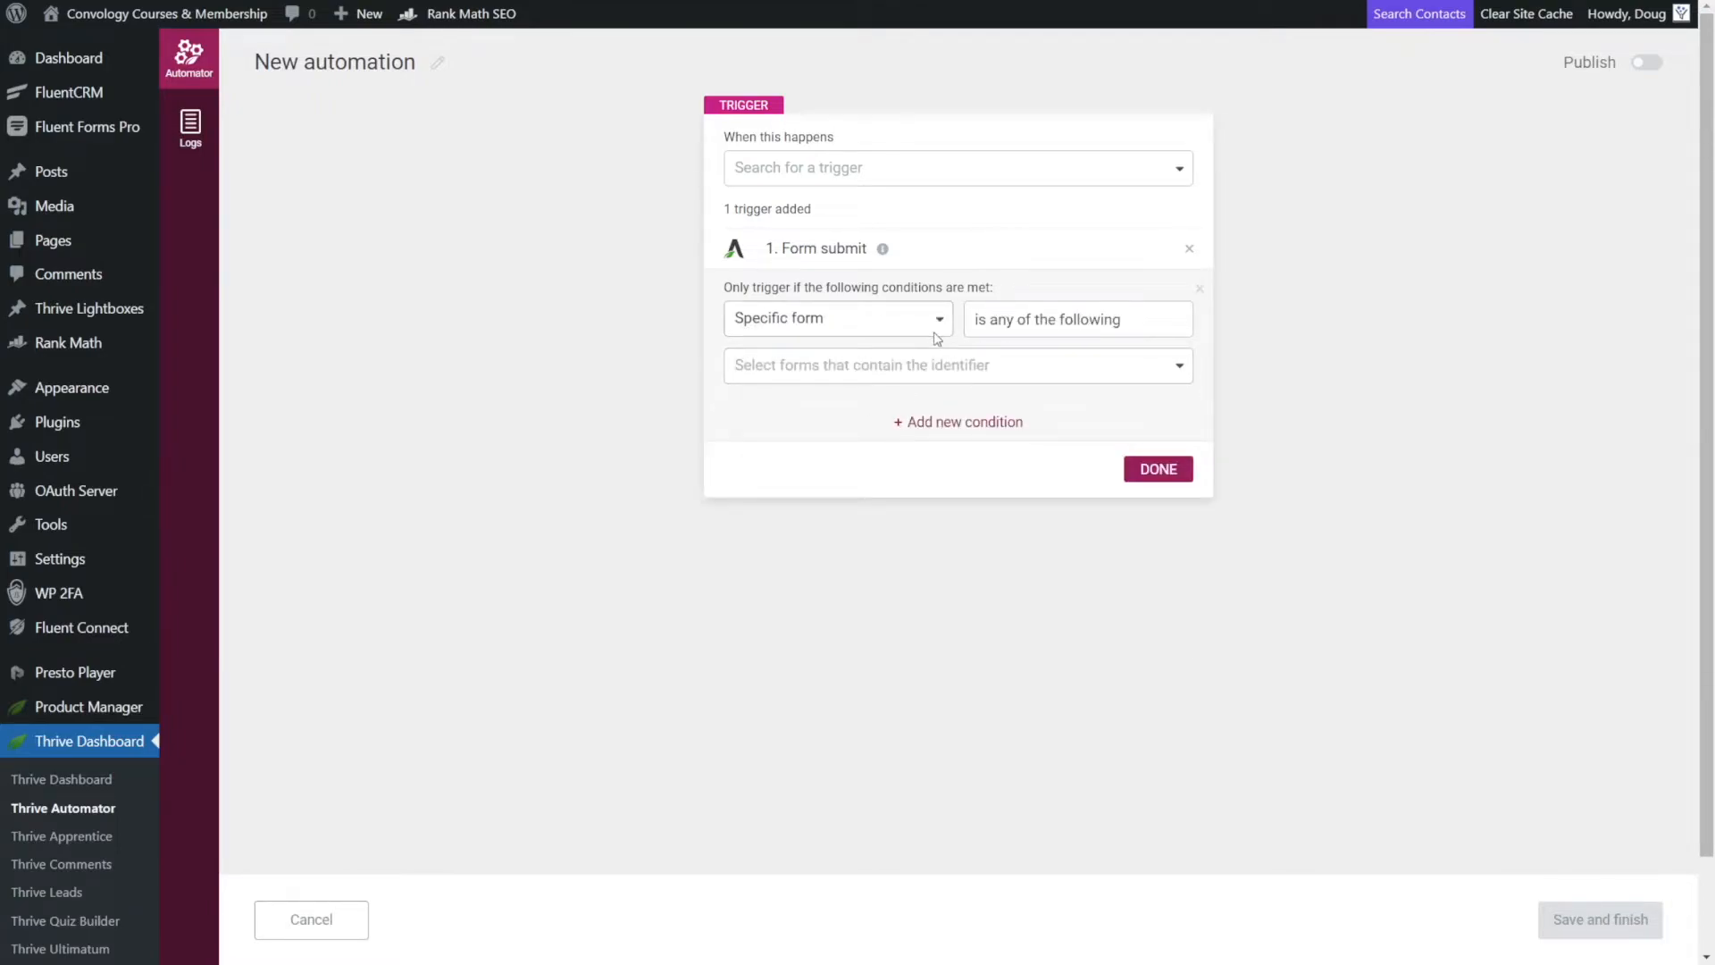
left_click(956, 364)
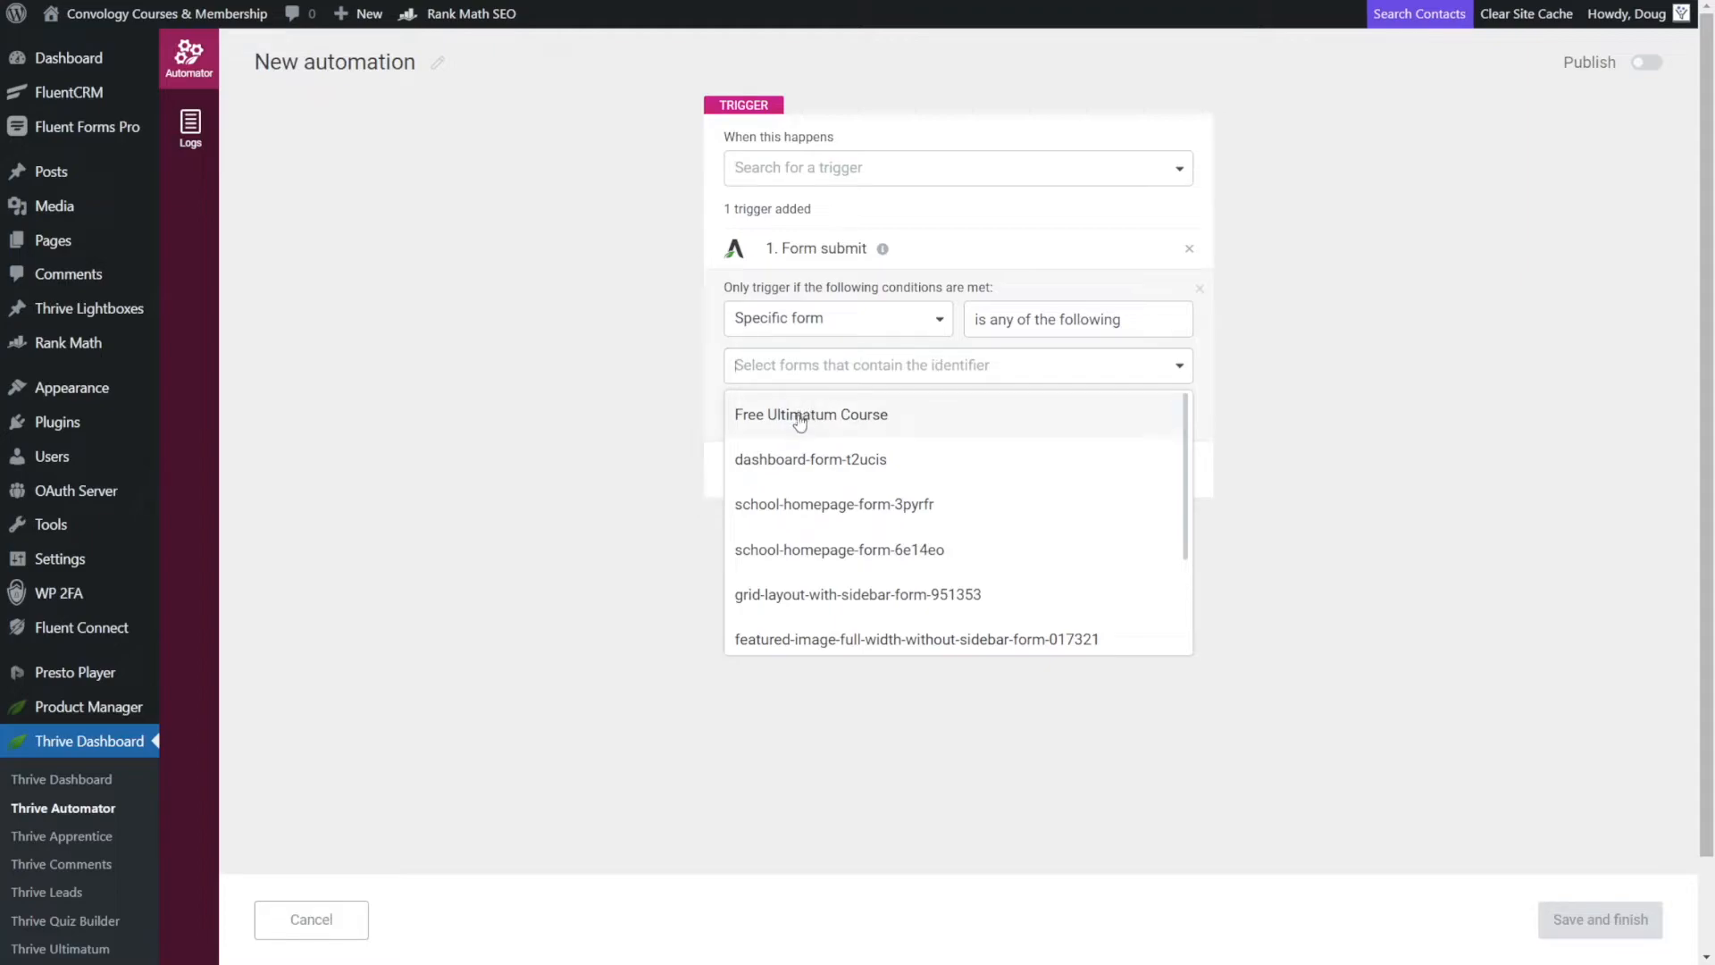
left_click(811, 414)
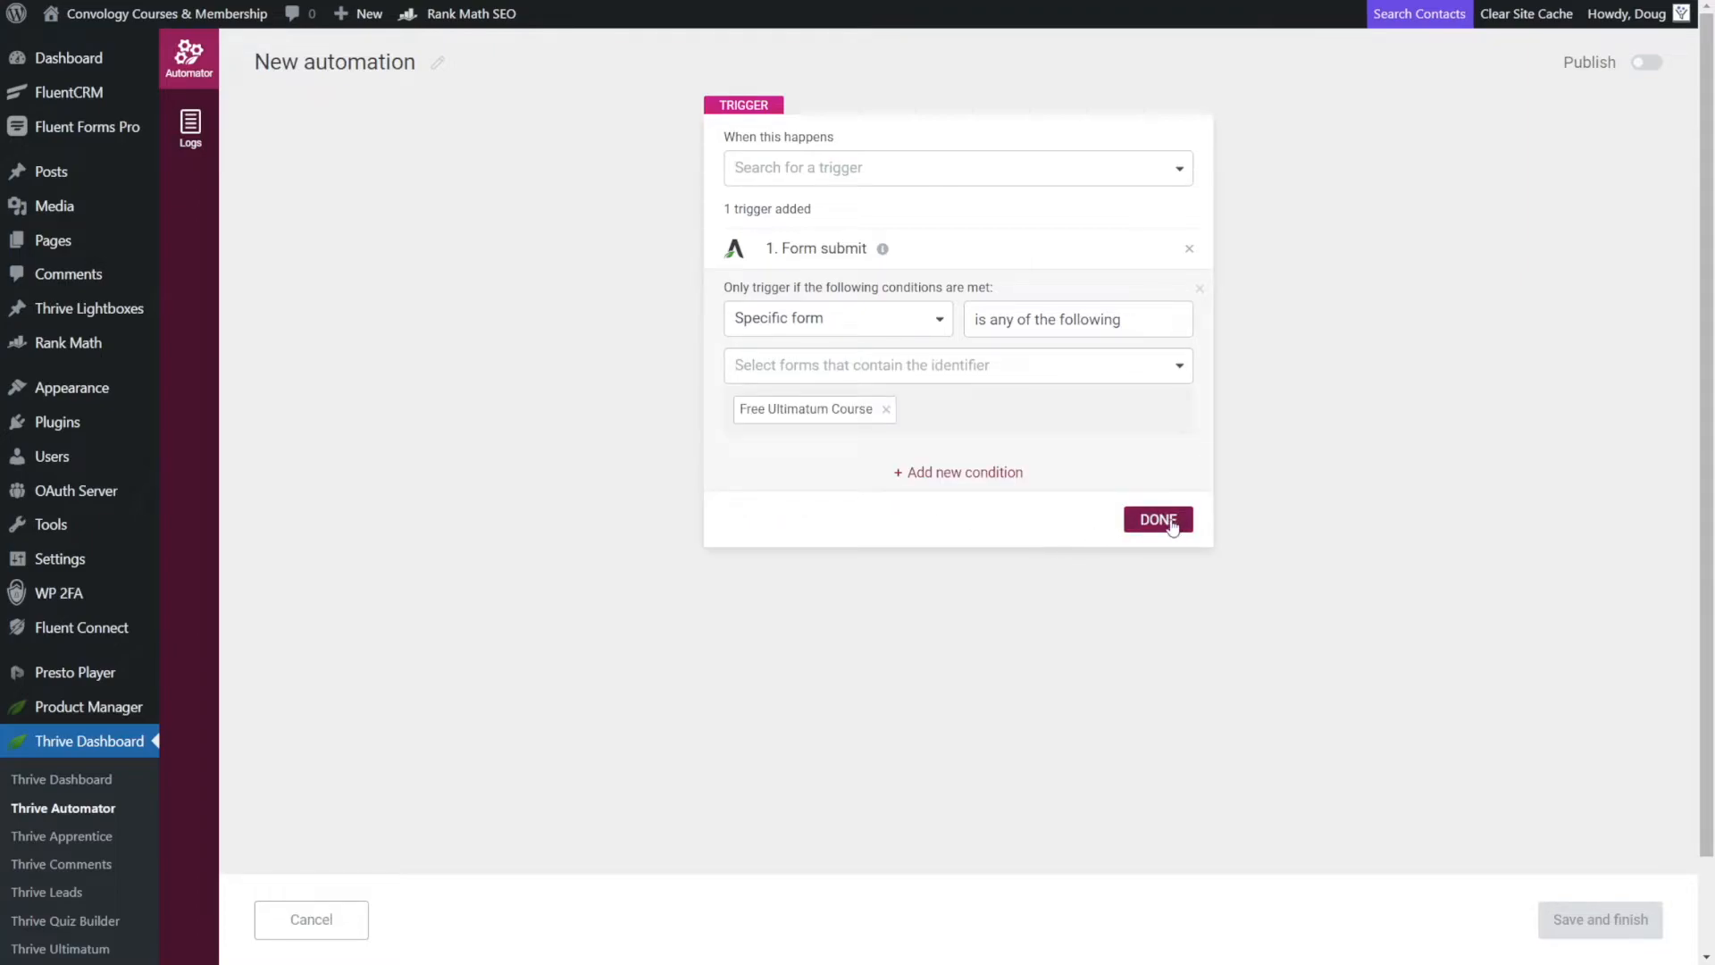
left_click(1158, 519)
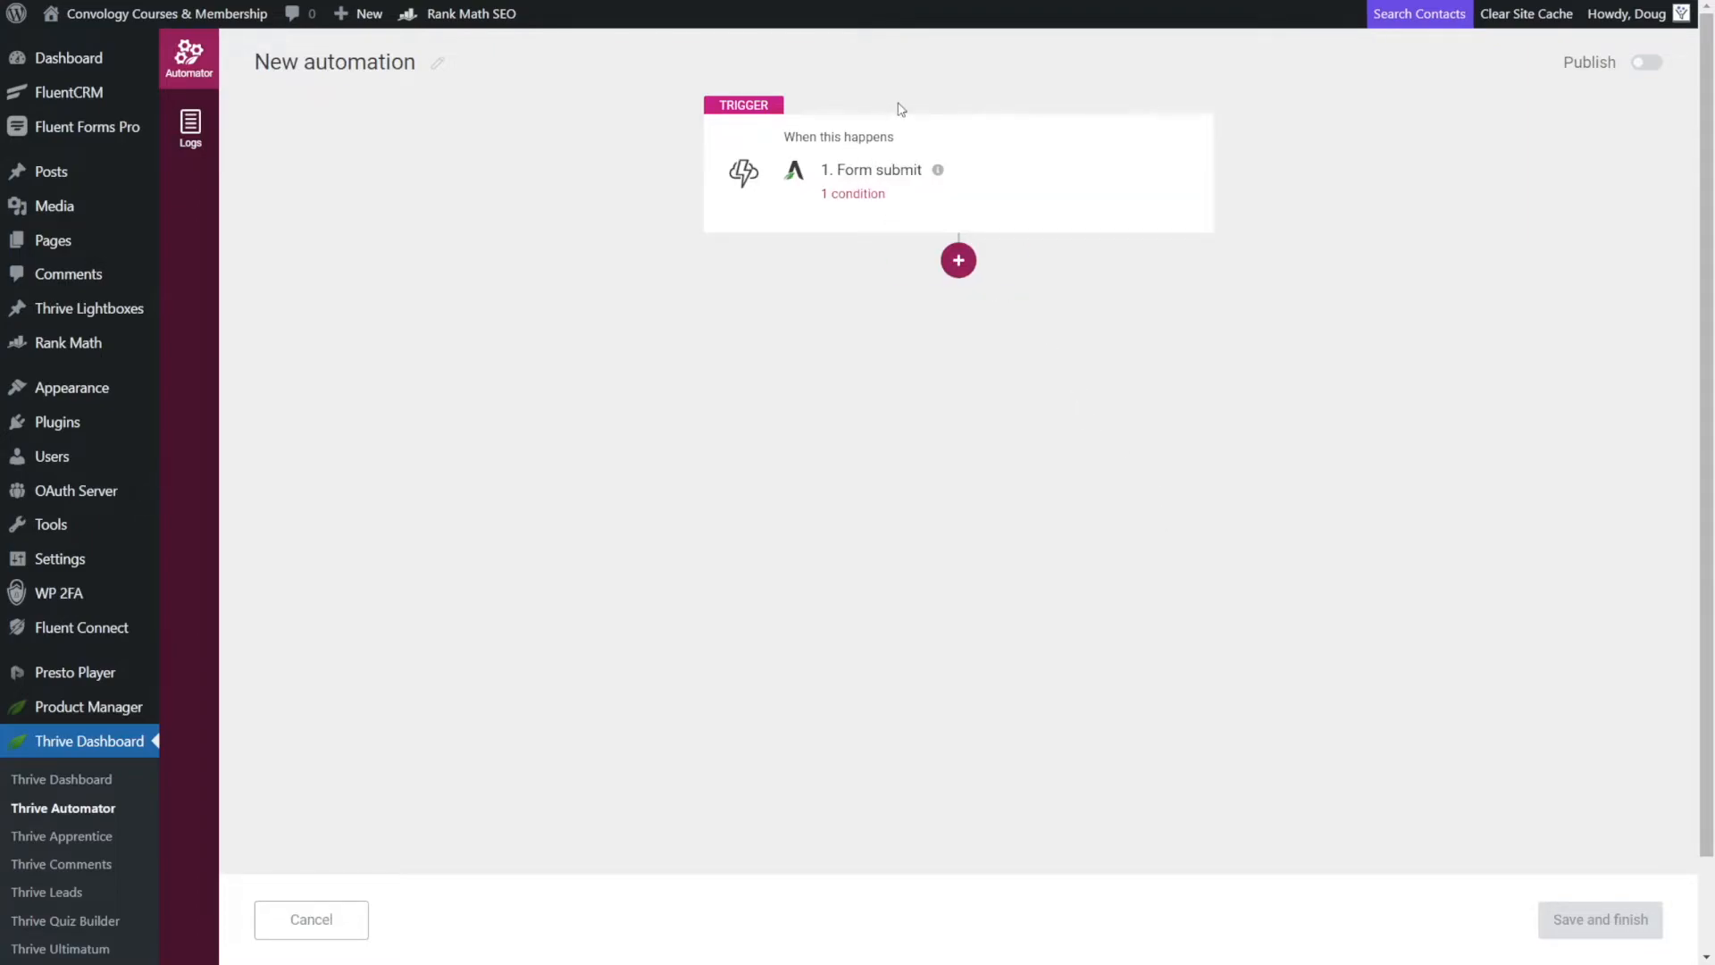
mouse_move(1047, 152)
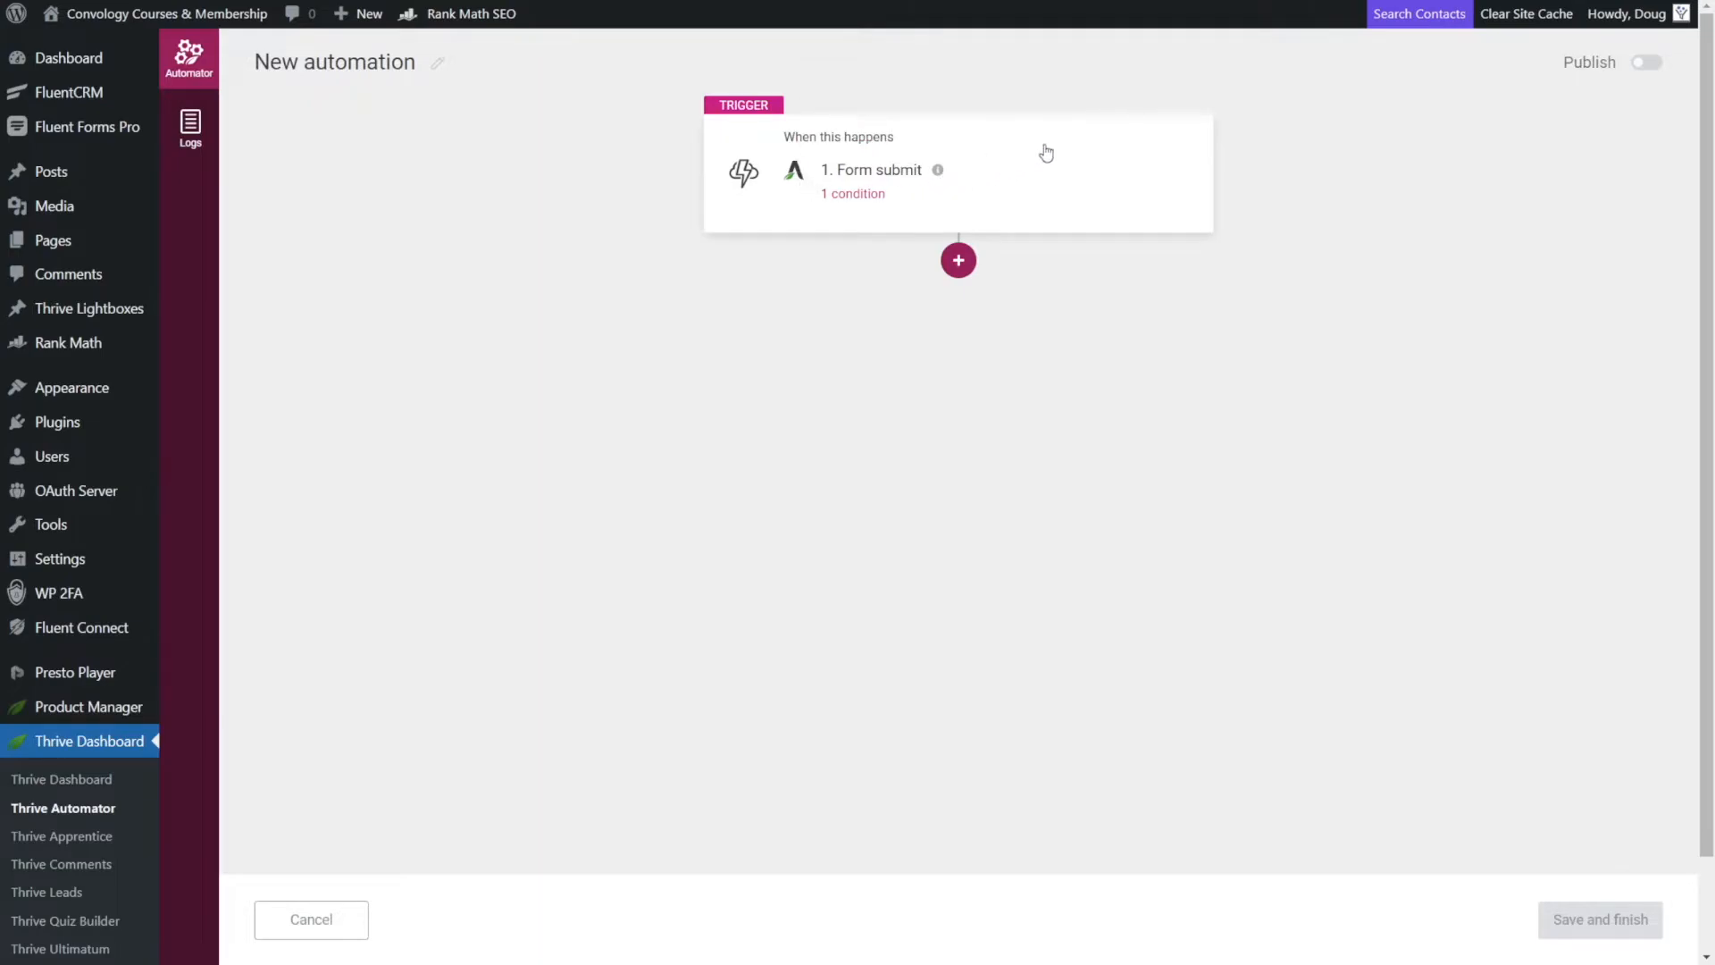
Add a Find or create user action that registers new users with the Subscriber role.
left_click(958, 261)
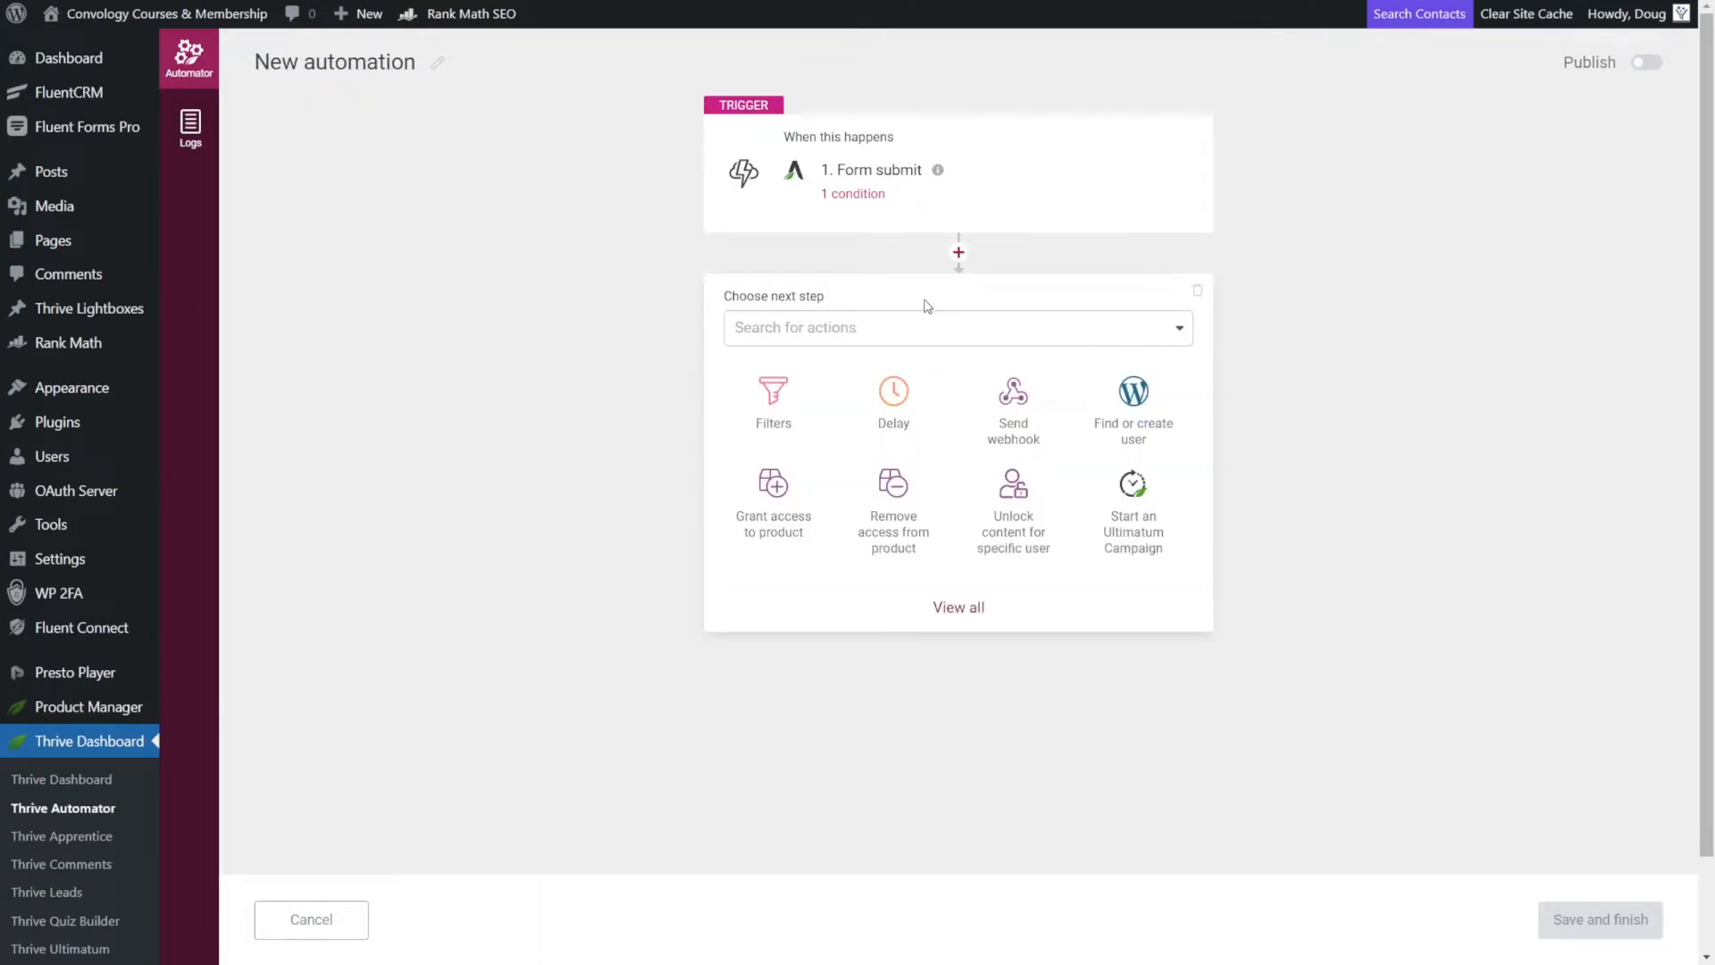
mouse_move(1132, 411)
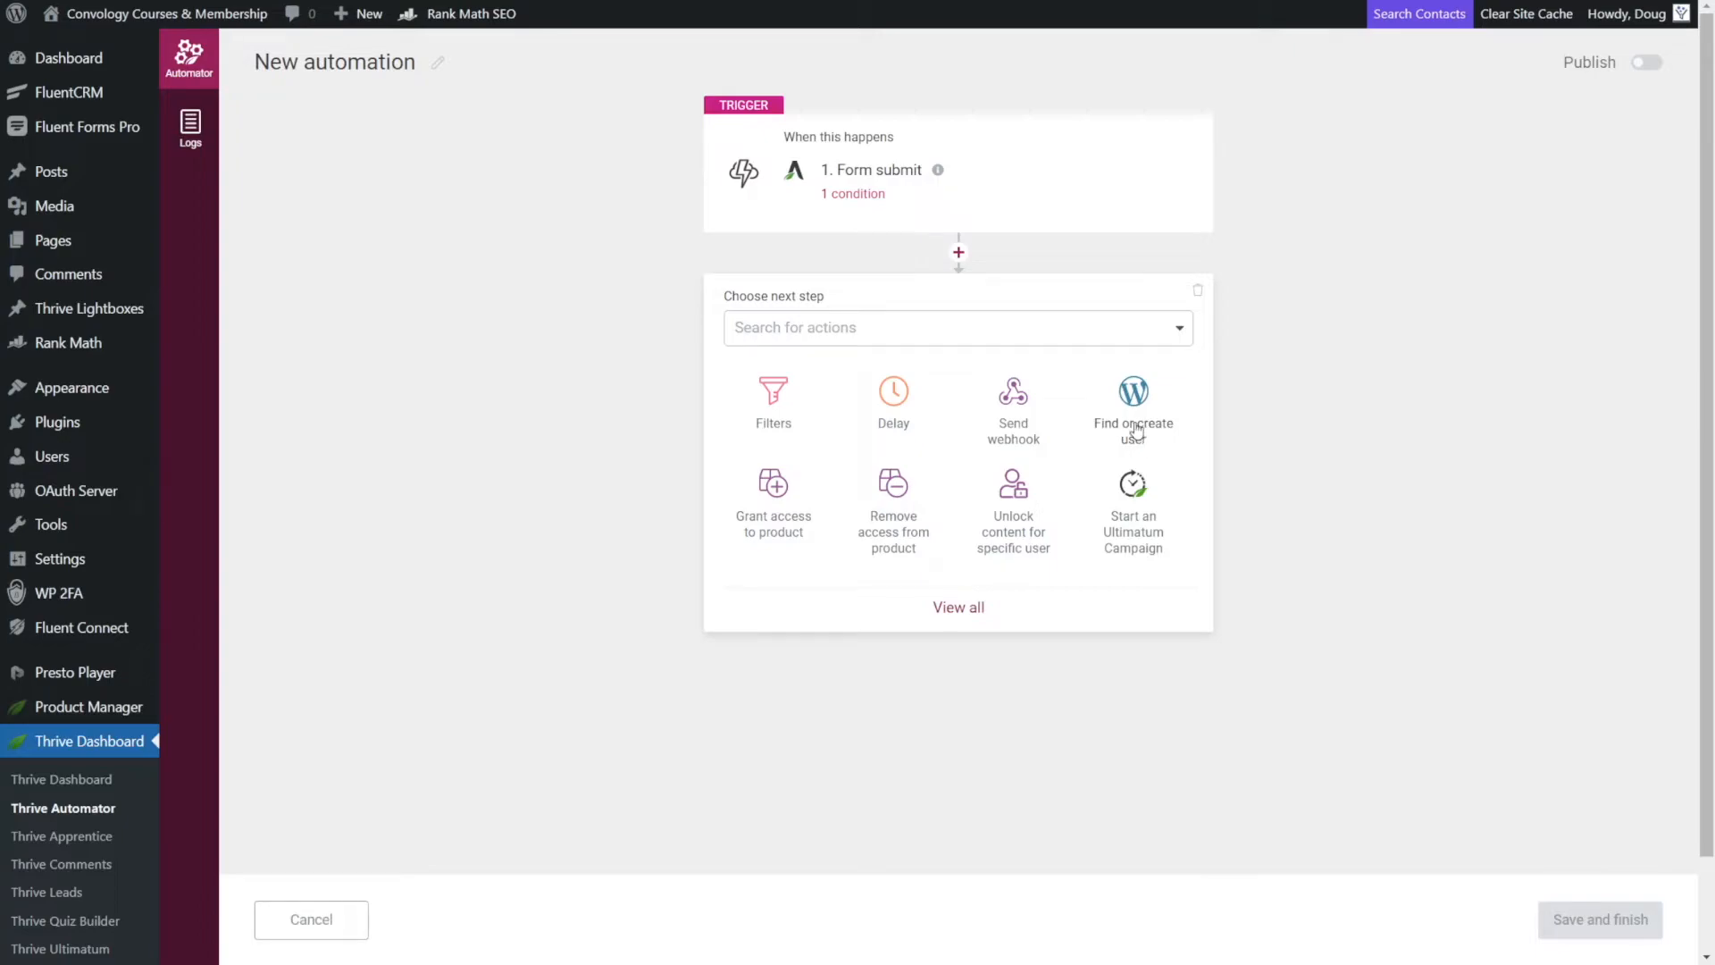
mouse_move(1134, 432)
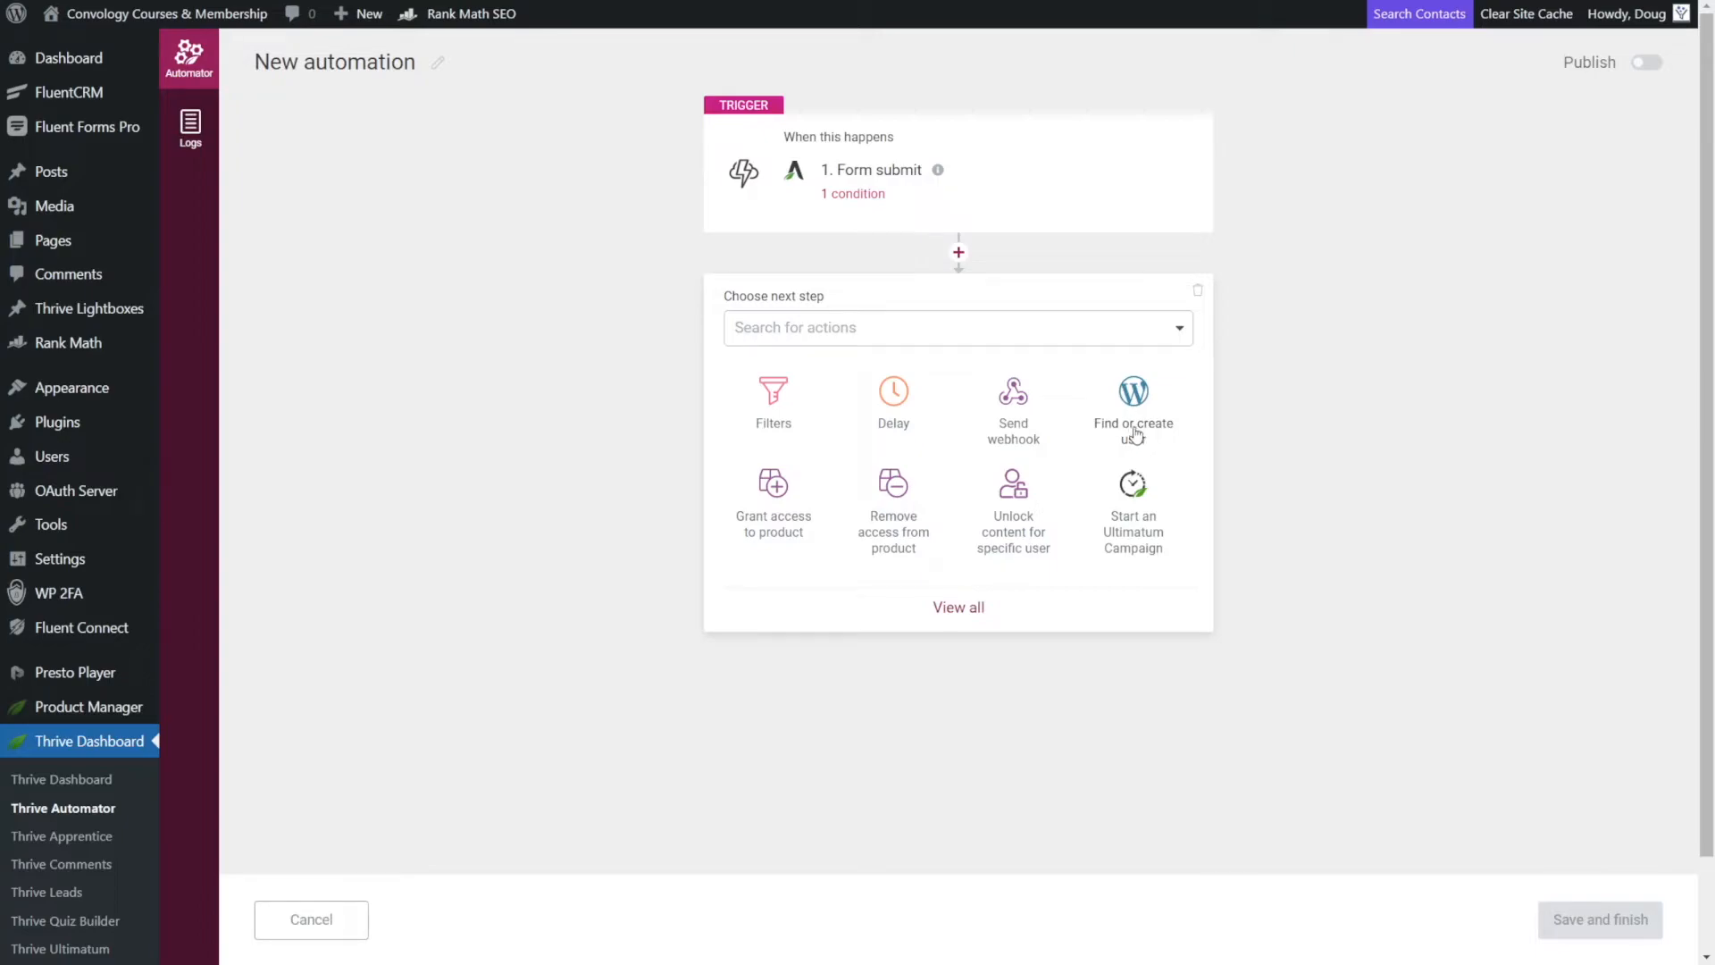
mouse_move(1104, 418)
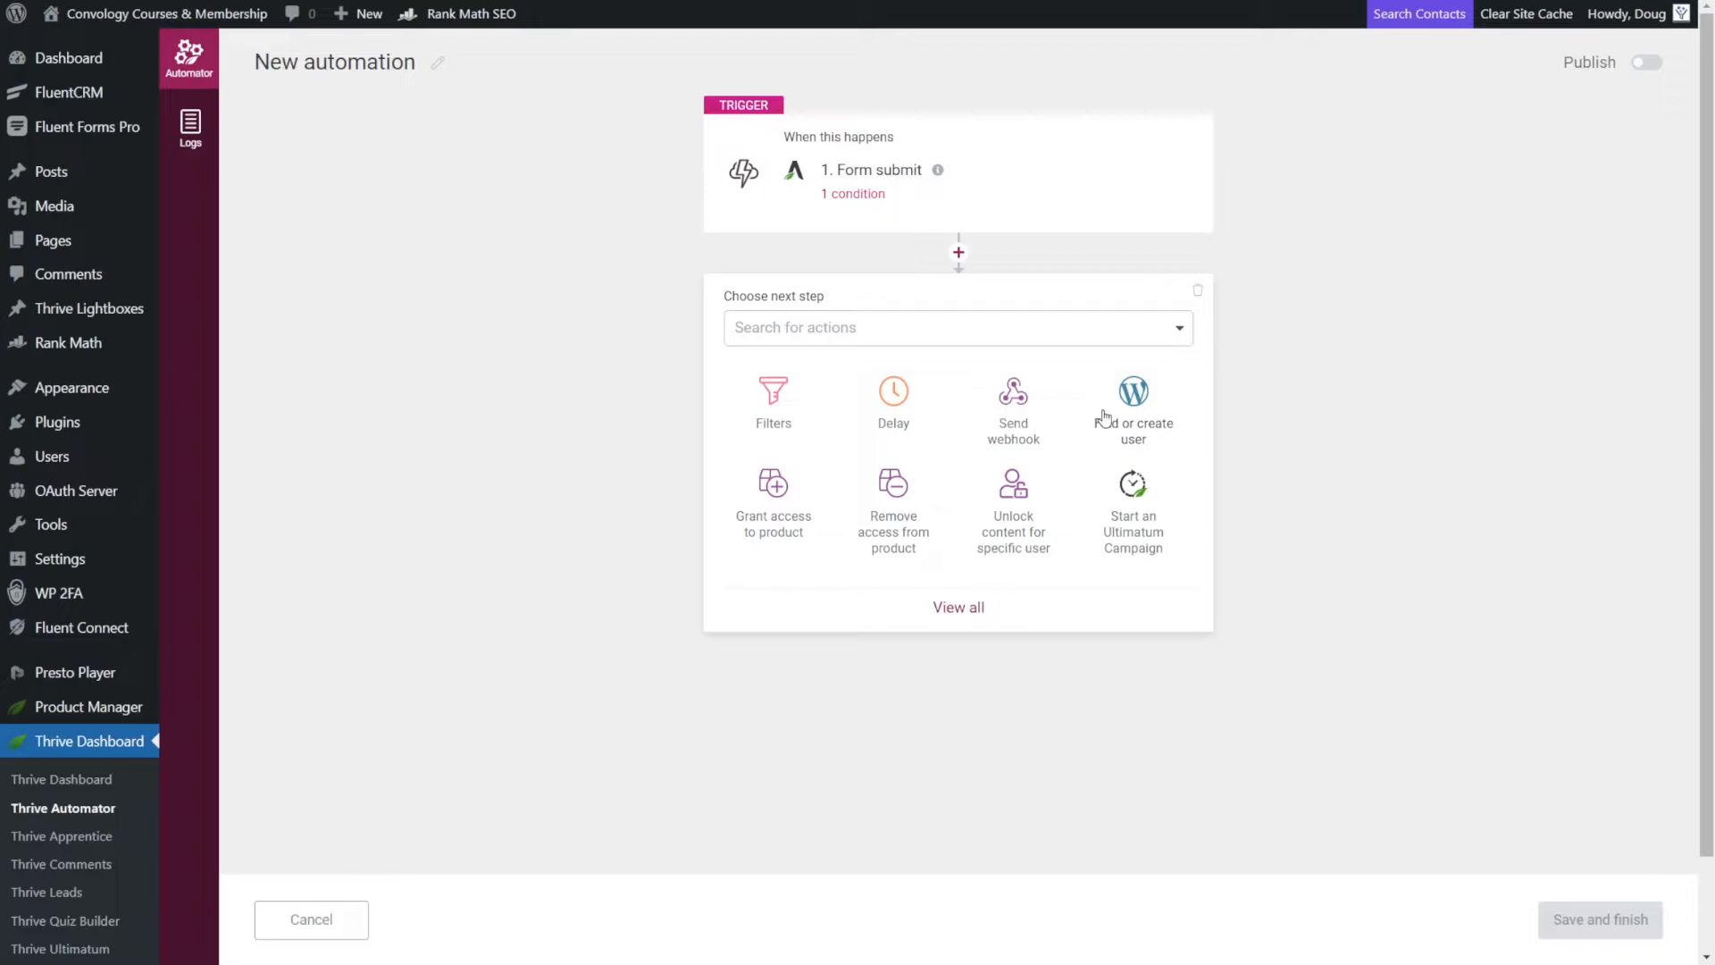
mouse_move(1135, 427)
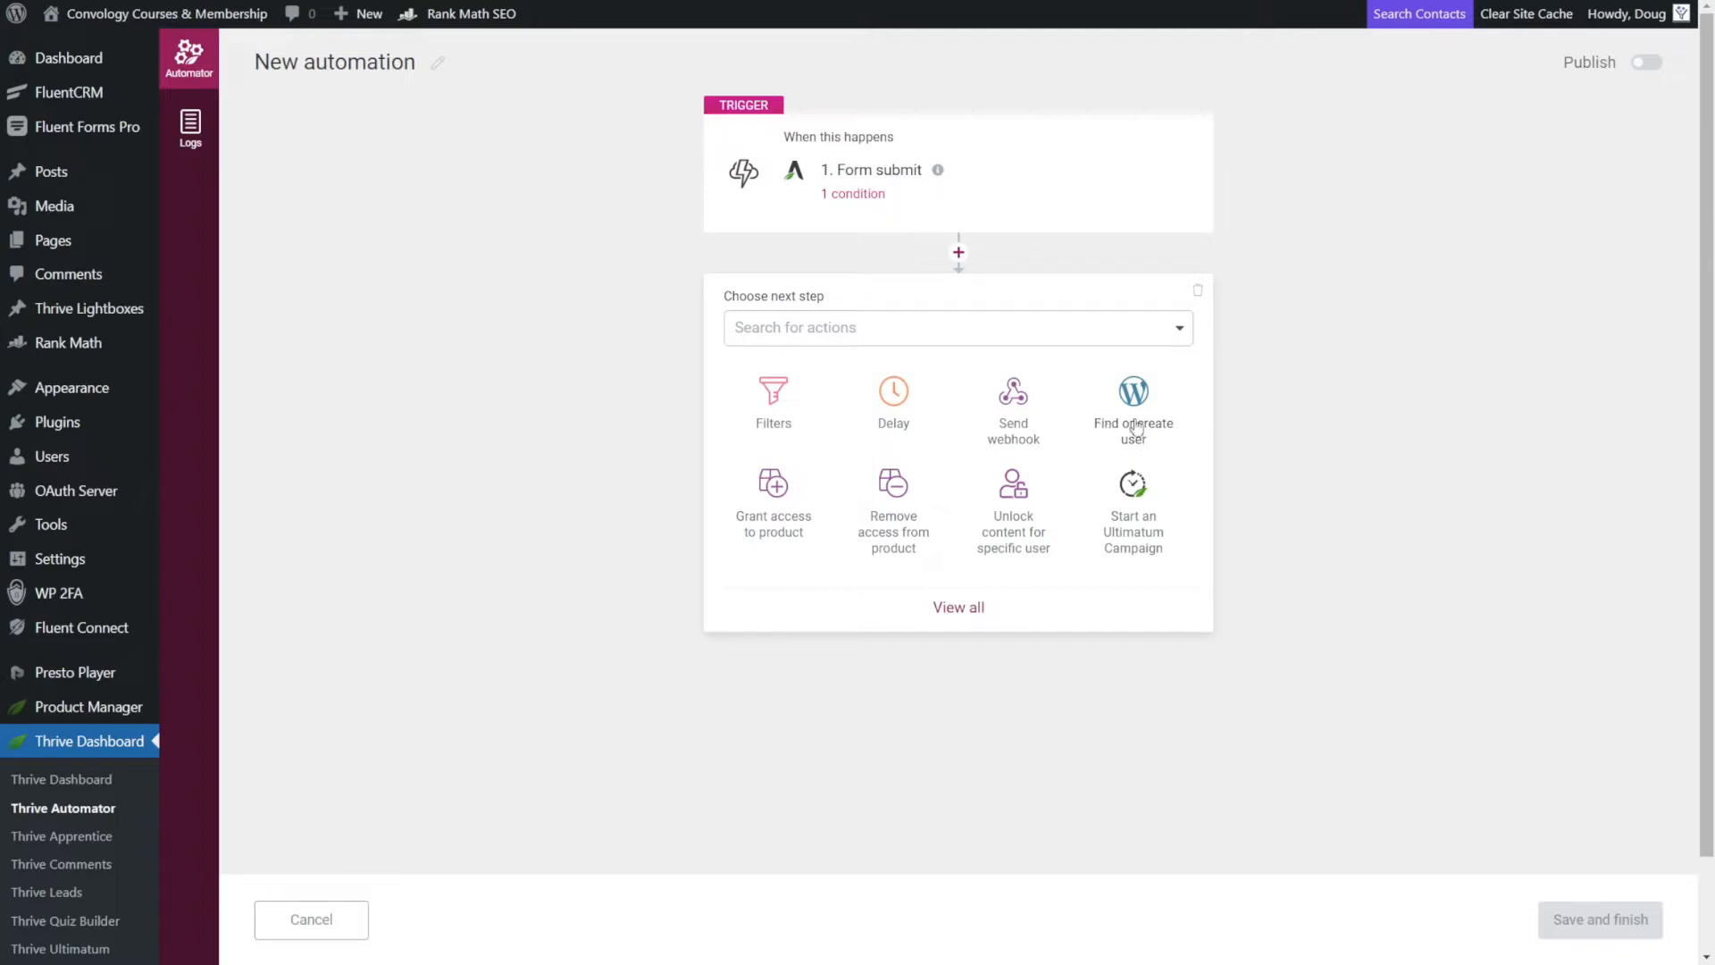
mouse_move(1142, 430)
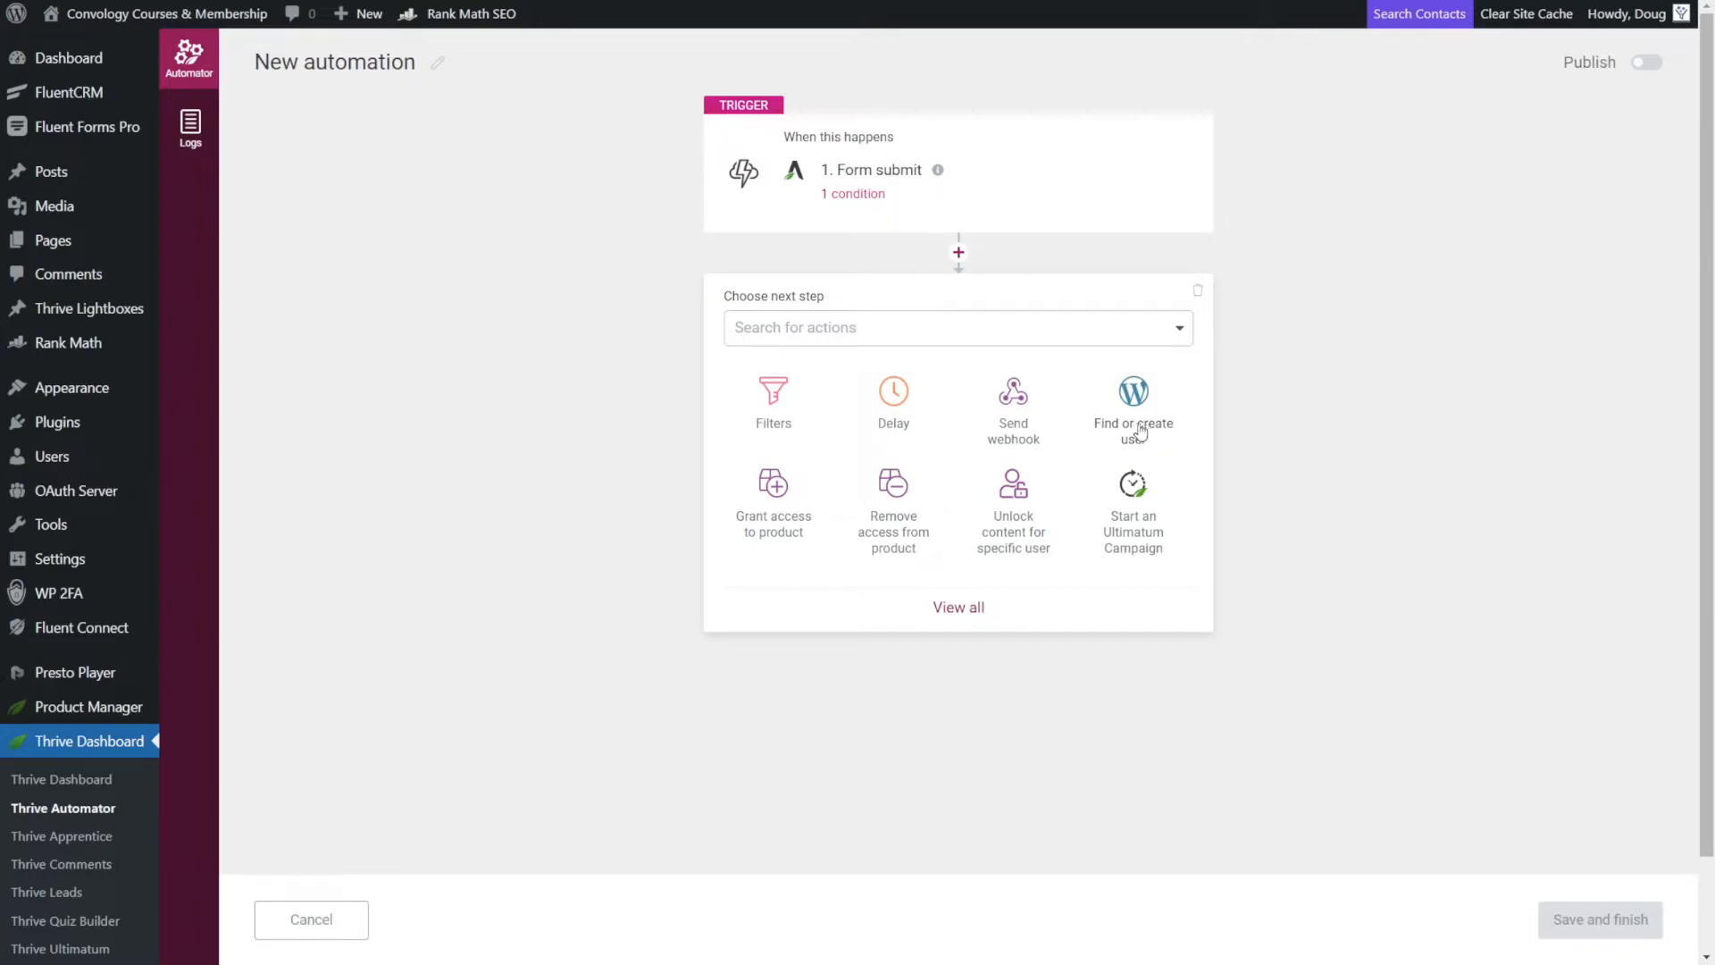
left_click(1133, 410)
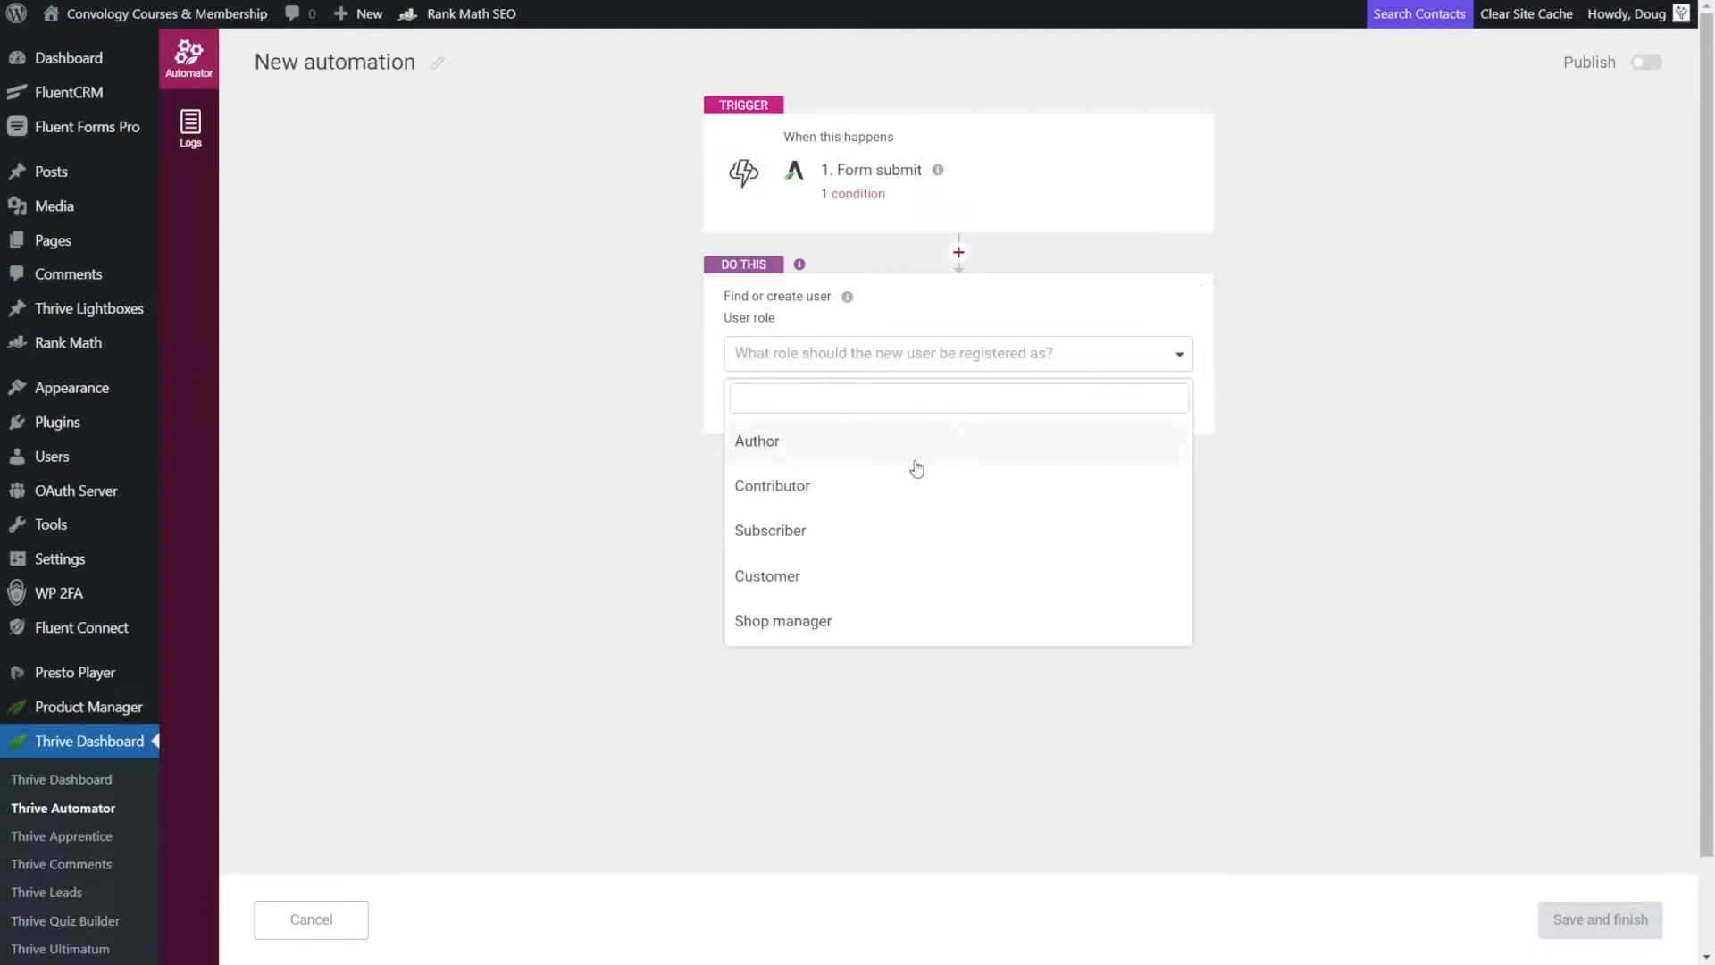
left_click(770, 534)
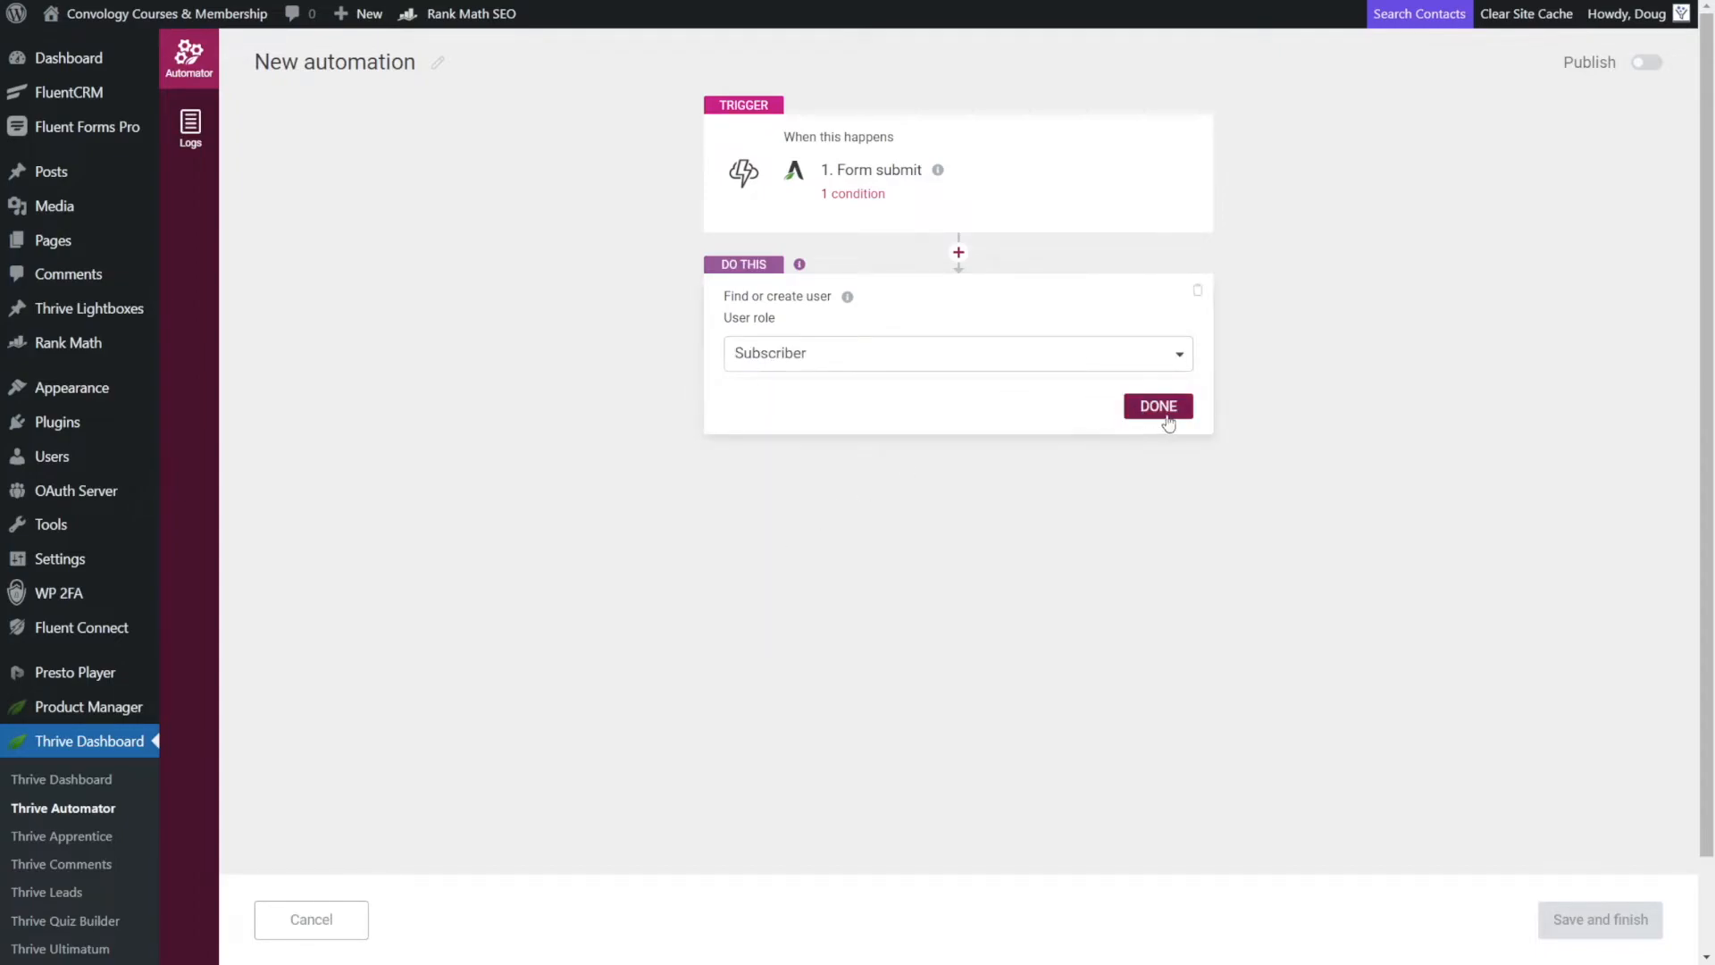
left_click(1157, 405)
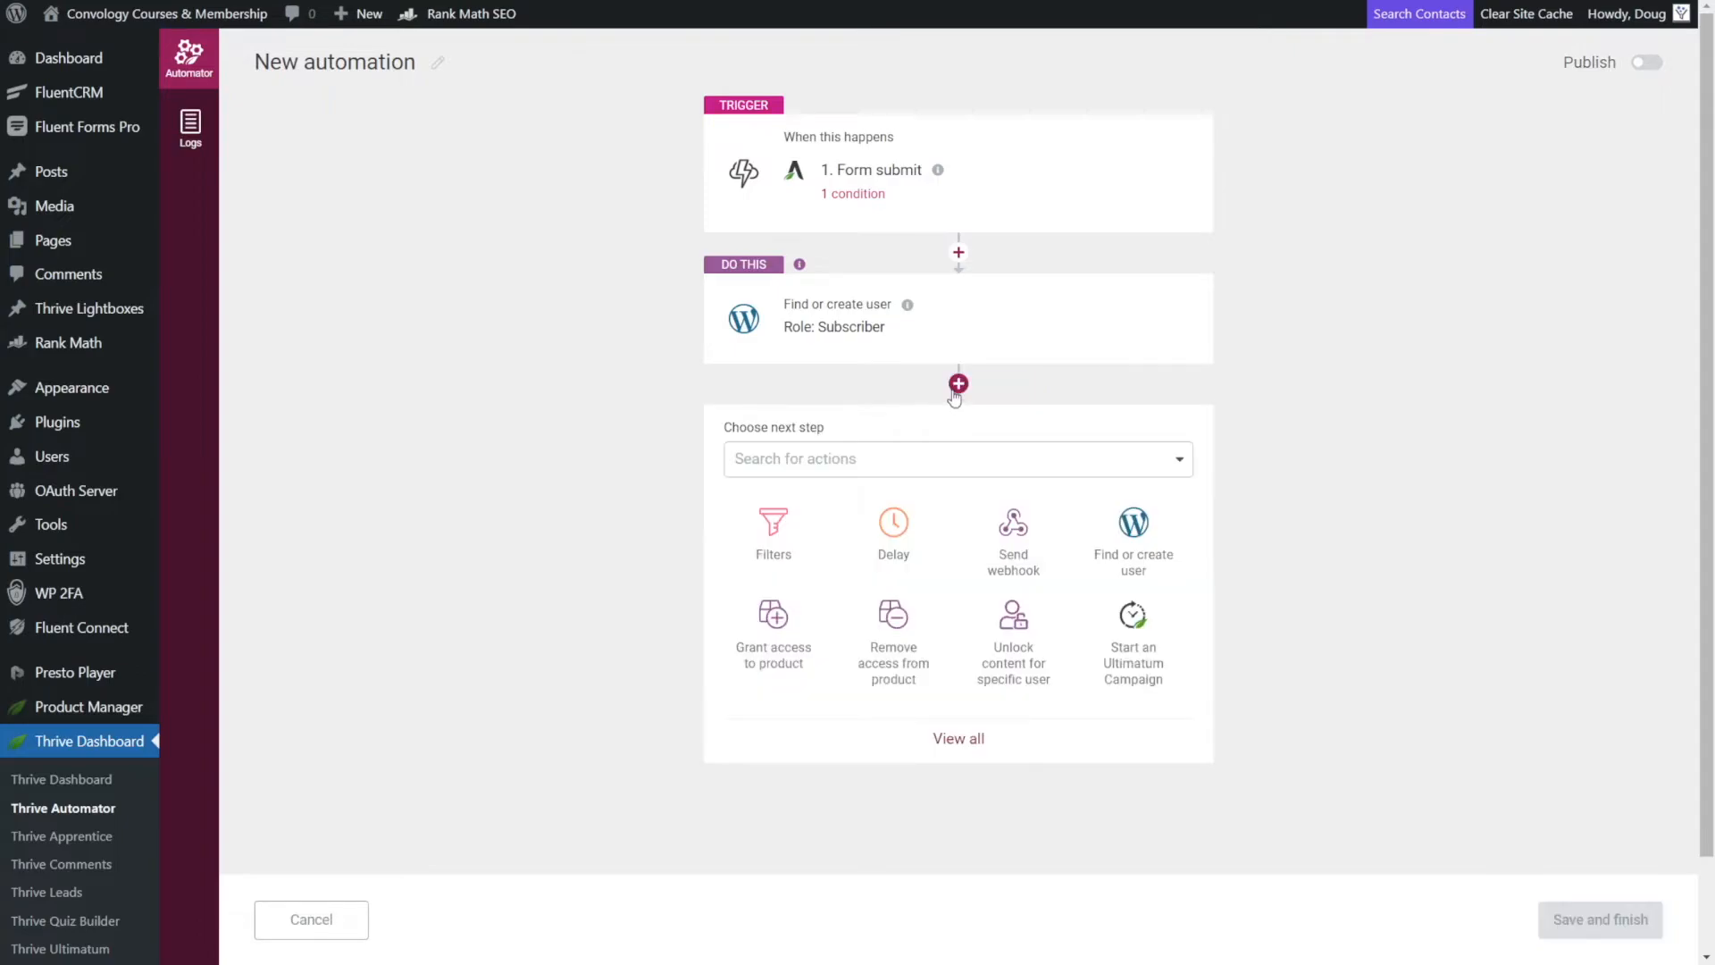
mouse_move(952, 567)
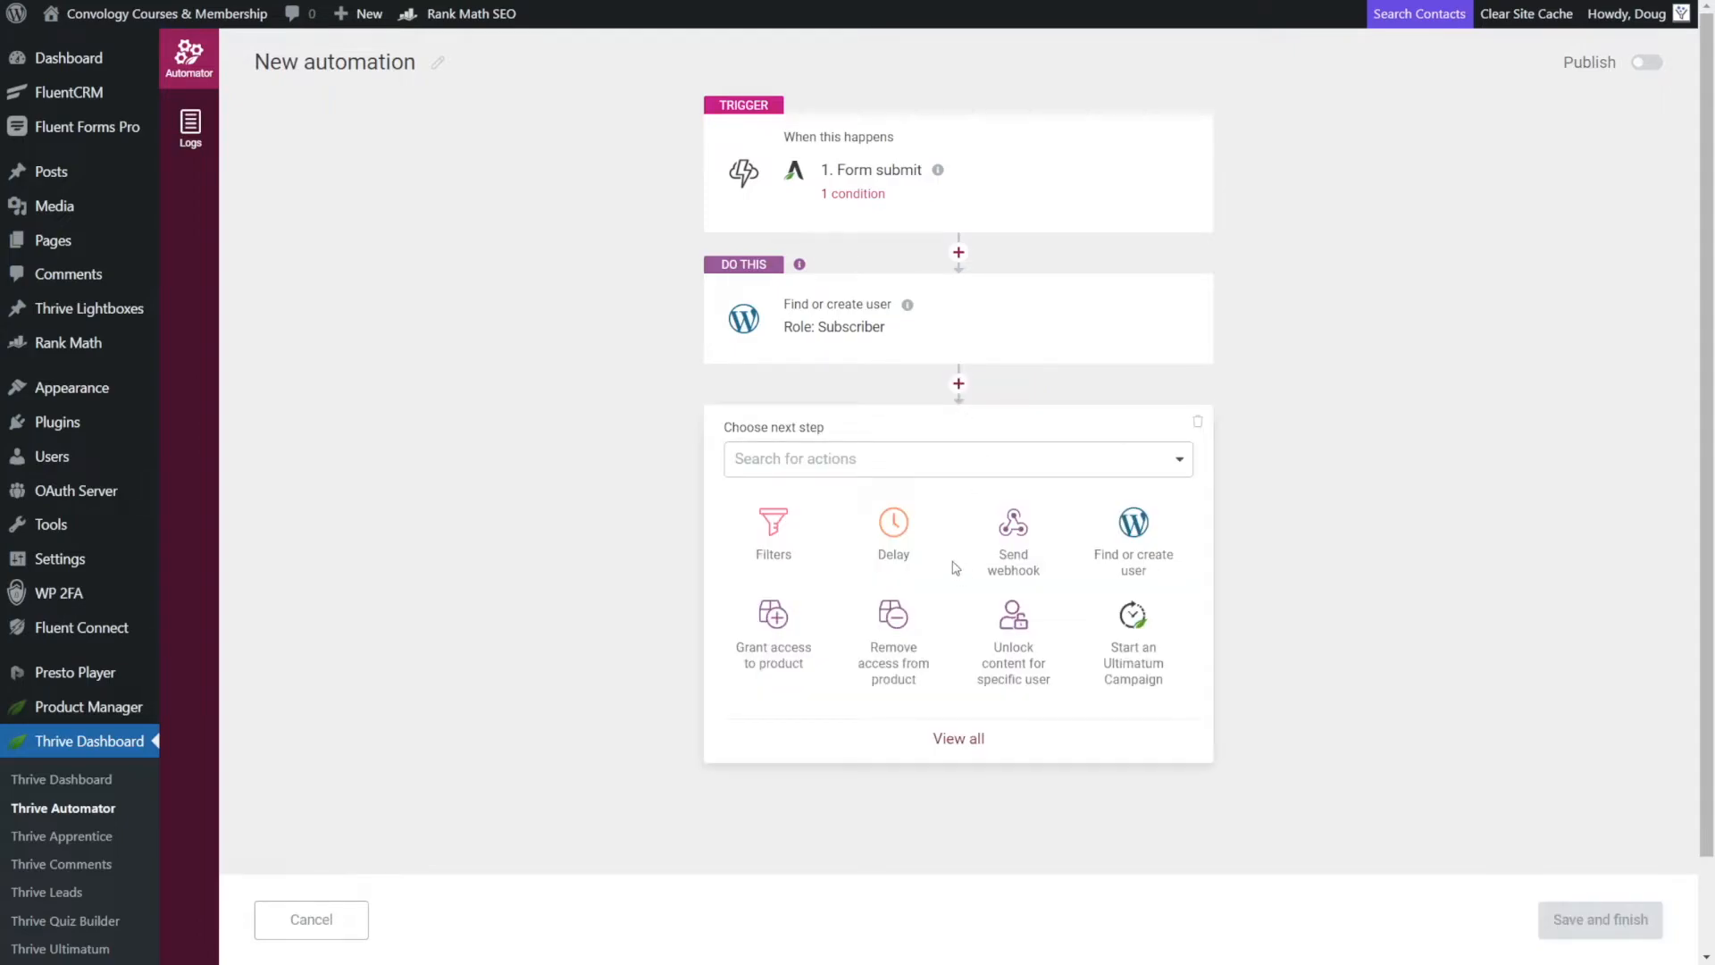
Add a Grant access to product action for Free Course: Ultimatum Funnels.
left_click(771, 634)
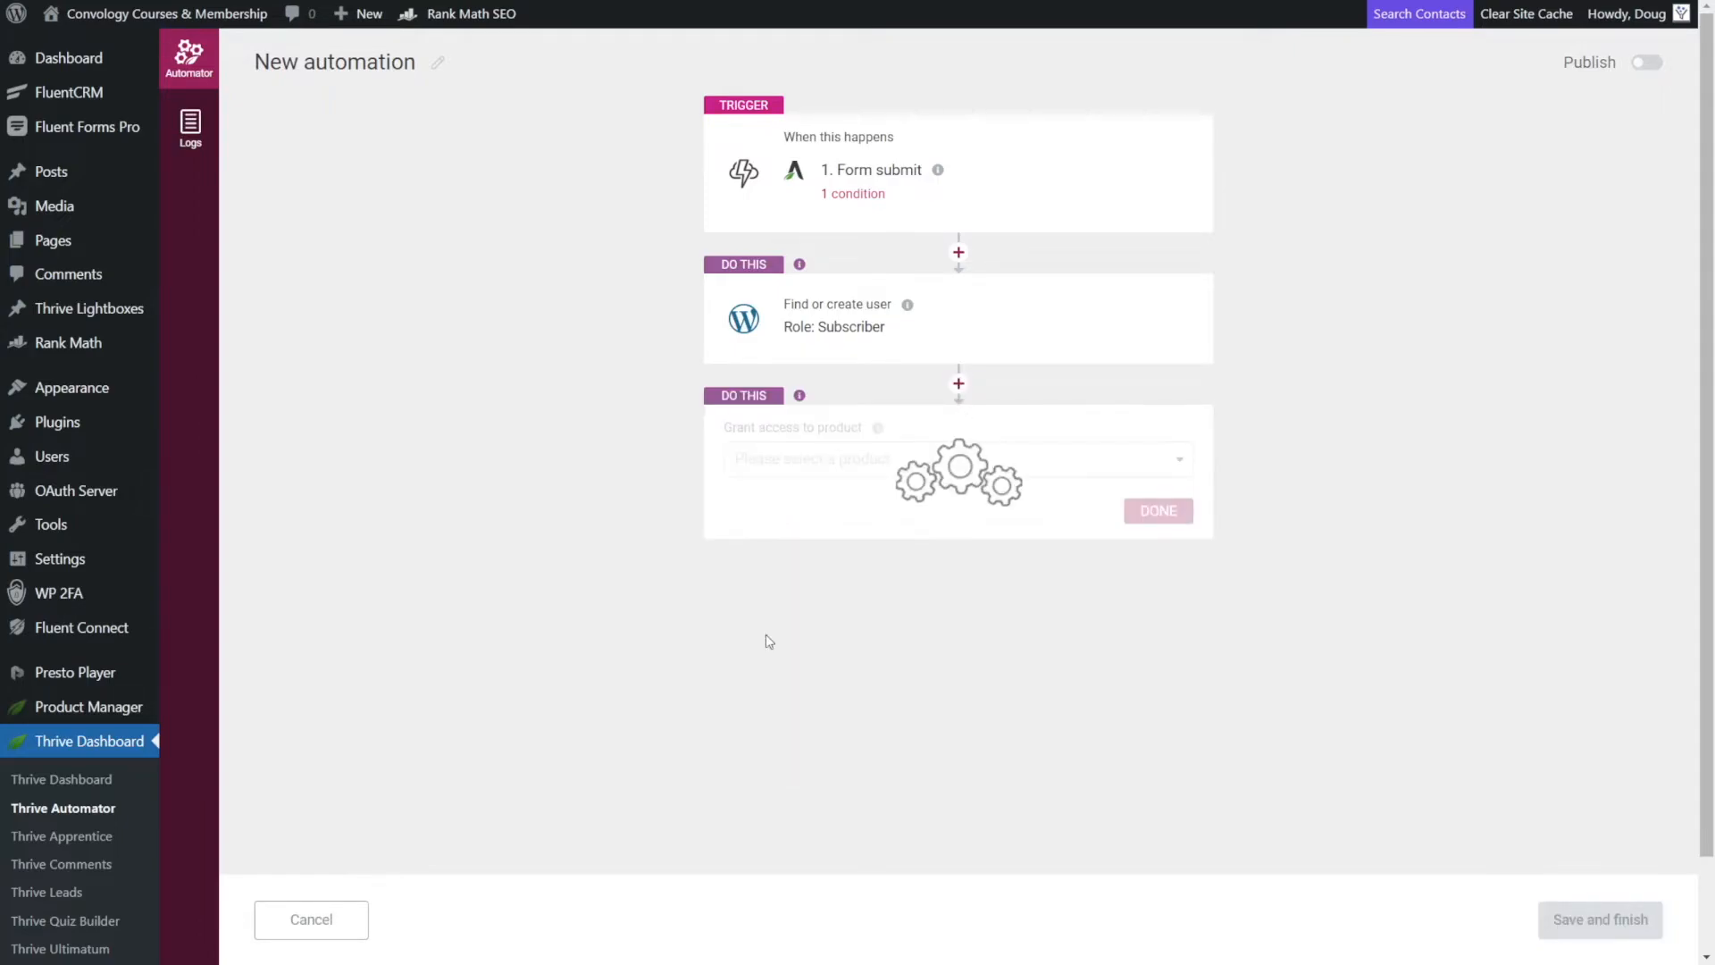
left_click(957, 459)
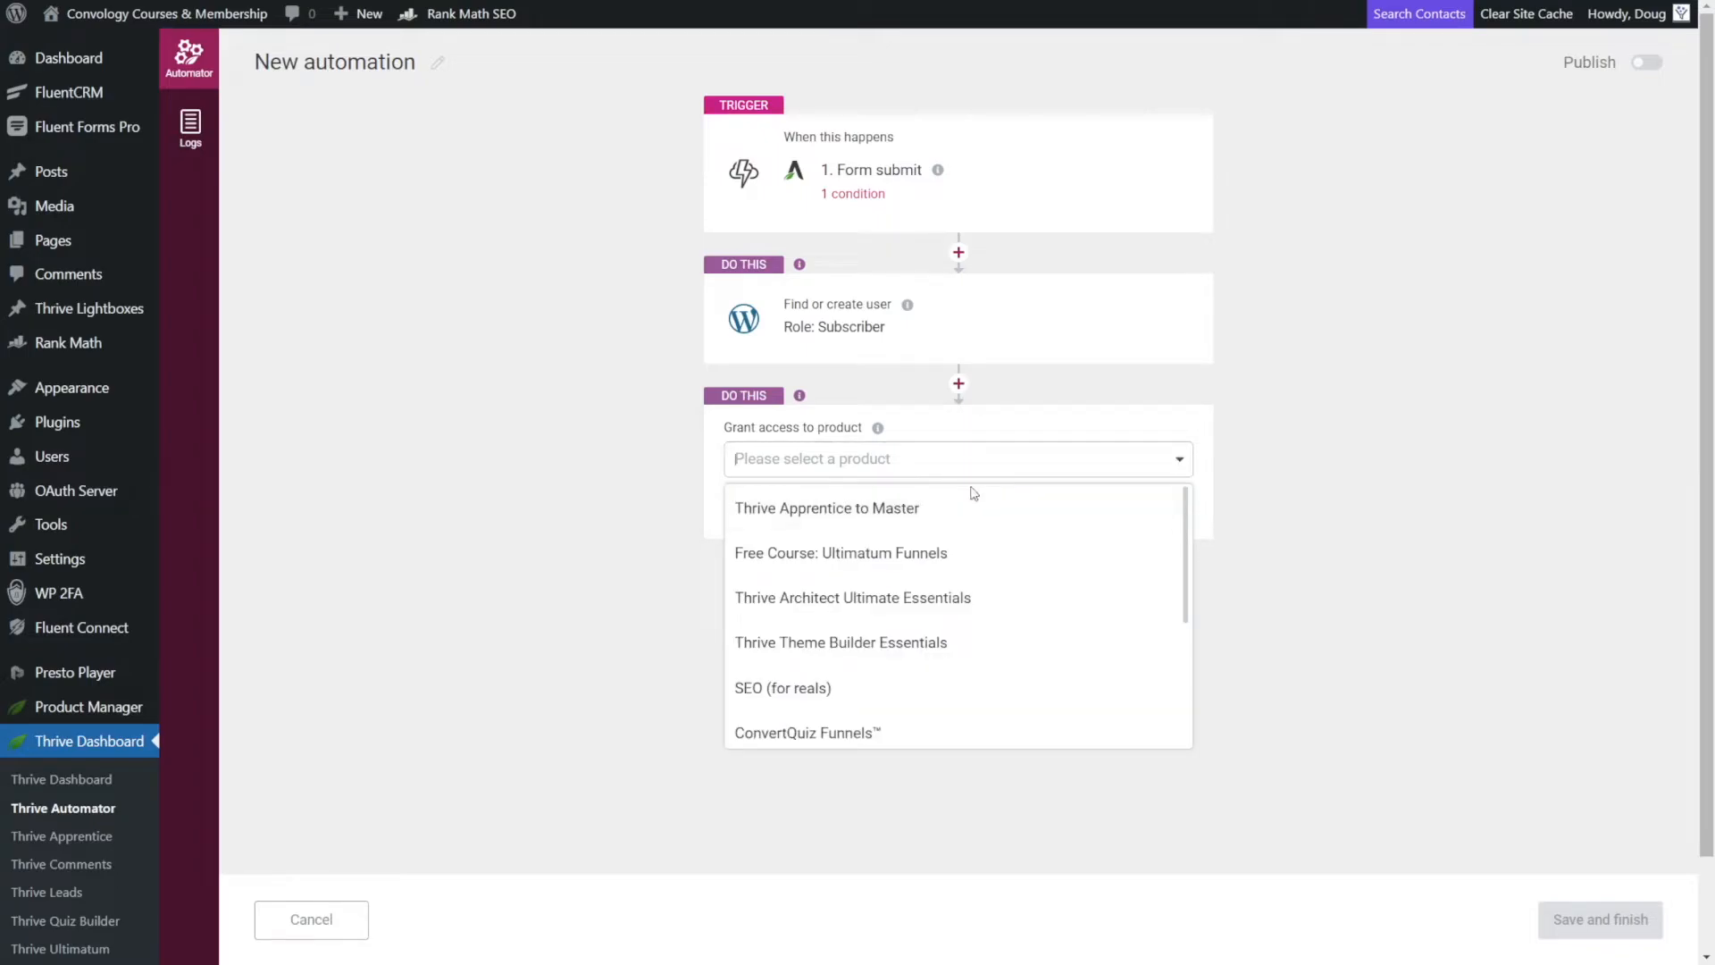
mouse_move(873, 559)
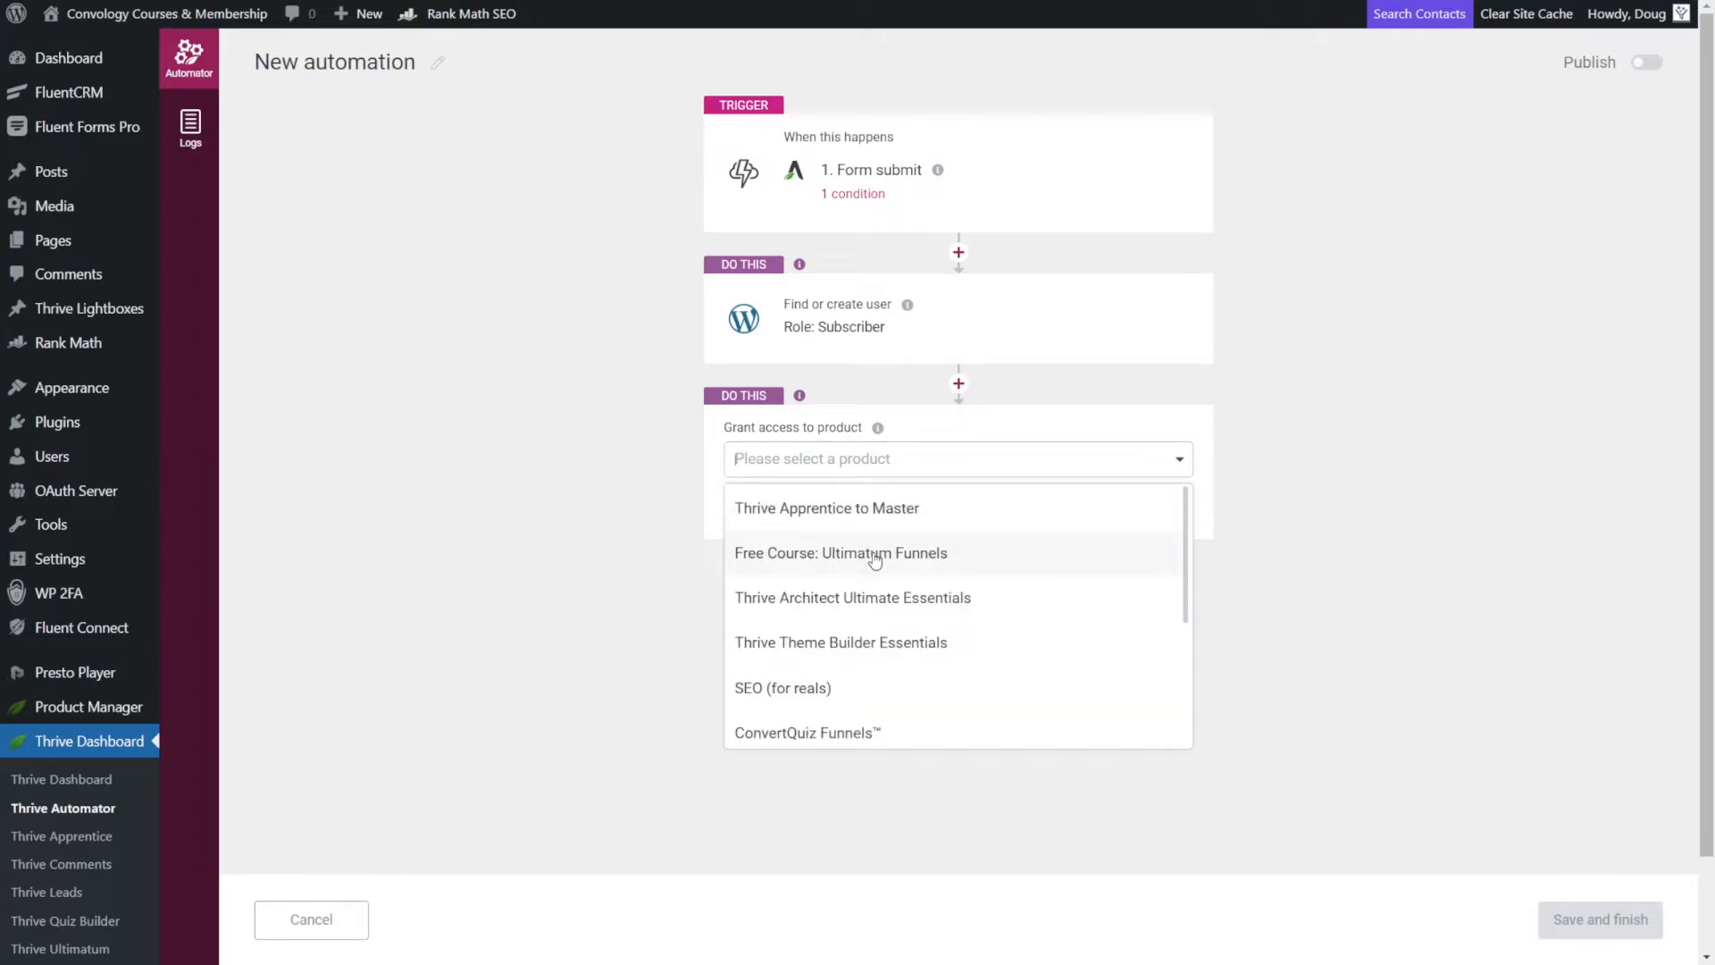
left_click(840, 552)
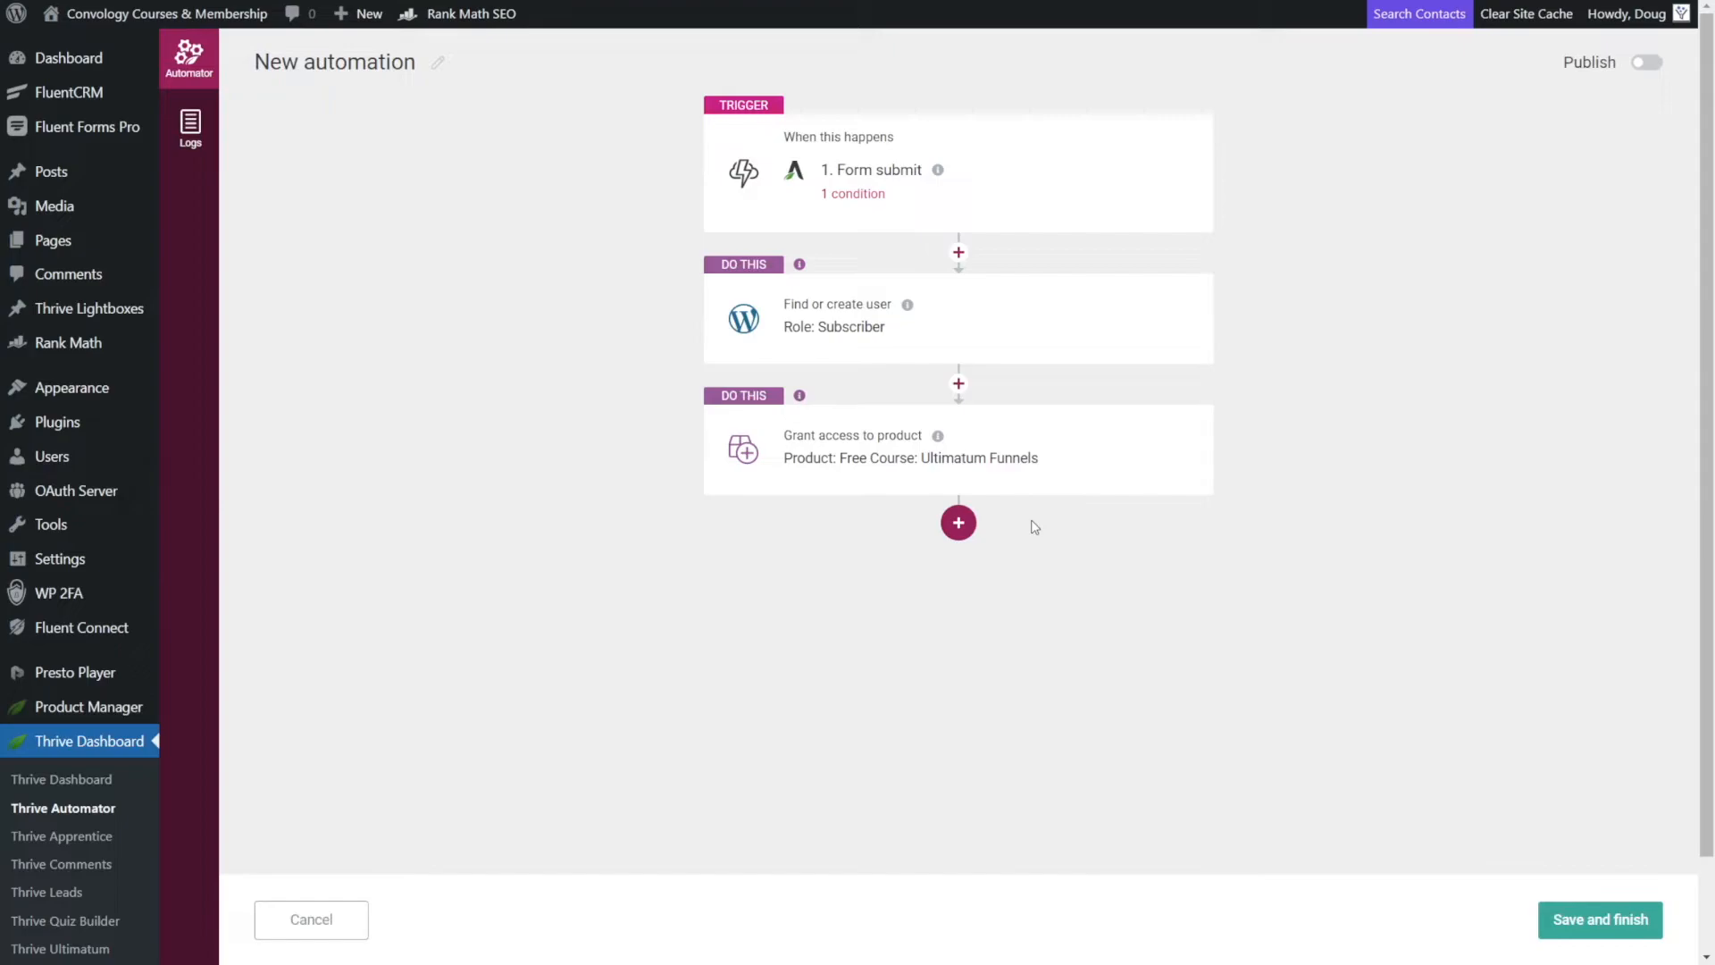
mouse_move(957, 521)
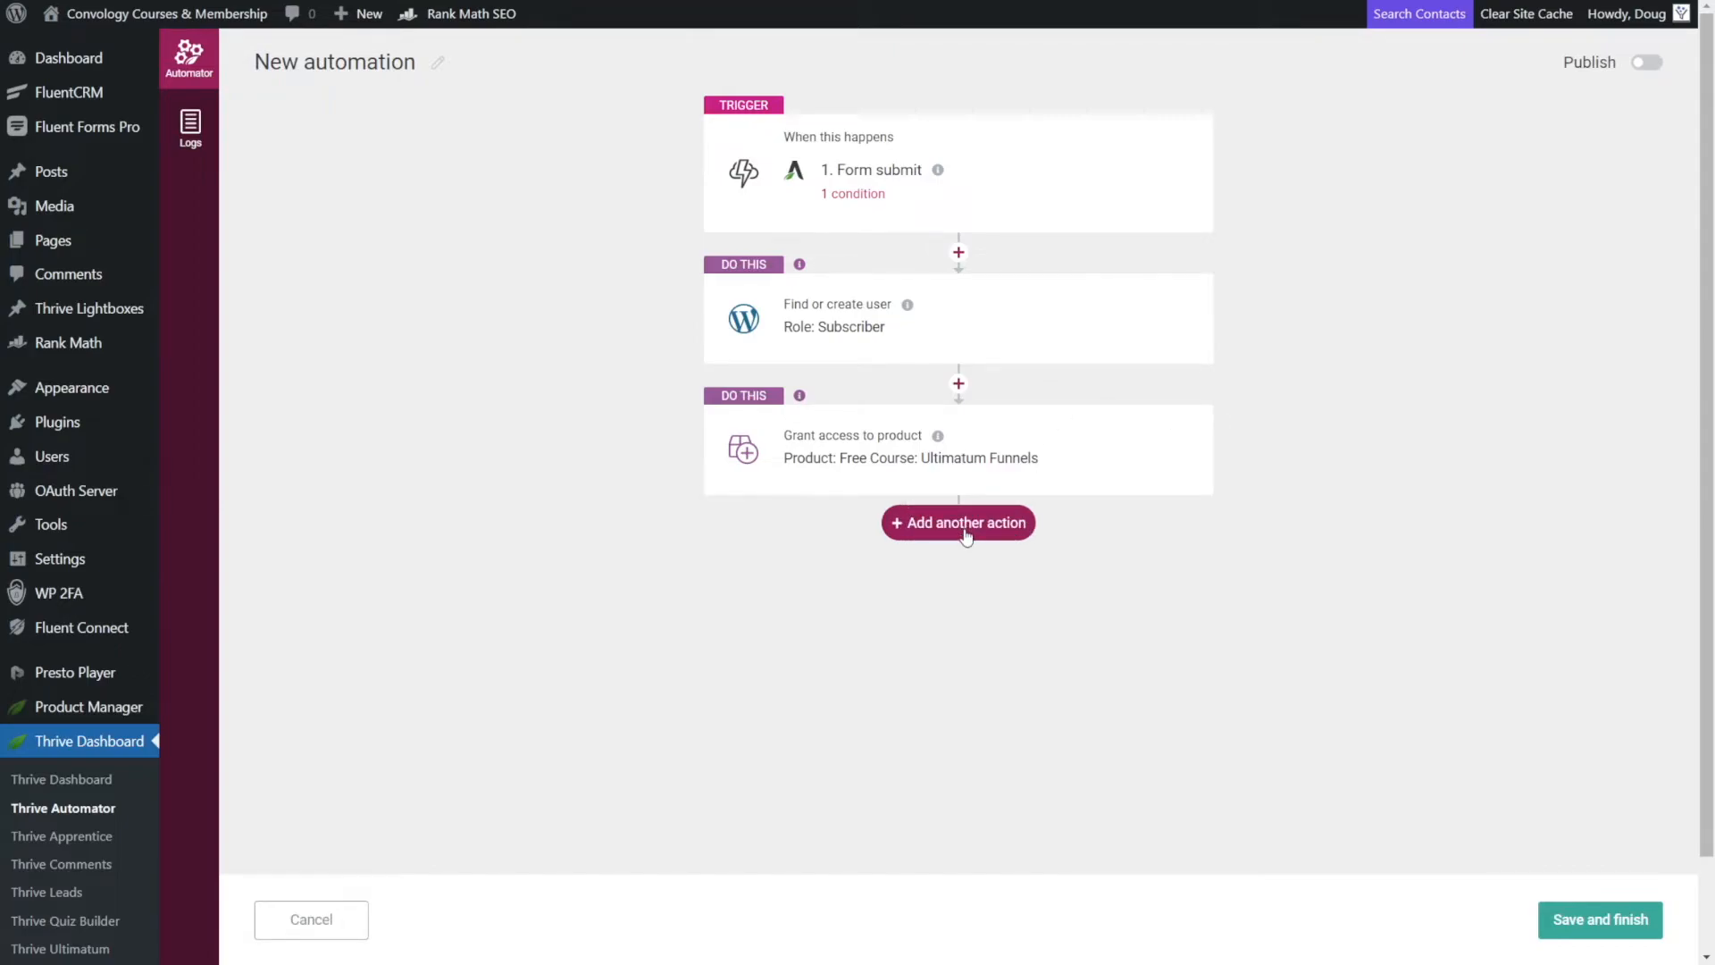
Add a third action: Tag user in autoresponder, from the full action list.
left_click(958, 521)
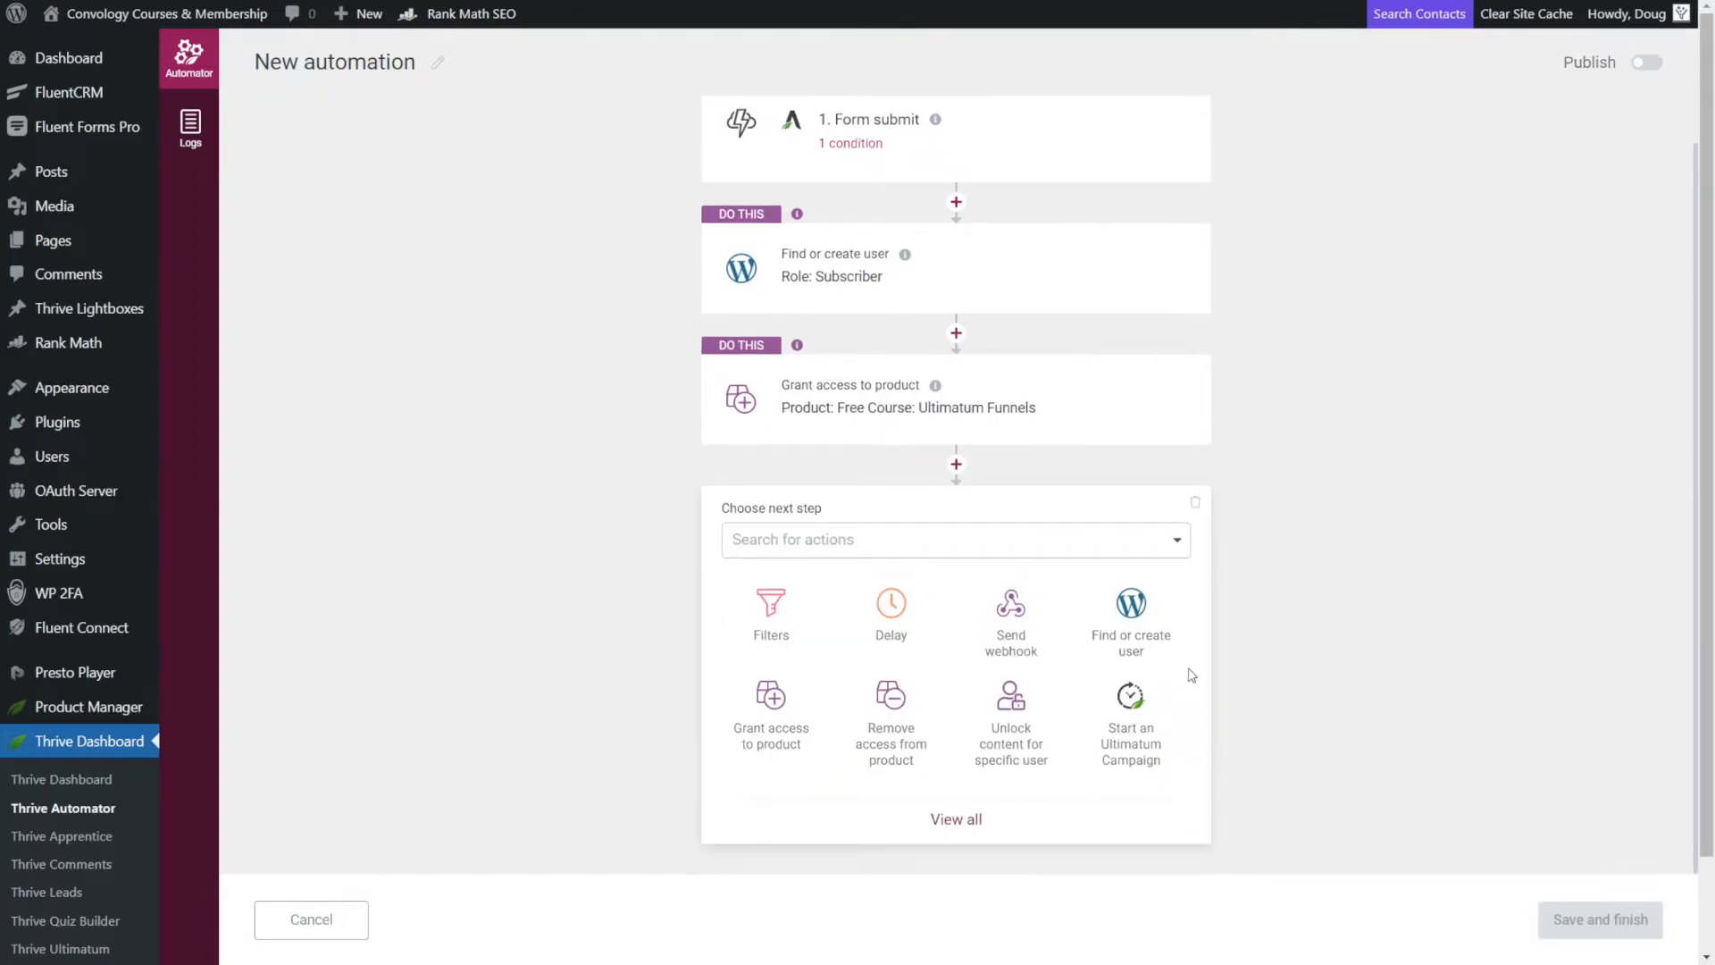
mouse_move(1131, 695)
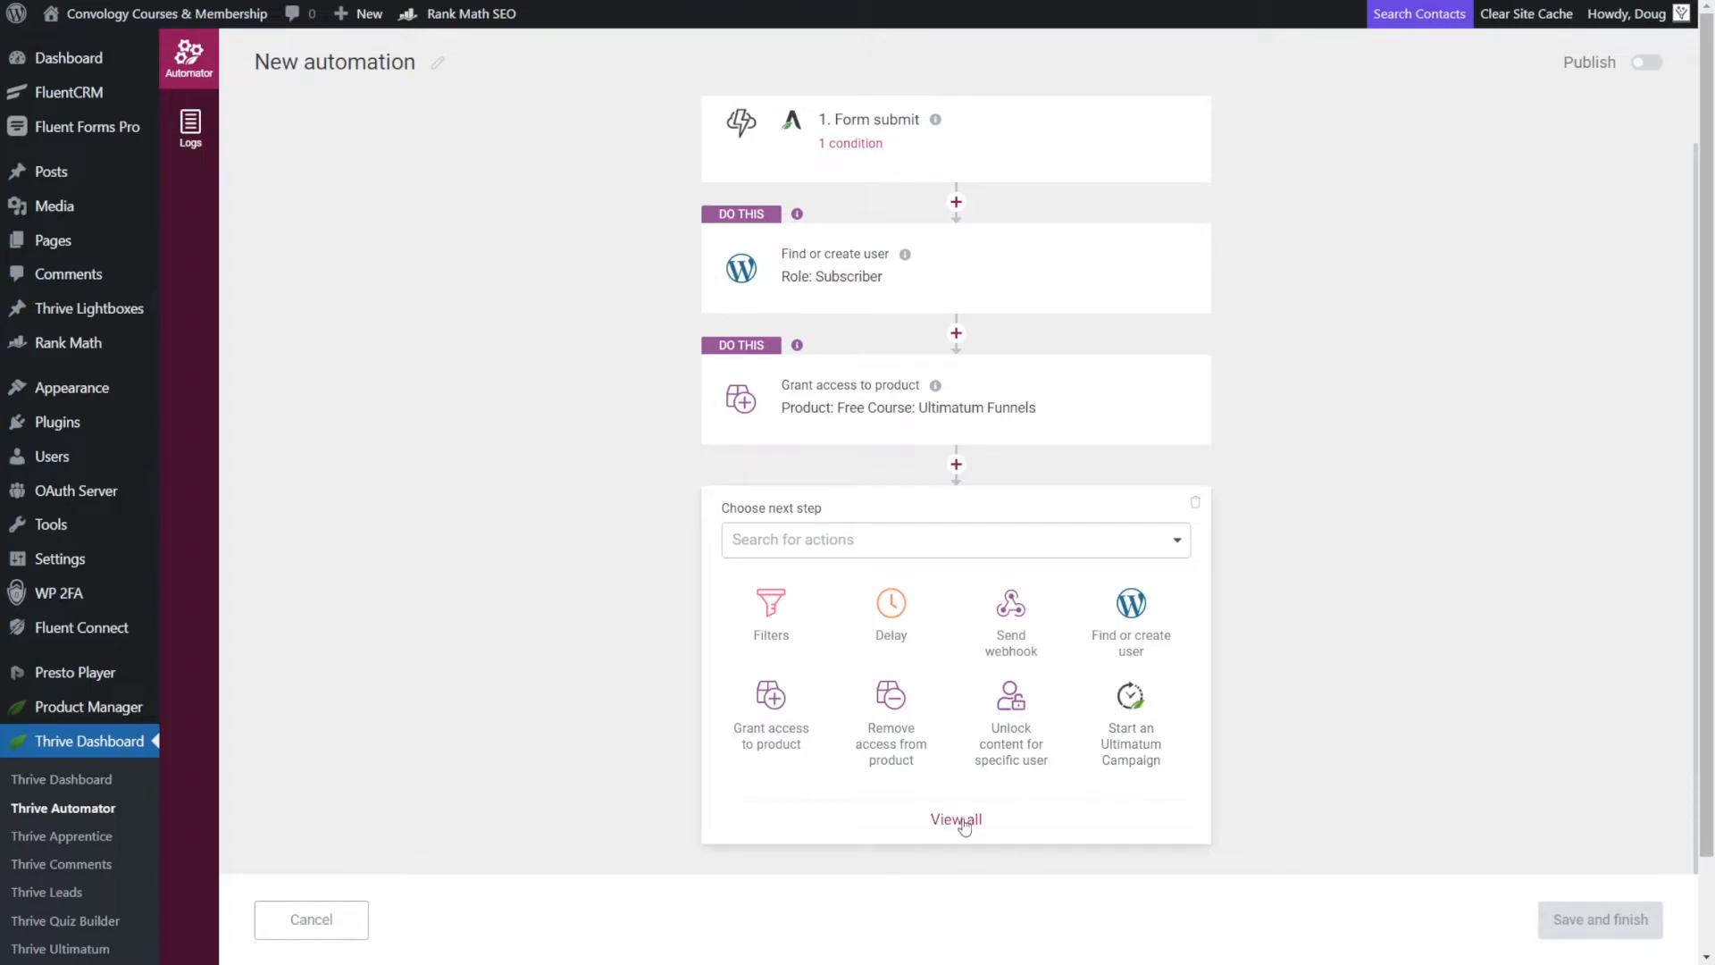
left_click(956, 818)
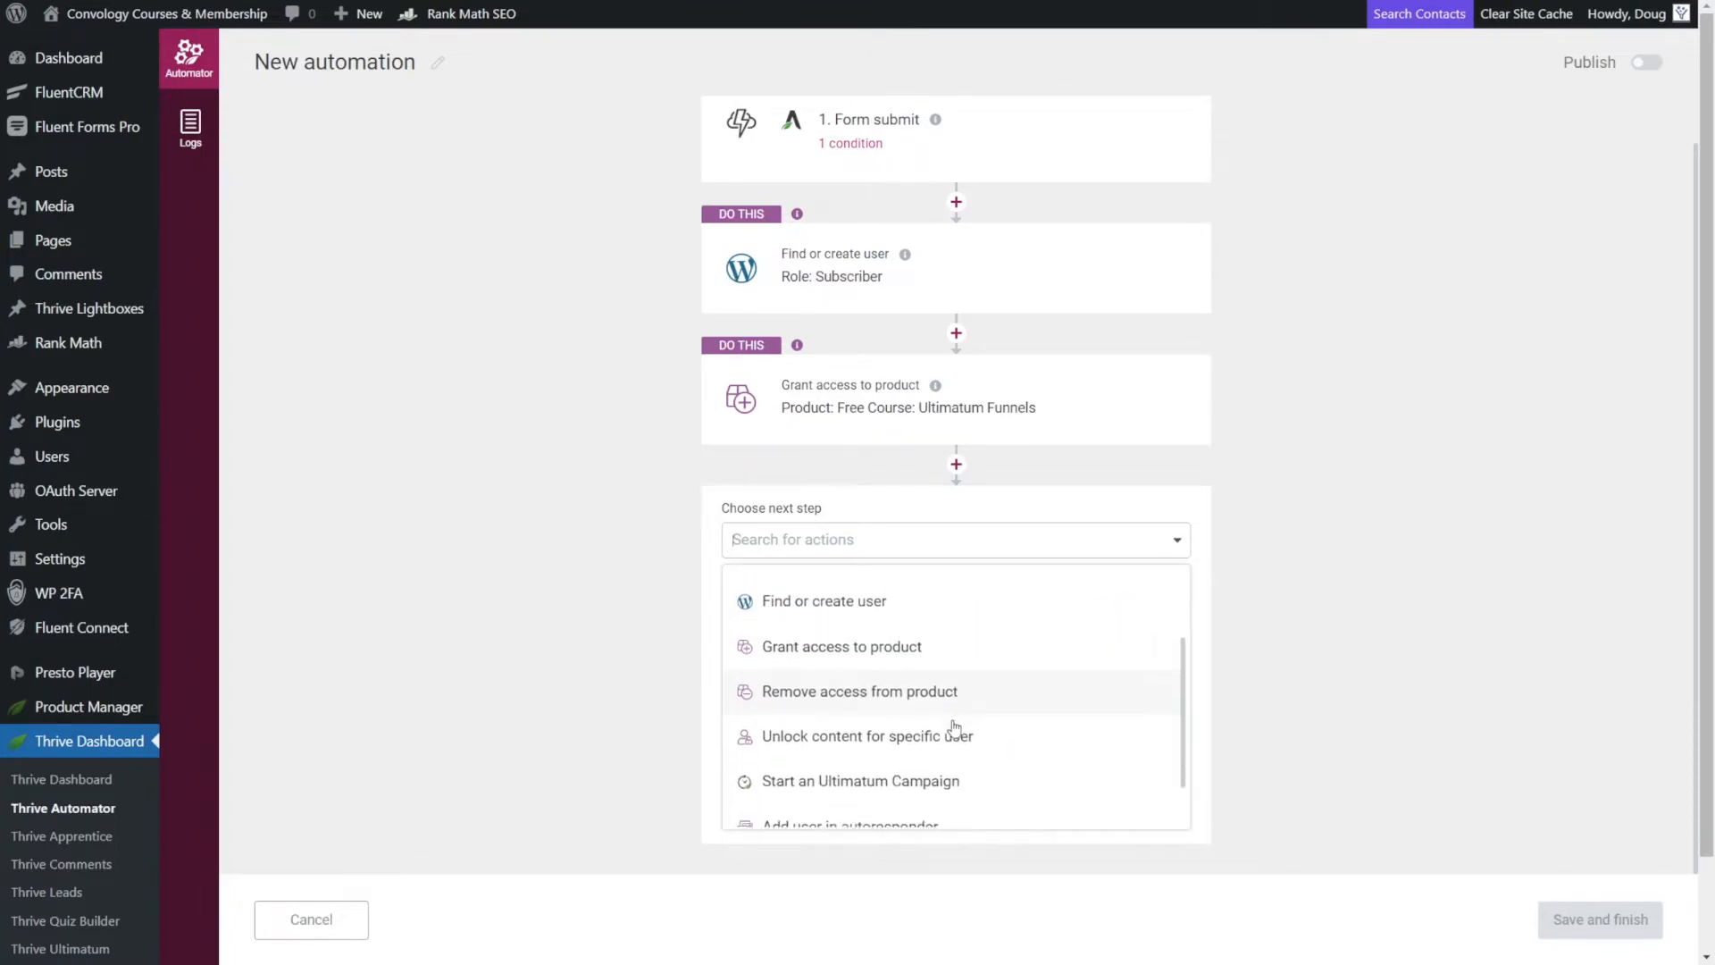
scroll("down", 3)
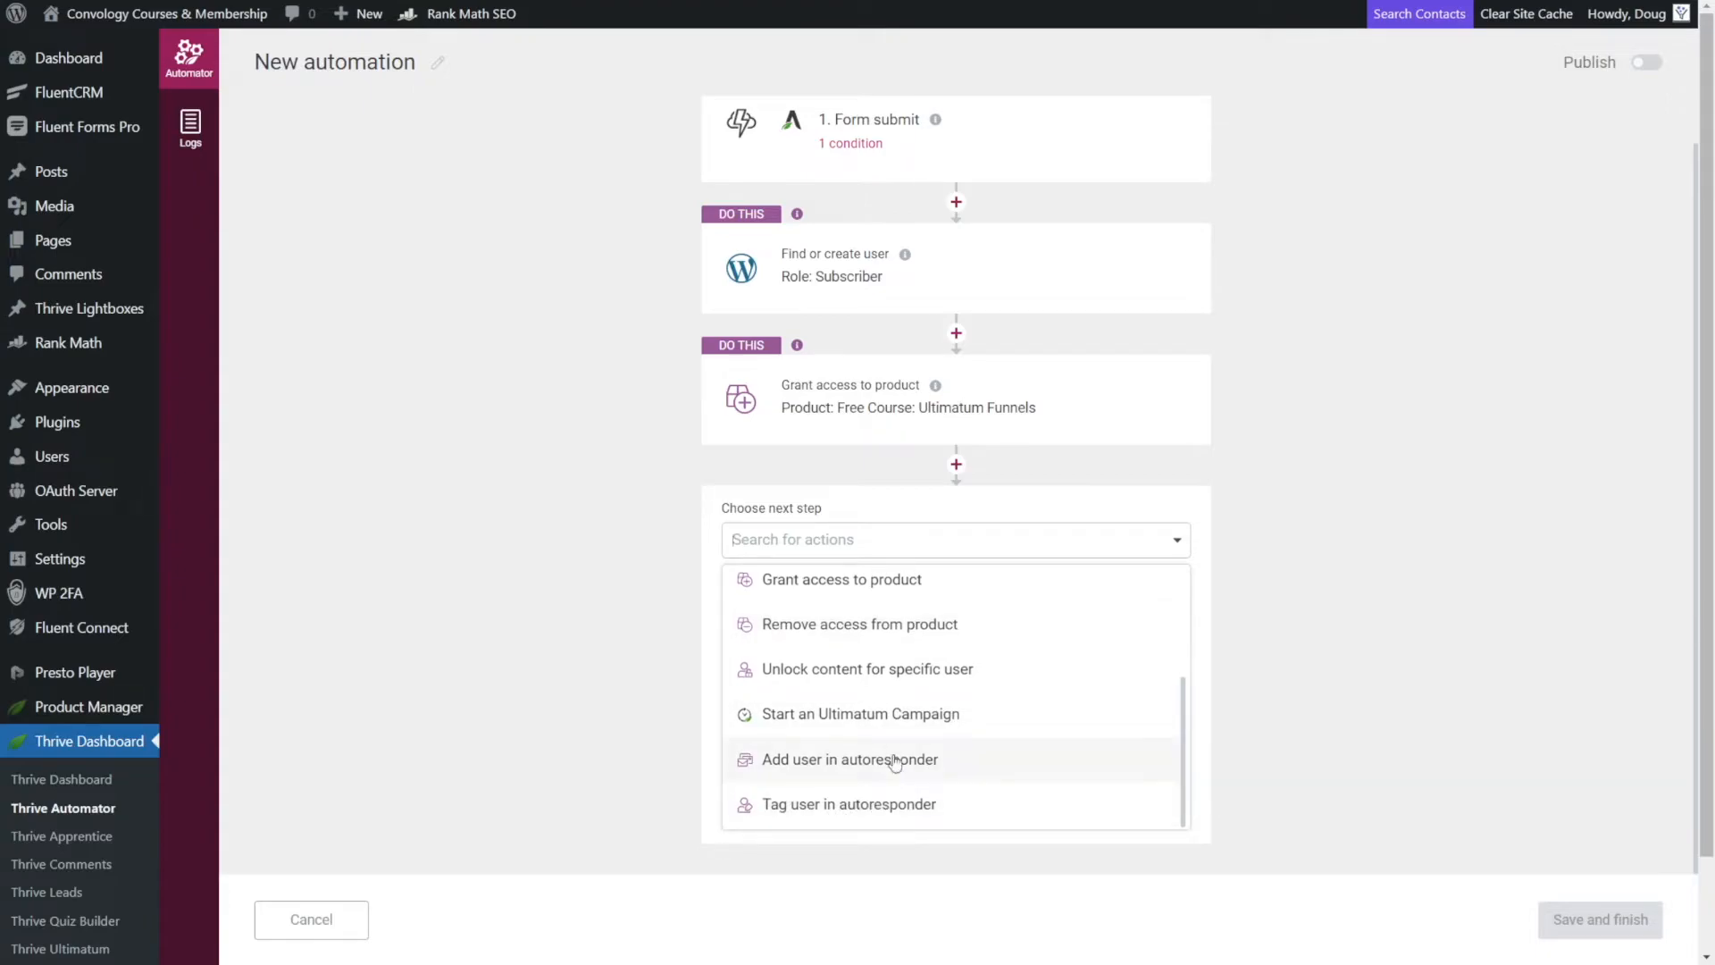
left_click(847, 804)
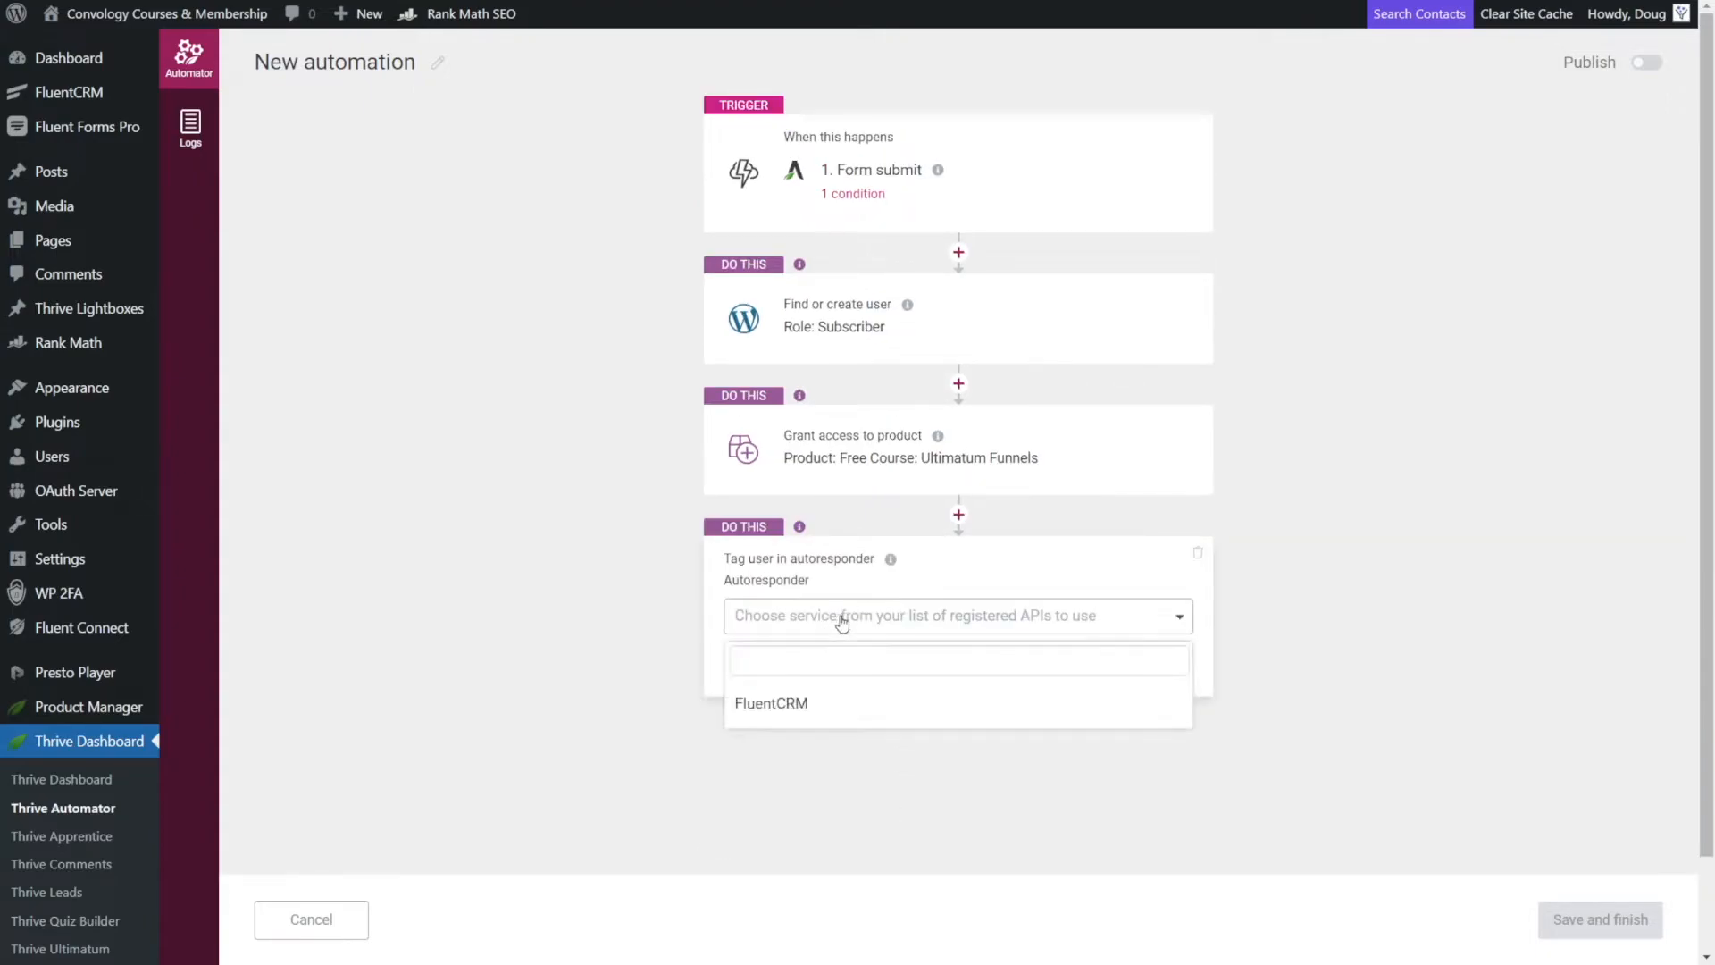
Set the autoresponder to FluentCRM with tag Free-Ultimatum-Course and confirm.
left_click(770, 702)
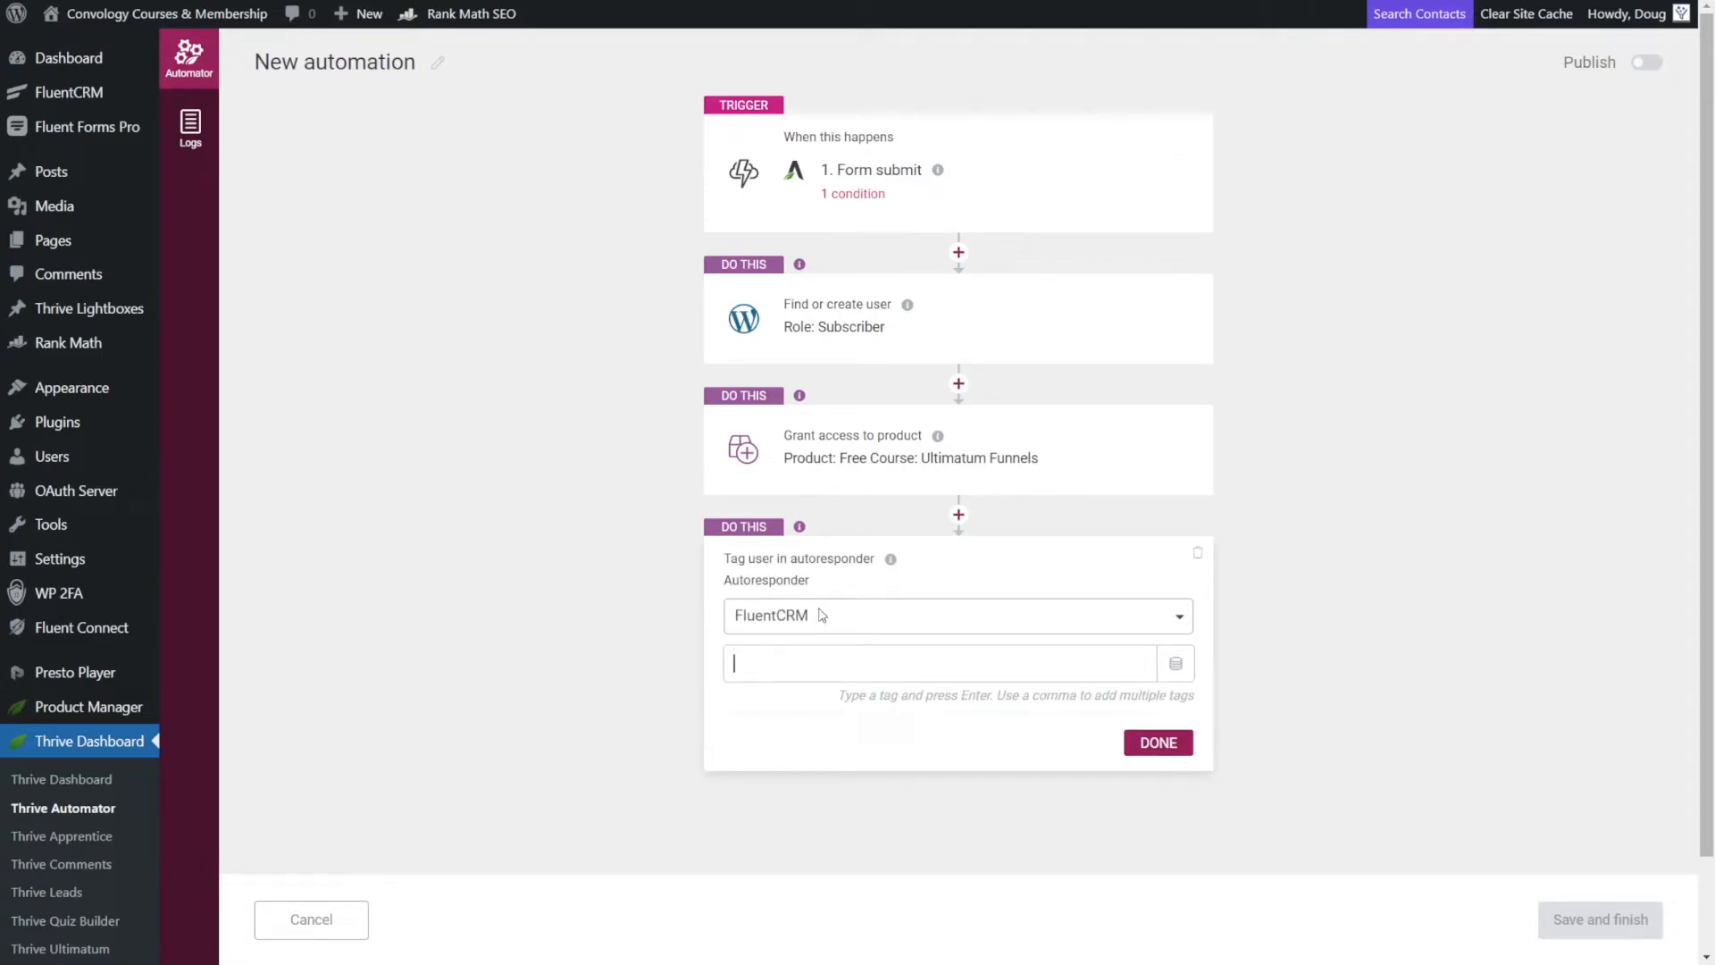
type("f")
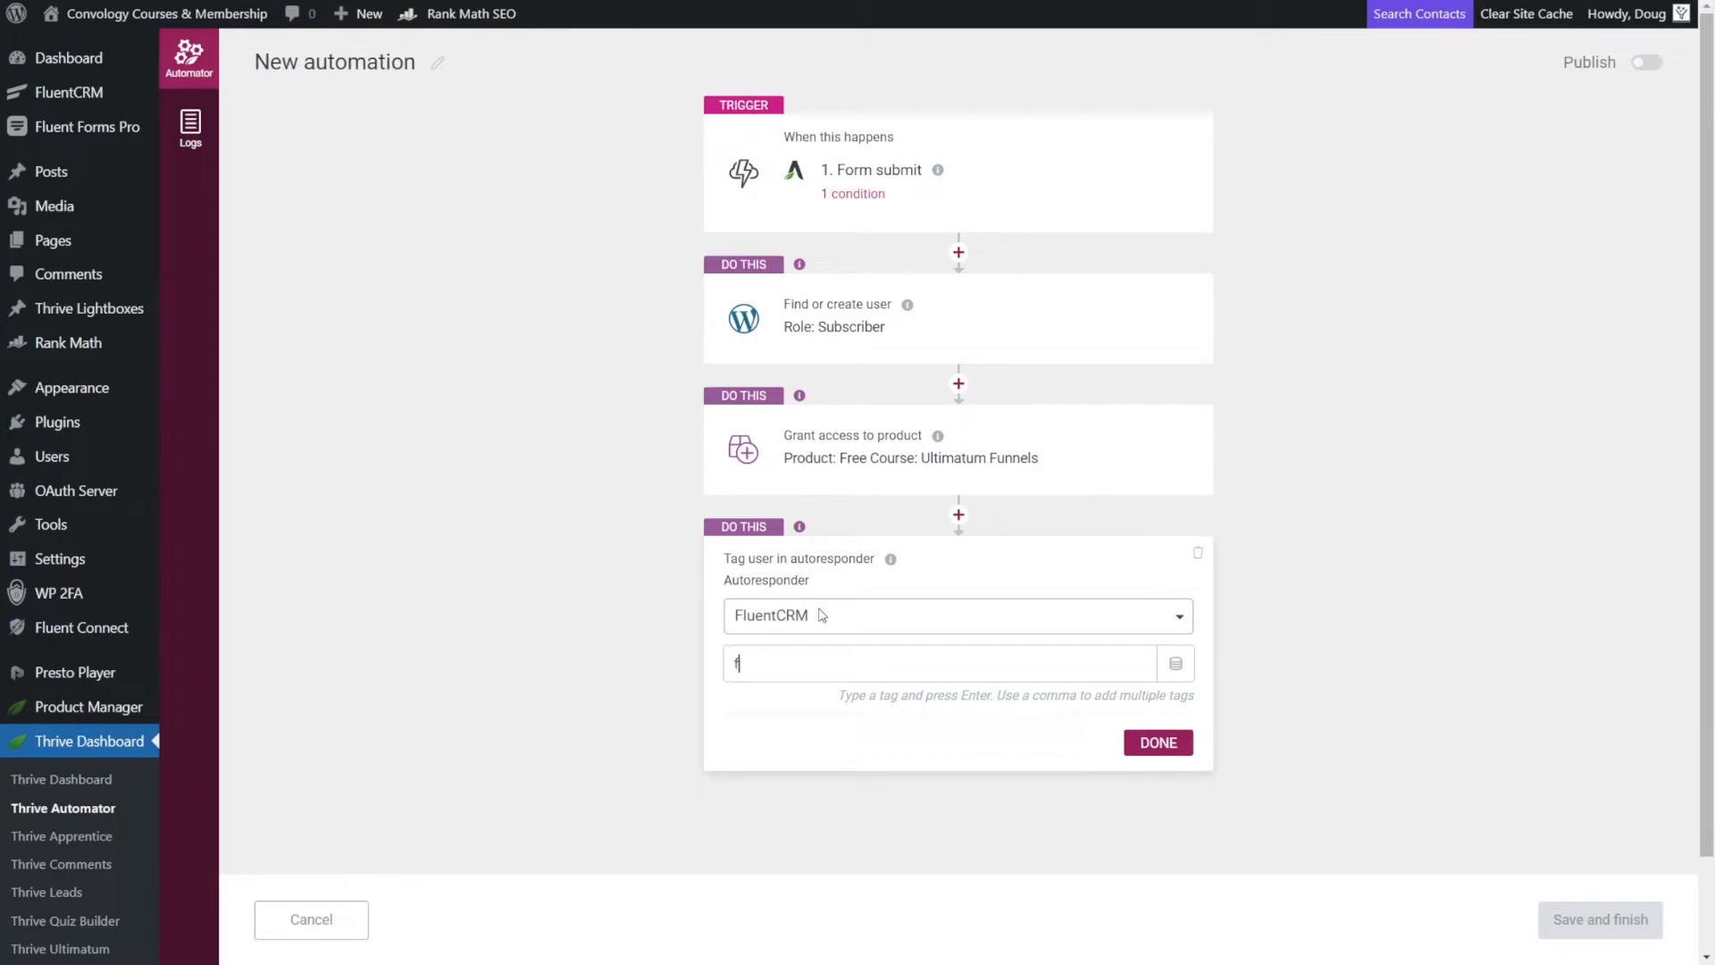
type("Free-Ultimatum-Course")
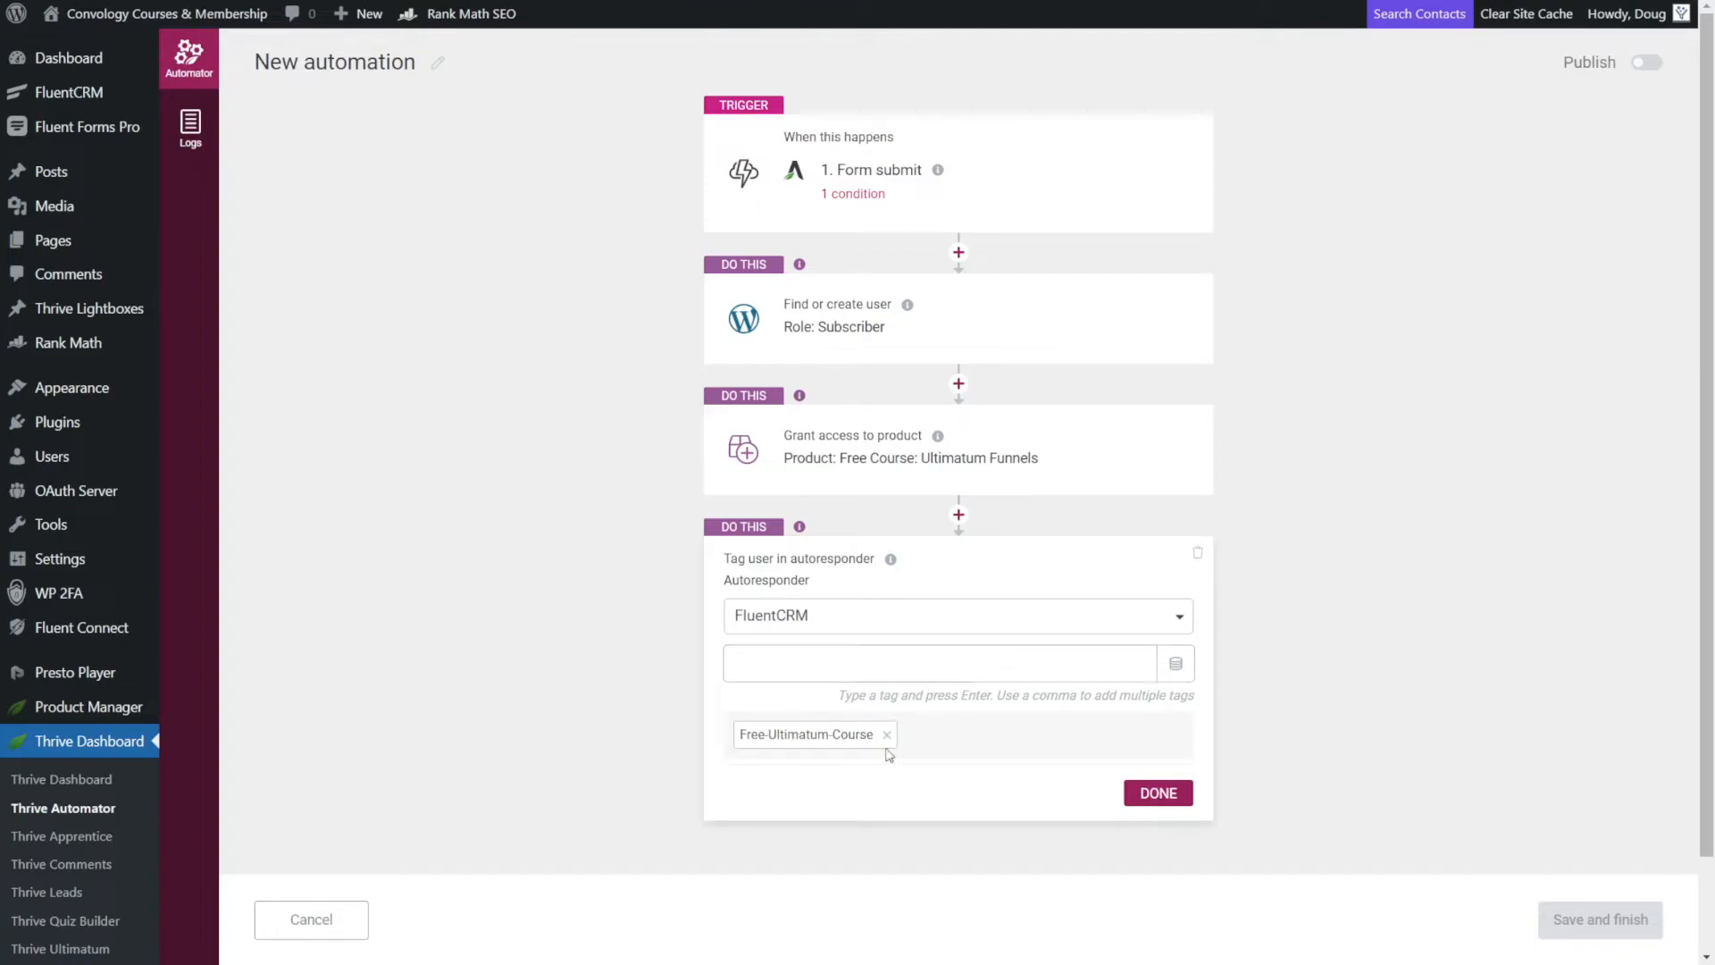
left_click(1156, 791)
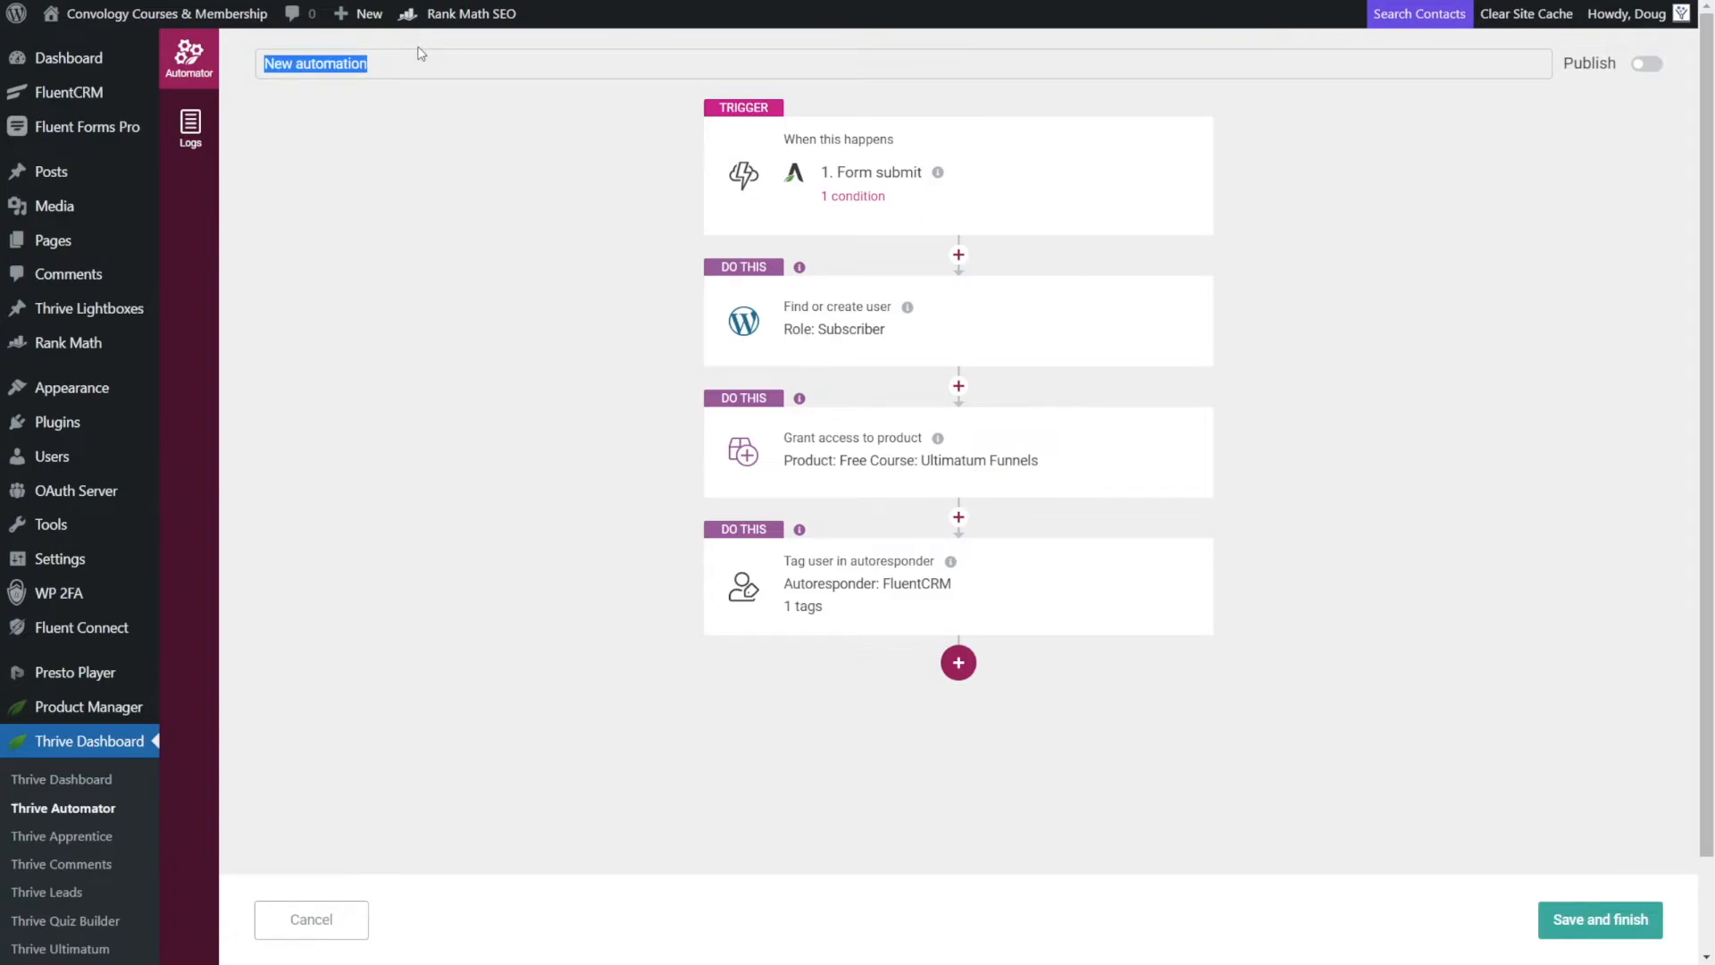
Rename the automation to 'Free Course: Ultimatum Access + FCRM Tag'.
type("Free Course: Ultimatum Access + FCRM Tag")
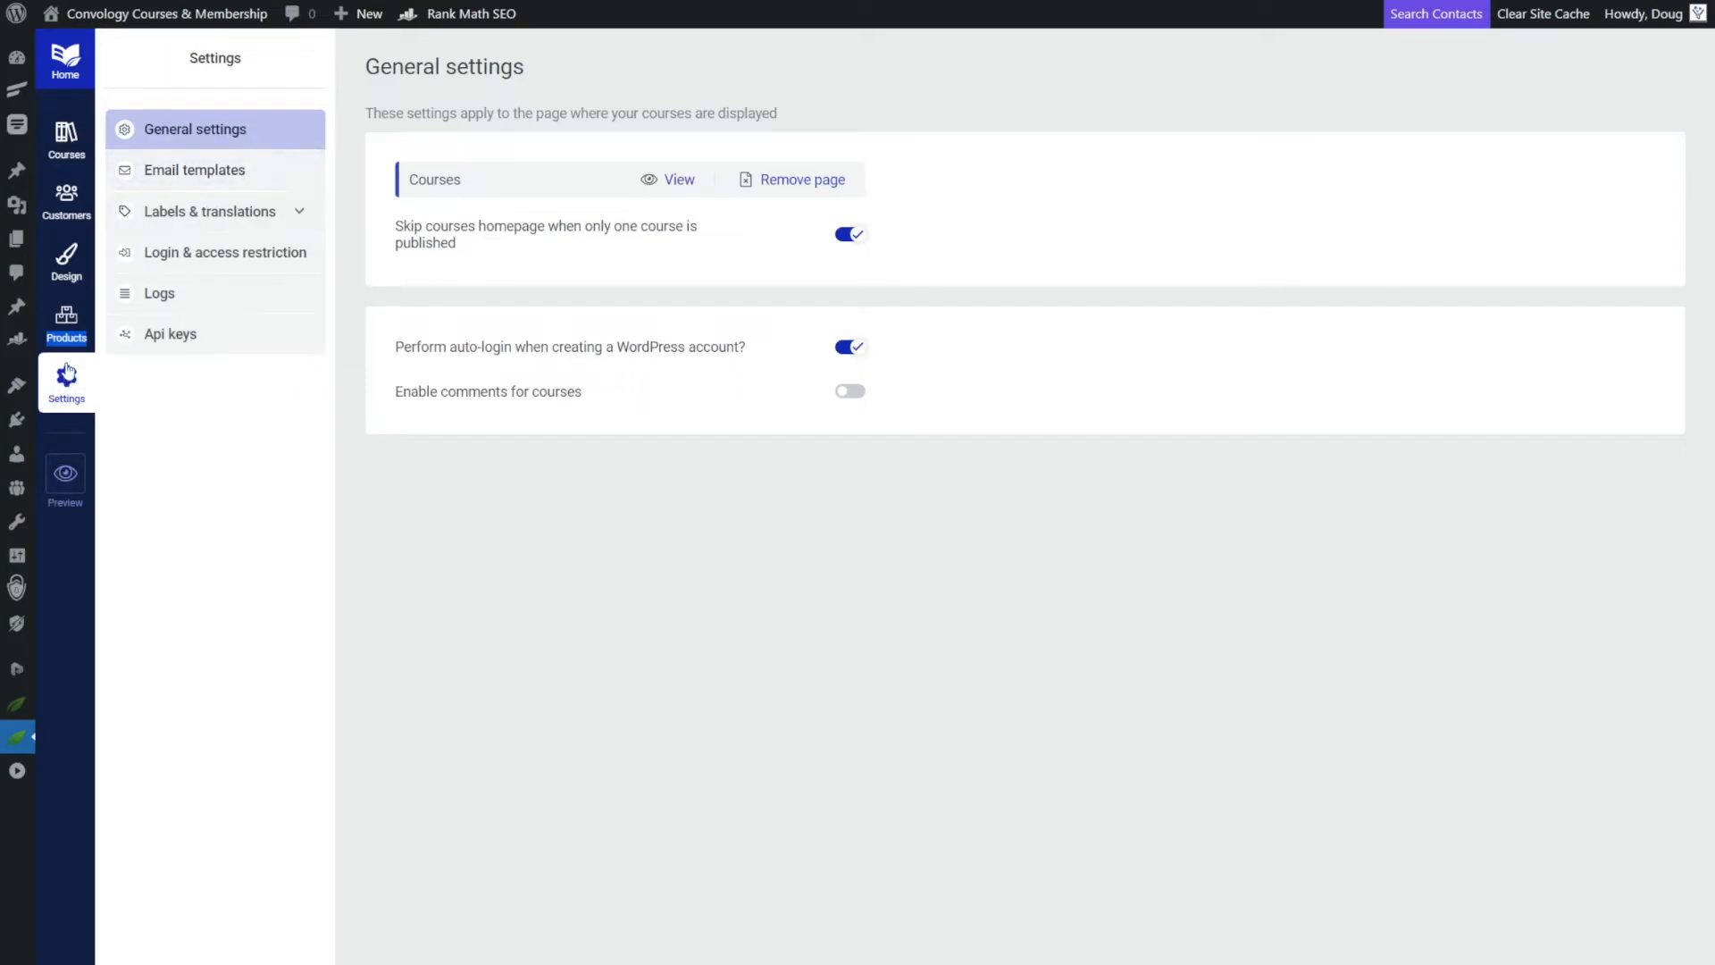
mouse_move(208, 191)
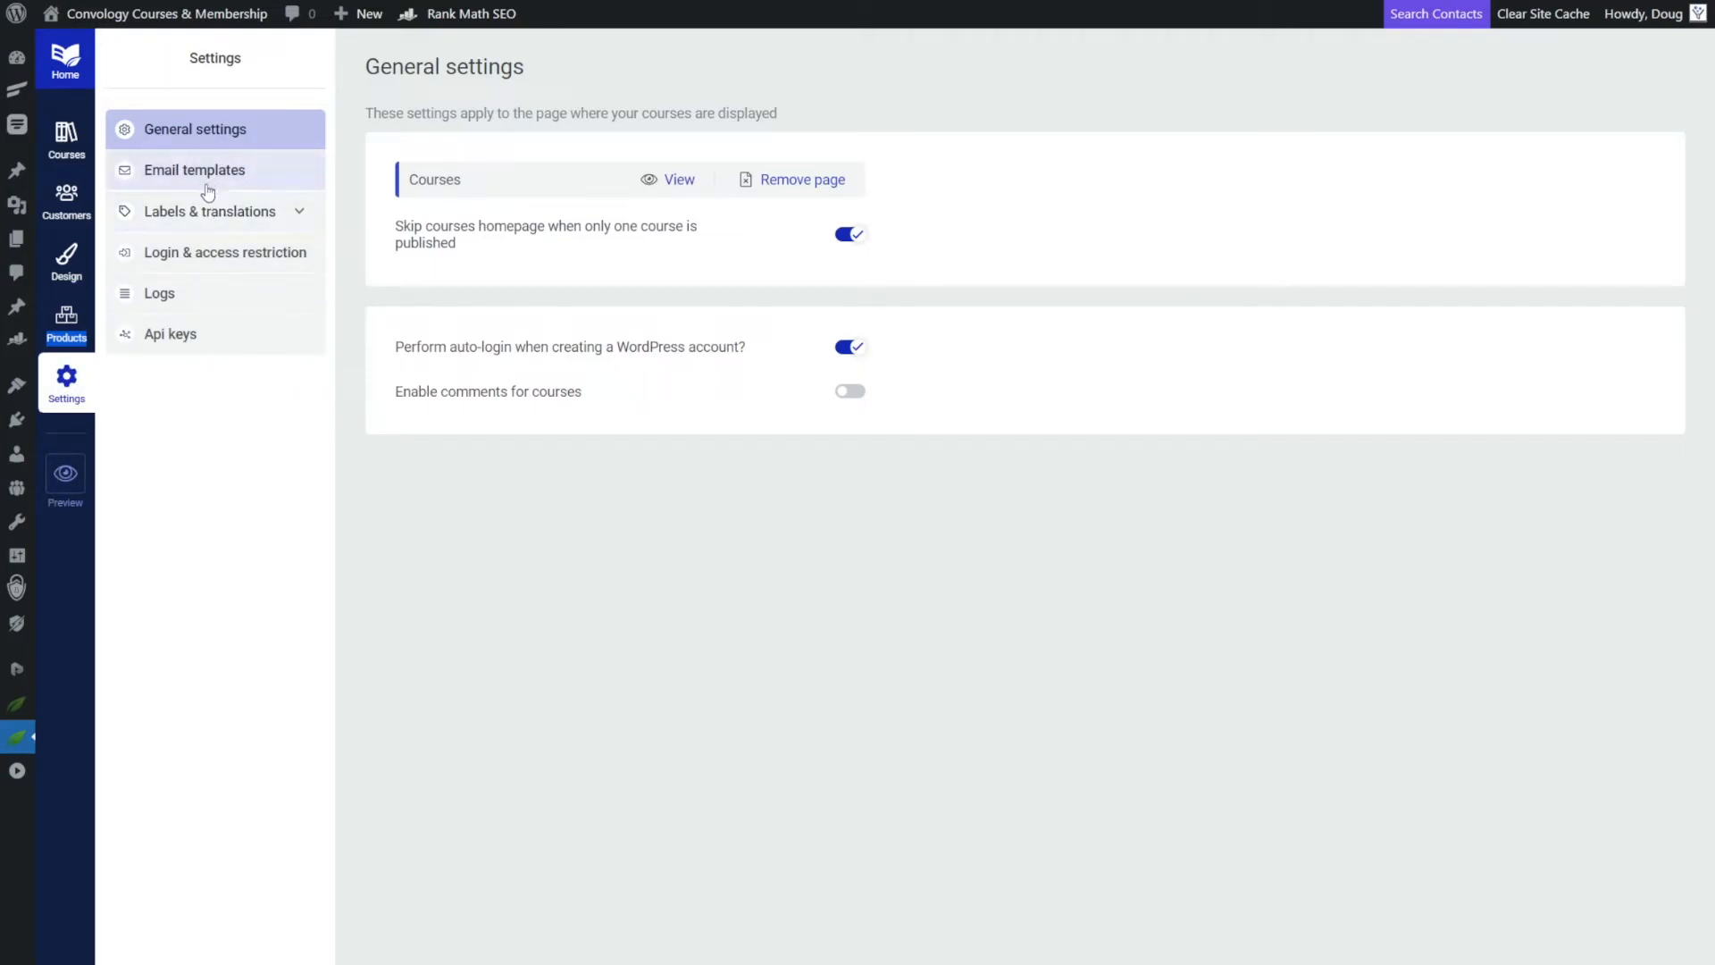
Enable the New Account Created email on free-account registration and save the template.
left_click(195, 170)
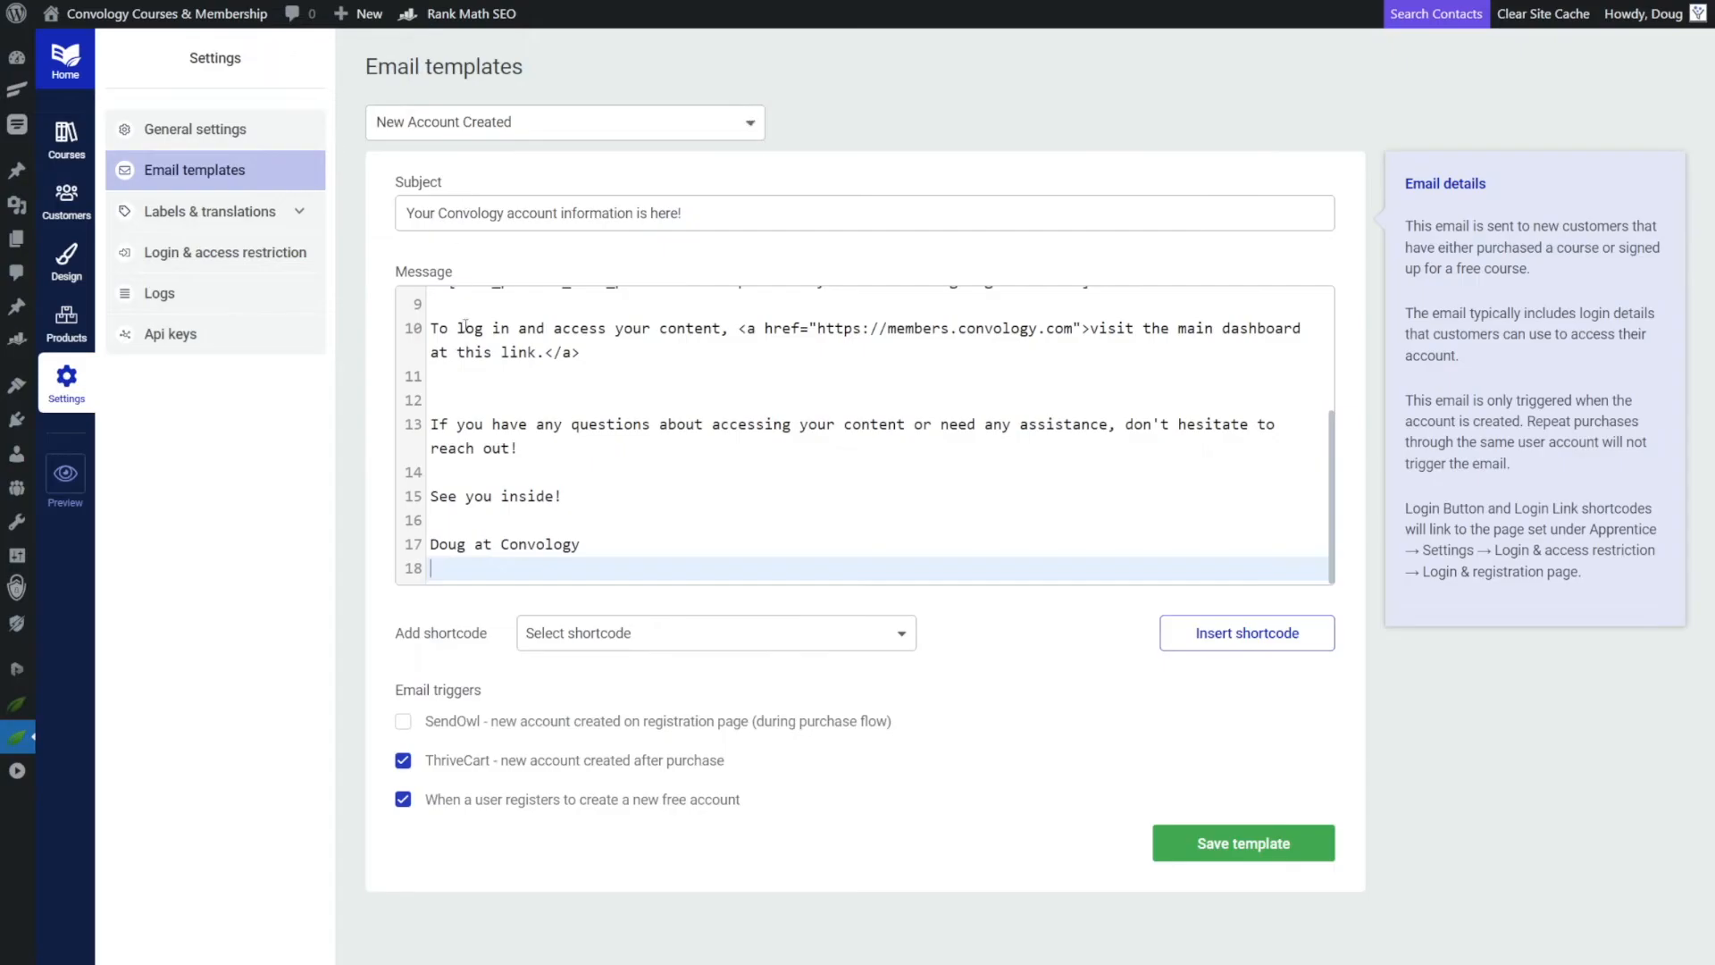
scroll("up", 3)
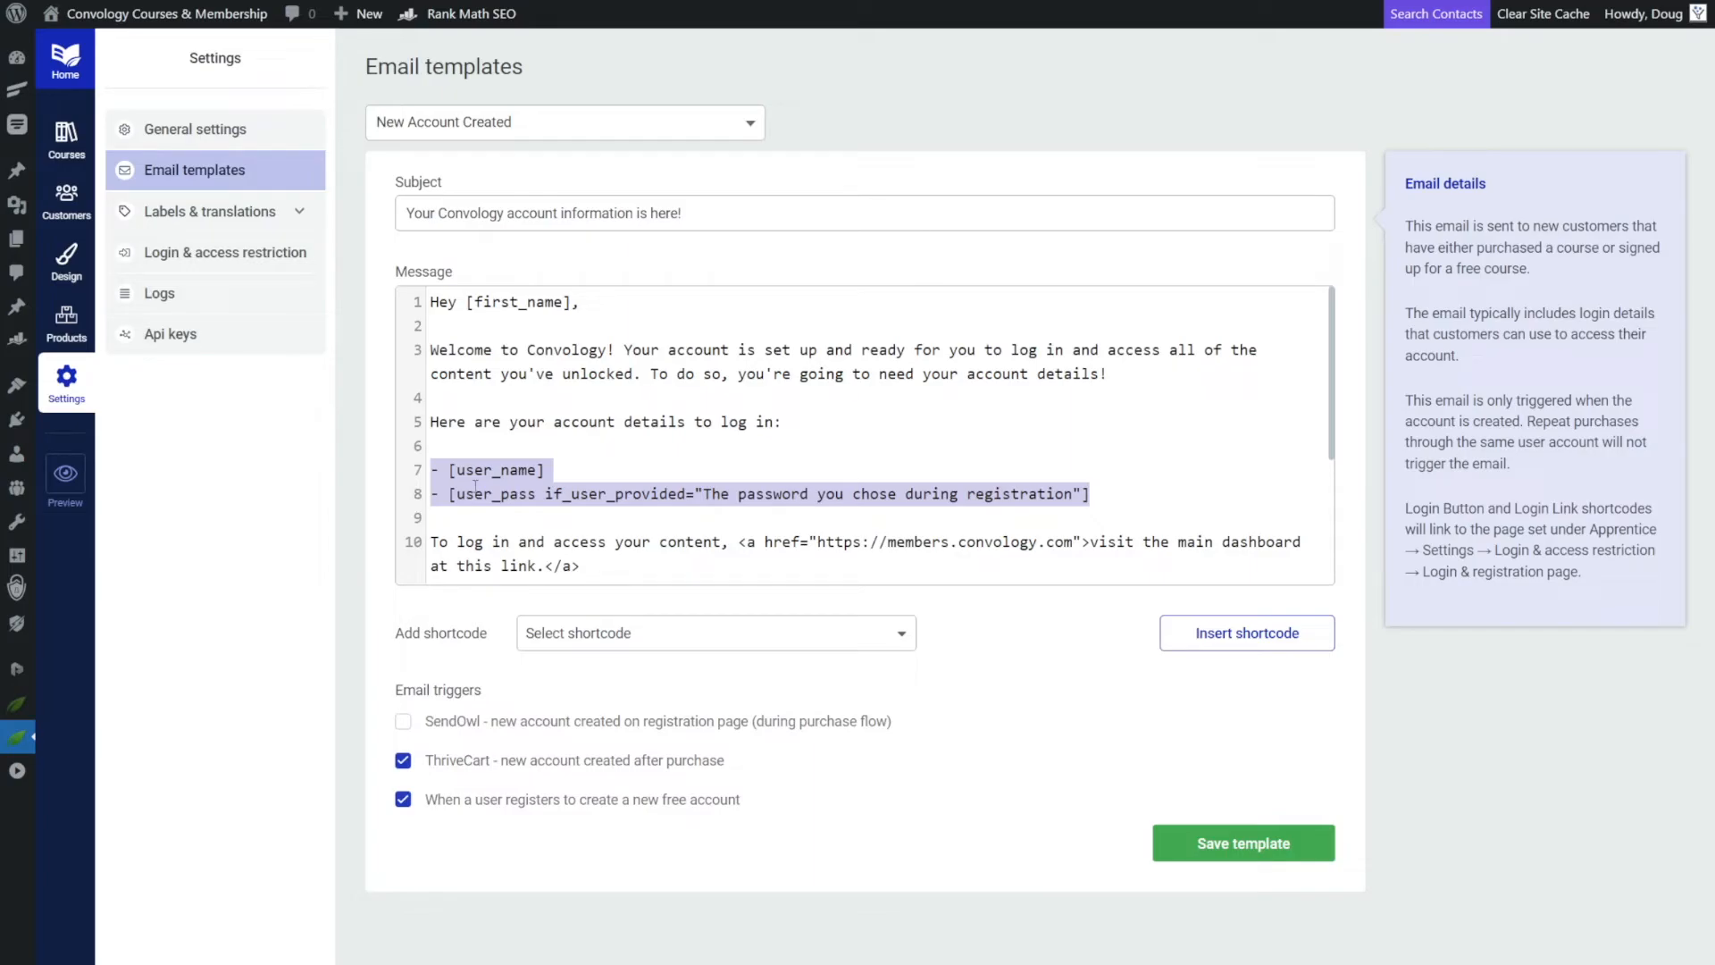
left_click(443, 824)
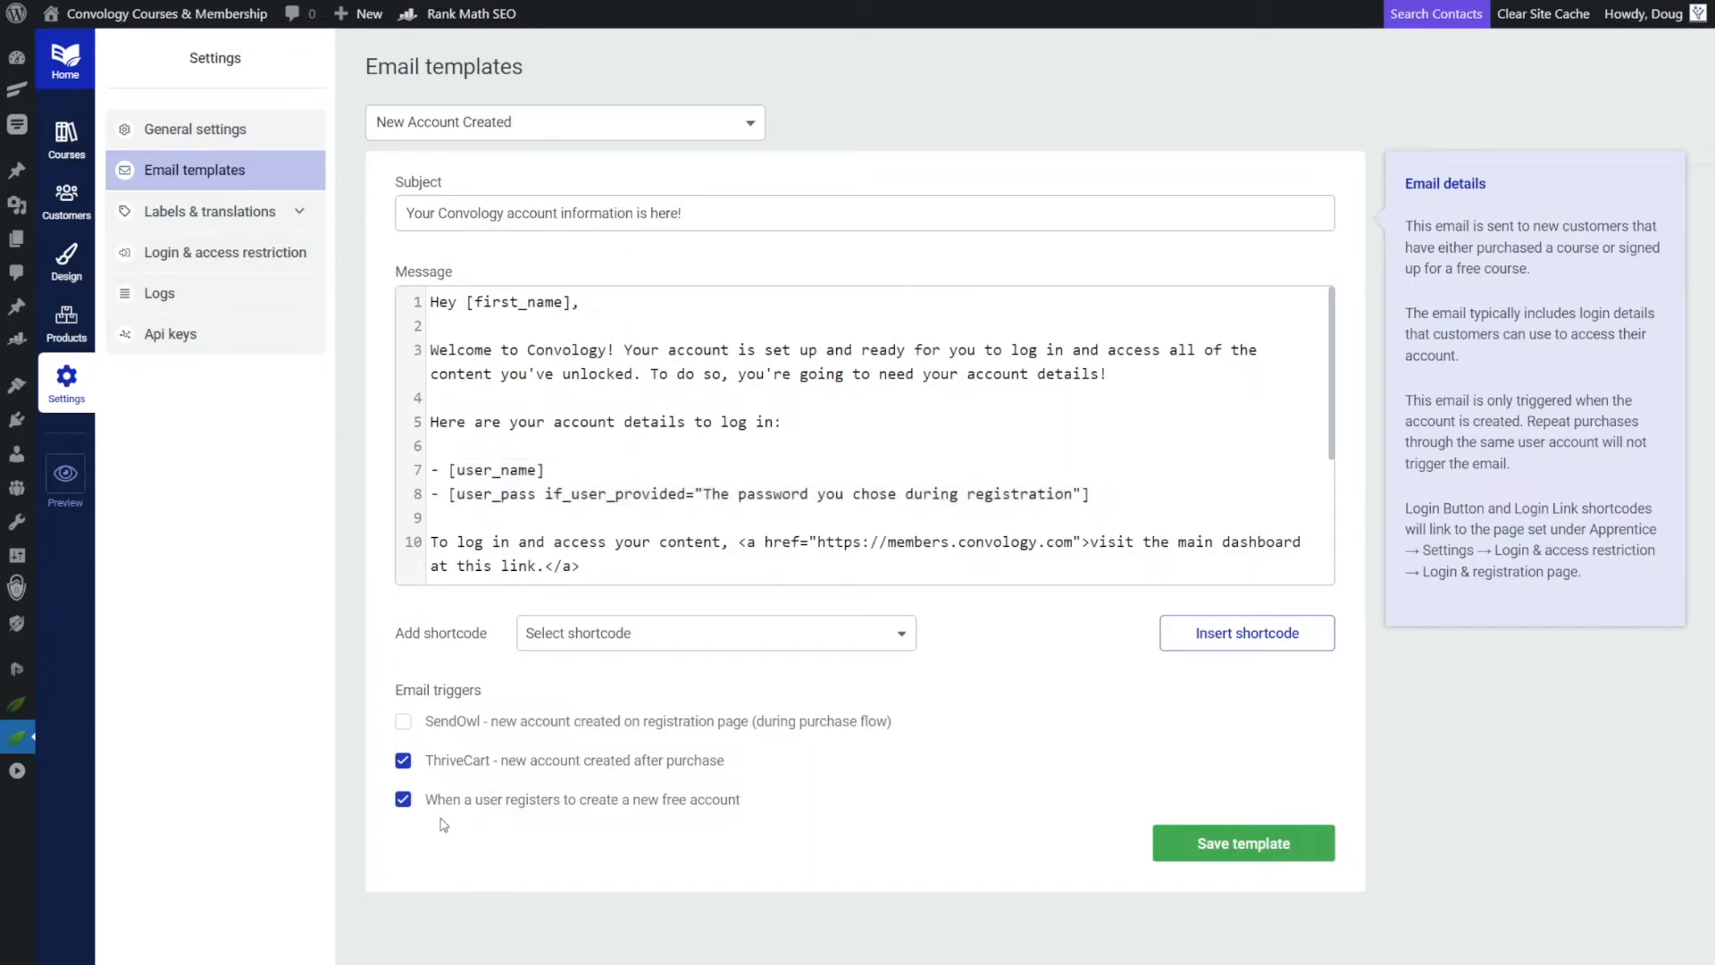
mouse_move(629, 807)
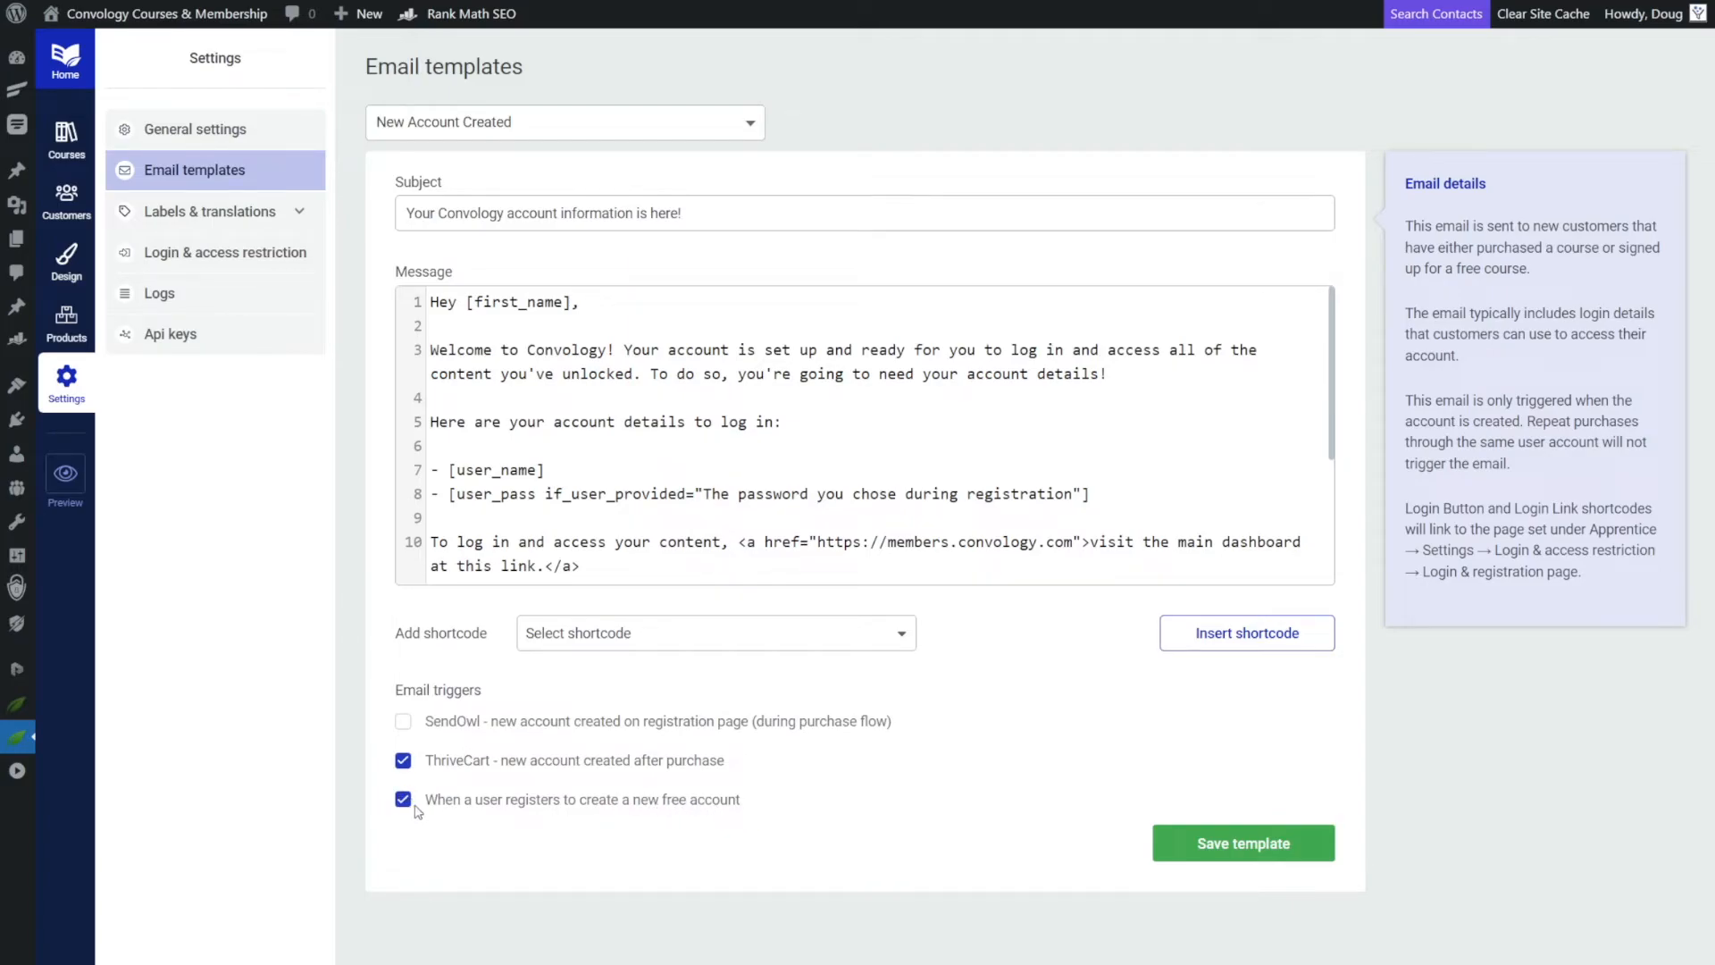
mouse_move(943, 264)
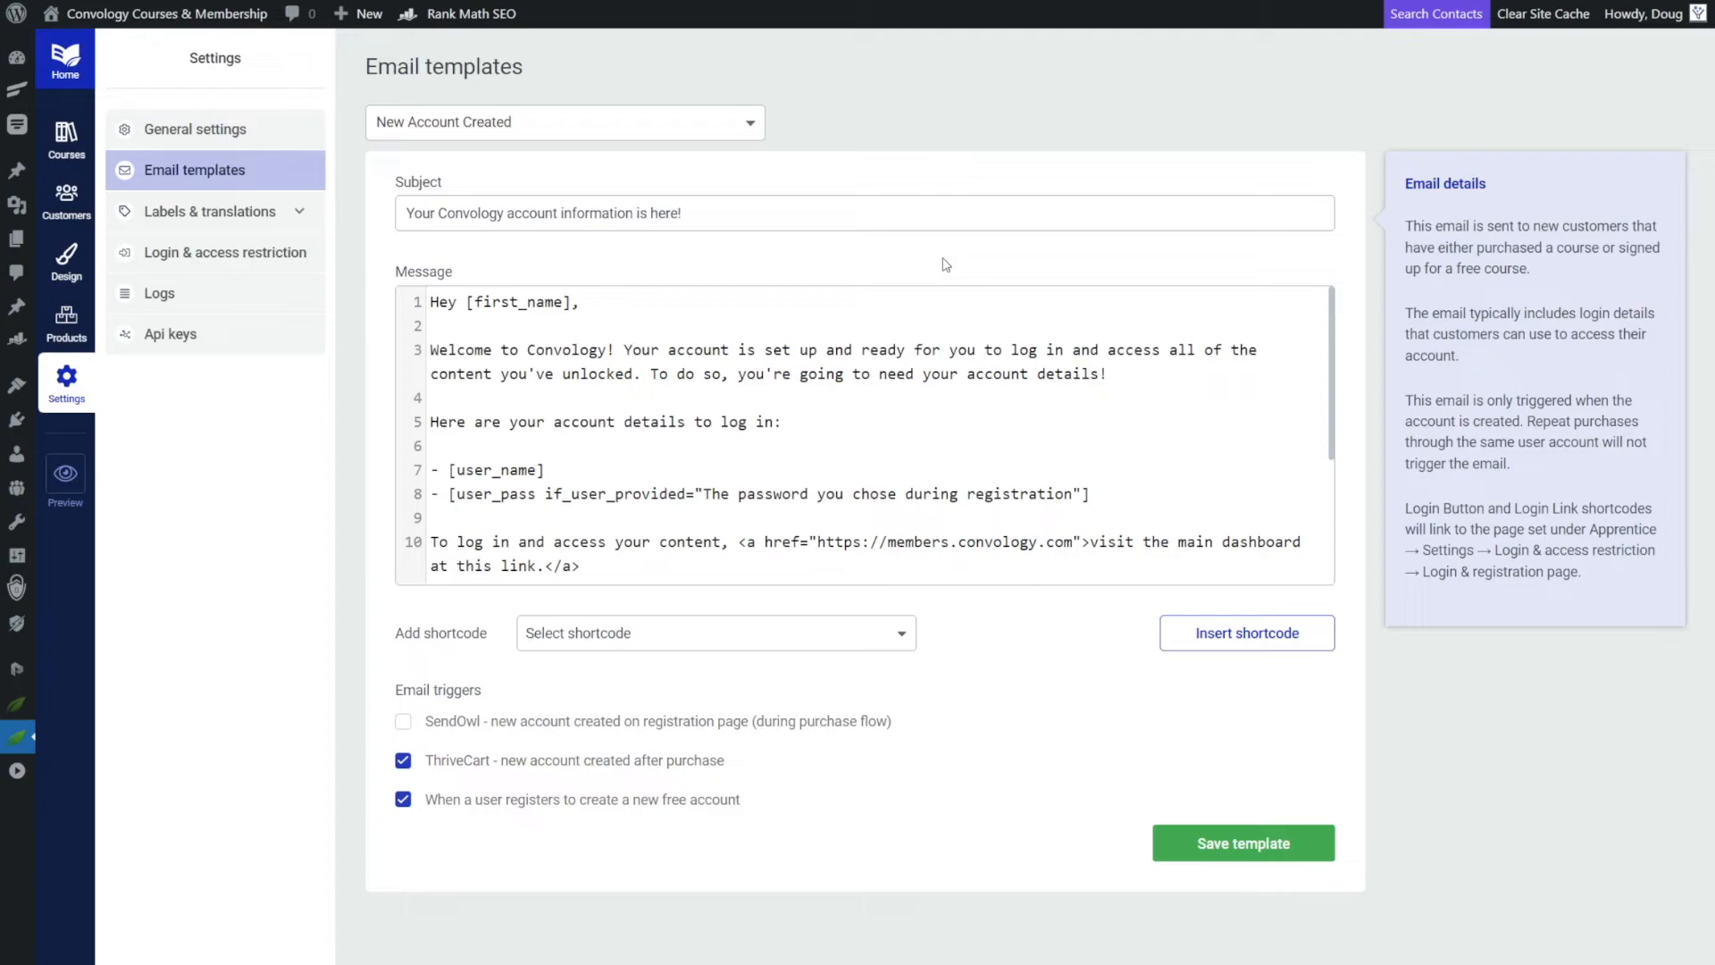
mouse_move(1243, 841)
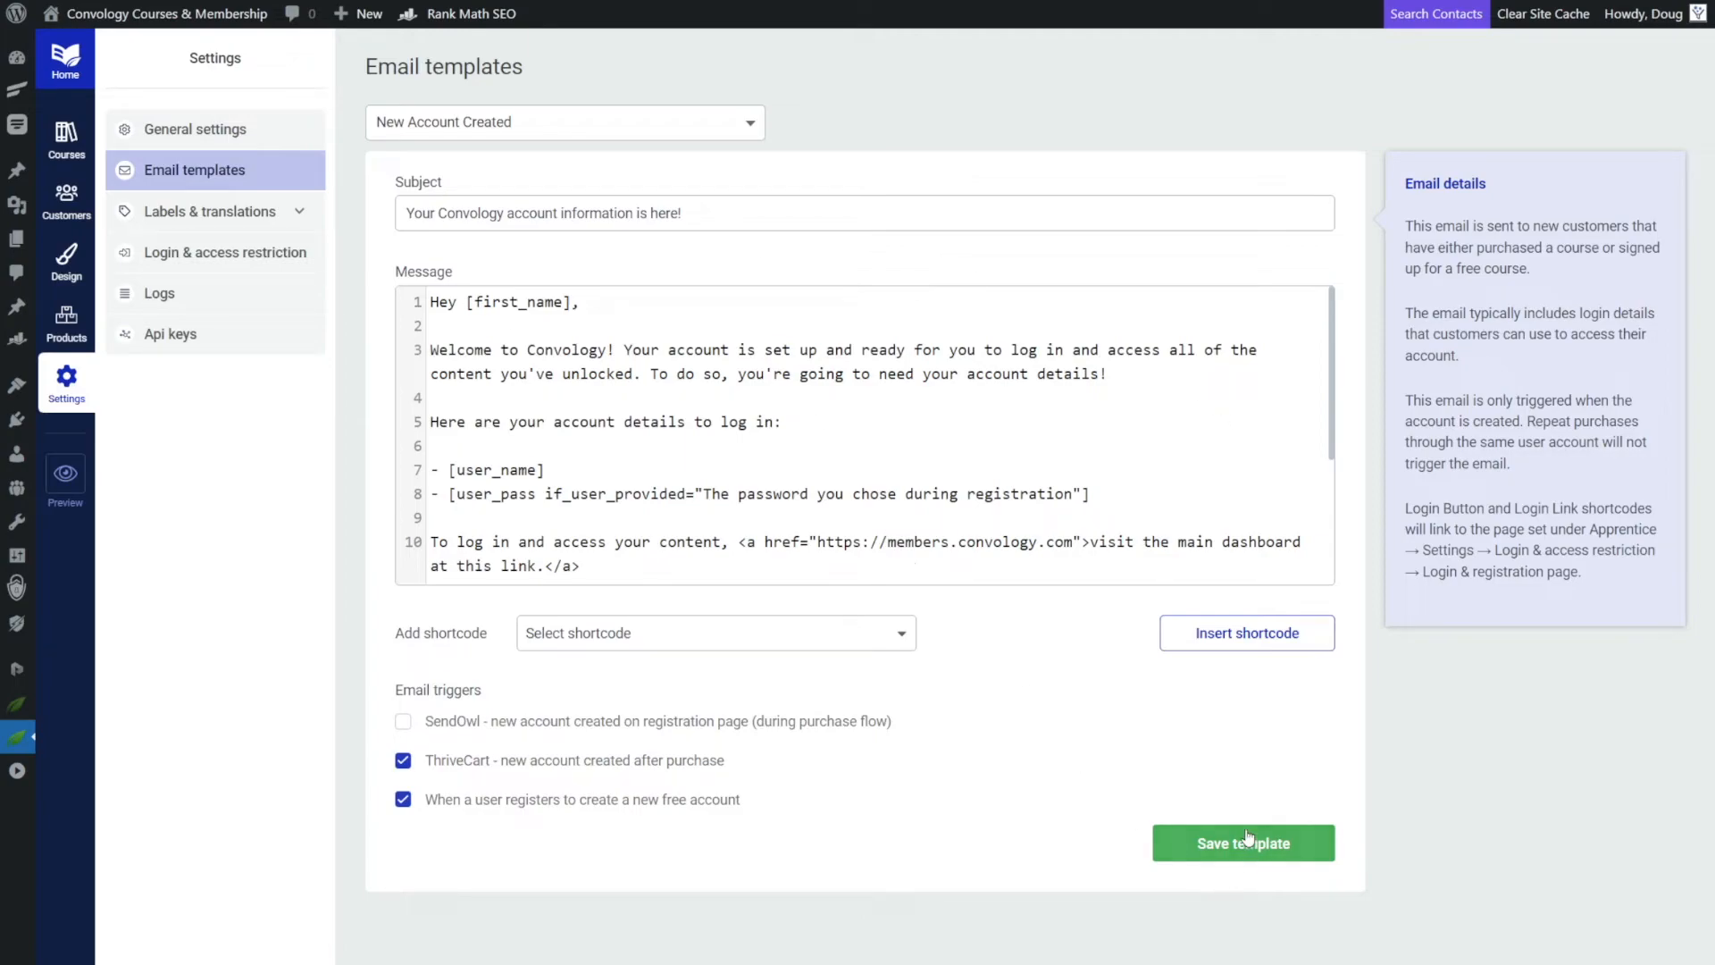
left_click(1244, 841)
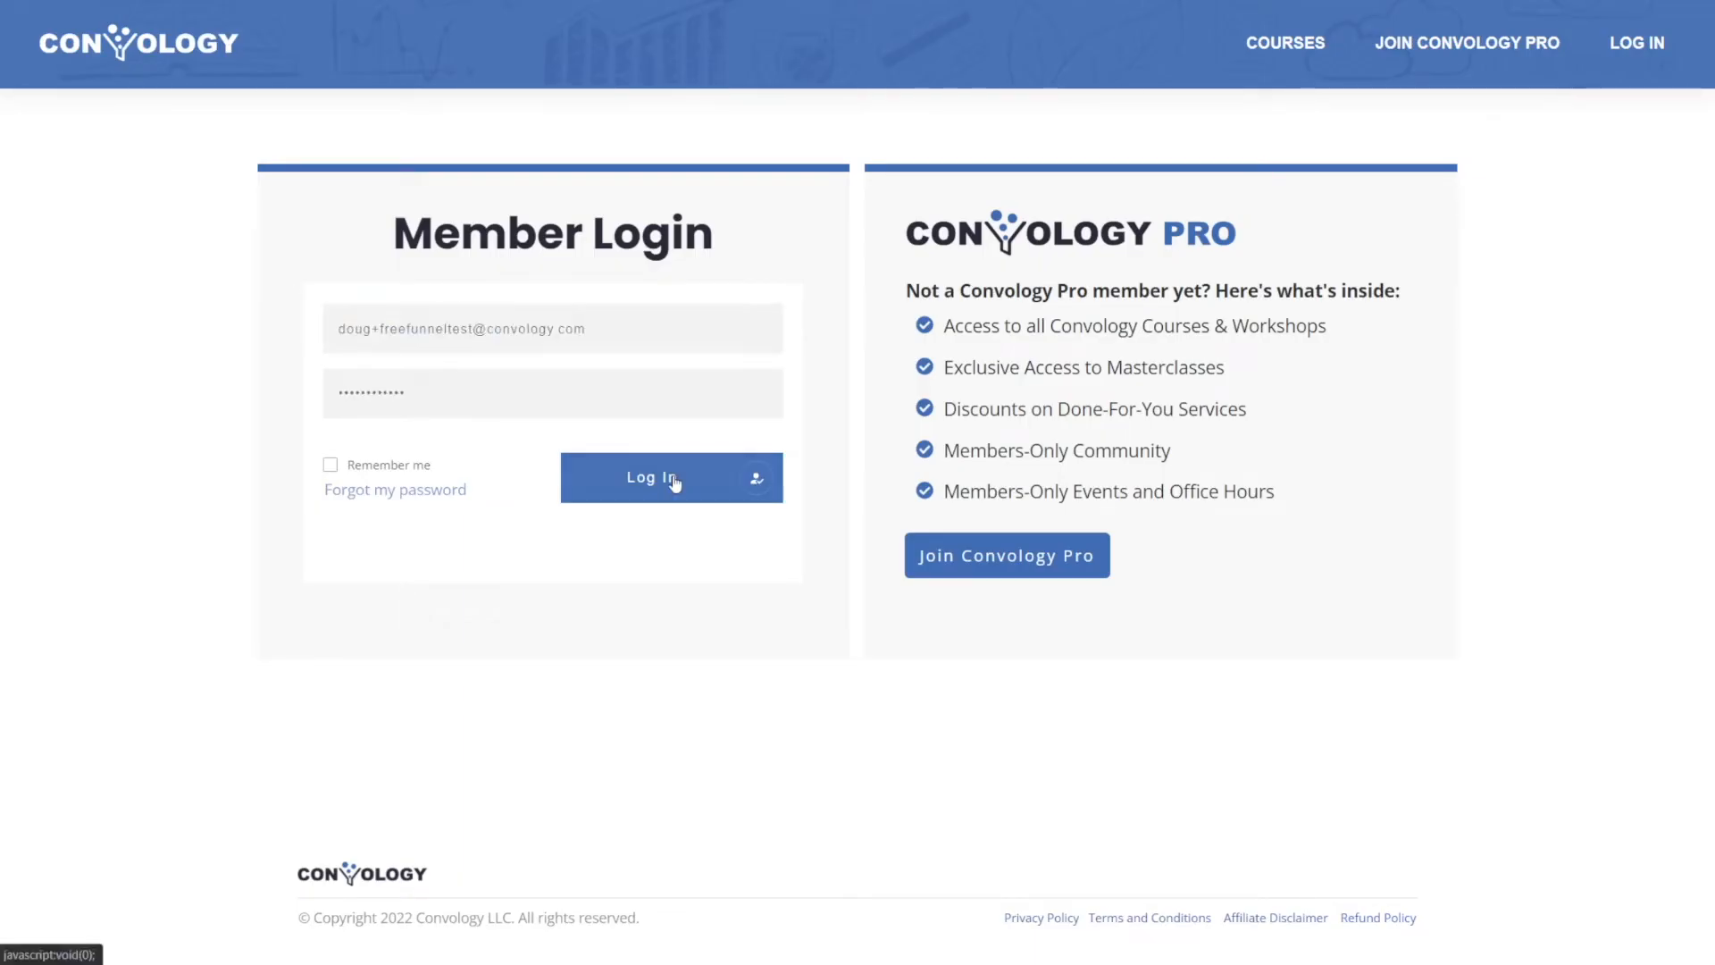
Log in to the Convology member site as the test account.
left_click(670, 478)
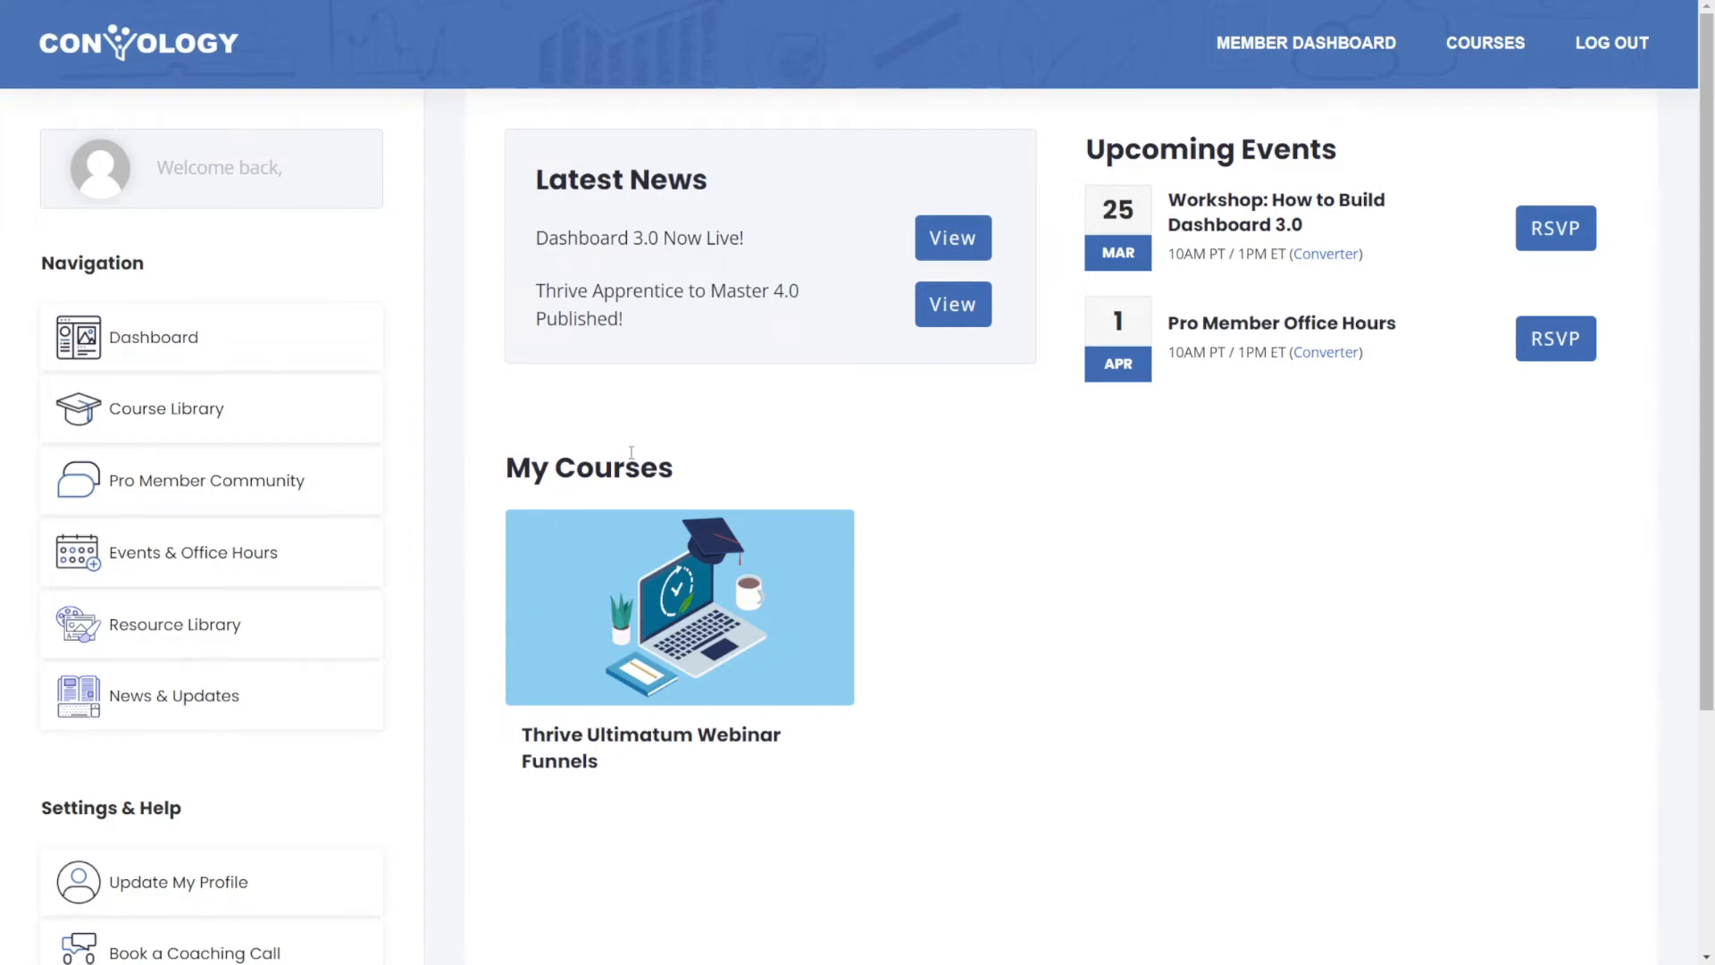
mouse_move(479, 438)
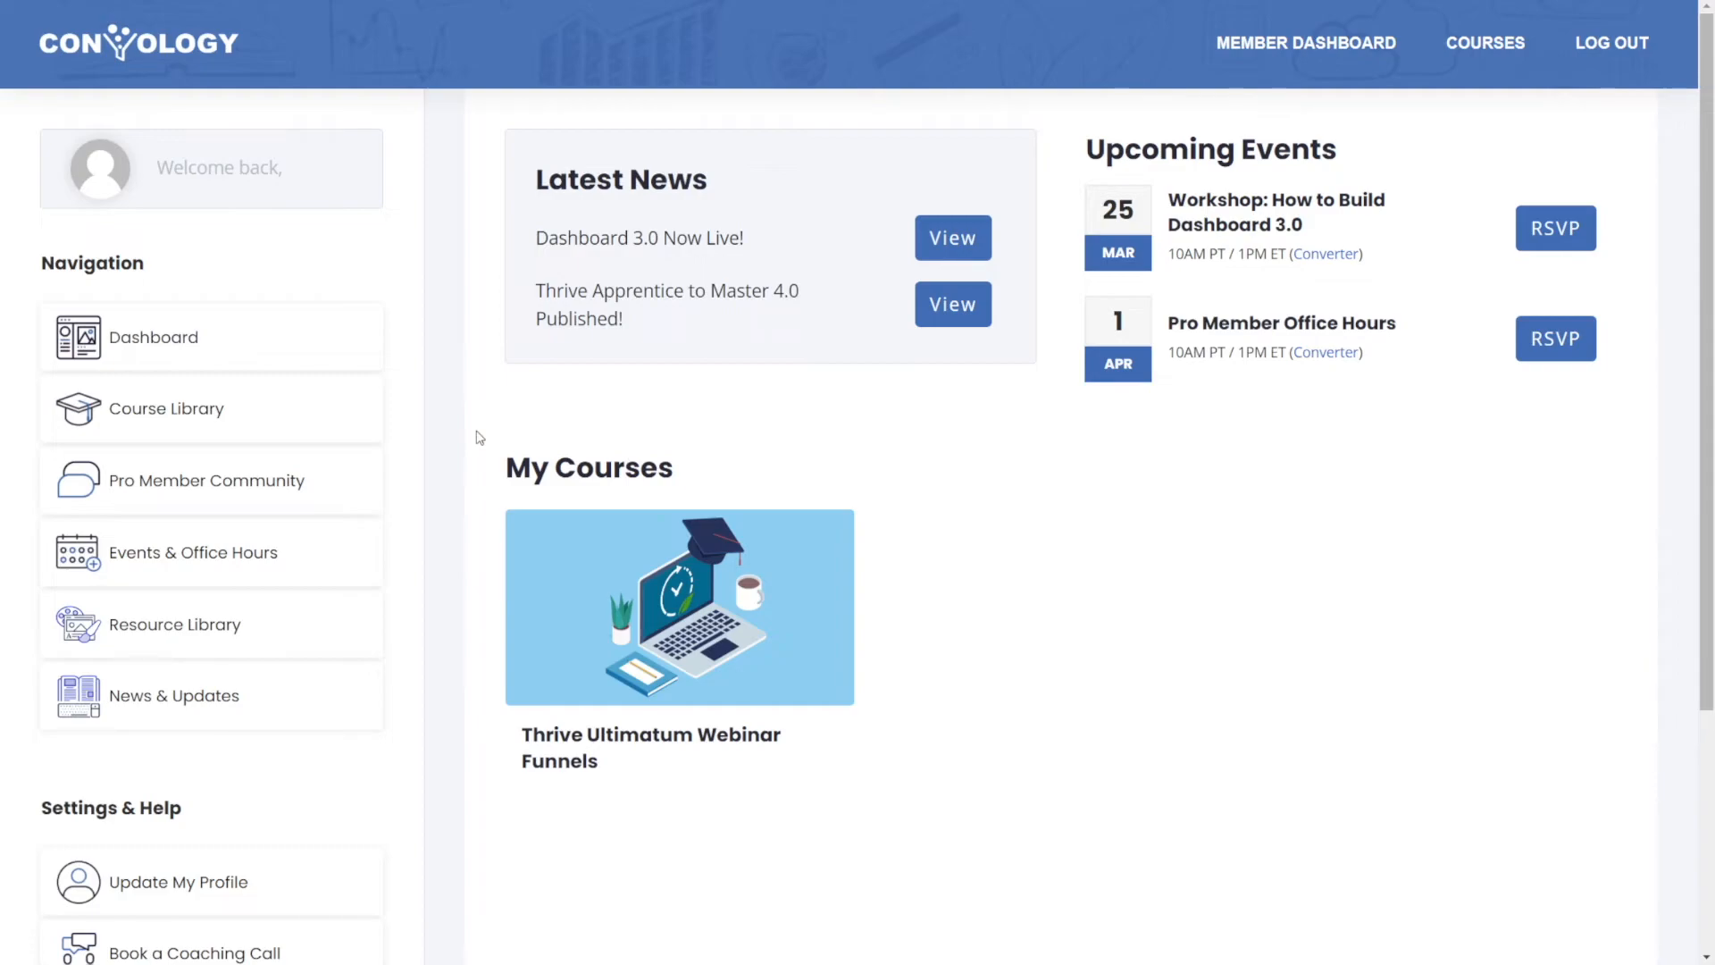
mouse_move(692, 596)
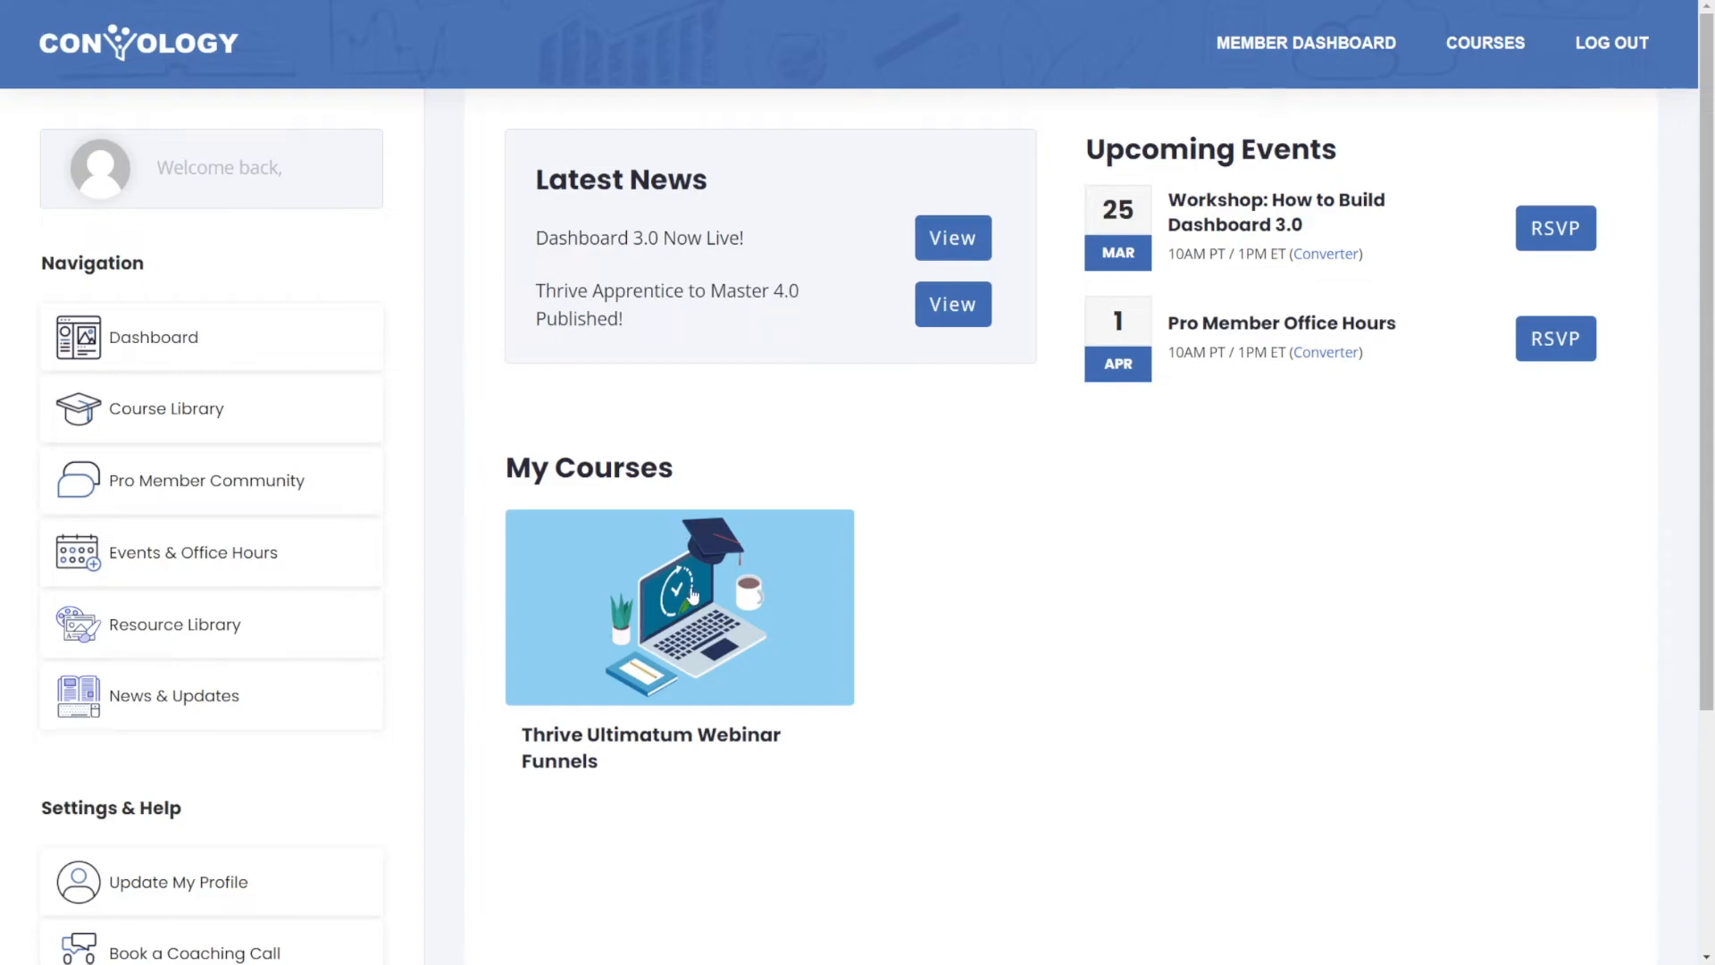
mouse_move(679, 668)
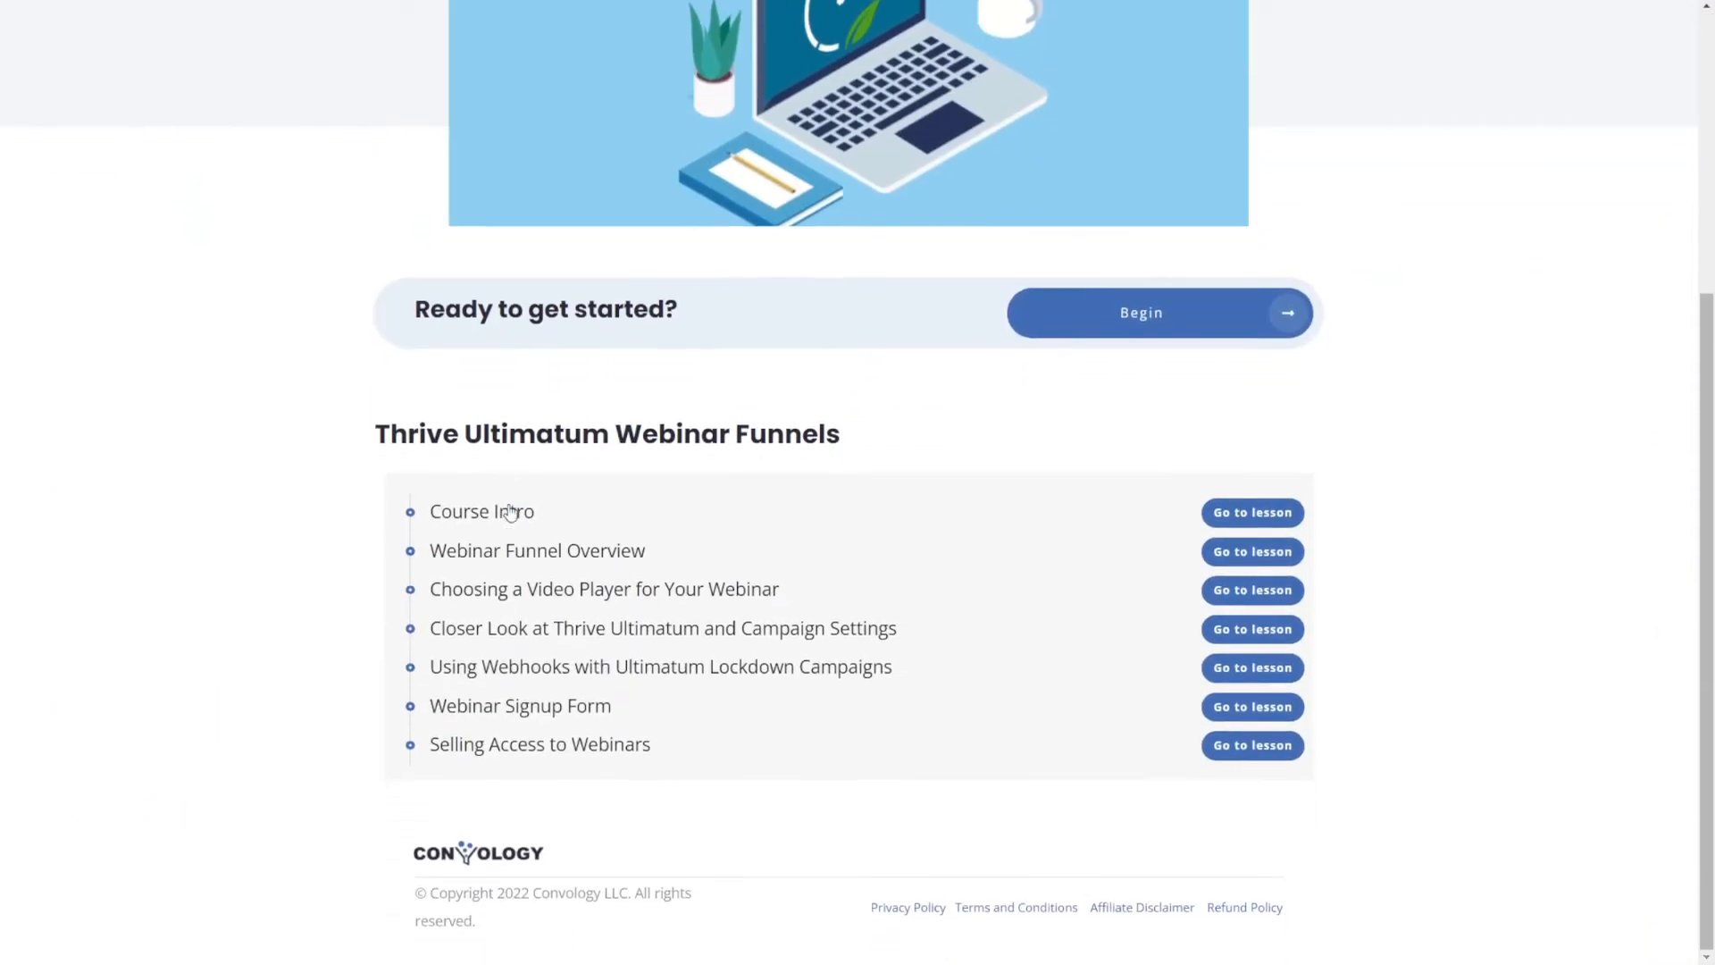
mouse_move(1134, 807)
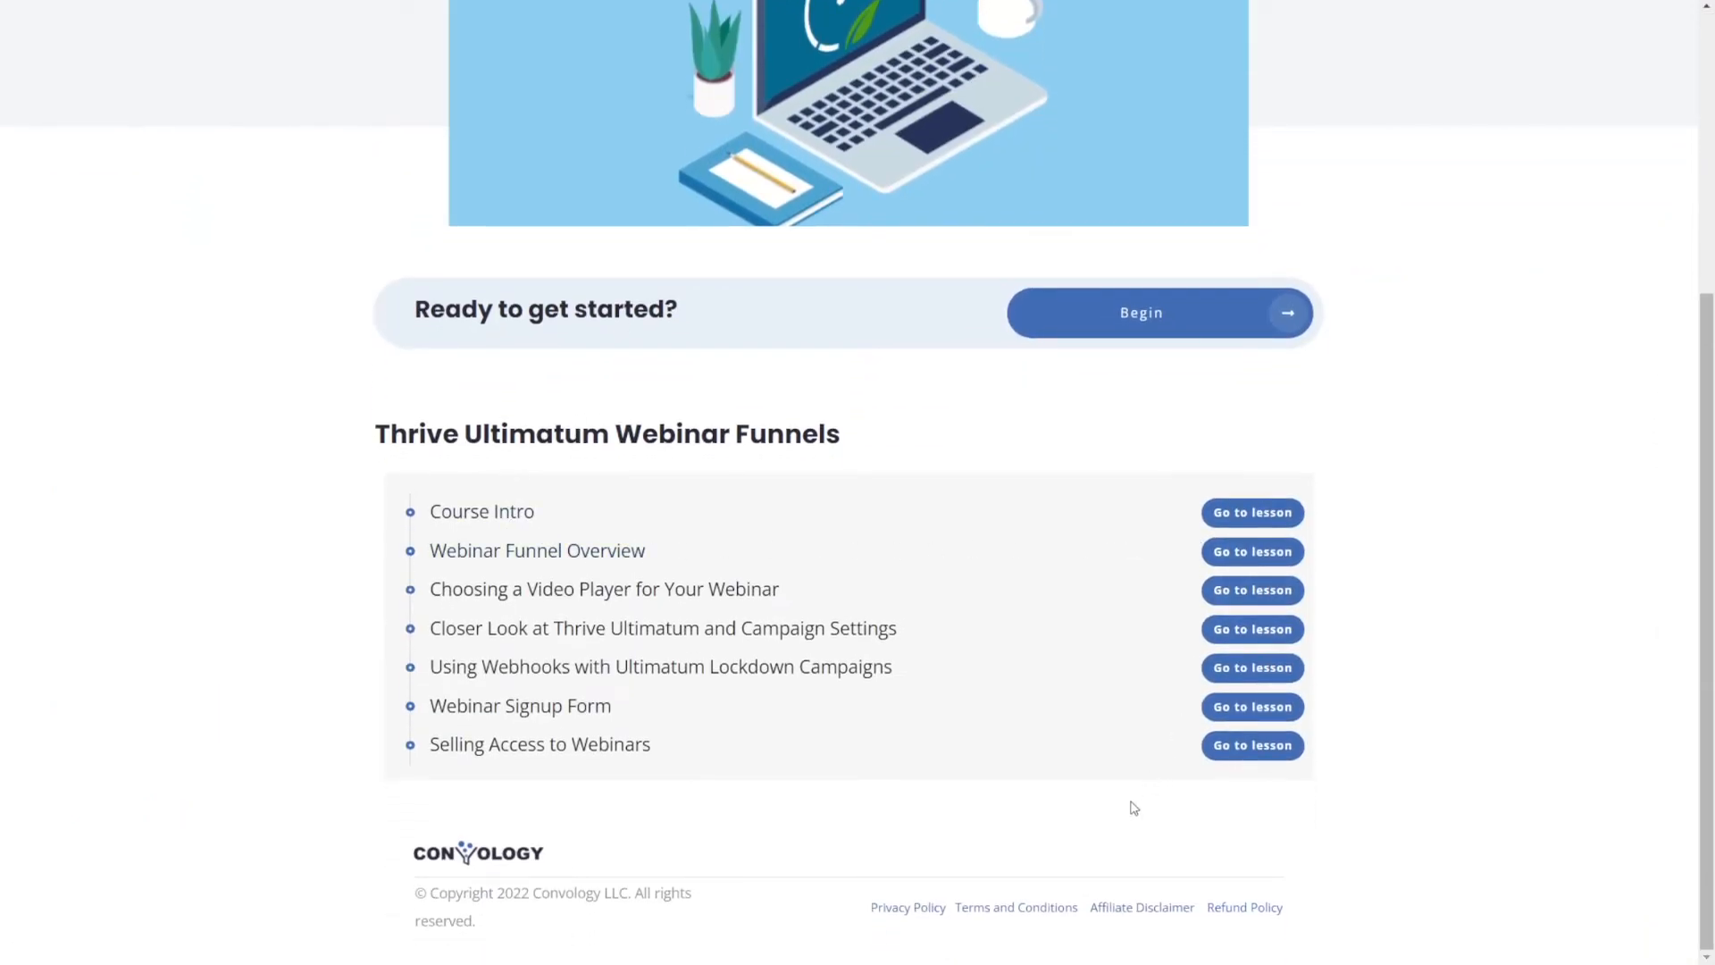
mouse_move(563, 550)
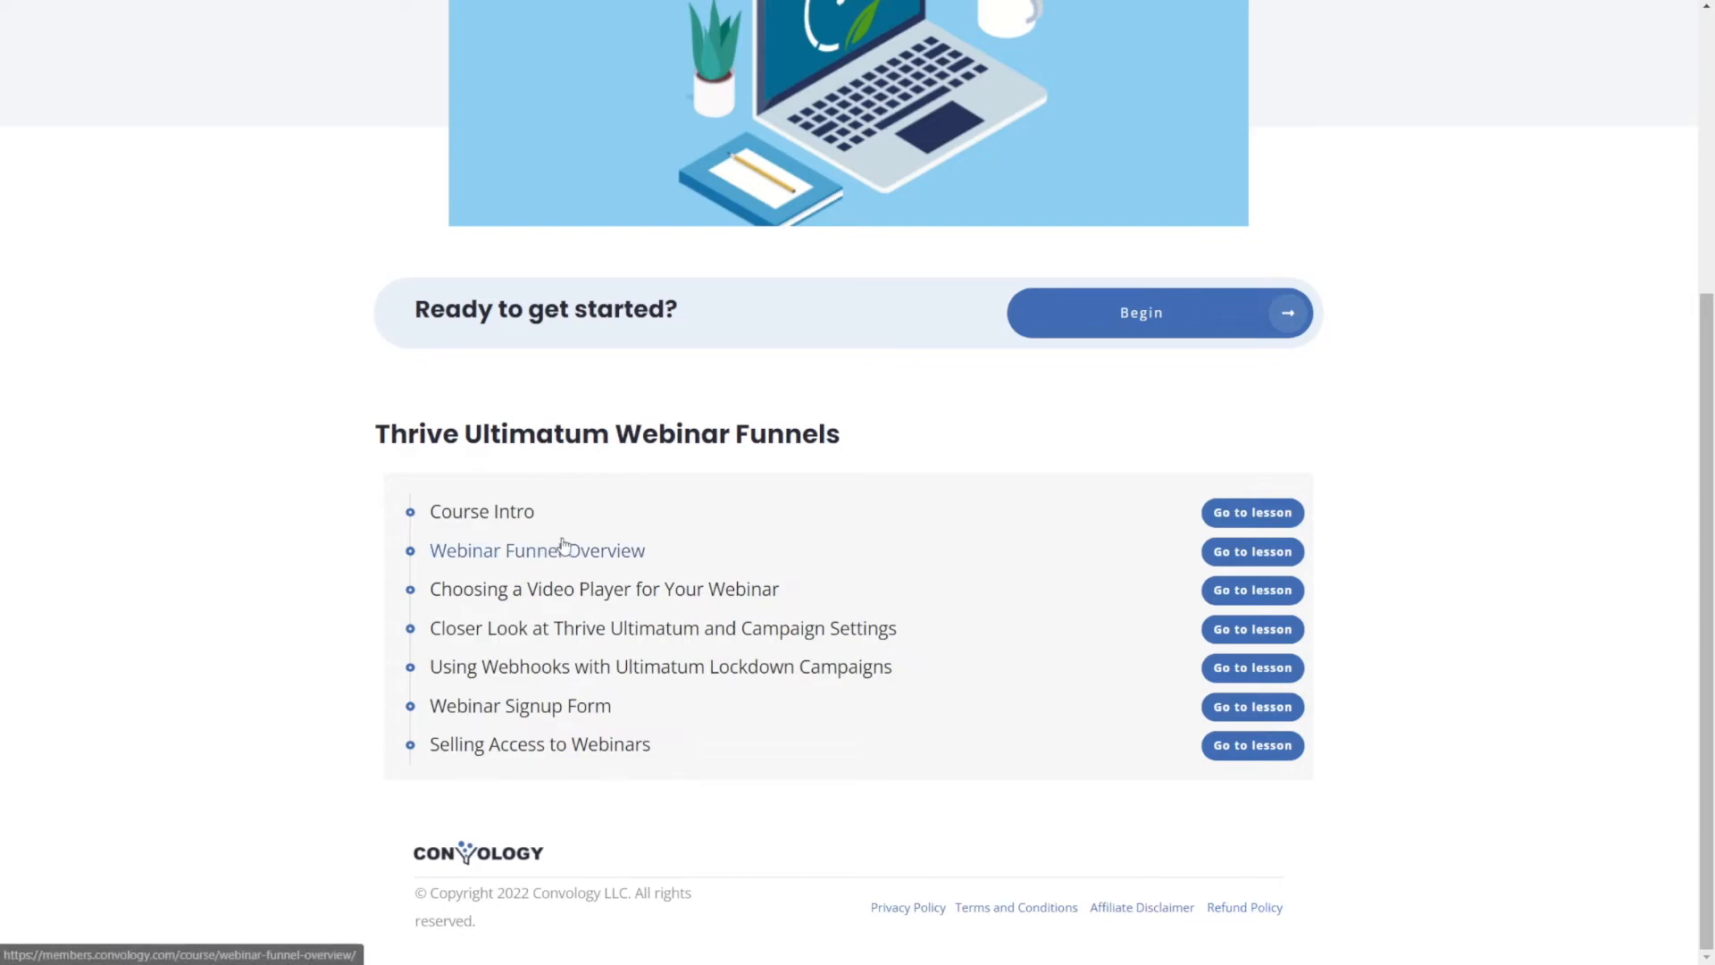
mouse_move(1250, 513)
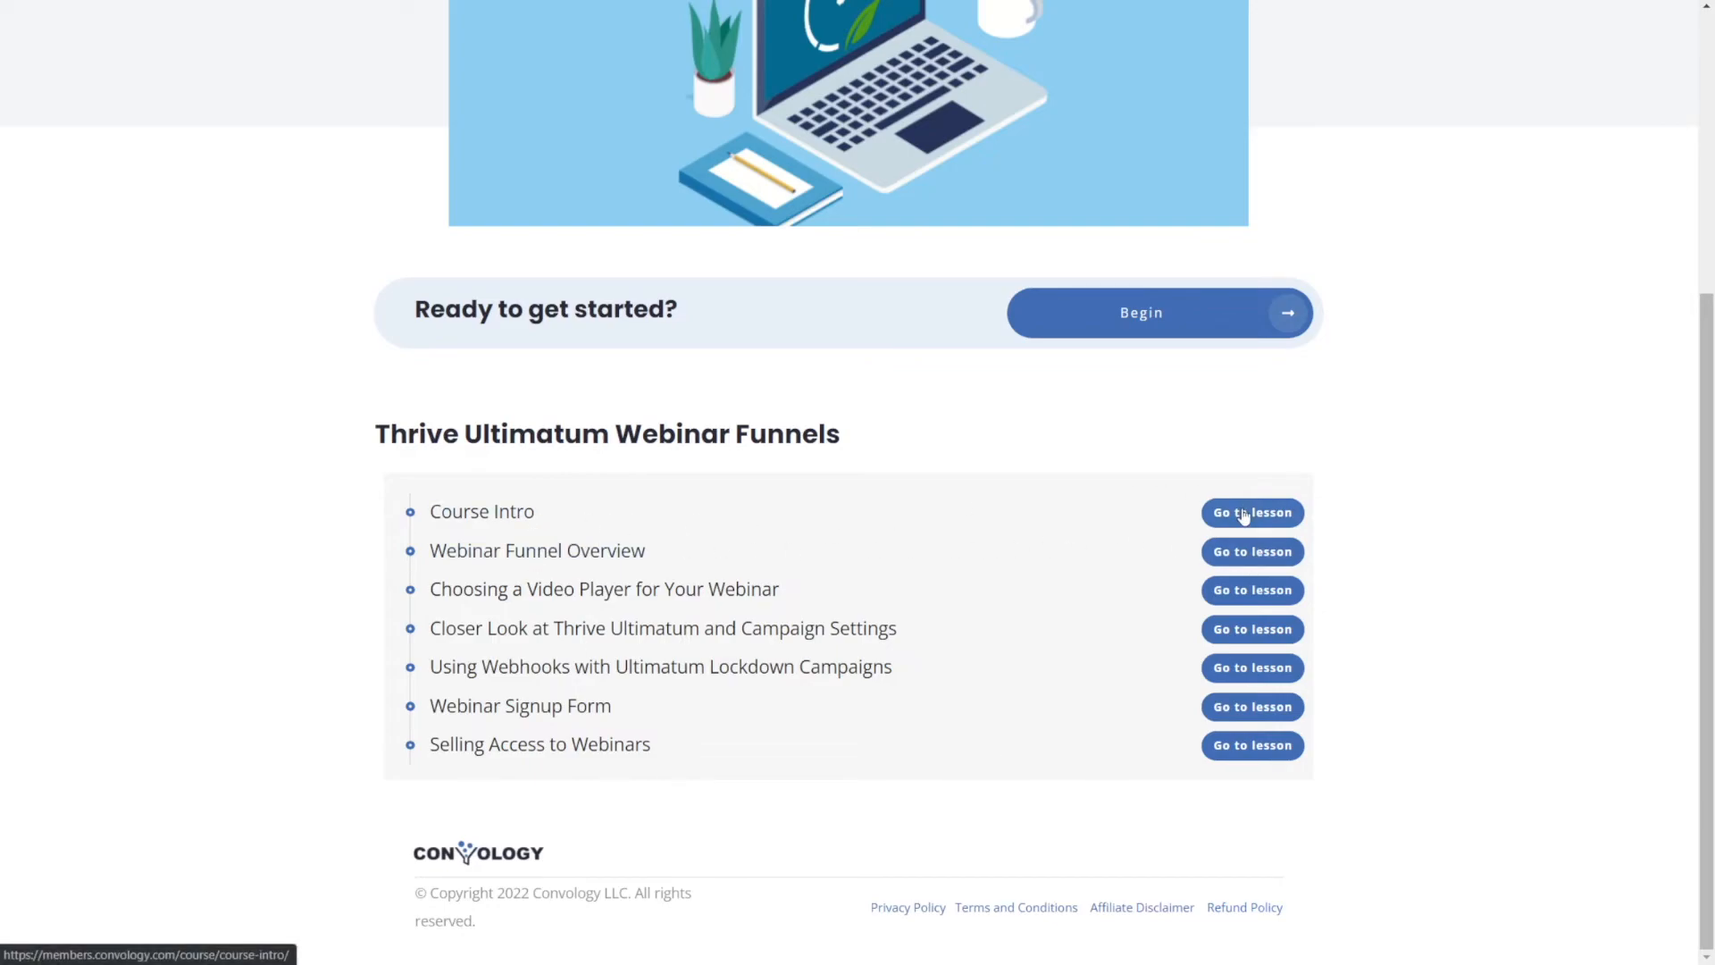
Test lesson access: Course Intro and Webinar Funnel Overview open, Choosing a Video Player shows no-access.
left_click(1250, 513)
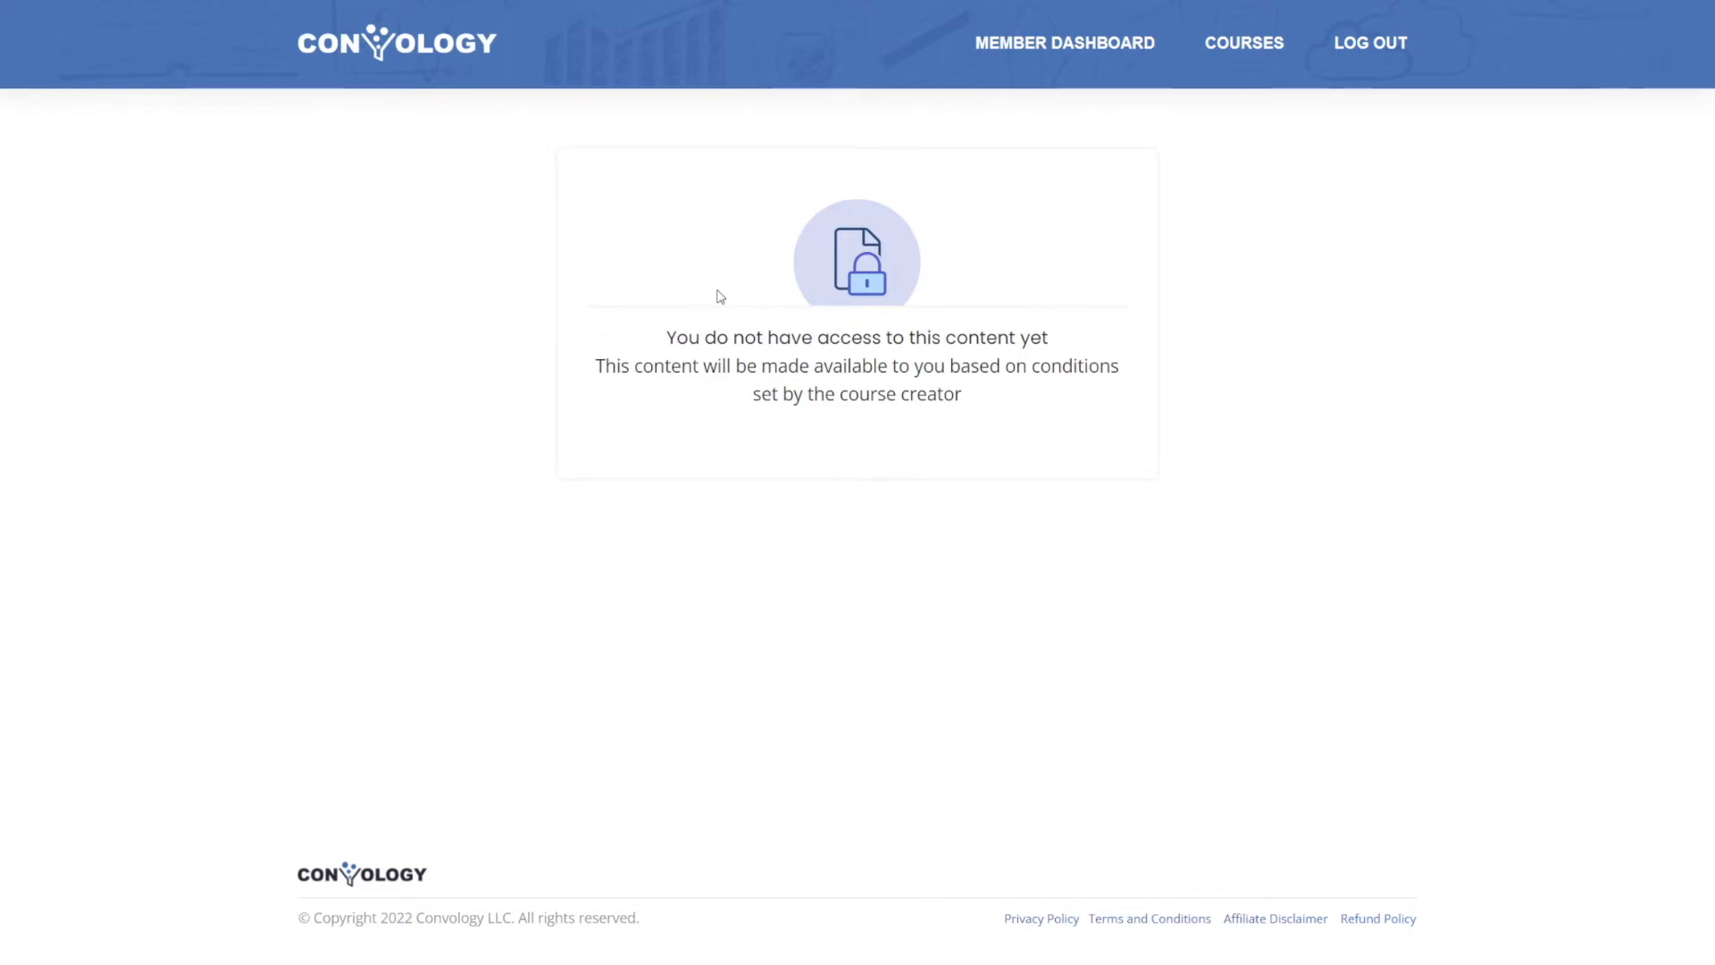
mouse_move(427, 114)
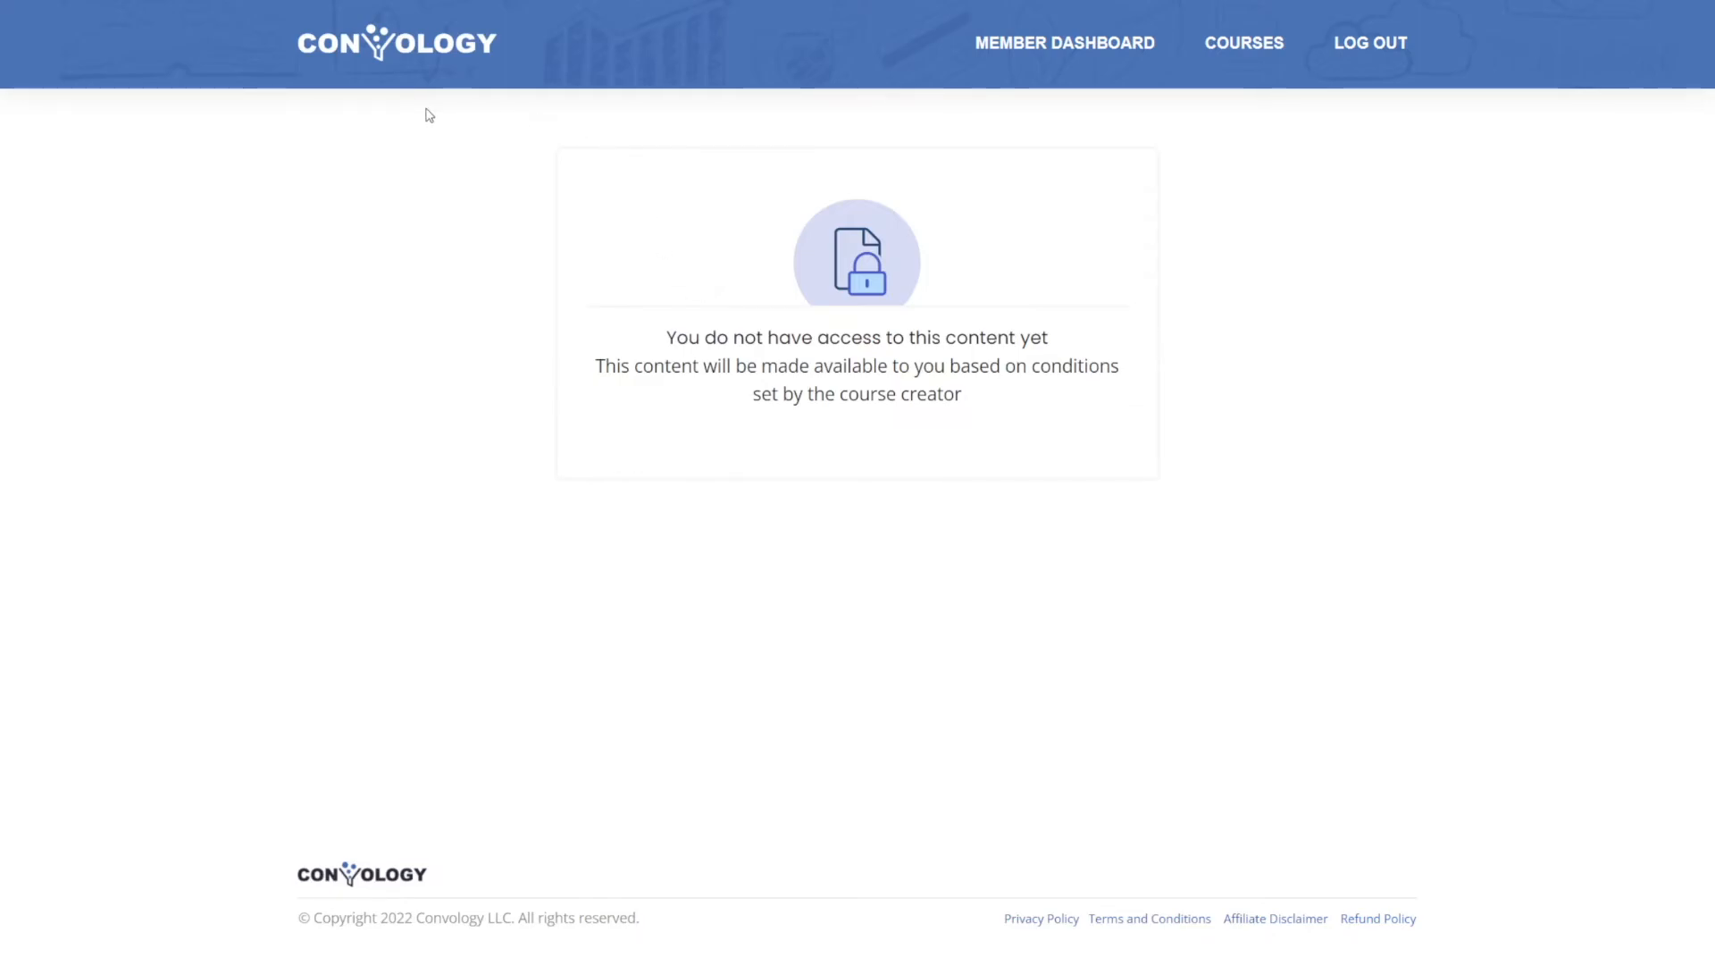
mouse_move(59, 12)
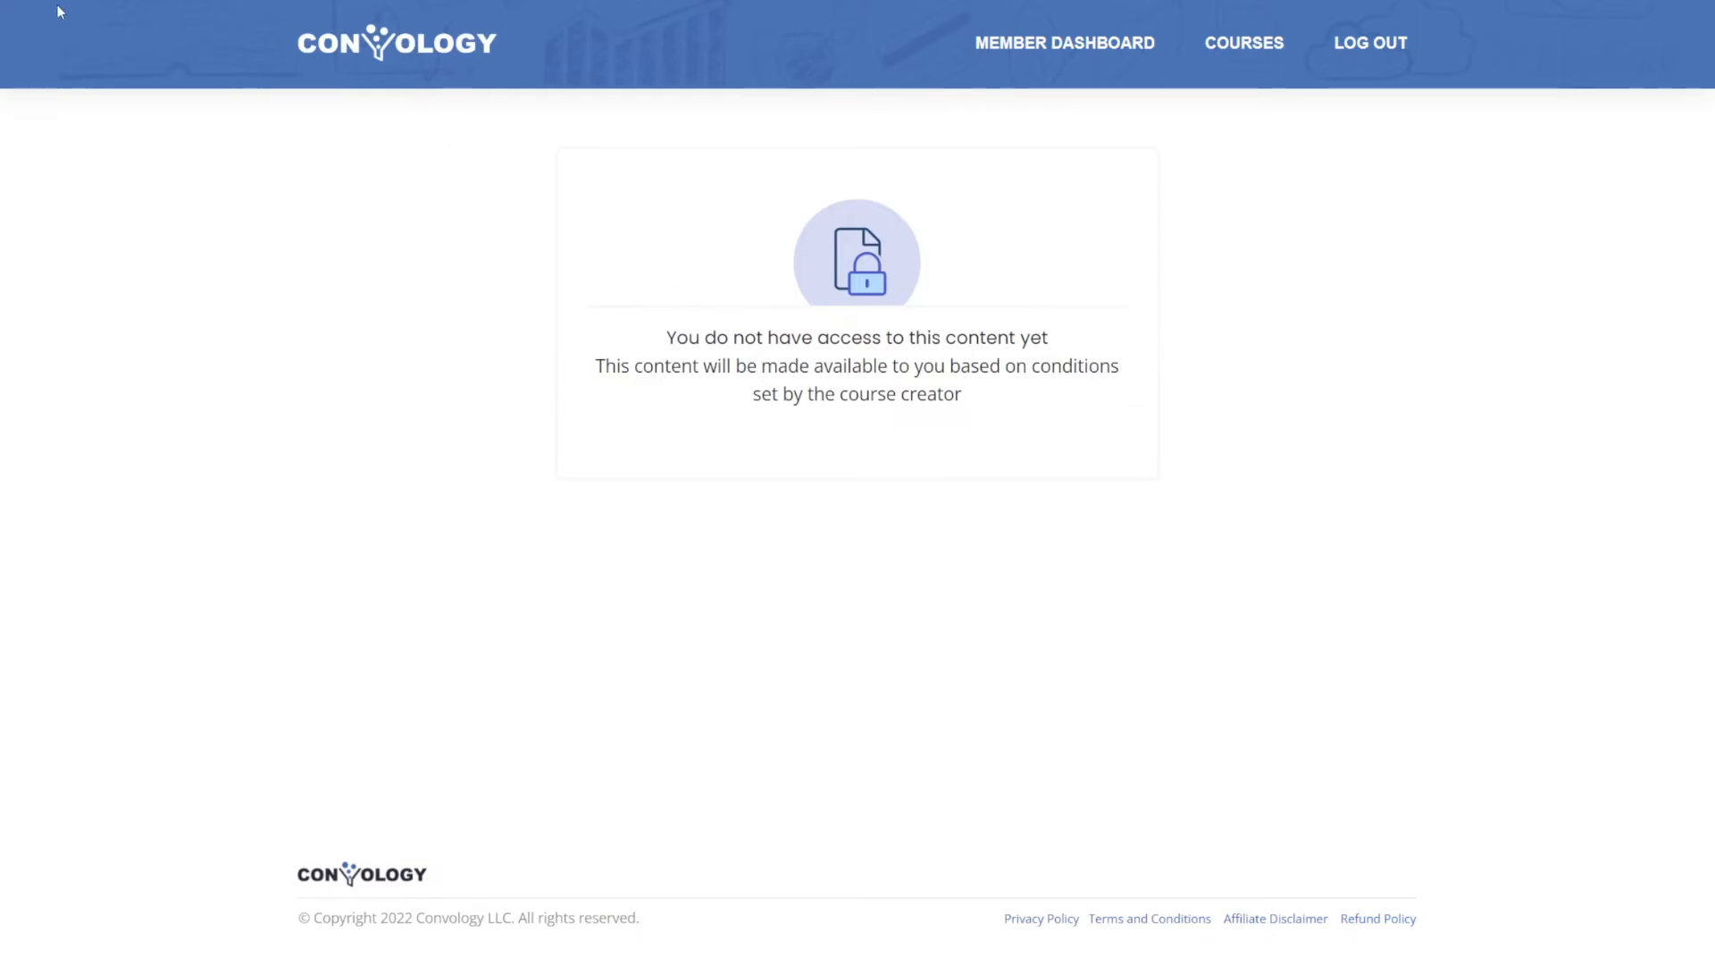
left_click(1243, 43)
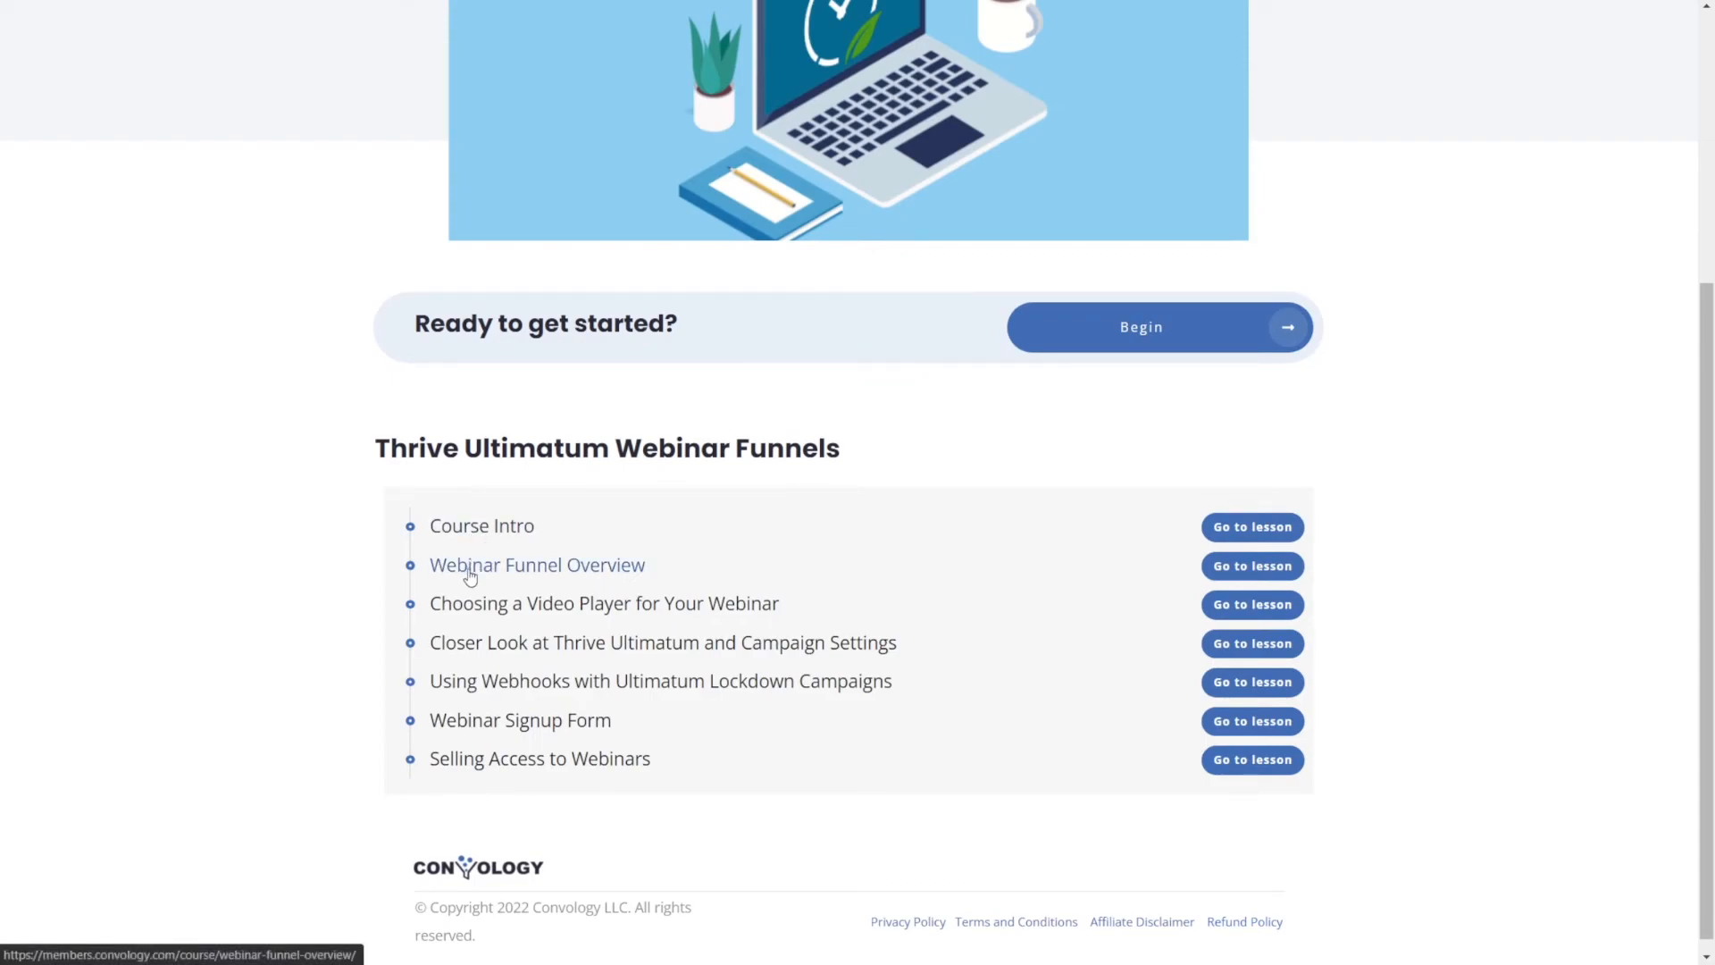
mouse_move(1251, 566)
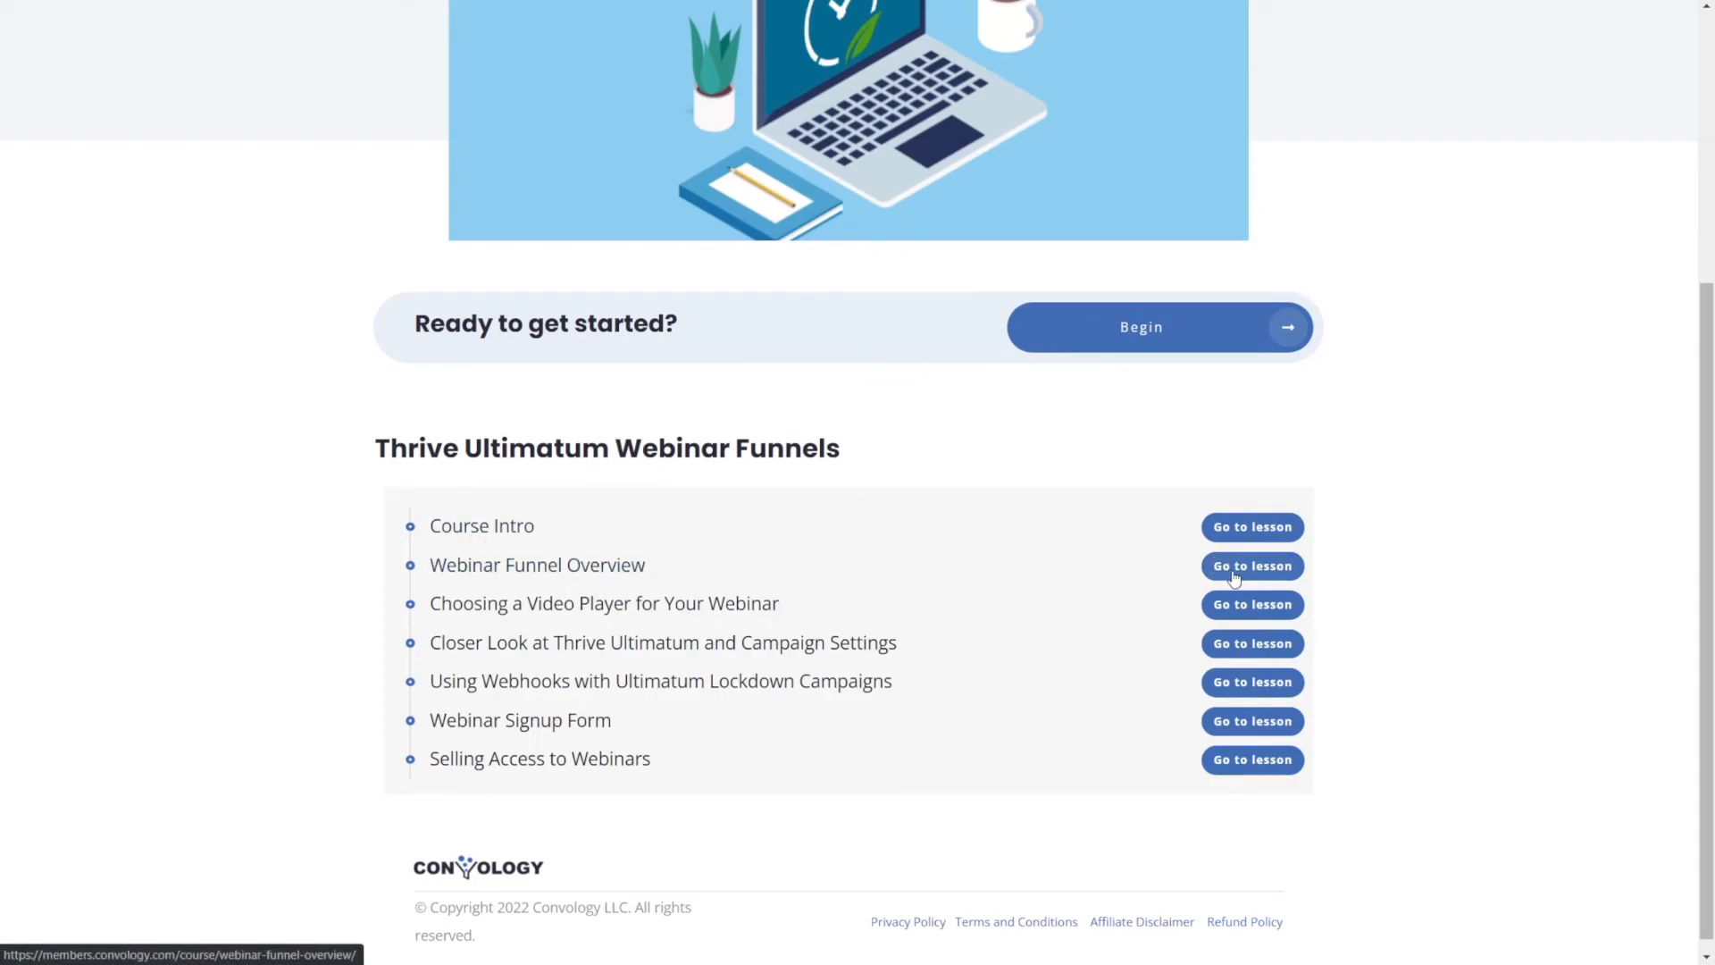
left_click(1251, 567)
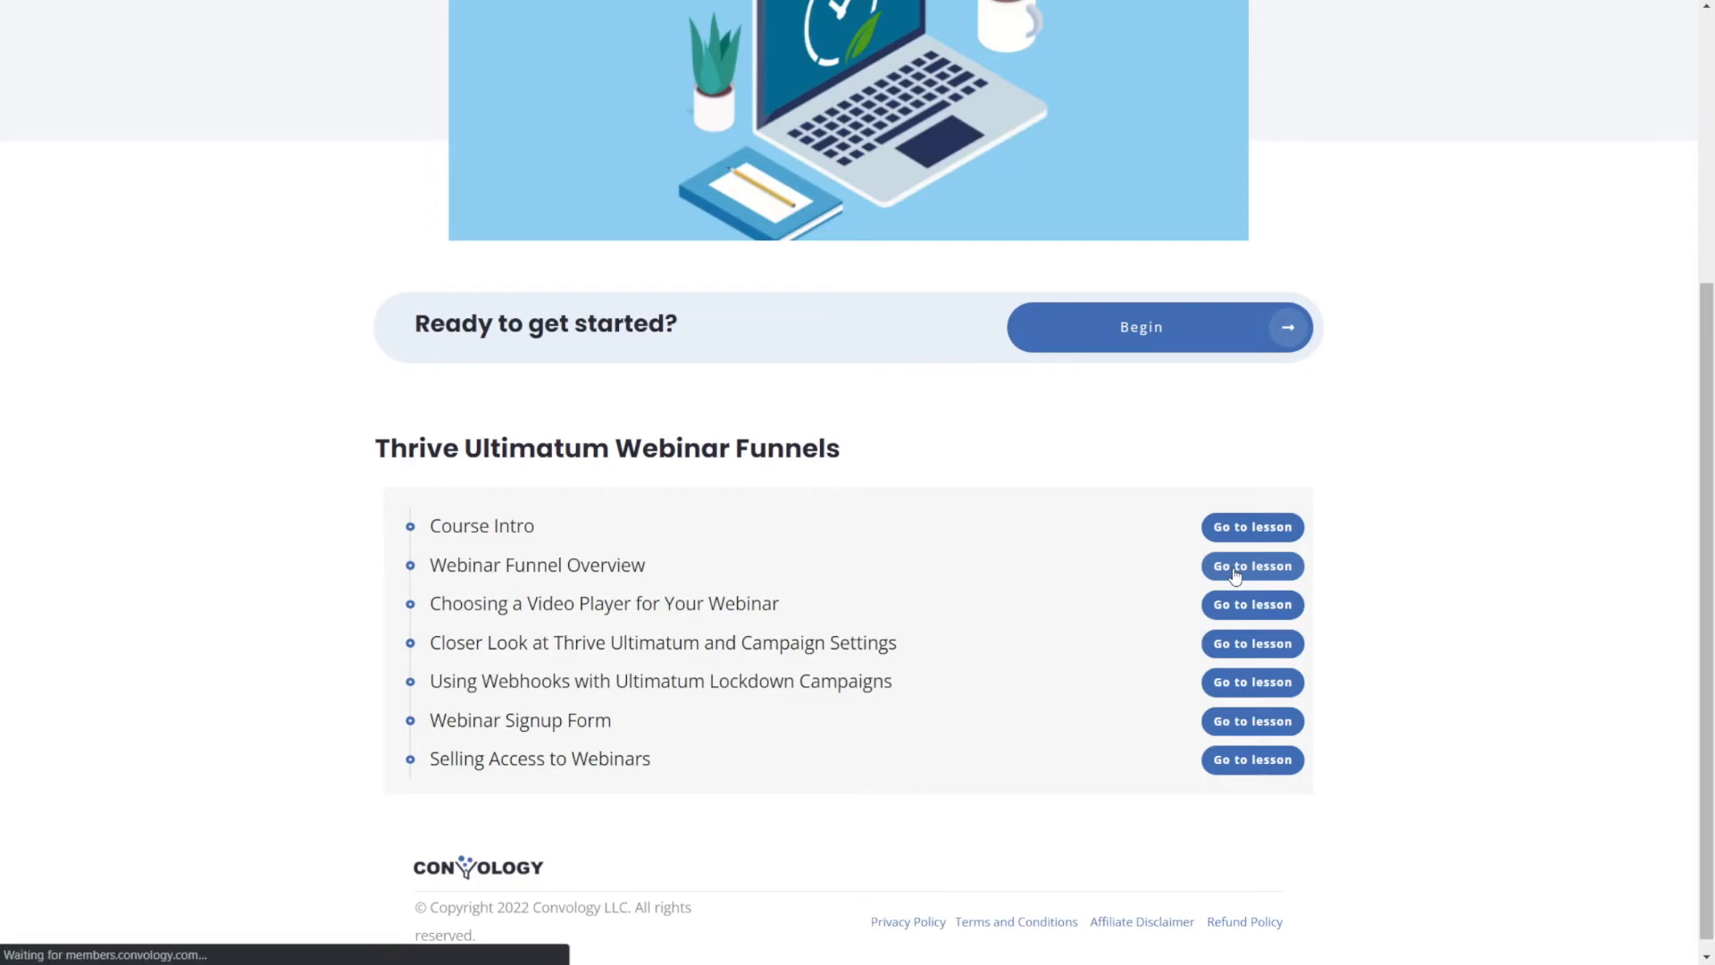
left_click(1251, 566)
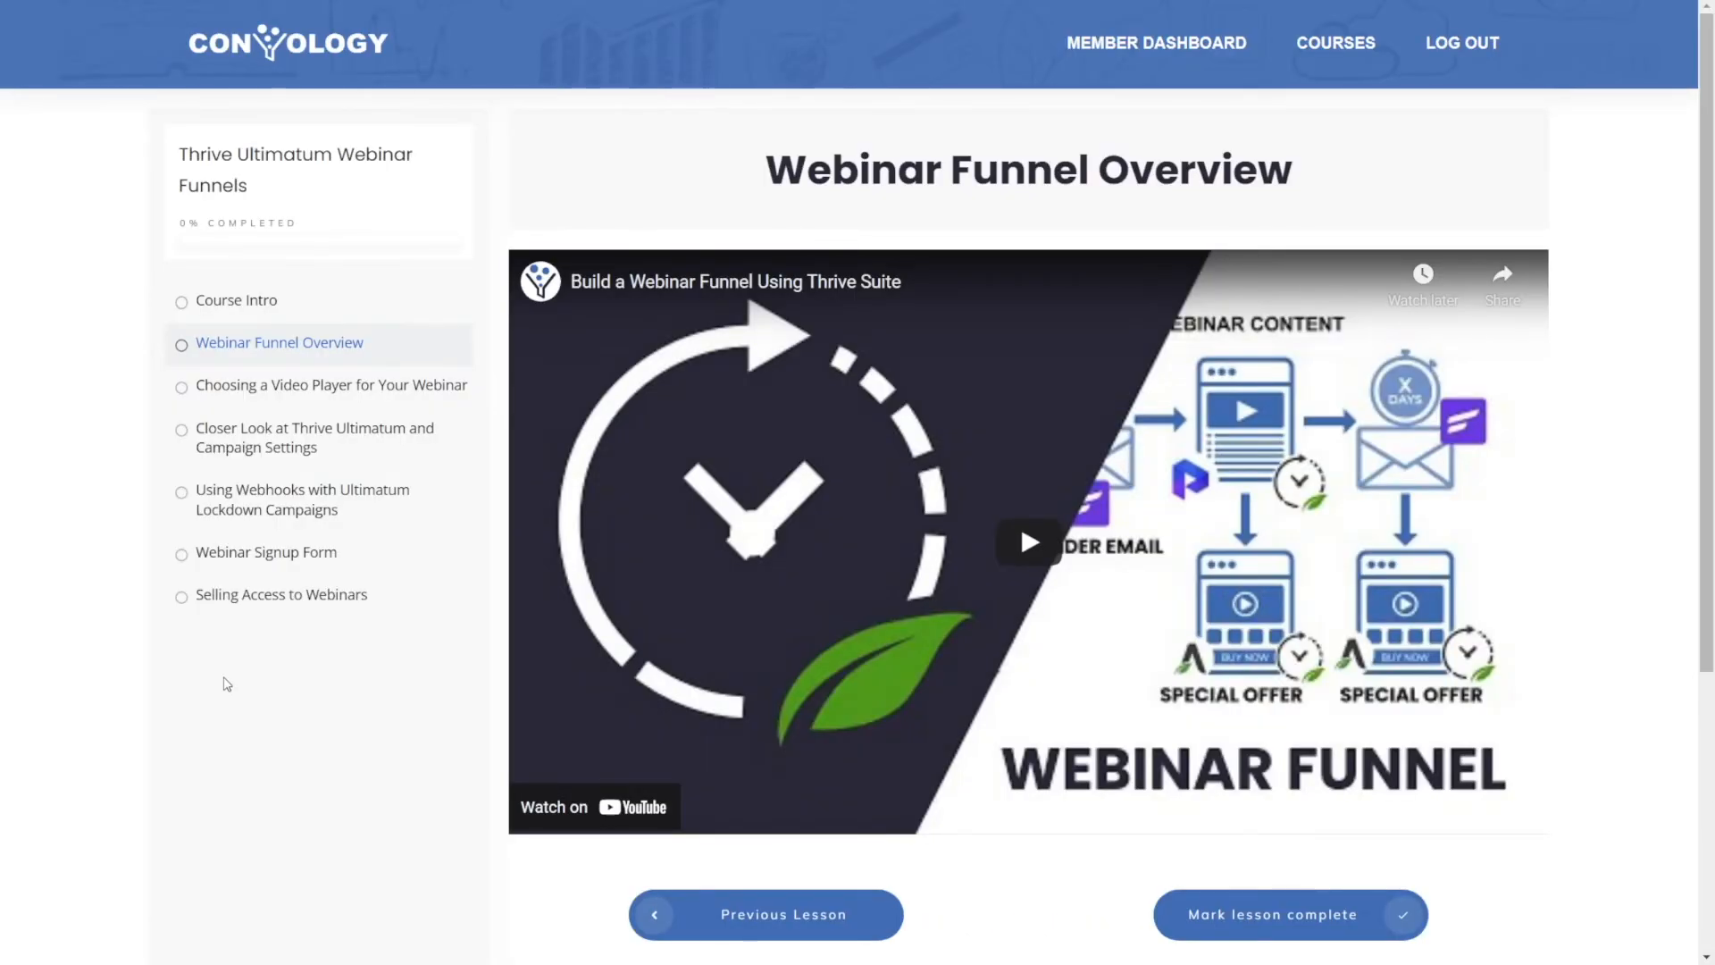
mouse_move(300, 390)
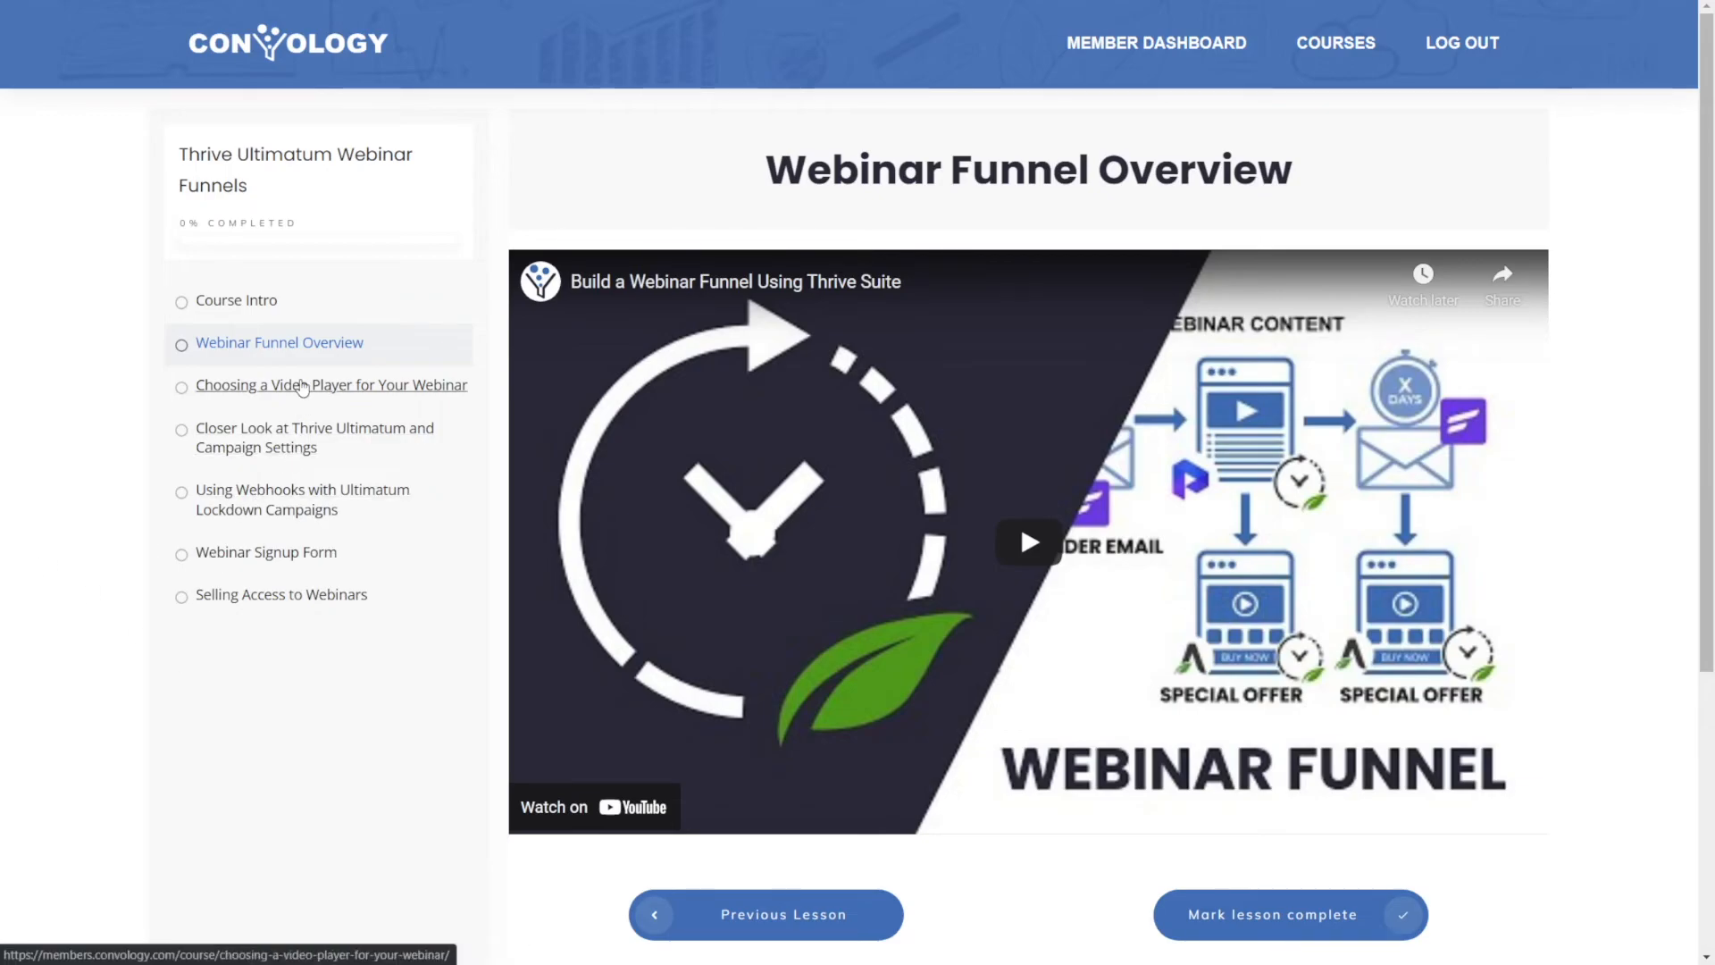
mouse_move(280, 396)
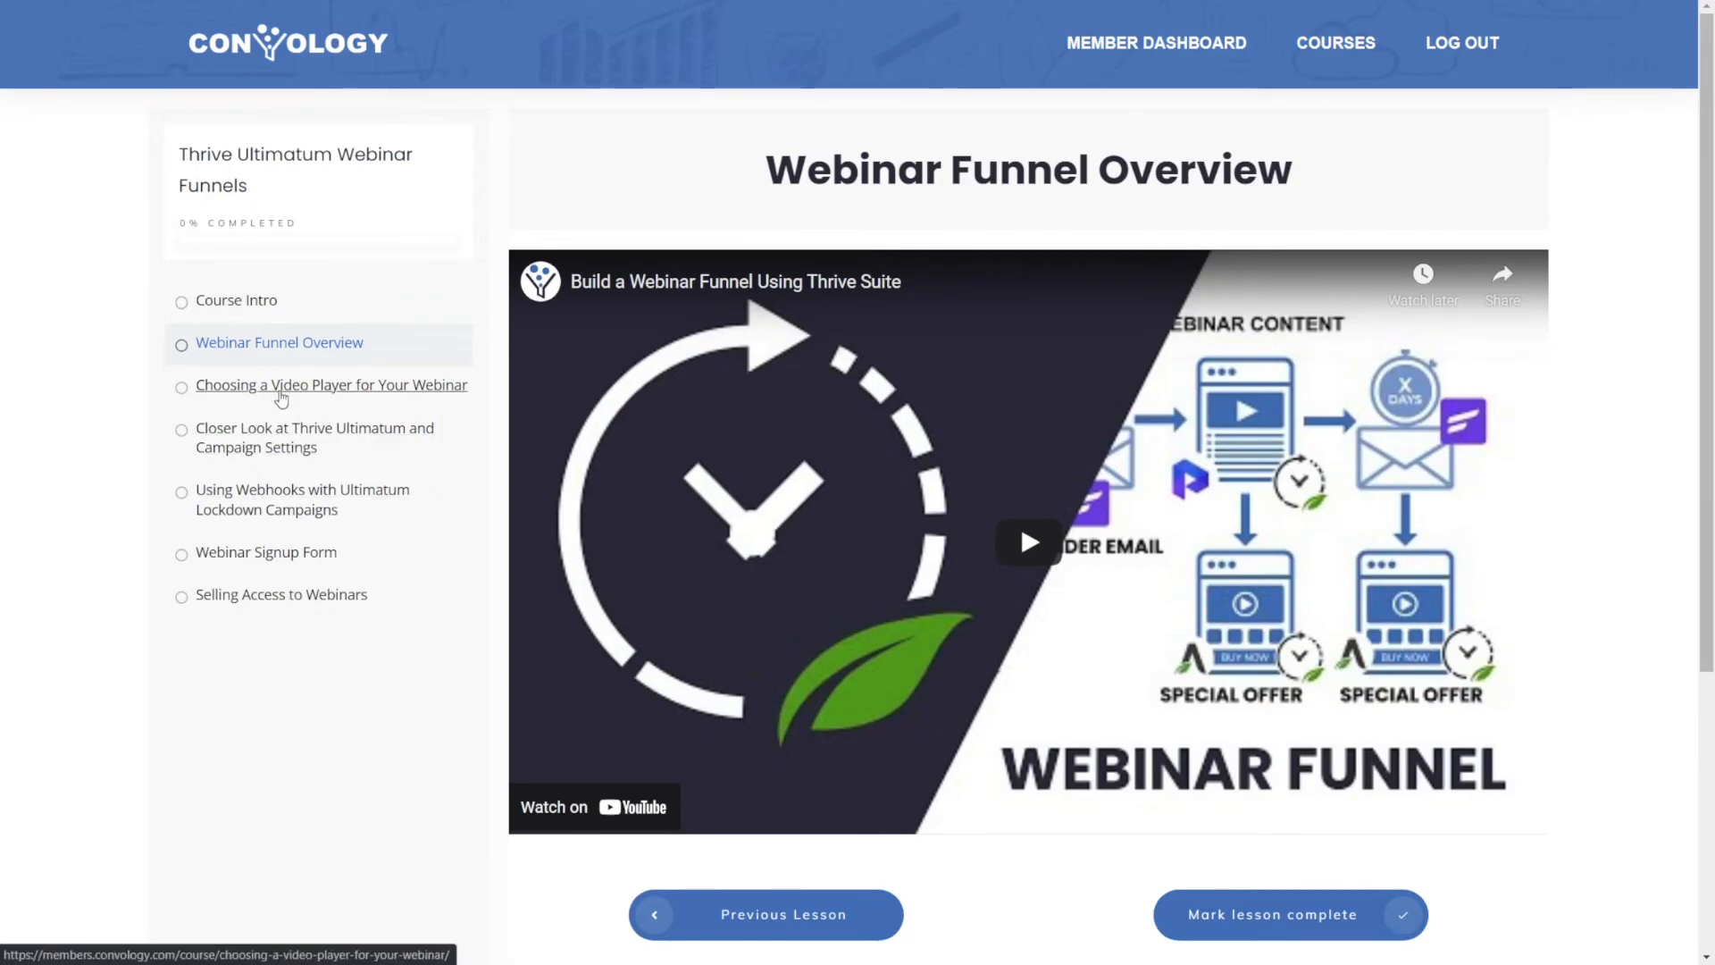
left_click(331, 384)
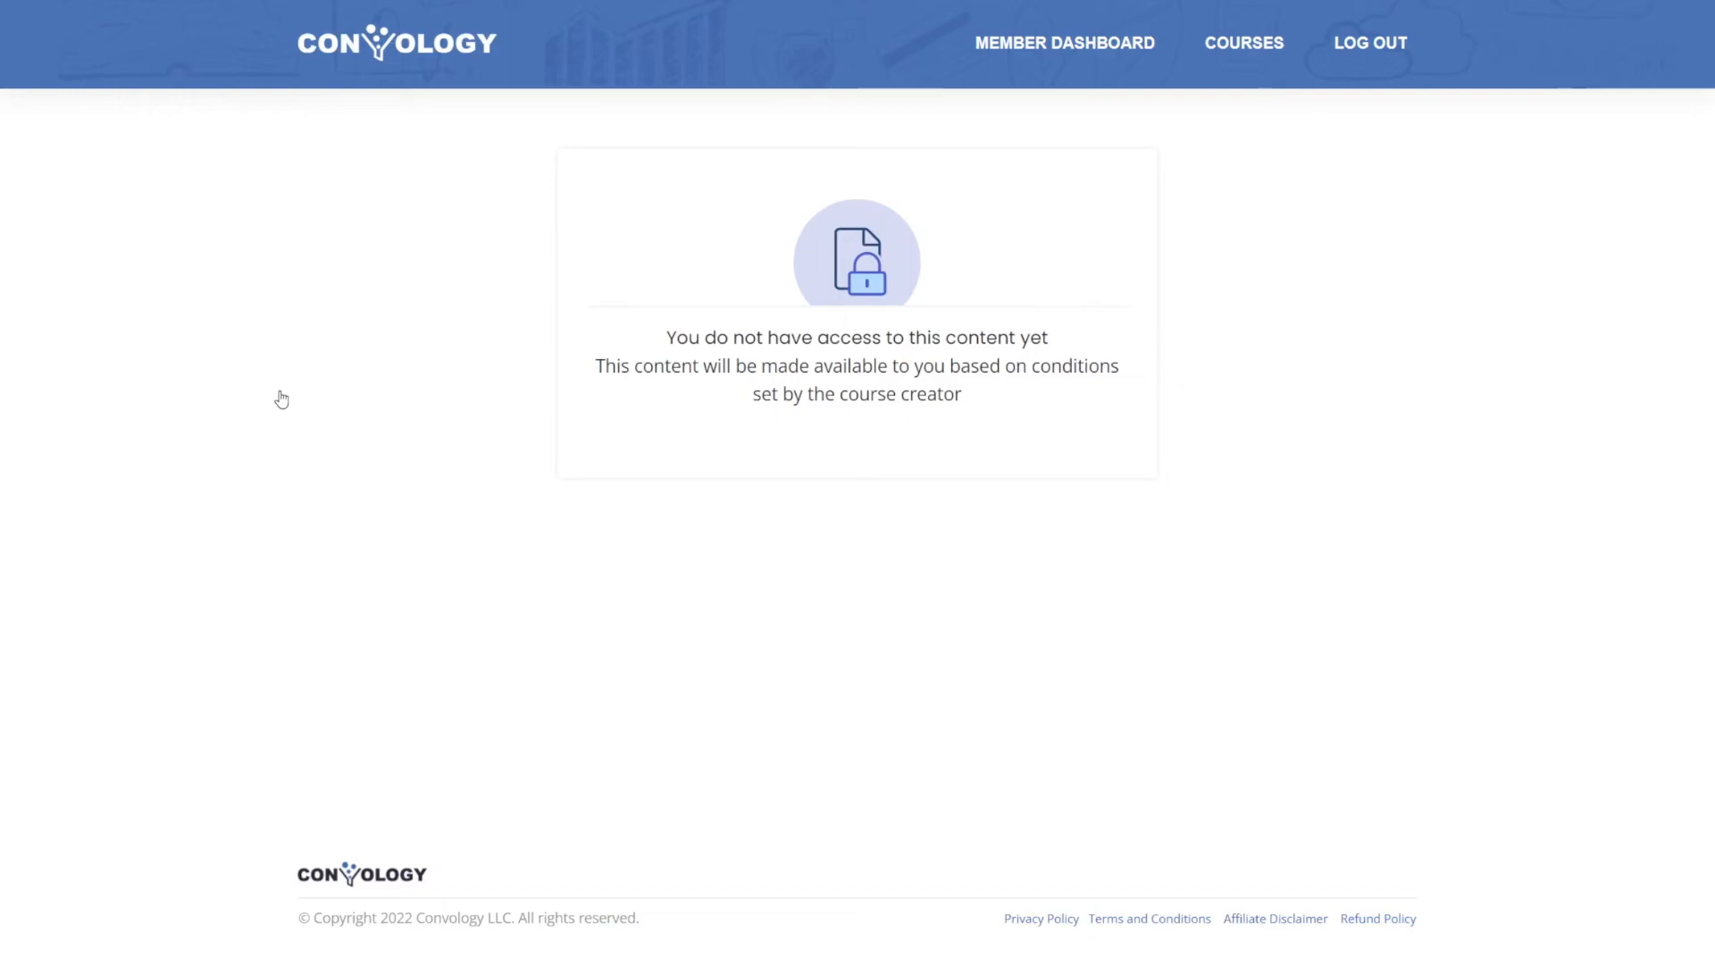
mouse_move(531, 452)
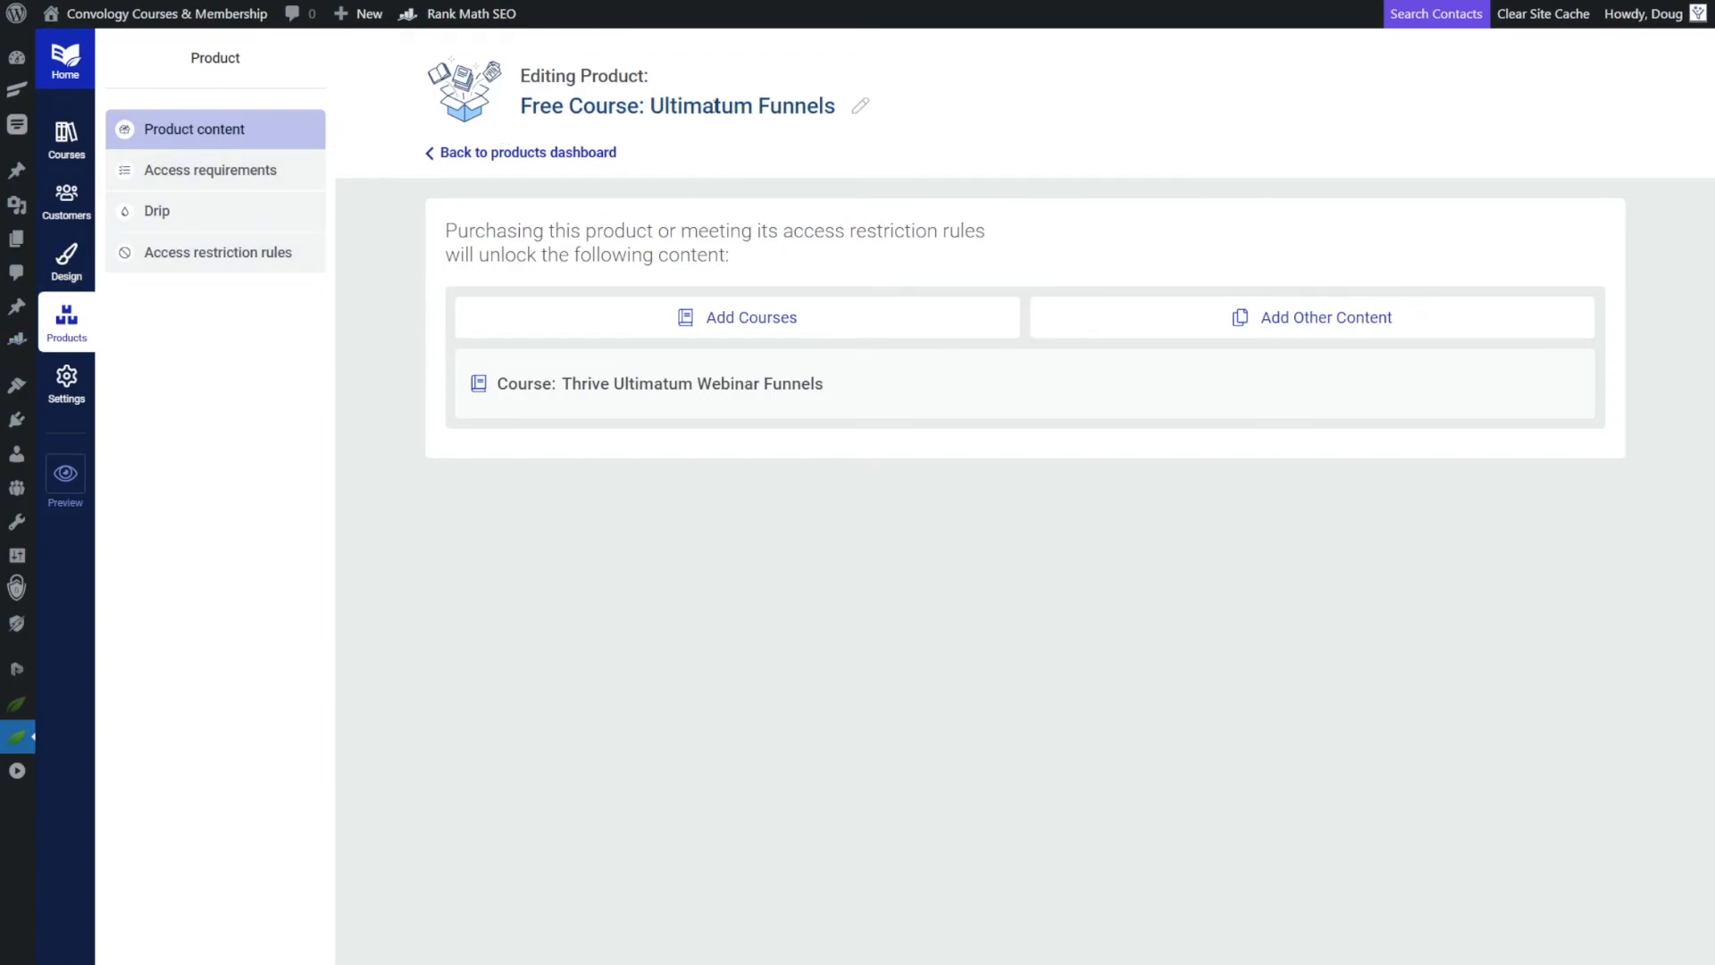
mouse_move(211, 170)
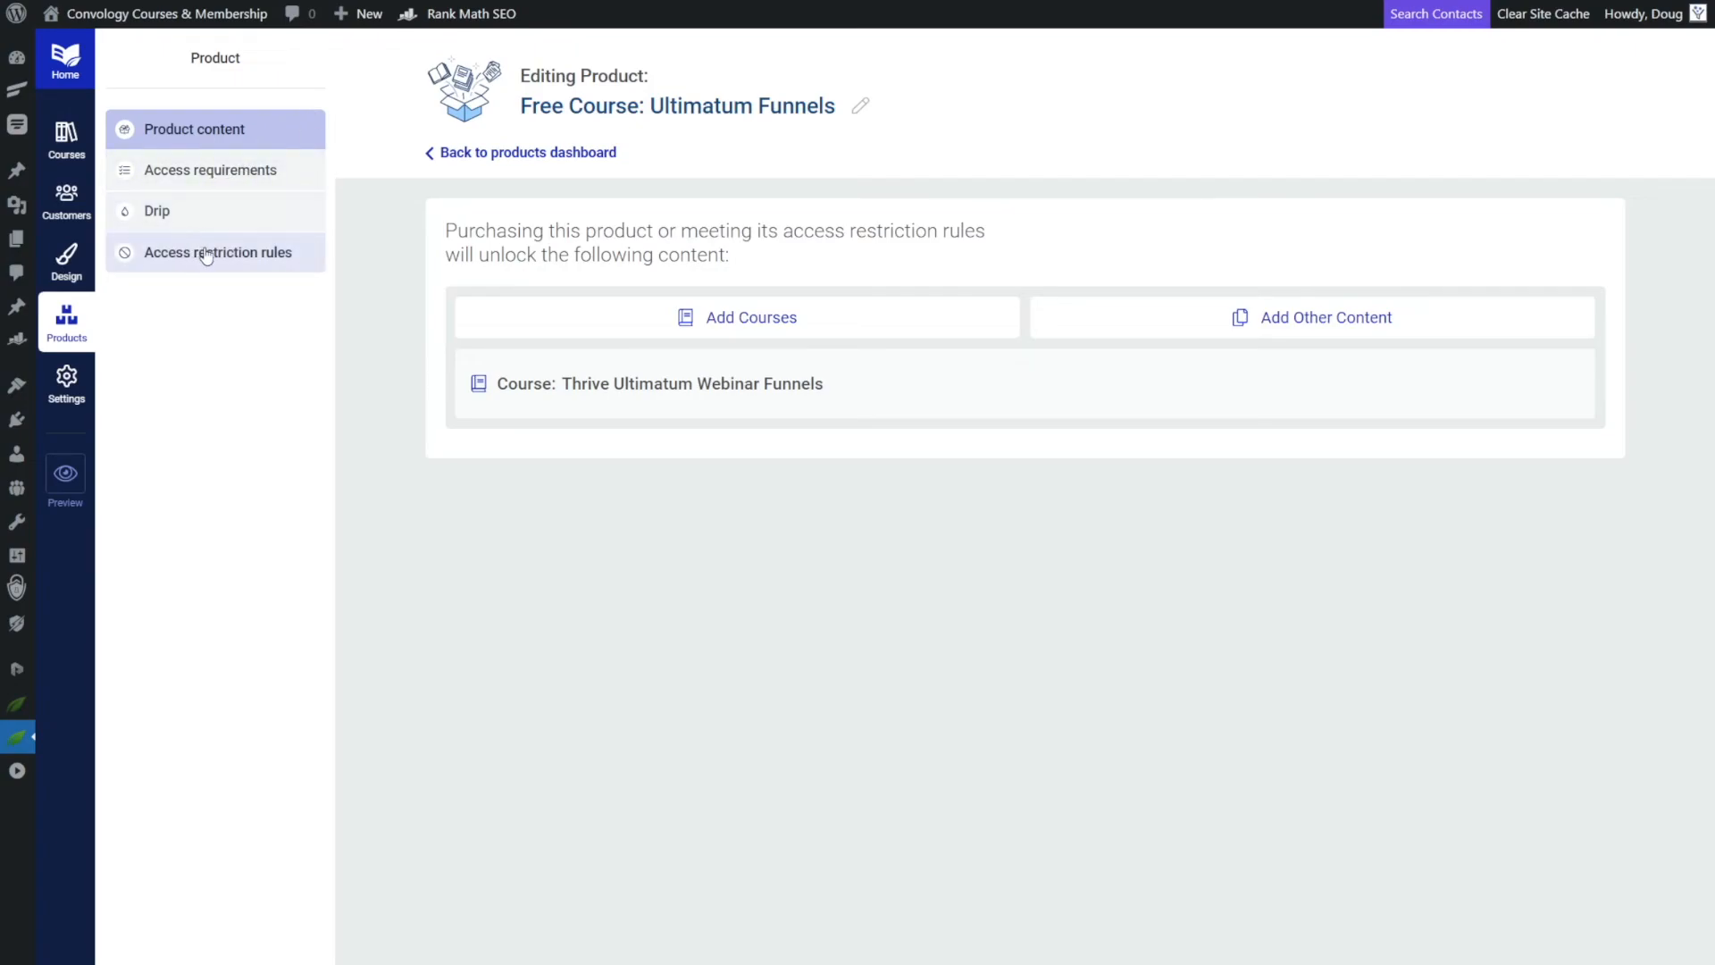
Show the product's access restriction rules and start editing the Content is locked rule's behaviour.
left_click(216, 252)
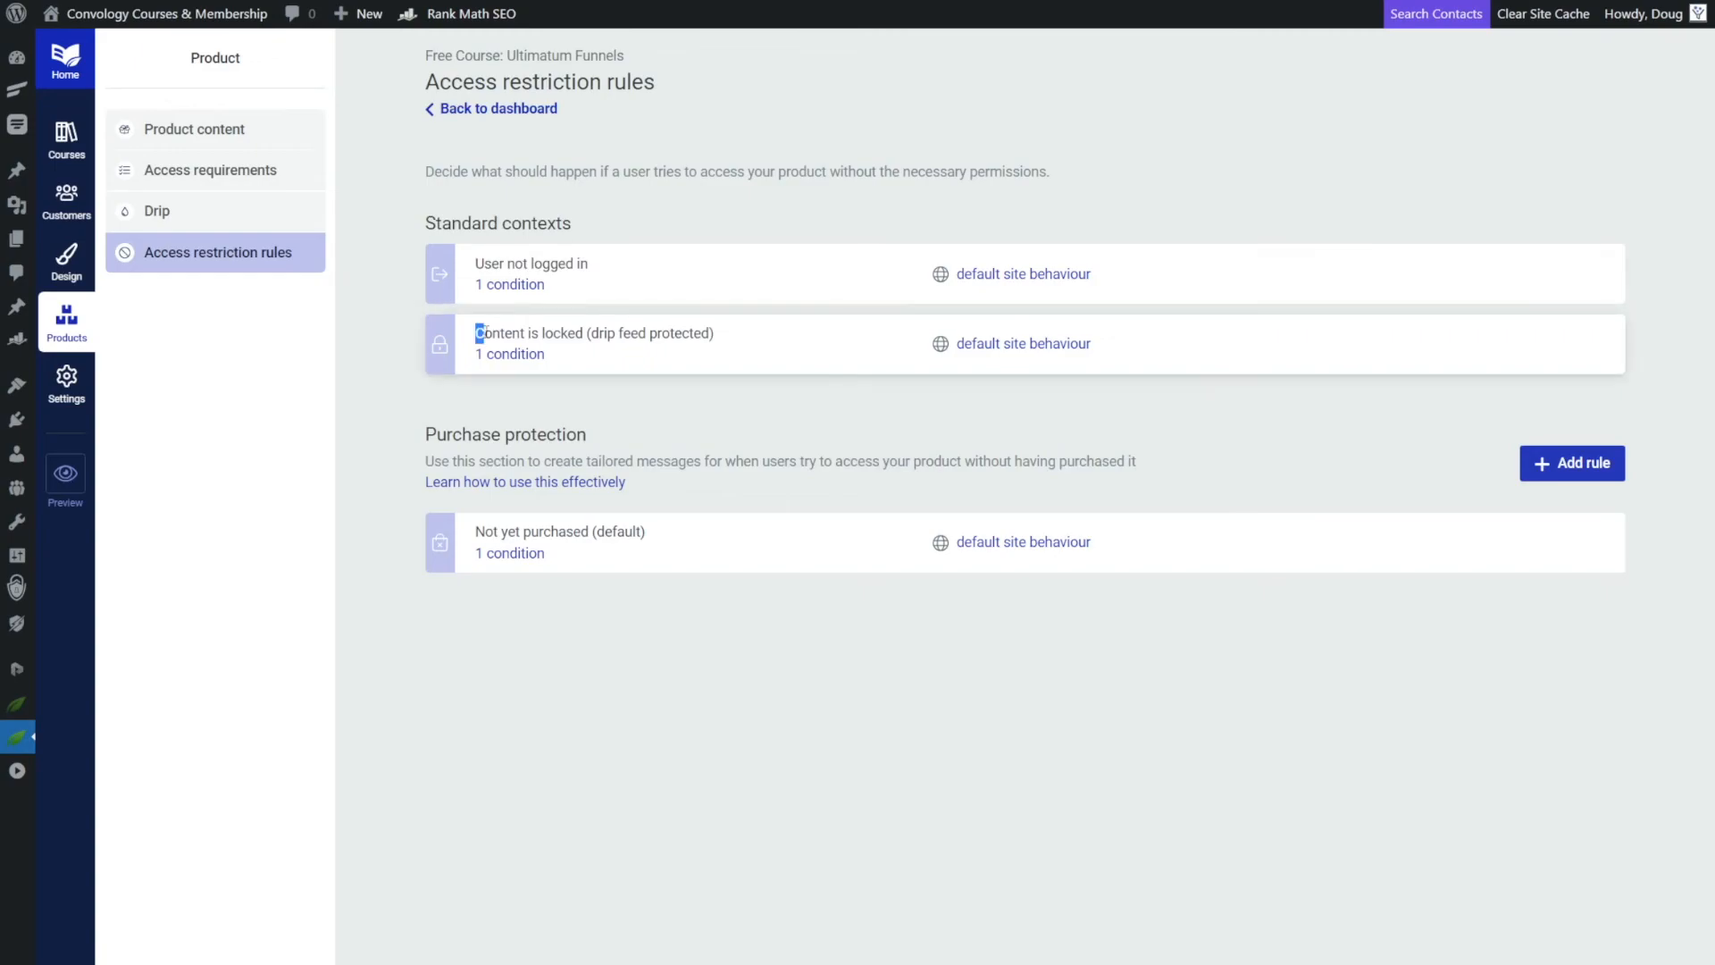
double_click(593, 332)
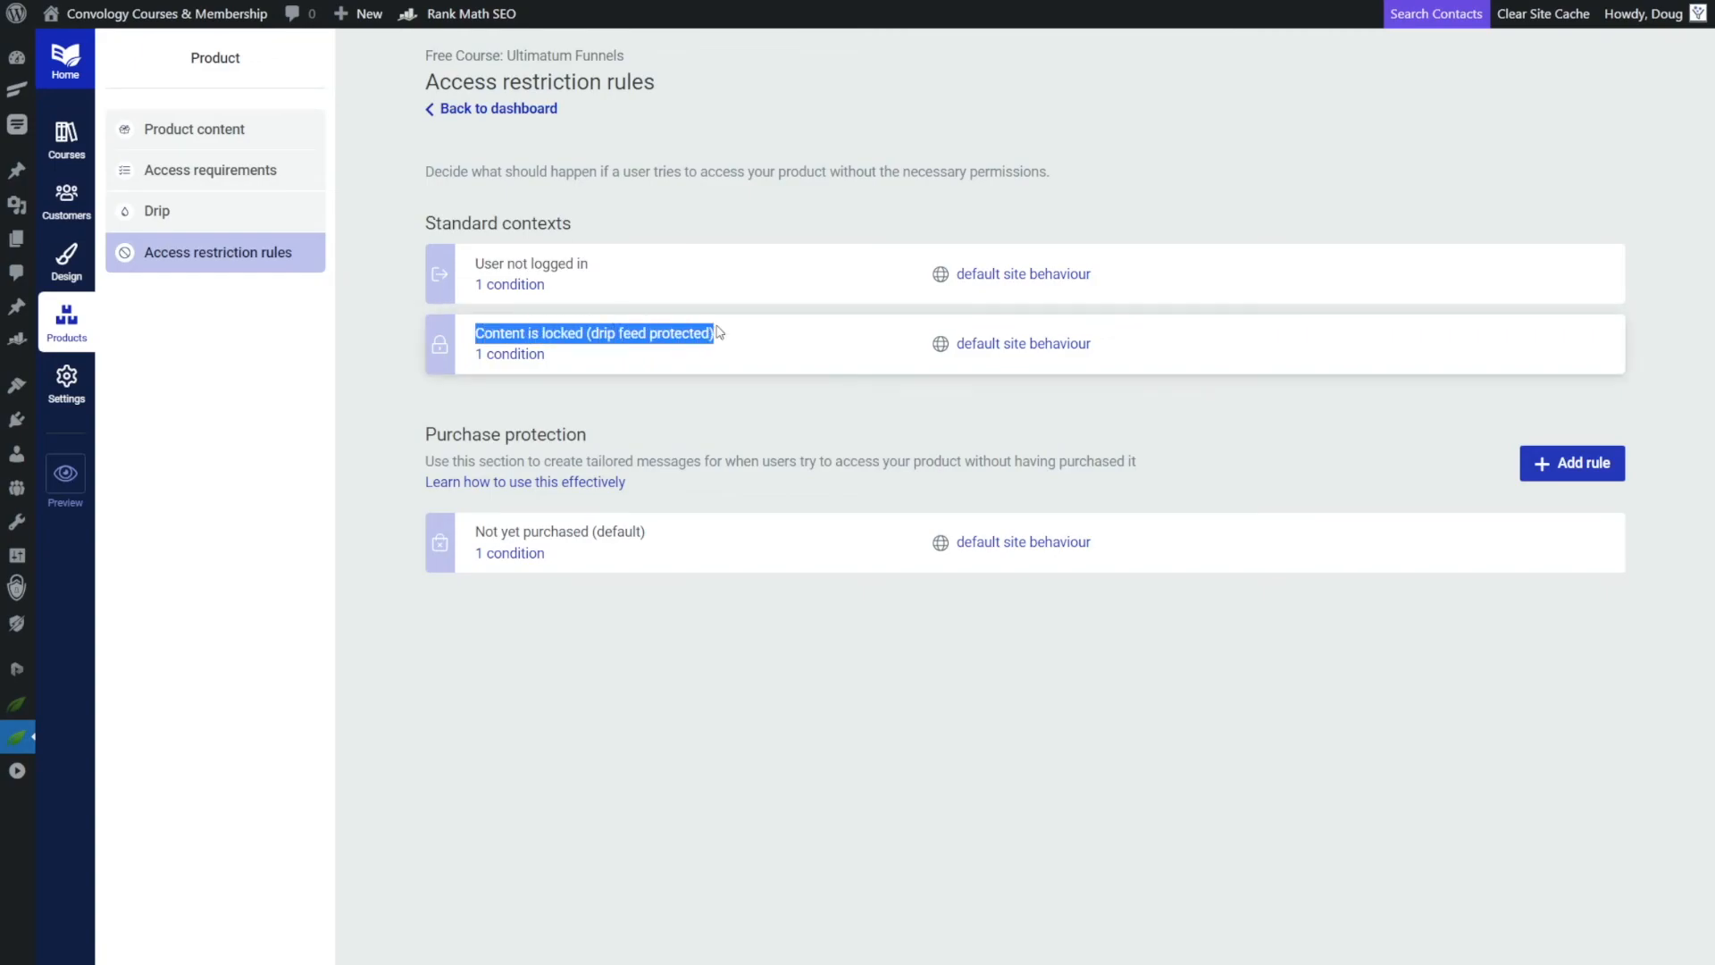
left_click(1021, 343)
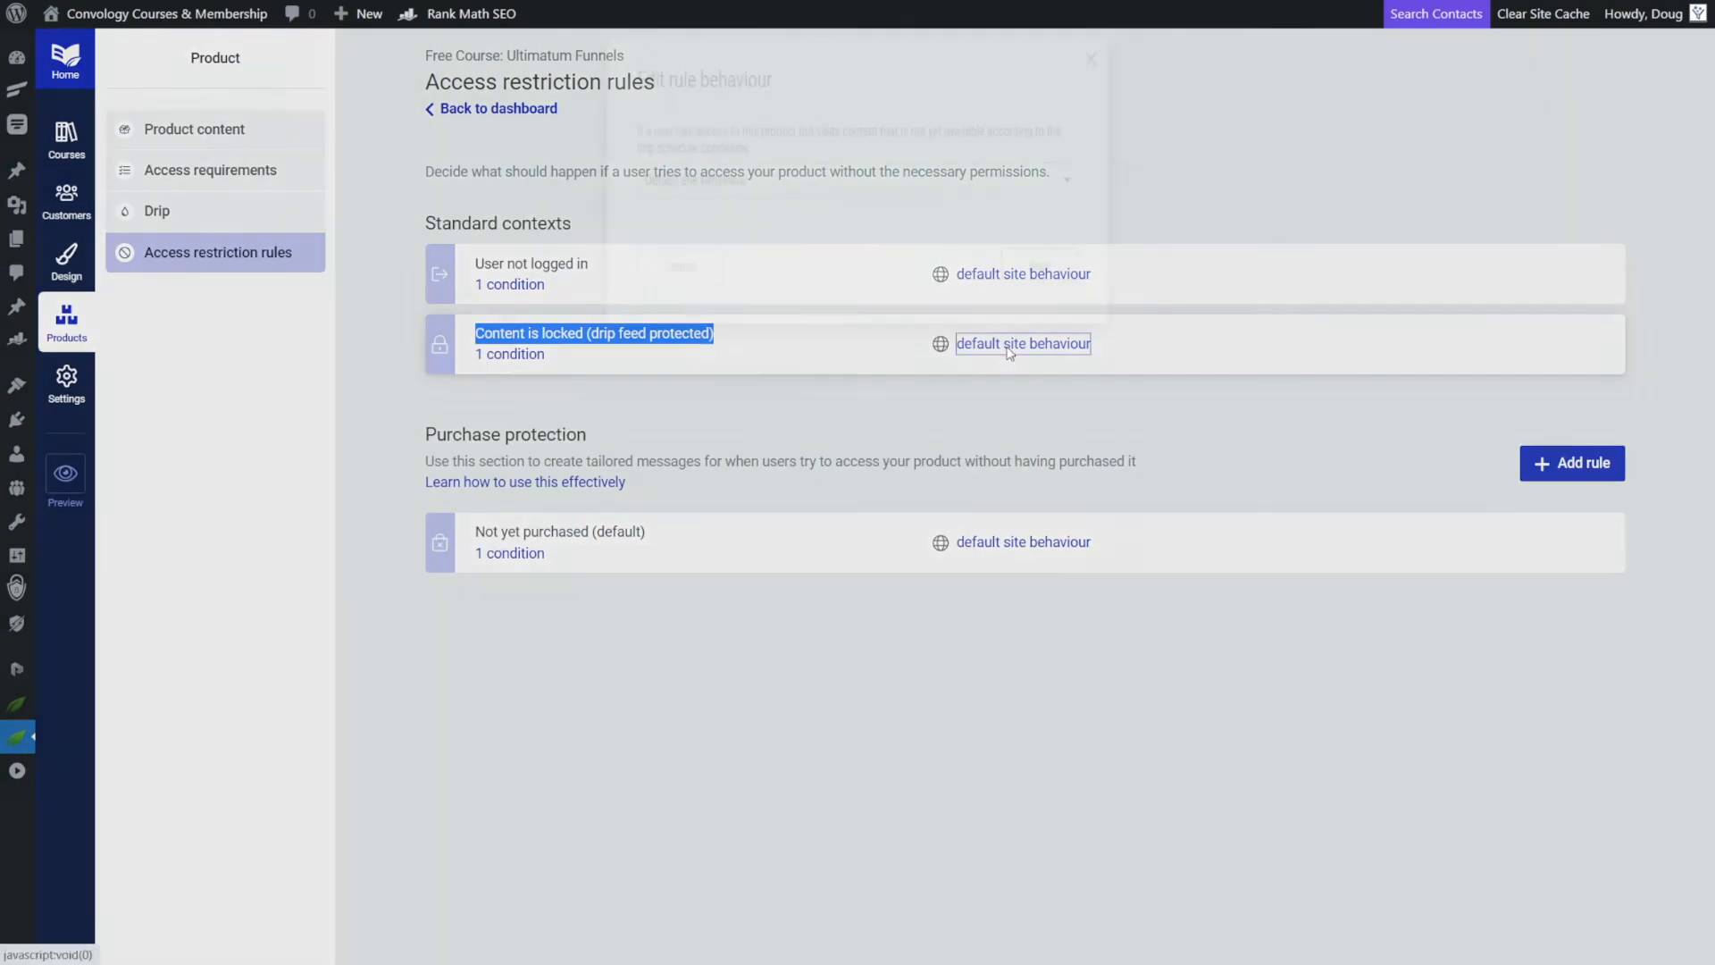
Set drip-locked content to Display custom content and edit its page with Thrive Architect.
left_click(1022, 343)
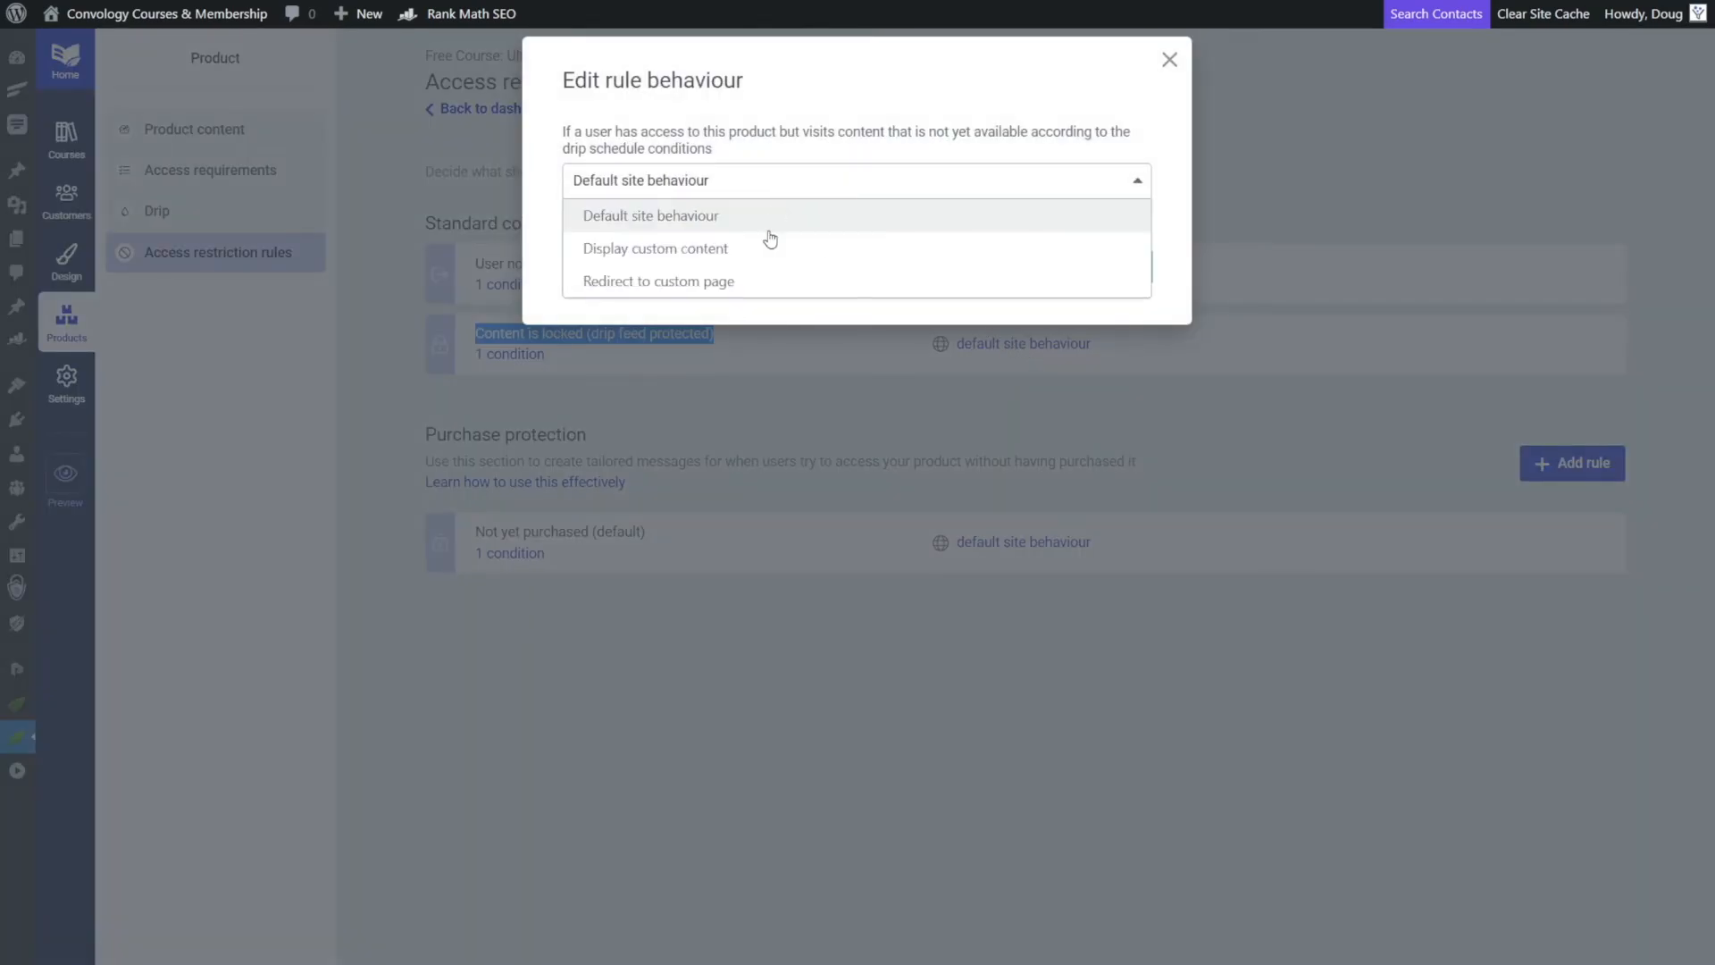
left_click(656, 249)
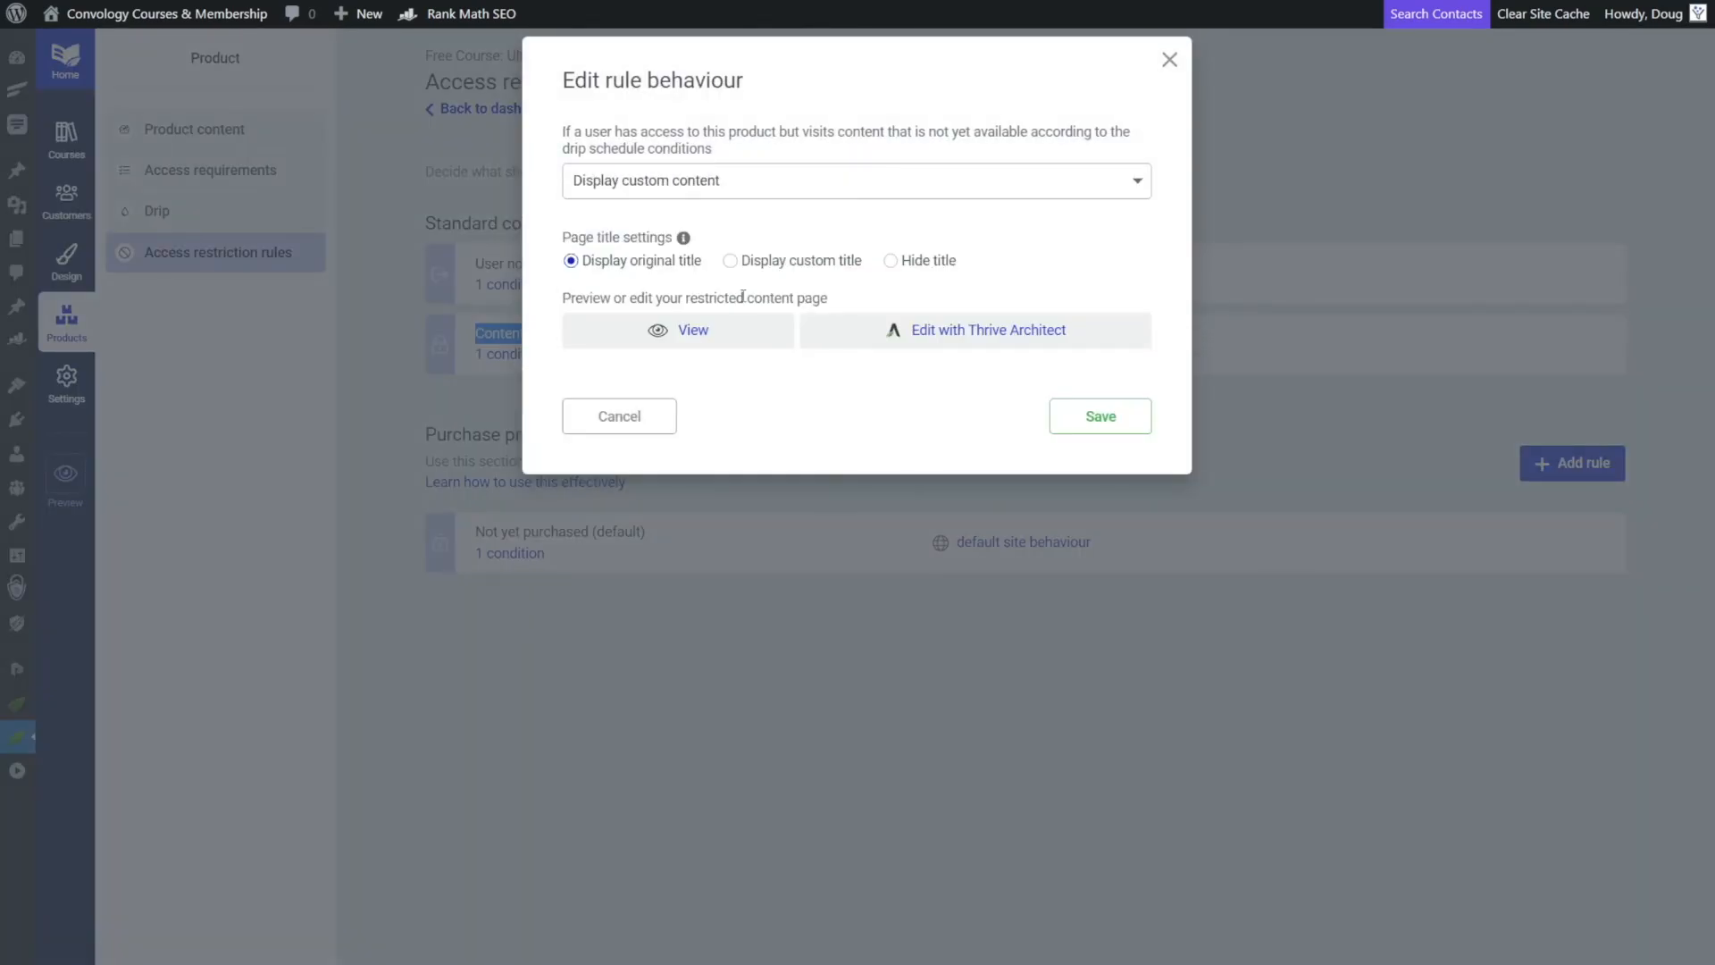
mouse_move(1011, 338)
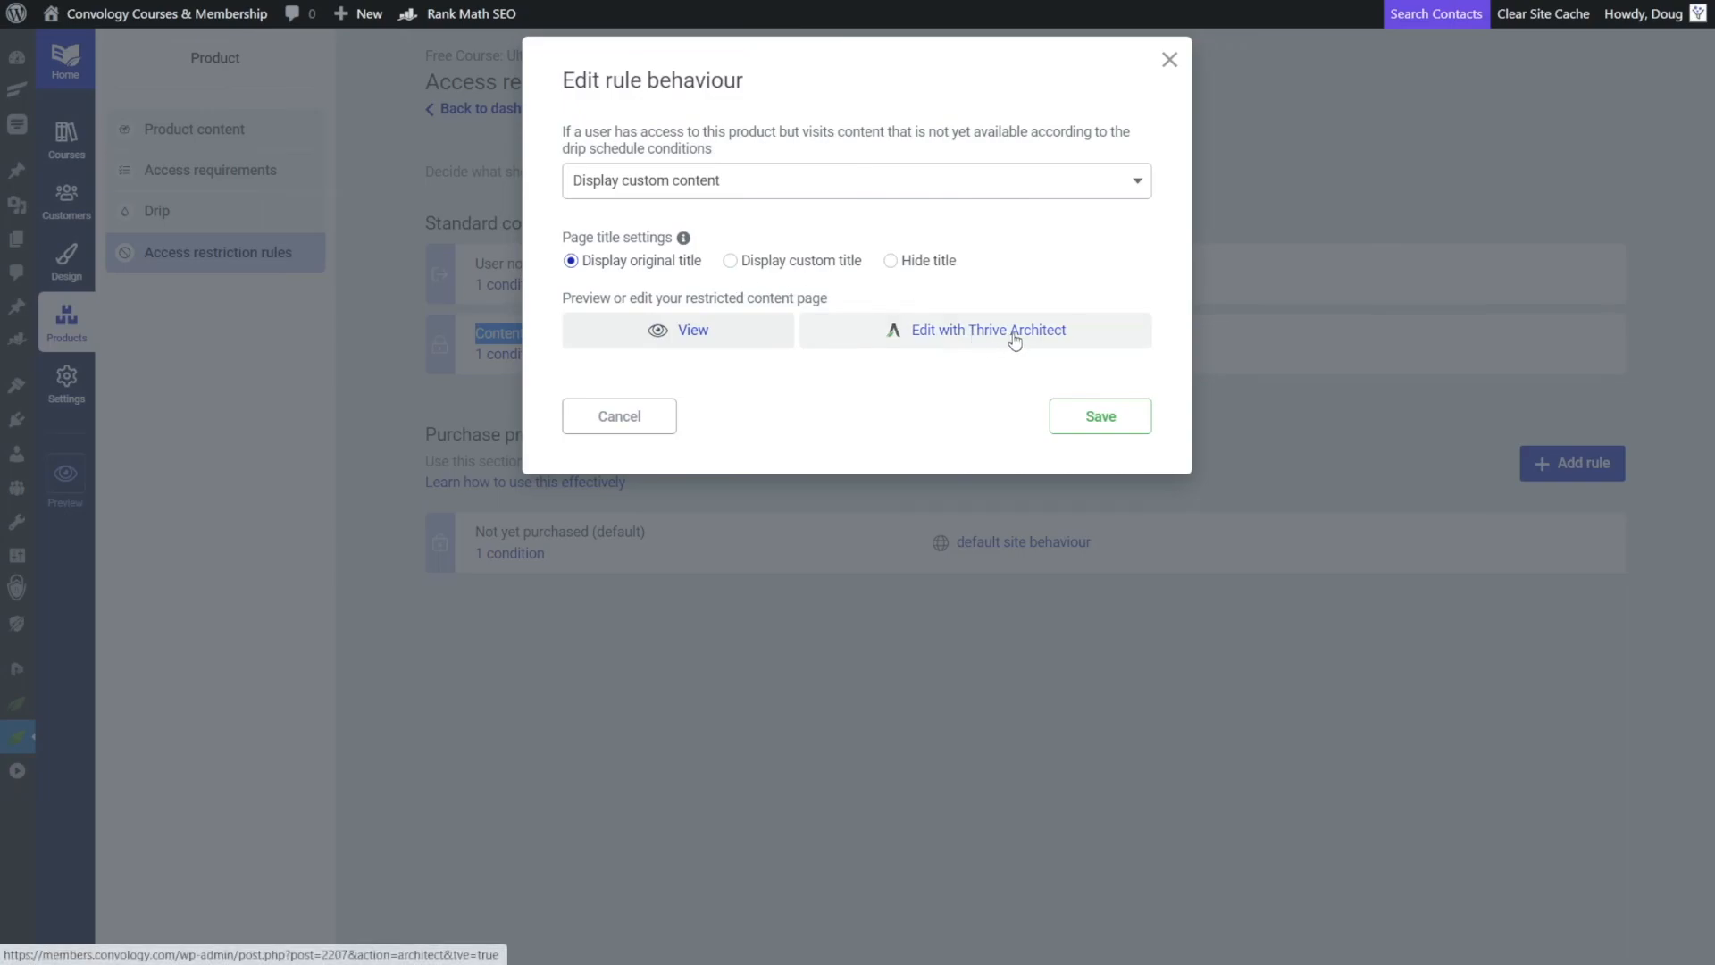
left_click(988, 329)
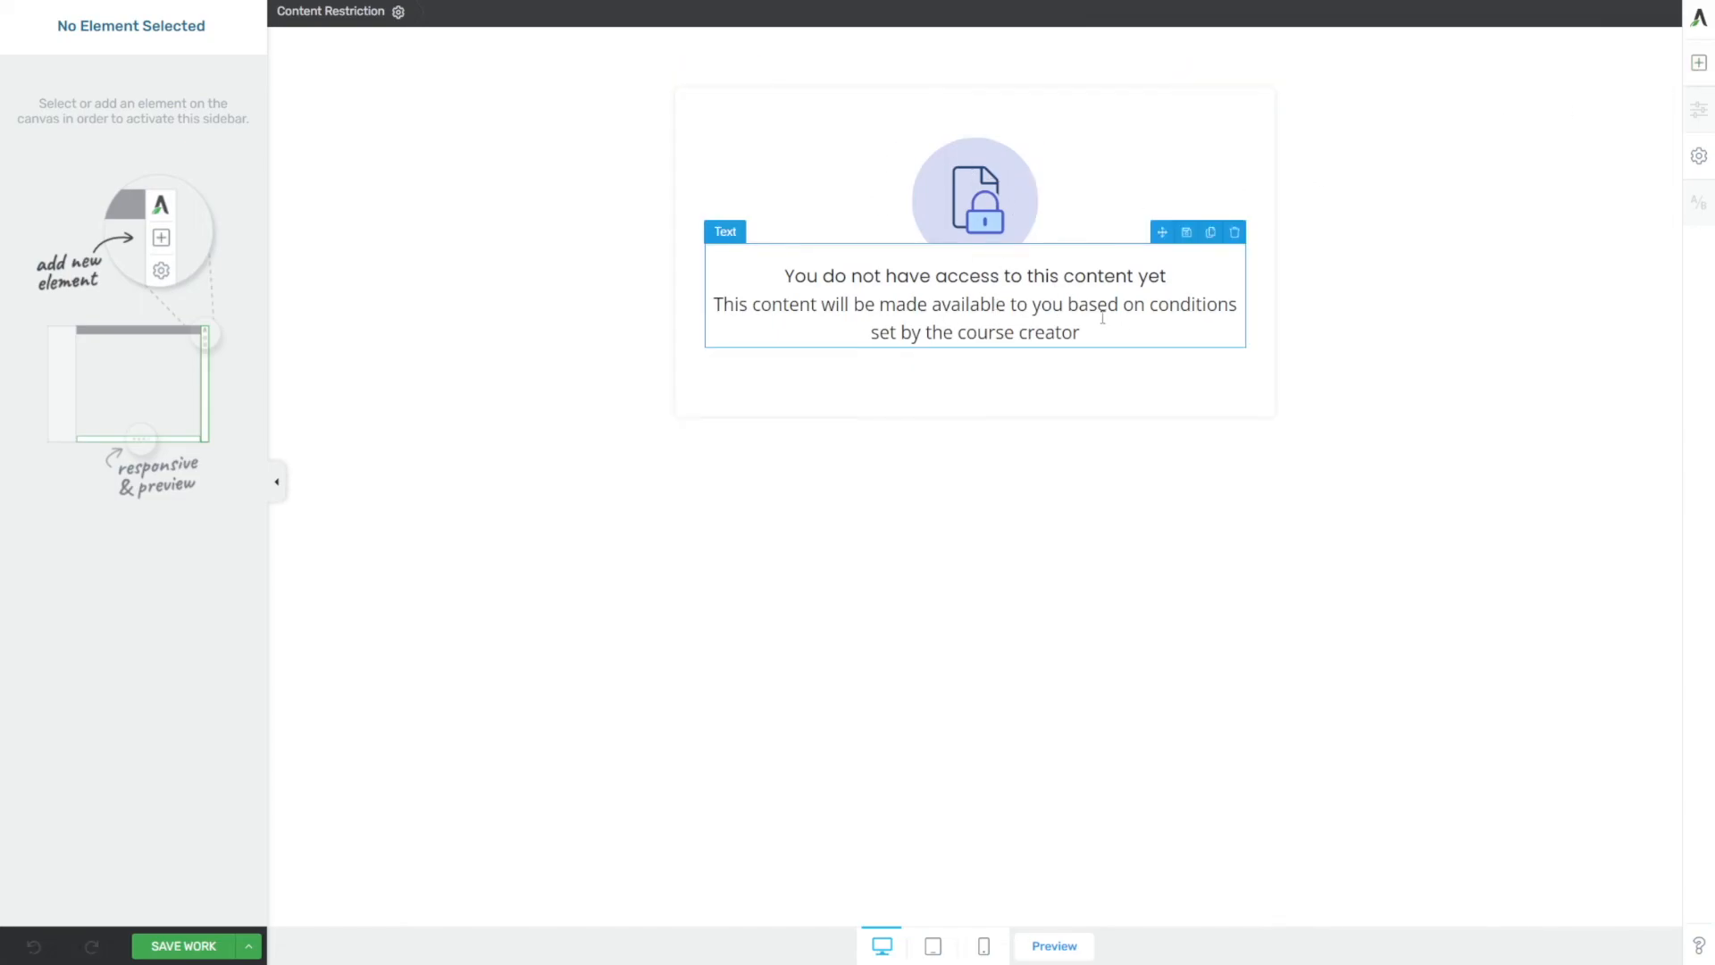
Select the default no-access text to rewrite it as the Convology Pro upgrade message.
left_click(974, 304)
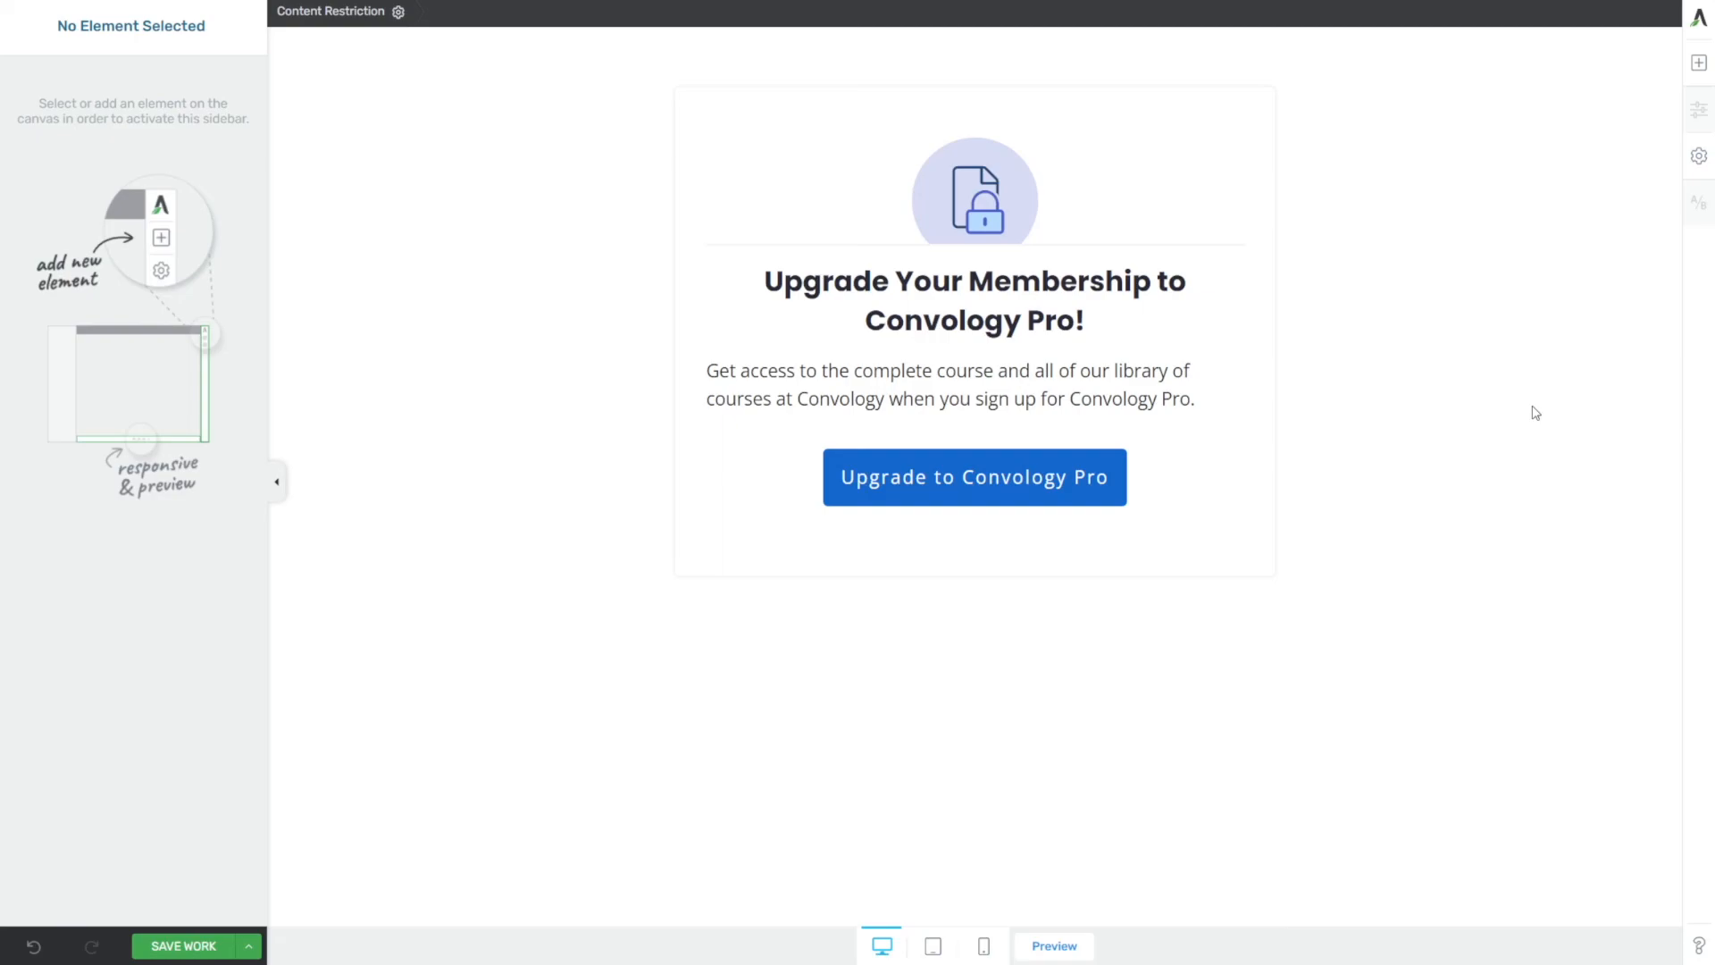
mouse_move(1519, 474)
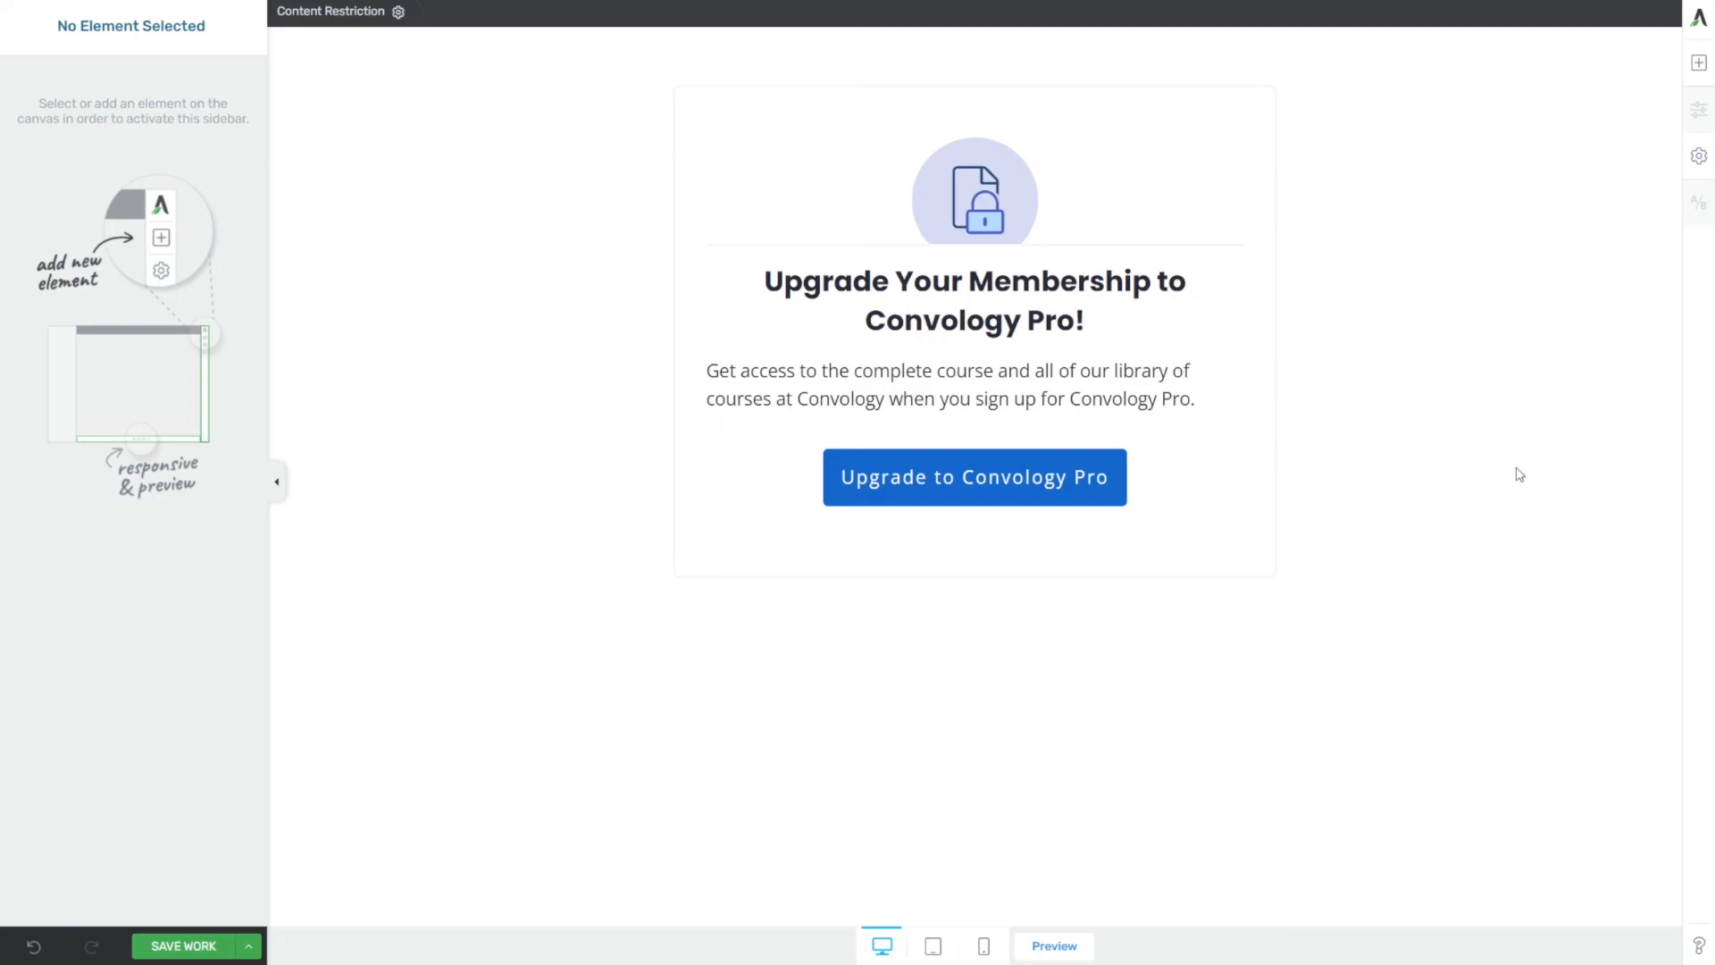